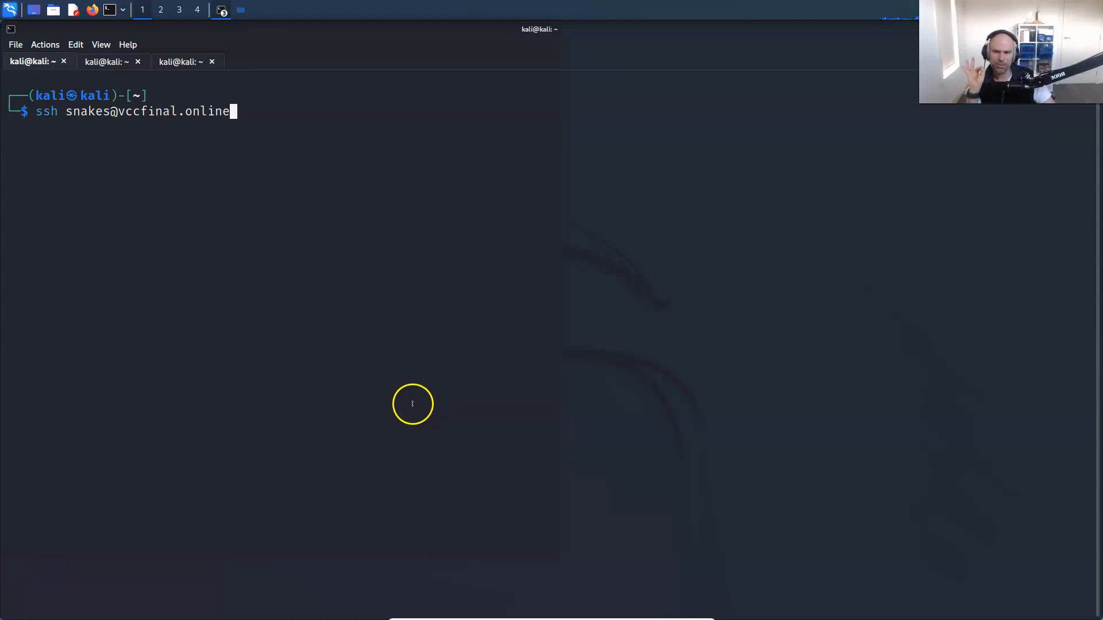
mouse_move(292, 343)
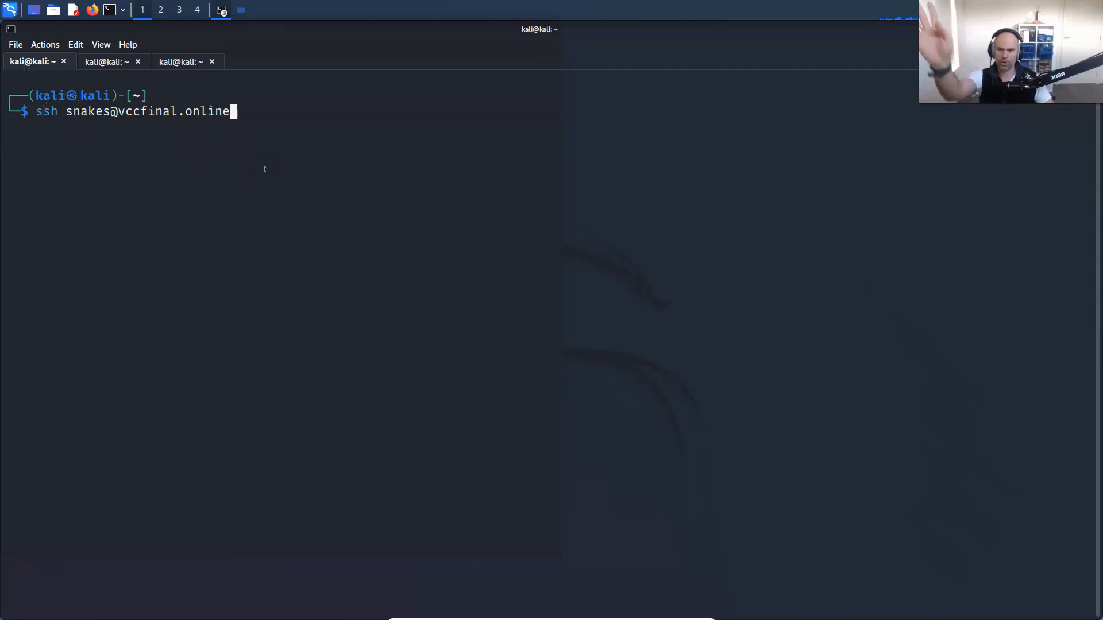
mouse_move(271, 180)
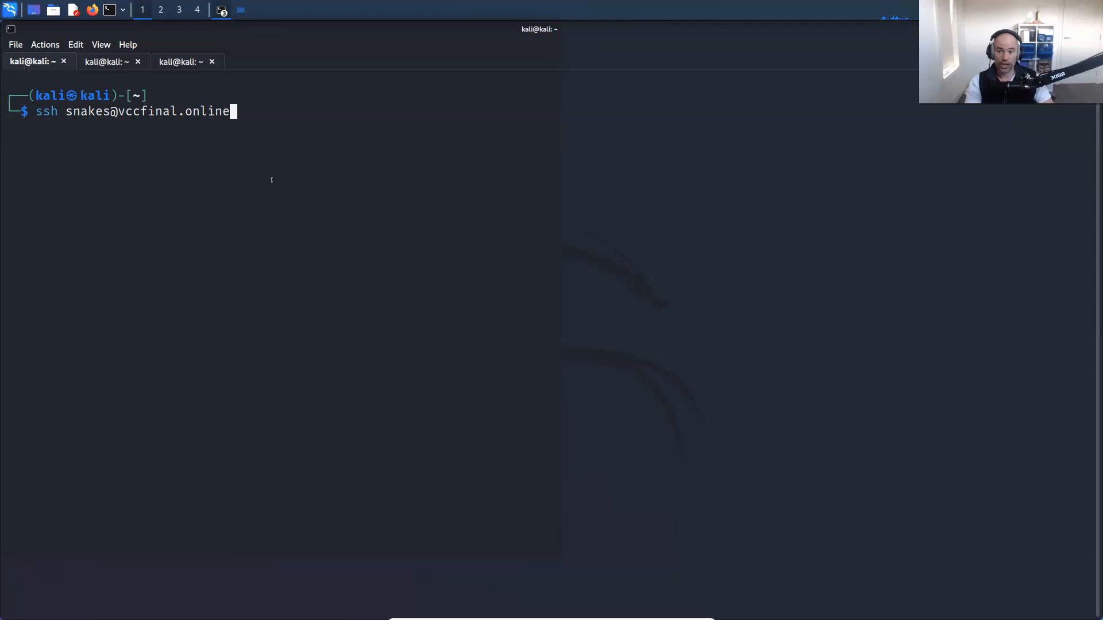
Log into vccfinal.online as snakes and steer the snake game with s, a and w.
key("Return")
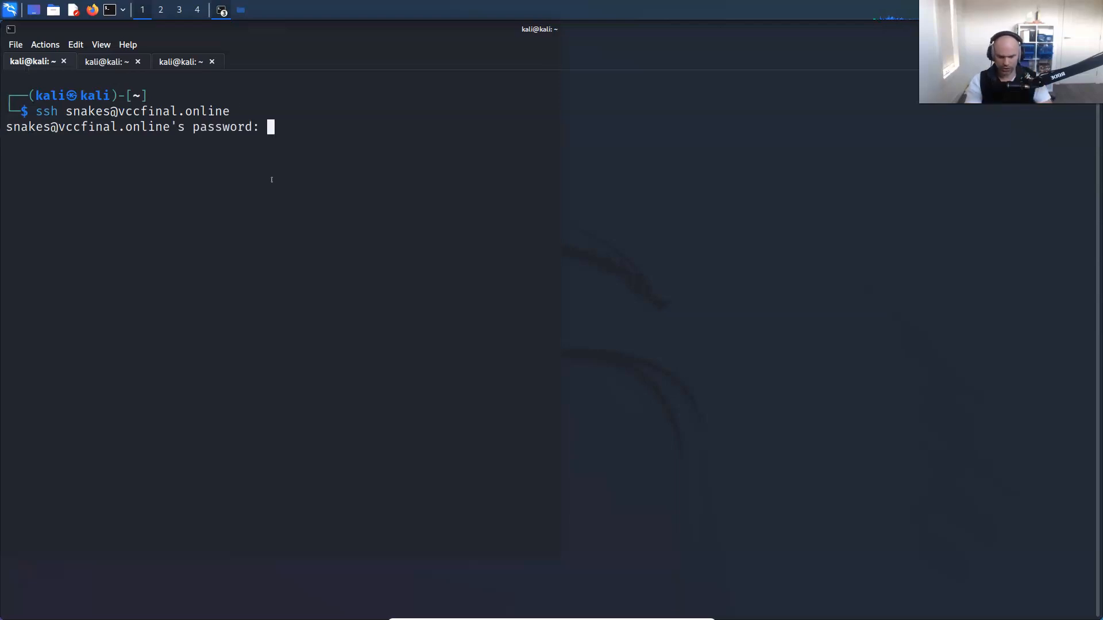
key("Return")
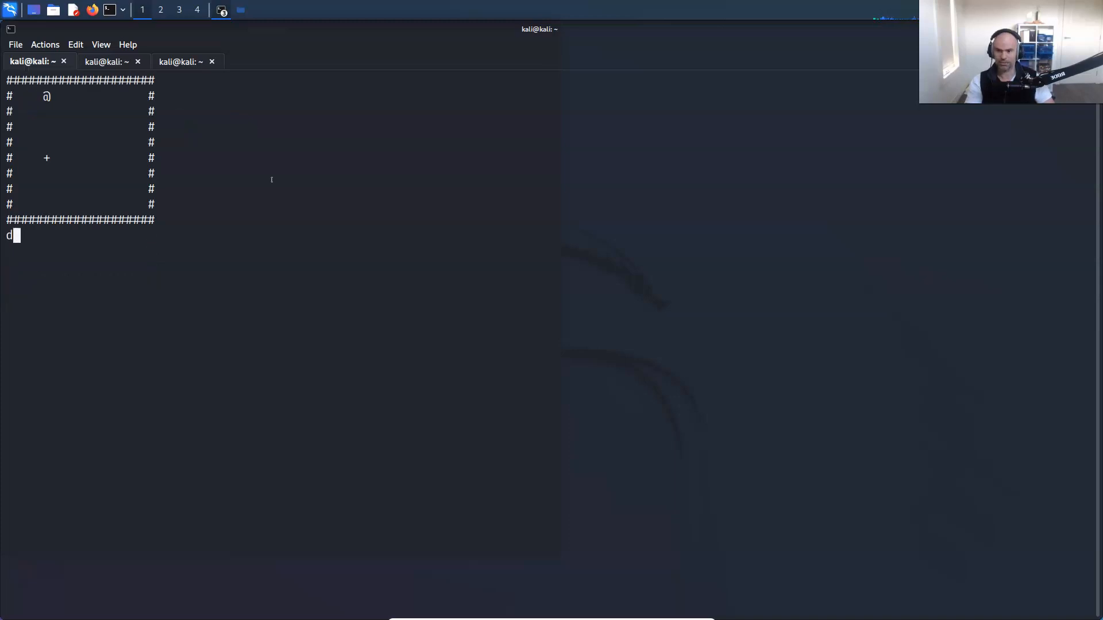
type("s")
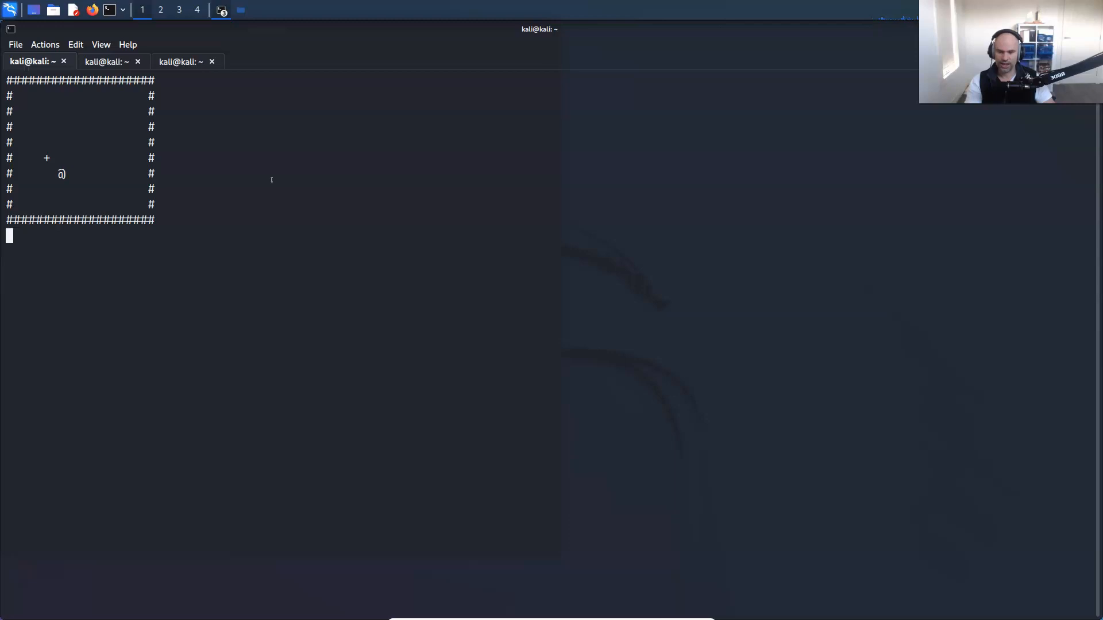
type("aw")
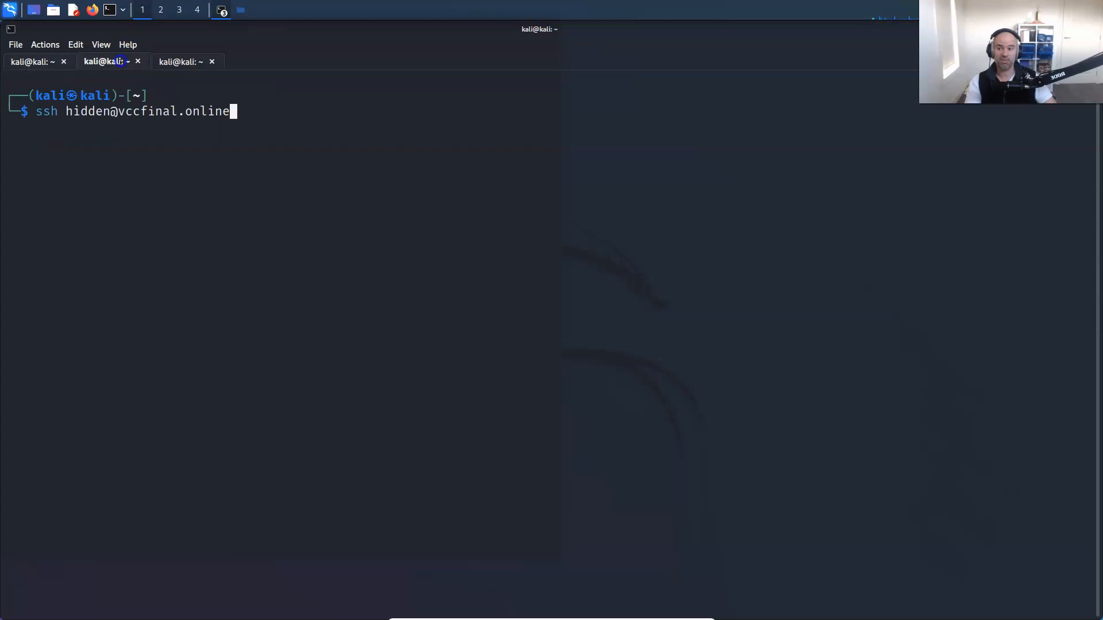
key("Return")
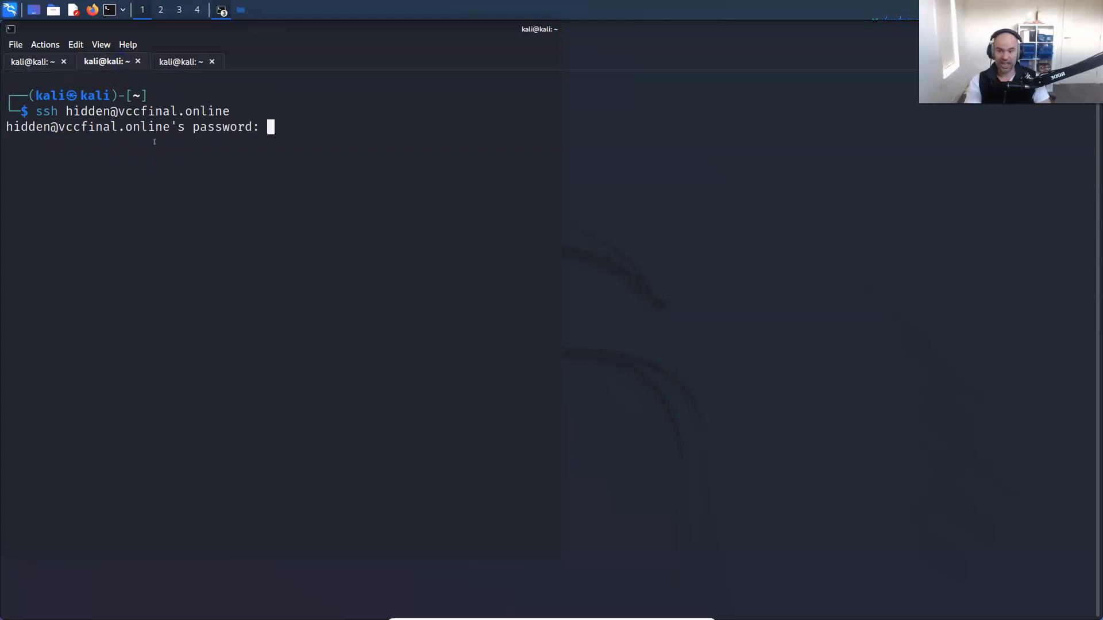
key("Return")
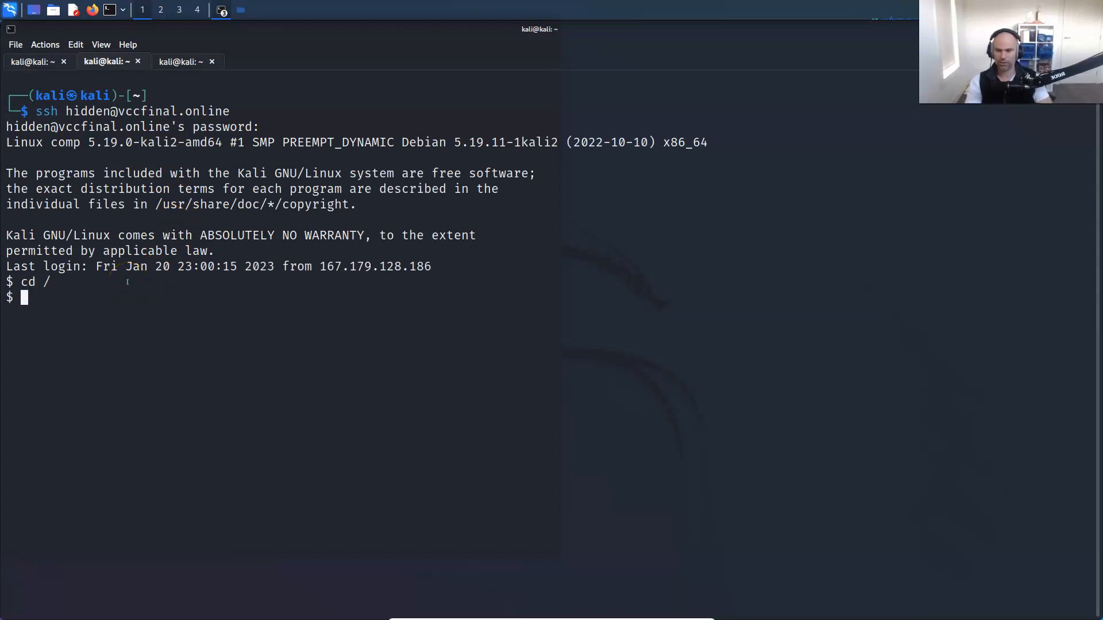
key("Return")
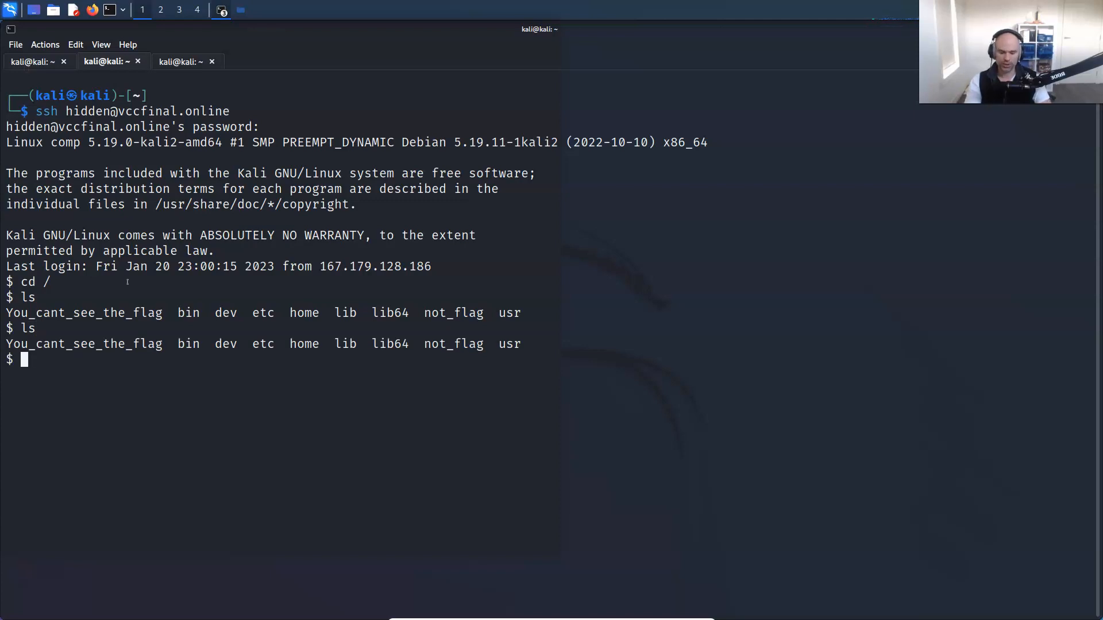
type("ls -la")
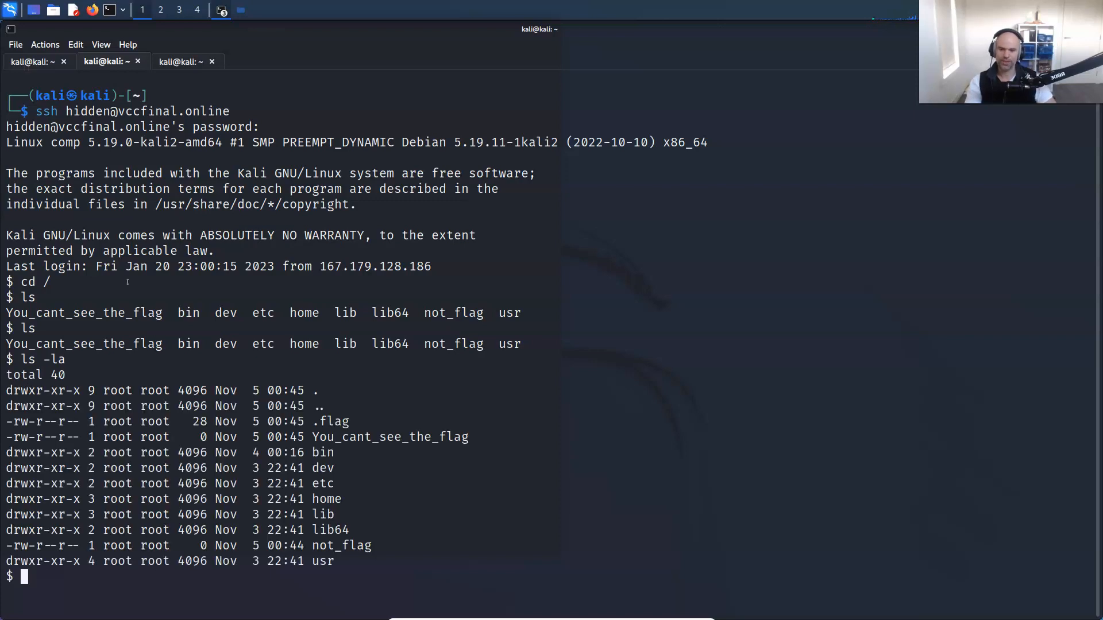
type("cat")
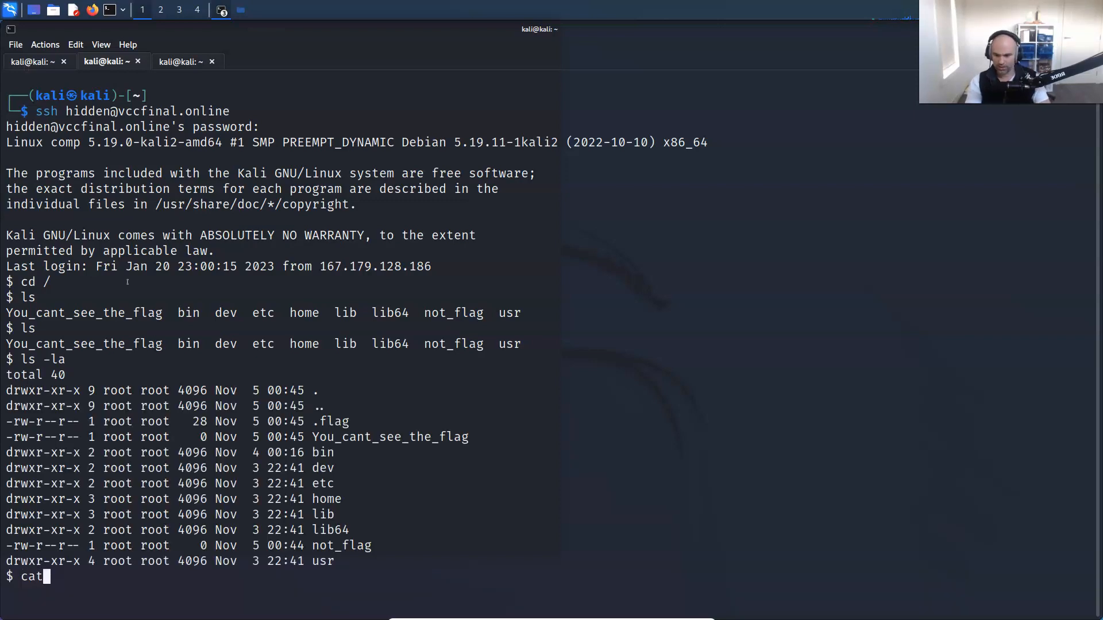
type(".online")
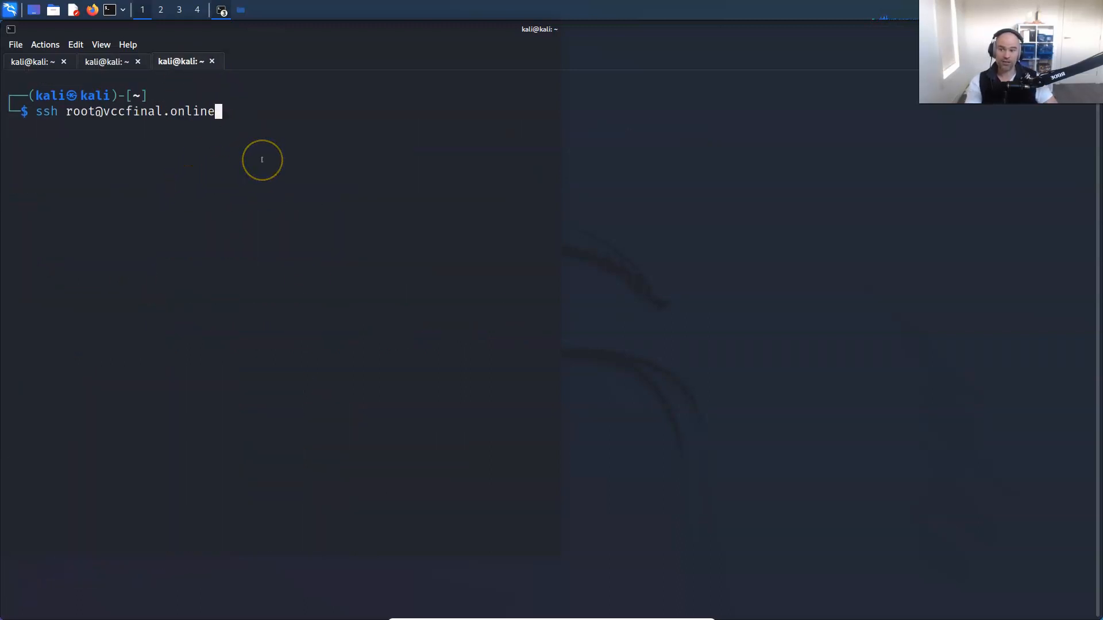
SSH into vccfinal.online as root, retrying the password once after Permission denied.
key("Return")
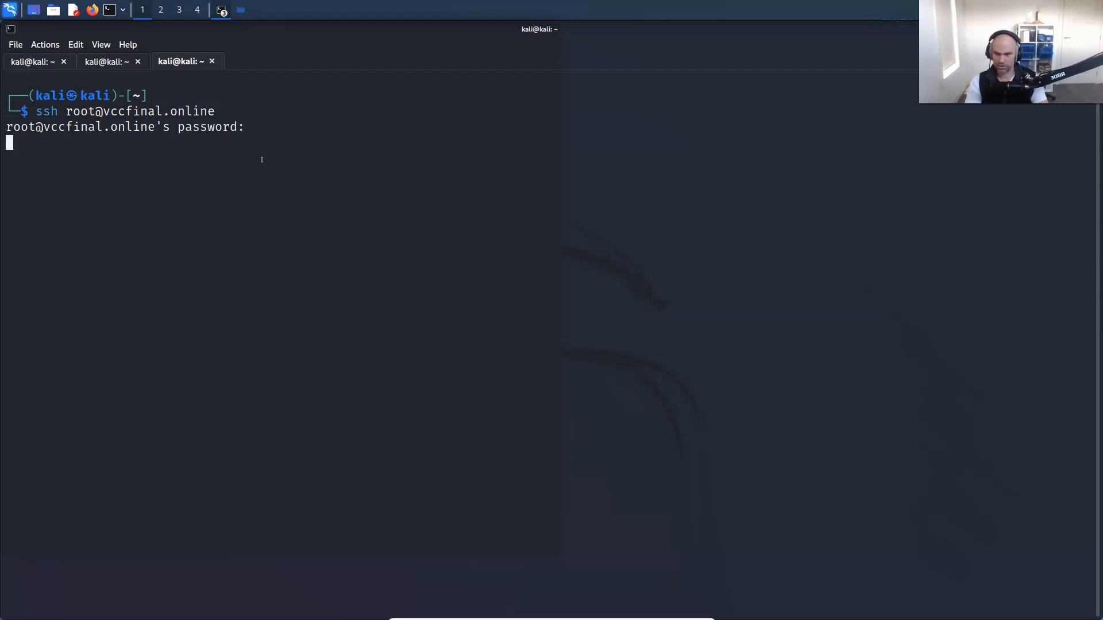
key("Return")
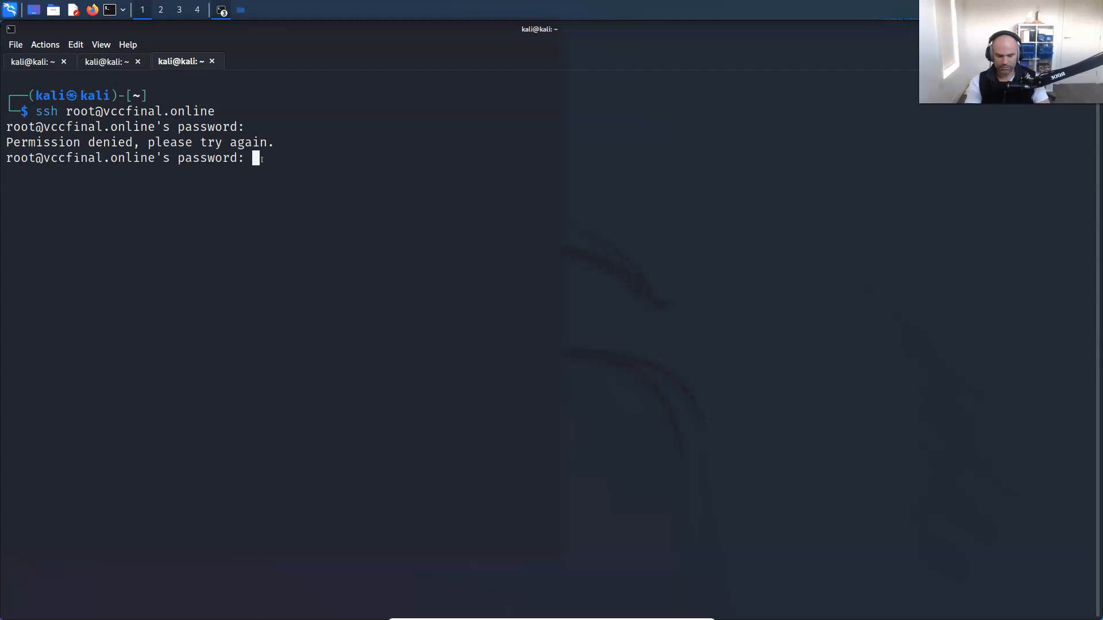
key("Return")
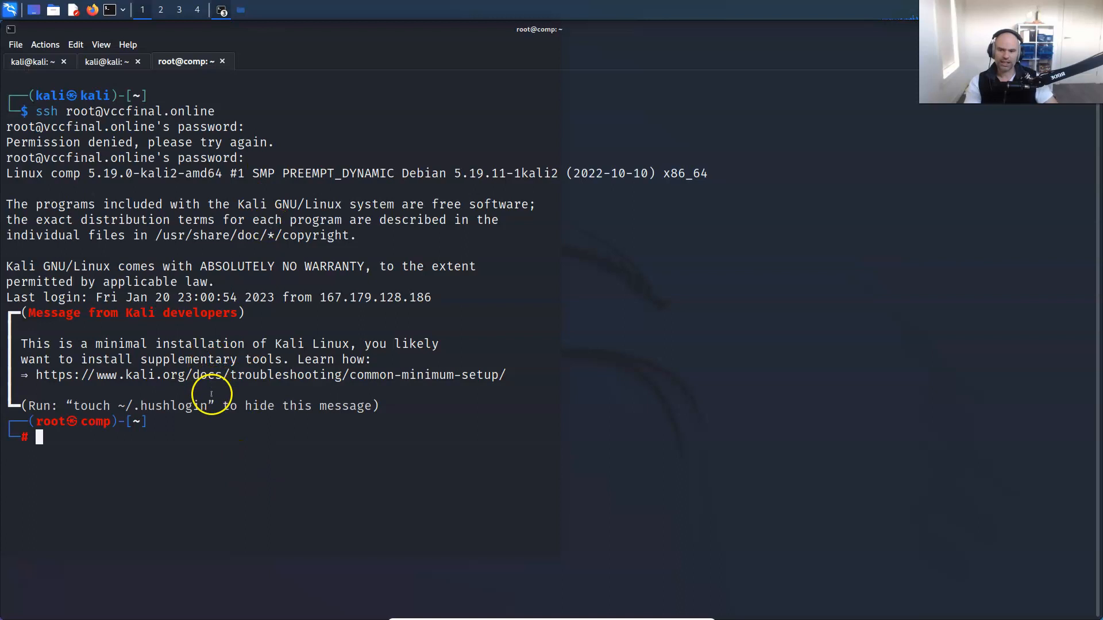
mouse_move(225, 426)
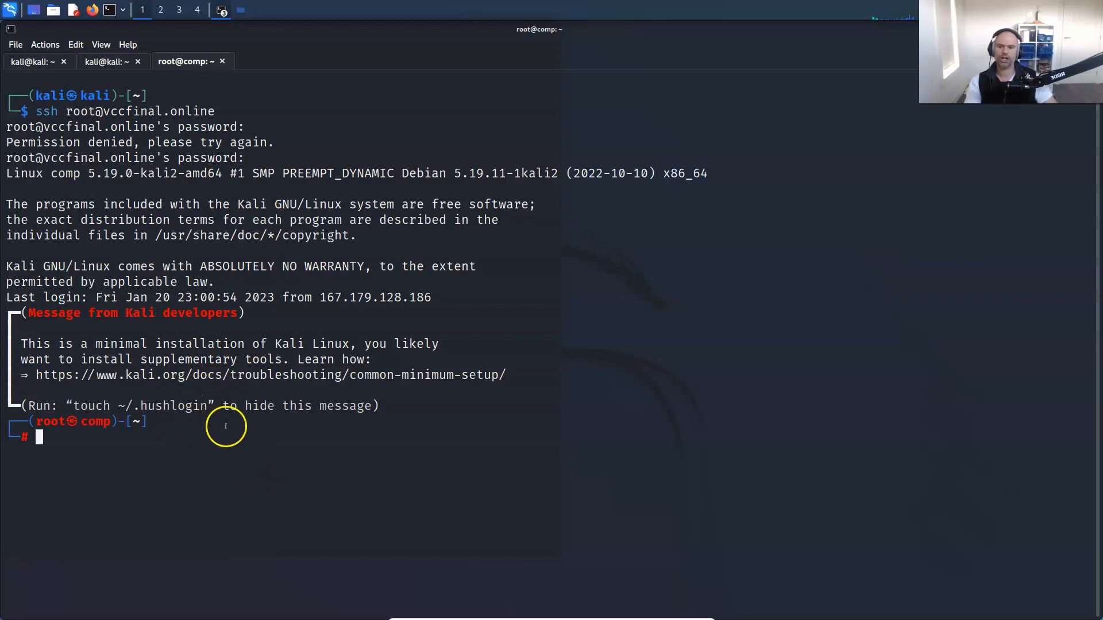
mouse_move(154, 432)
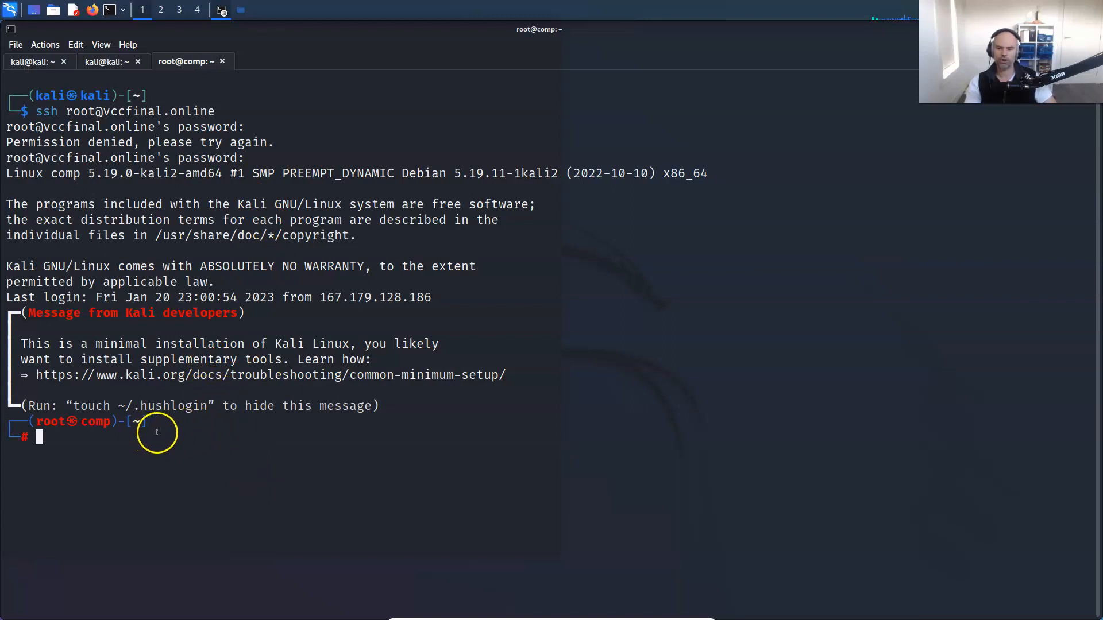
mouse_move(175, 375)
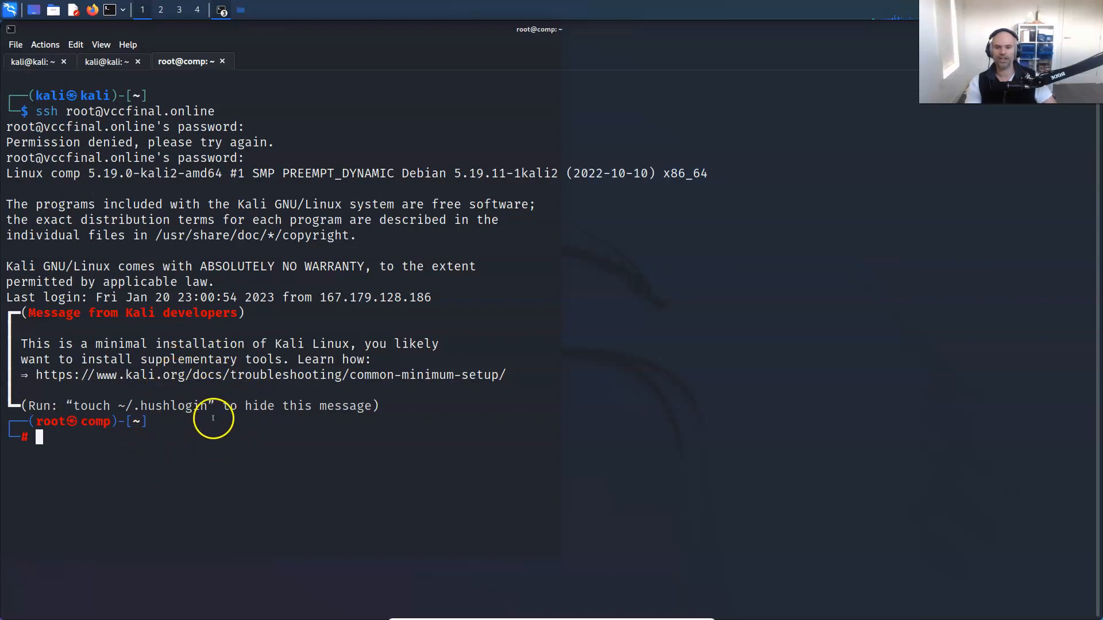
mouse_move(250, 432)
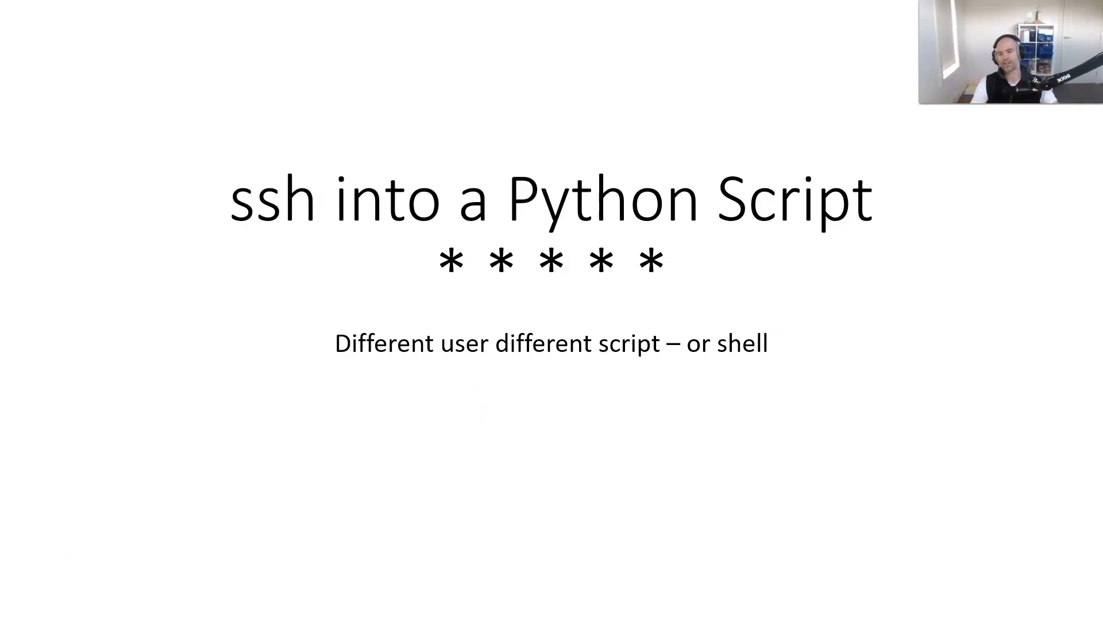
mouse_move(396, 291)
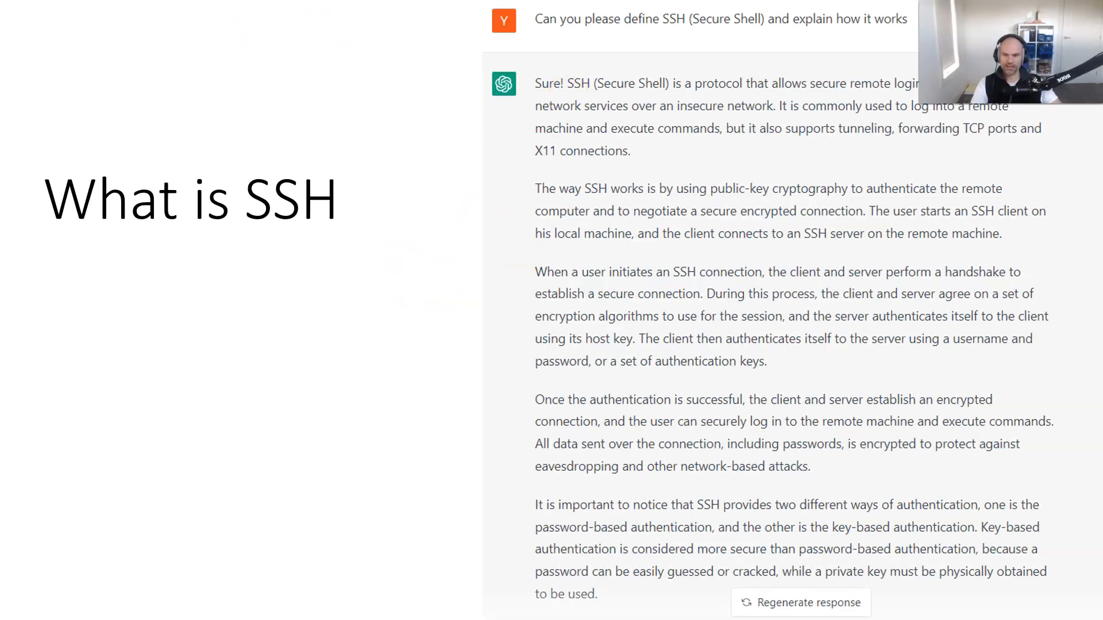
mouse_move(633, 53)
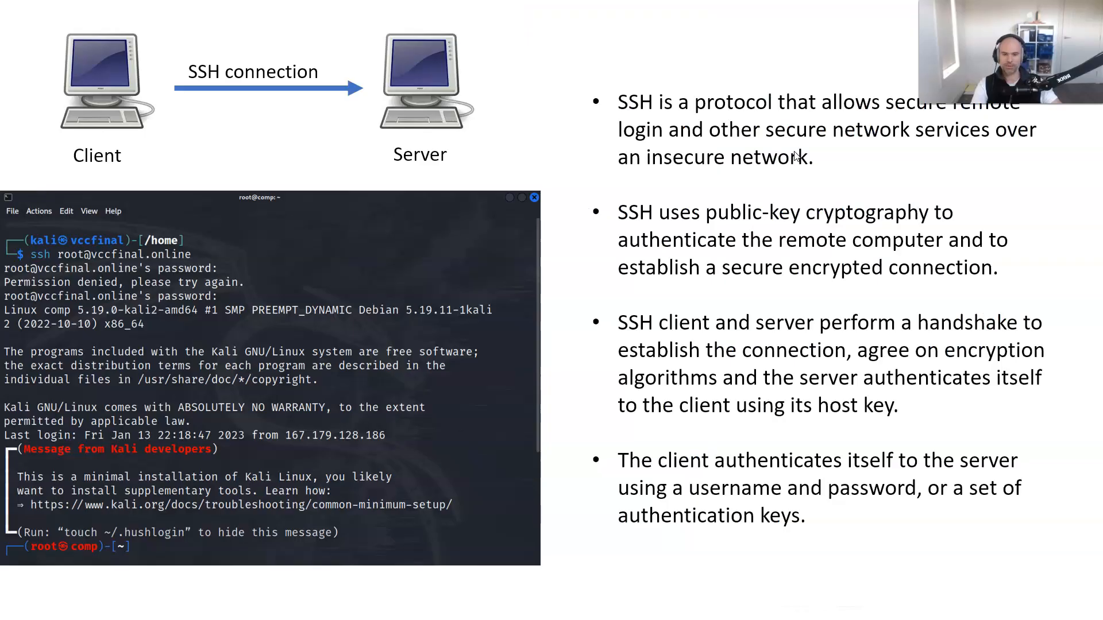
mouse_move(872, 144)
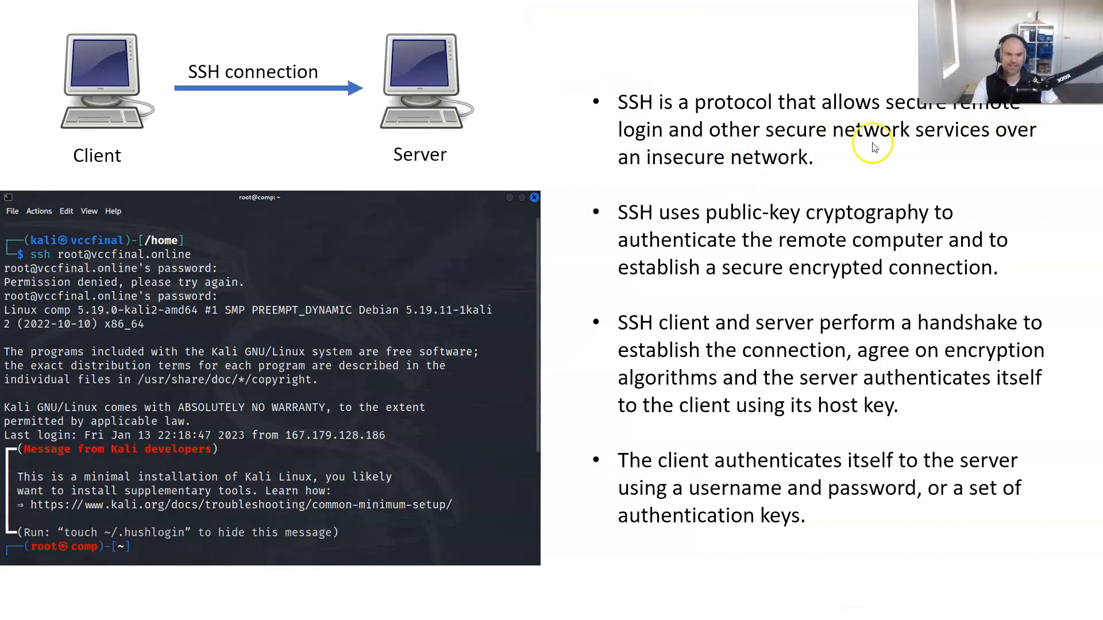
mouse_move(842, 169)
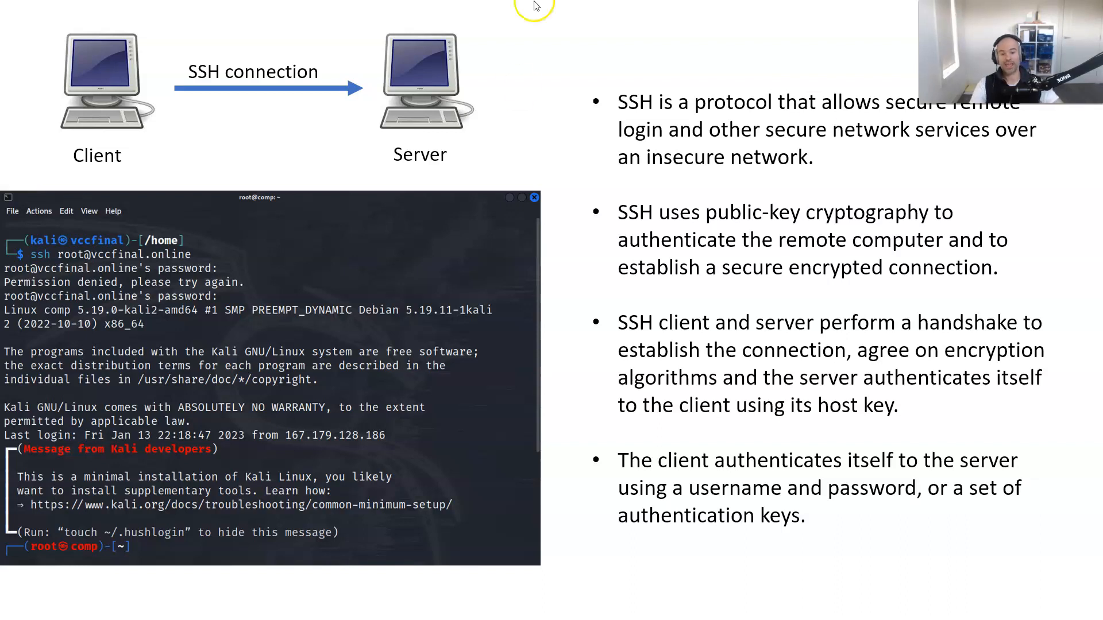
mouse_move(830, 324)
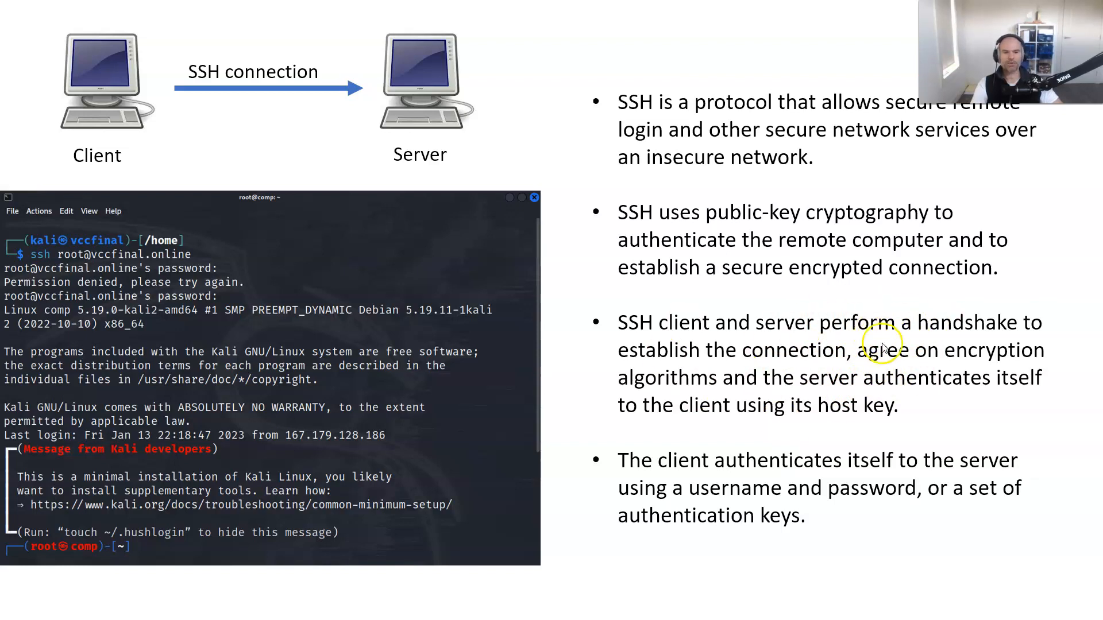
mouse_move(814, 333)
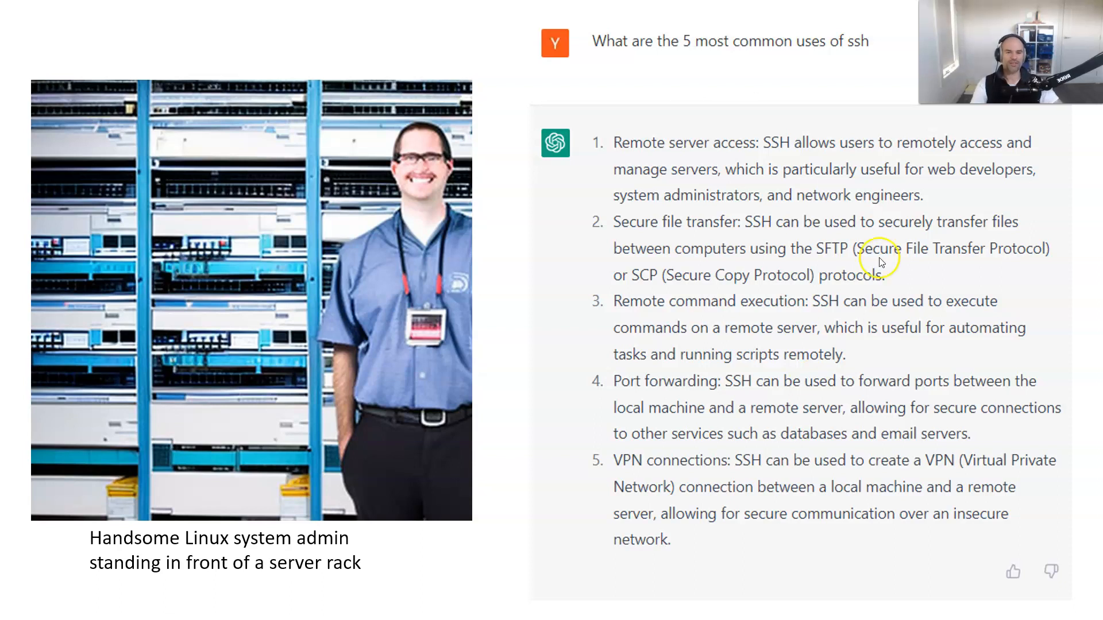
mouse_move(820, 237)
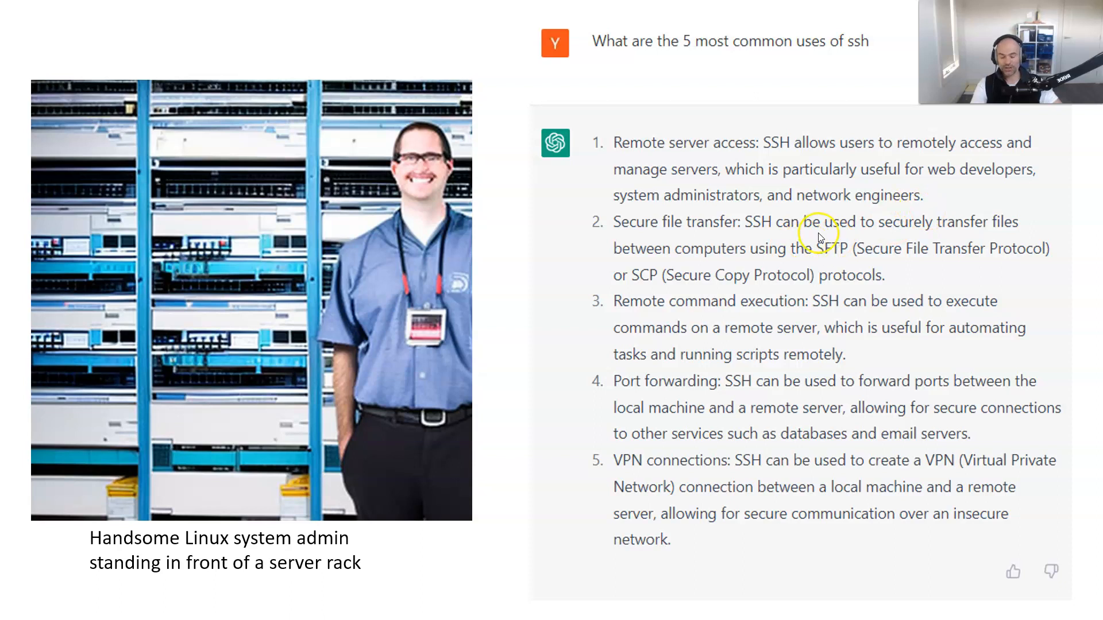
mouse_move(907, 199)
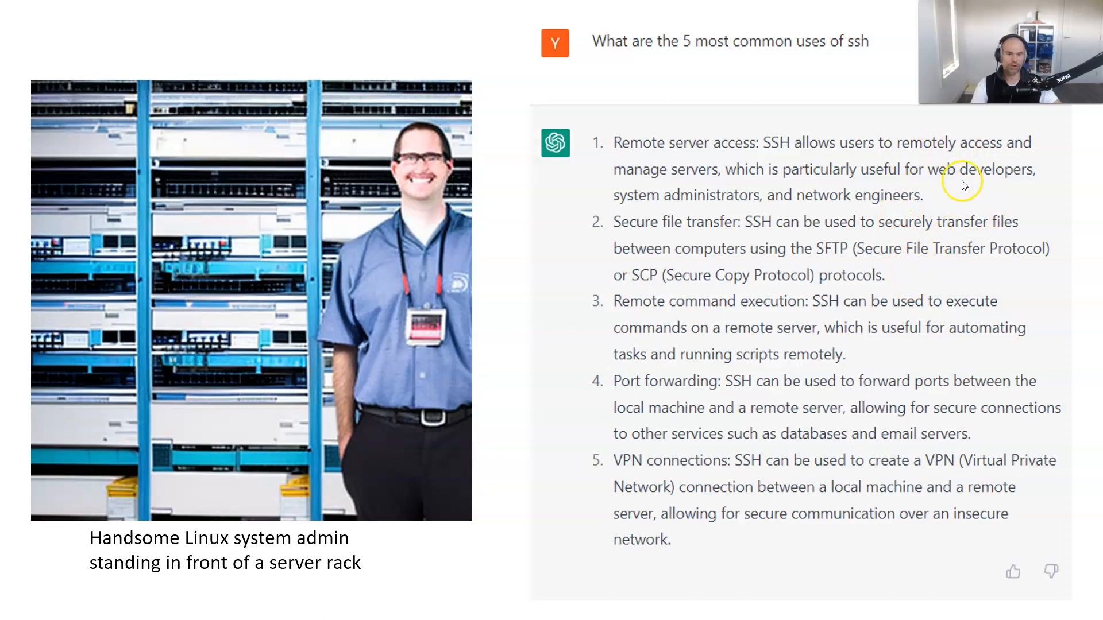
mouse_move(985, 192)
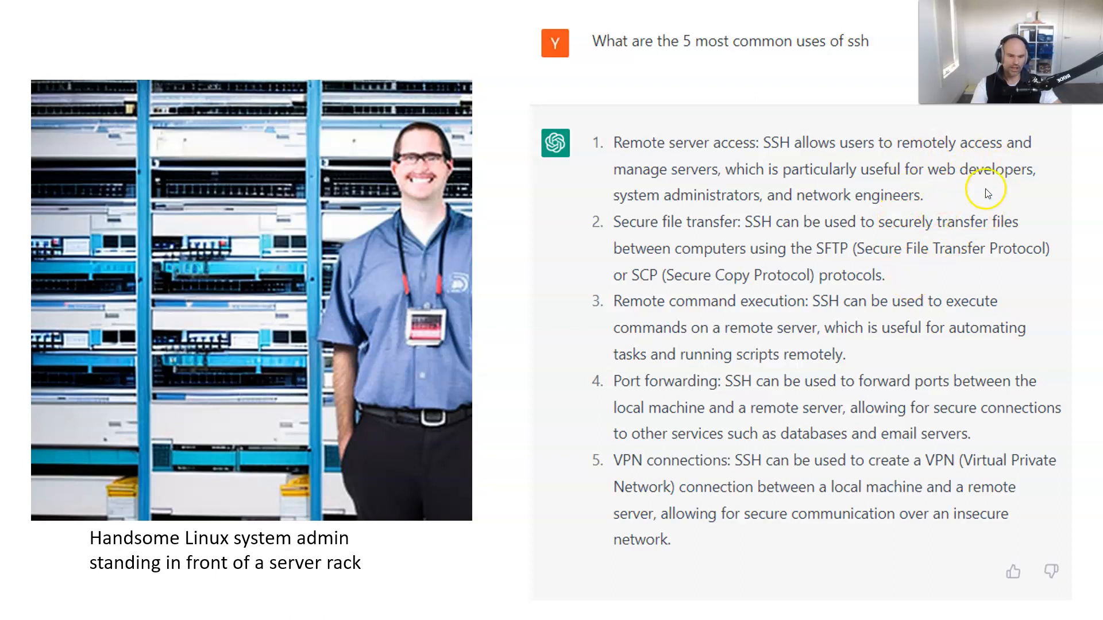
mouse_move(848, 197)
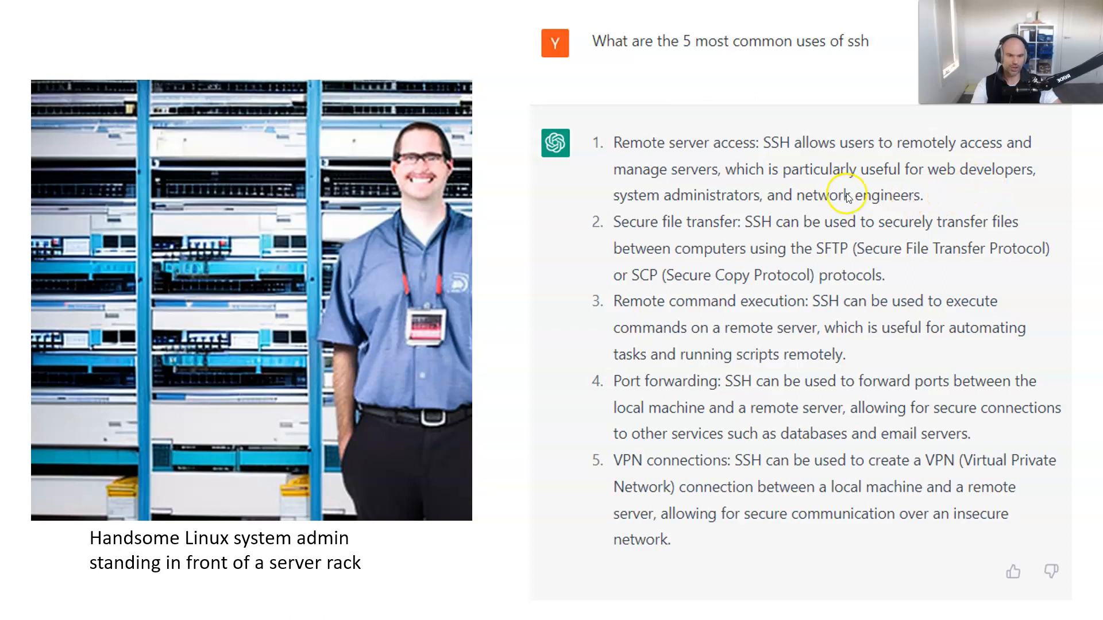
mouse_move(651, 142)
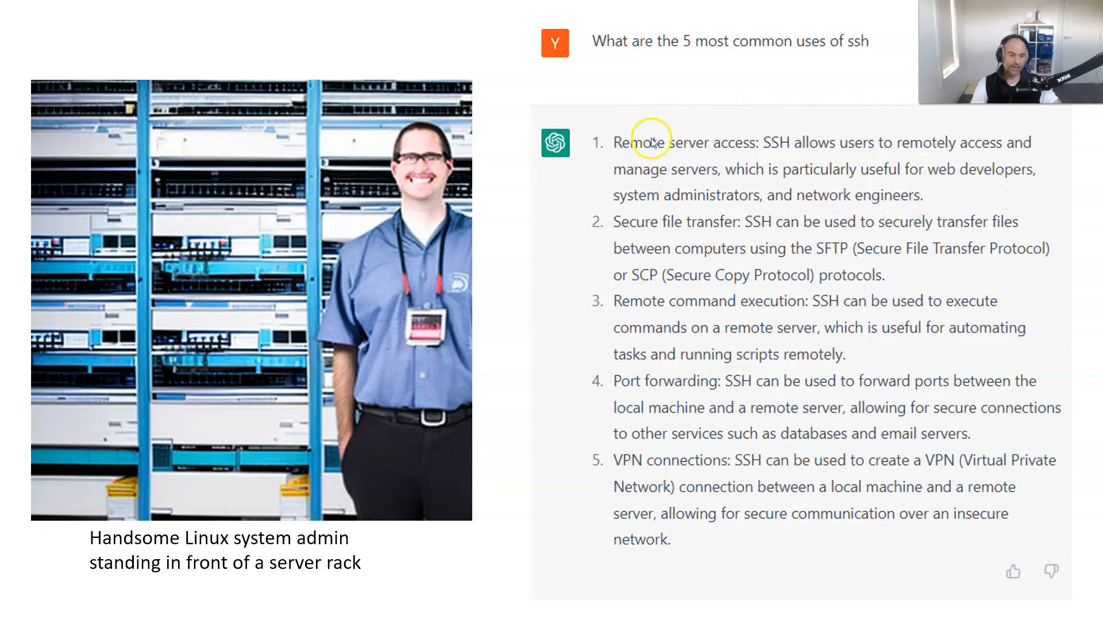
mouse_move(1011, 206)
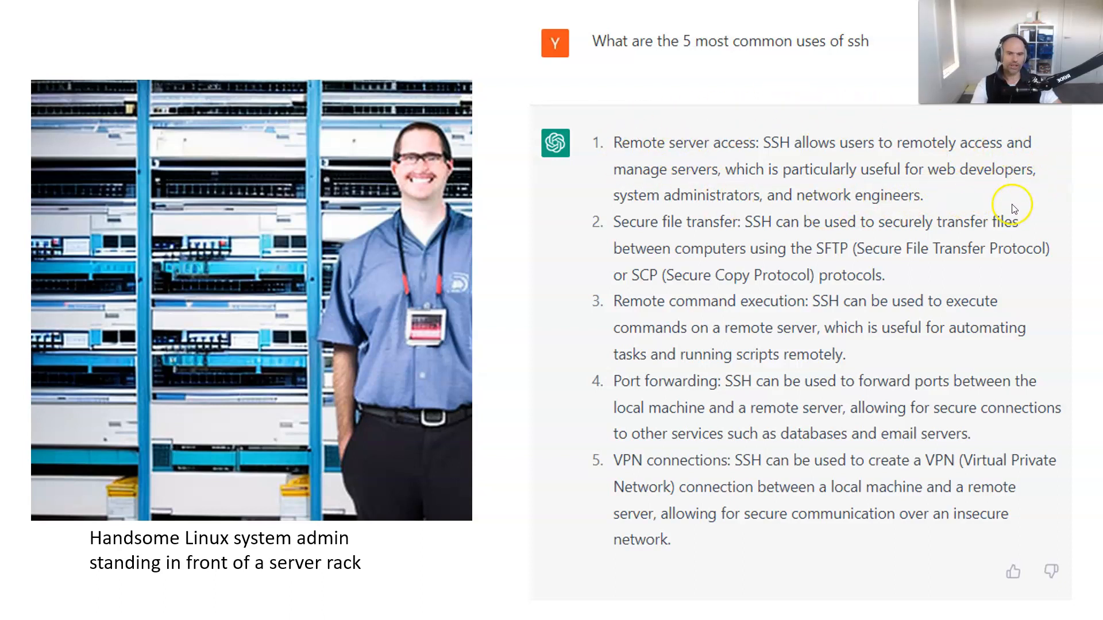
mouse_move(730, 258)
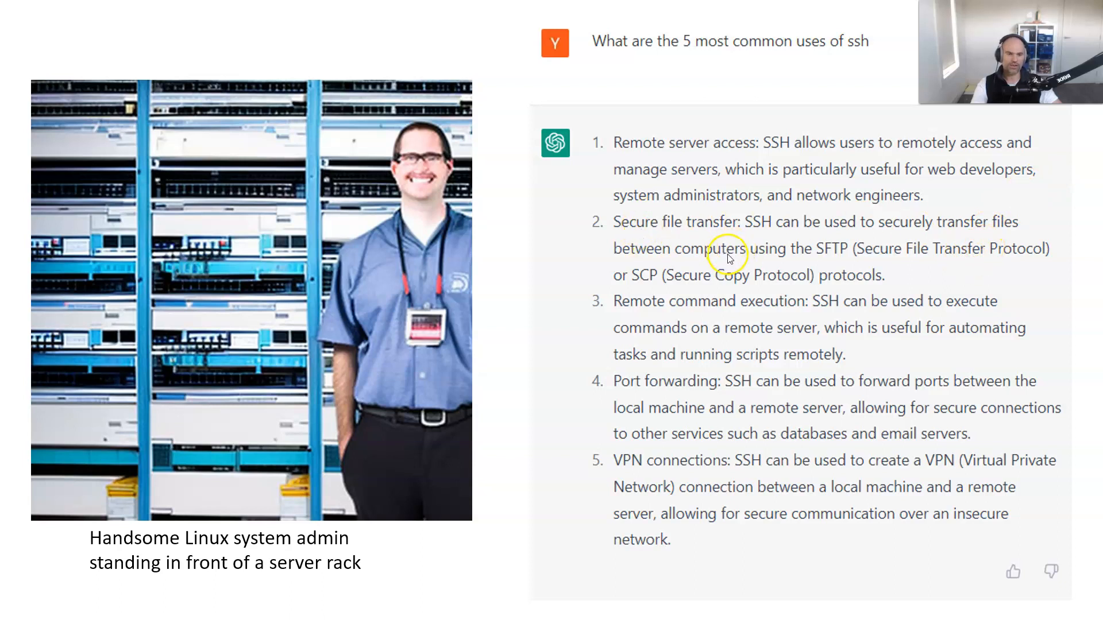
mouse_move(890, 250)
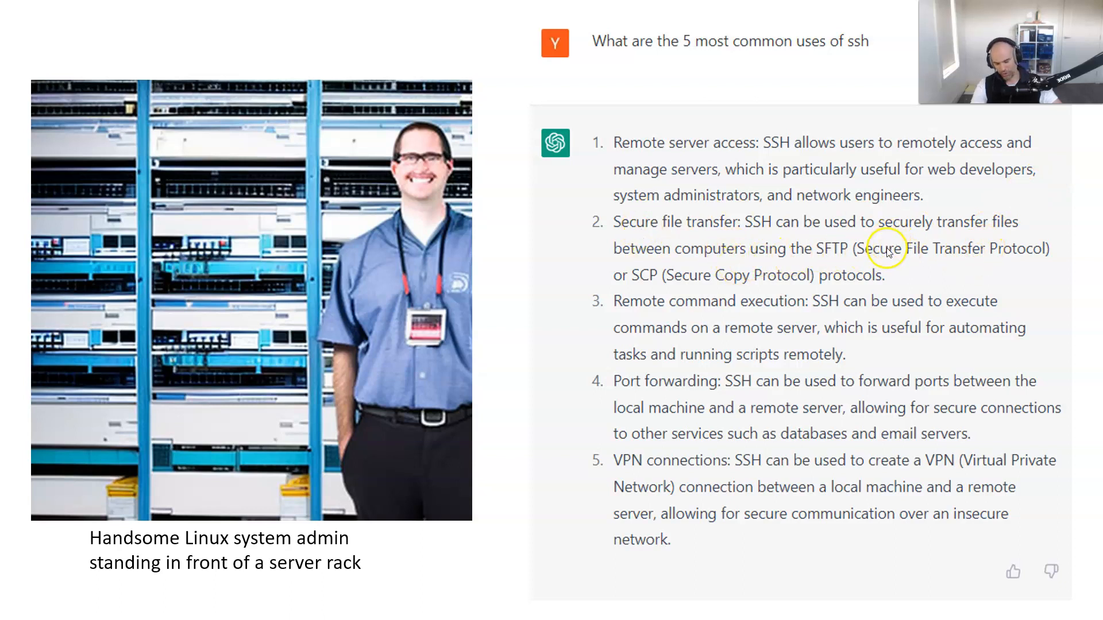
mouse_move(844, 256)
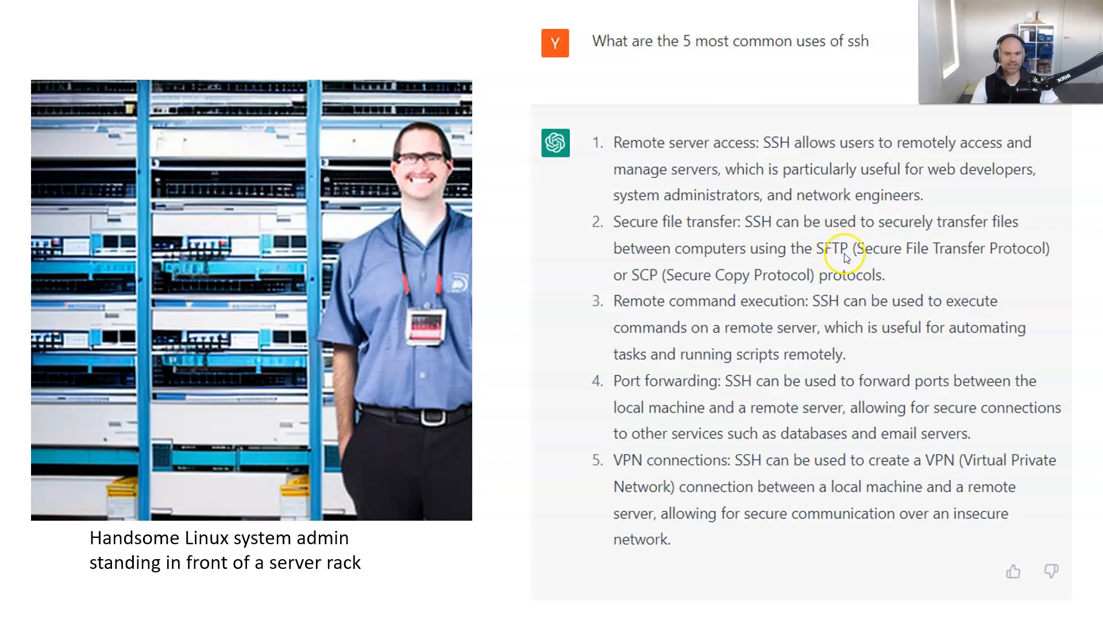
mouse_move(878, 259)
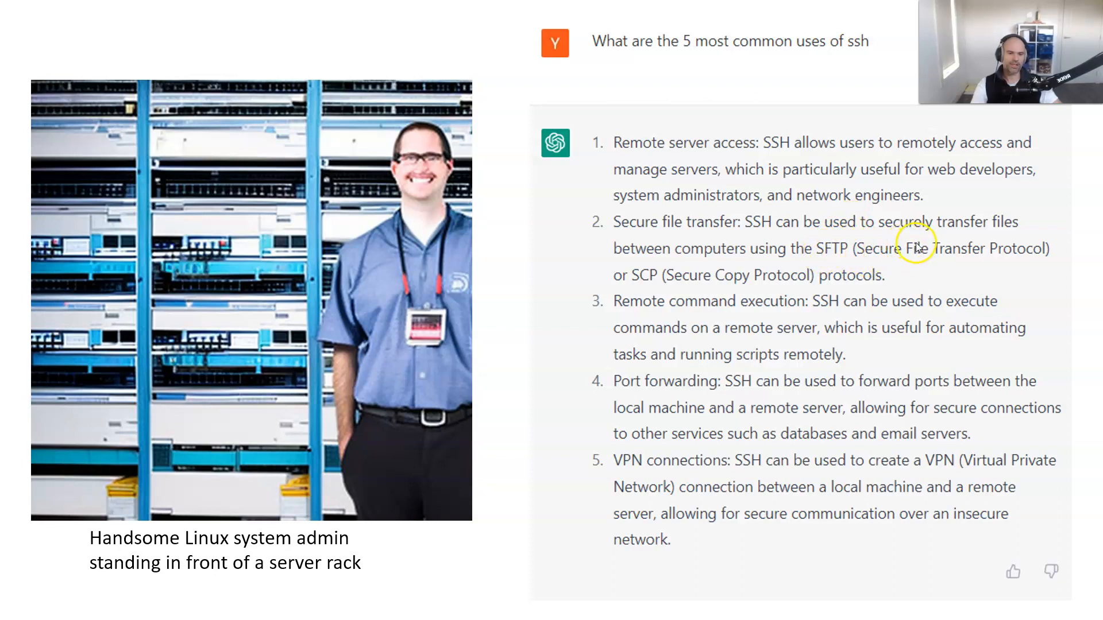
mouse_move(907, 255)
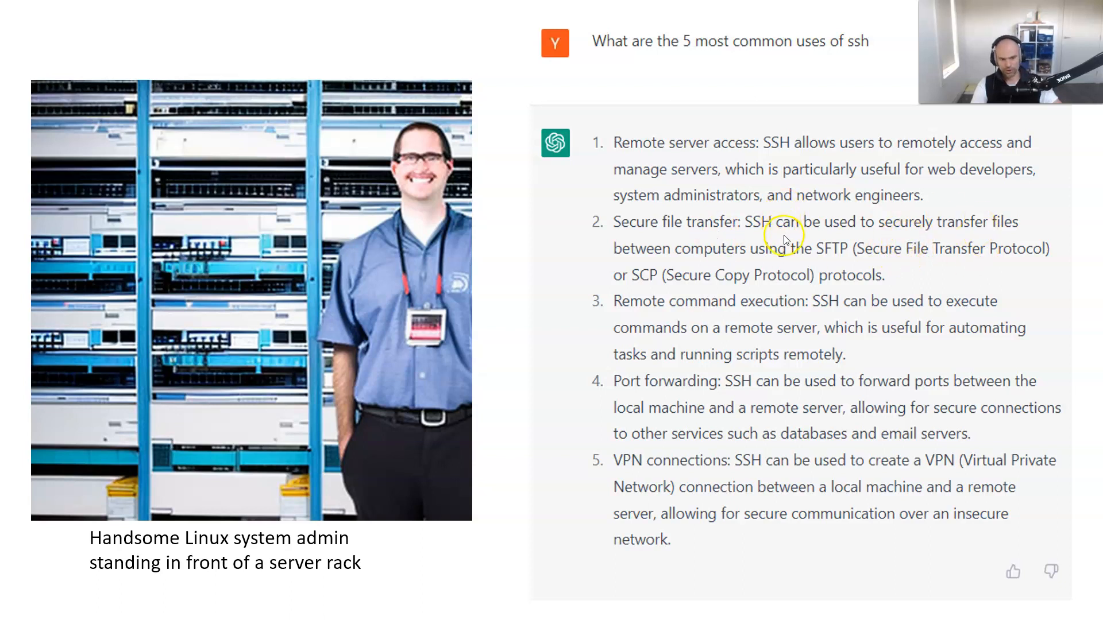
mouse_move(839, 344)
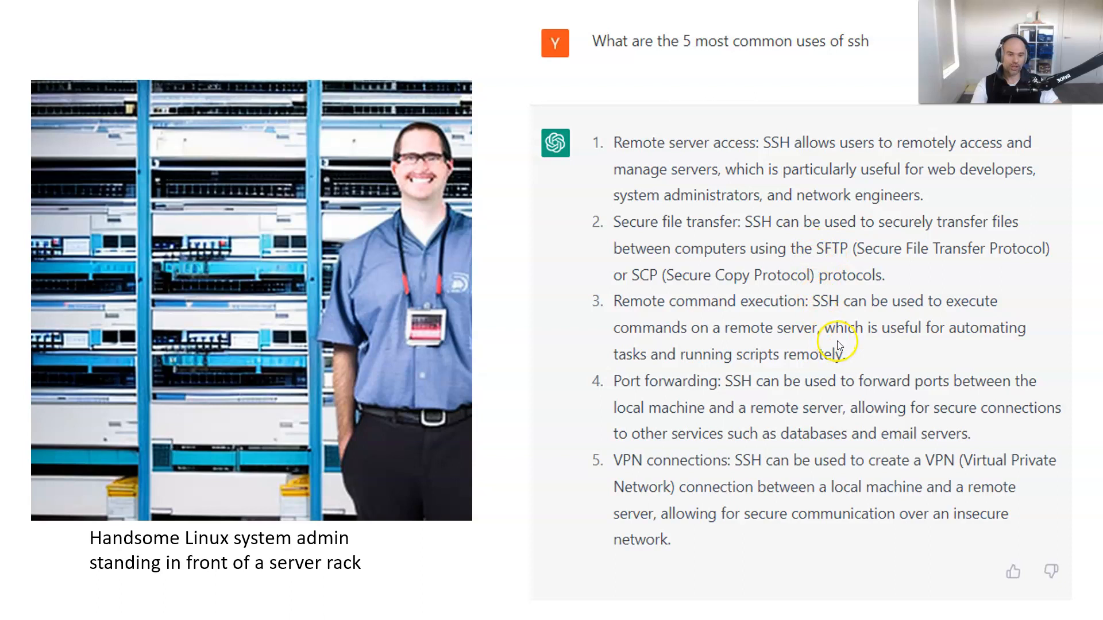
mouse_move(826, 338)
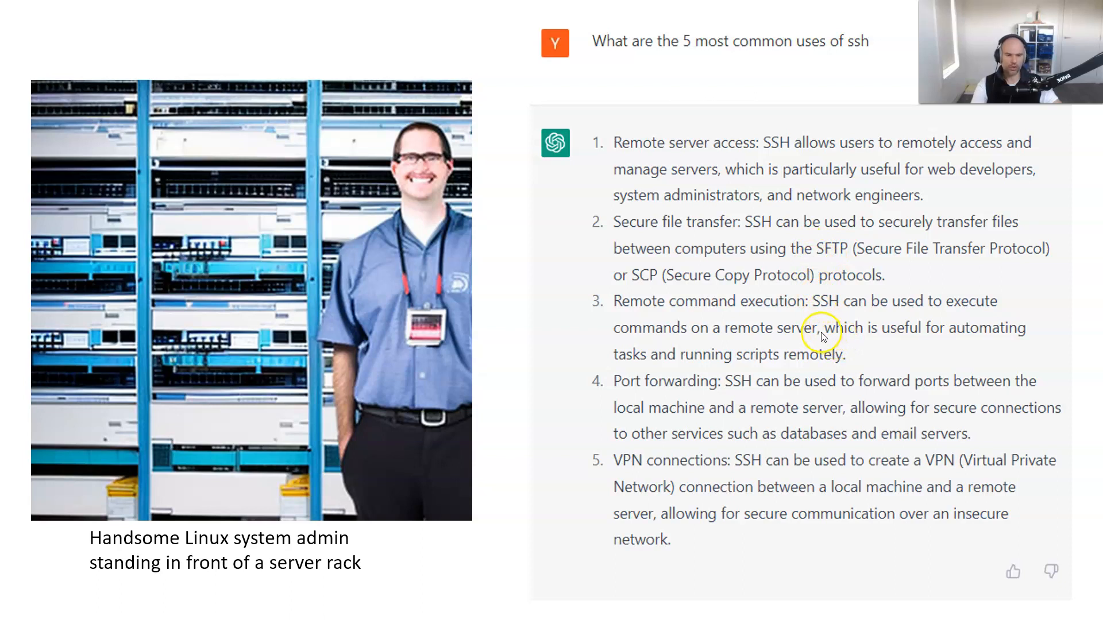
mouse_move(865, 292)
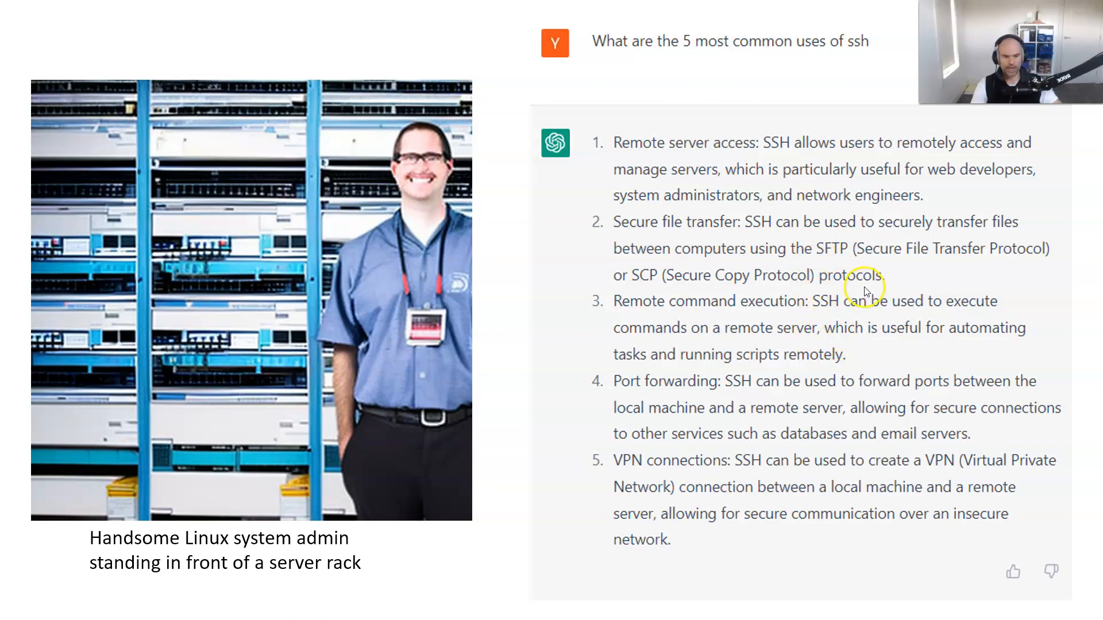
mouse_move(875, 266)
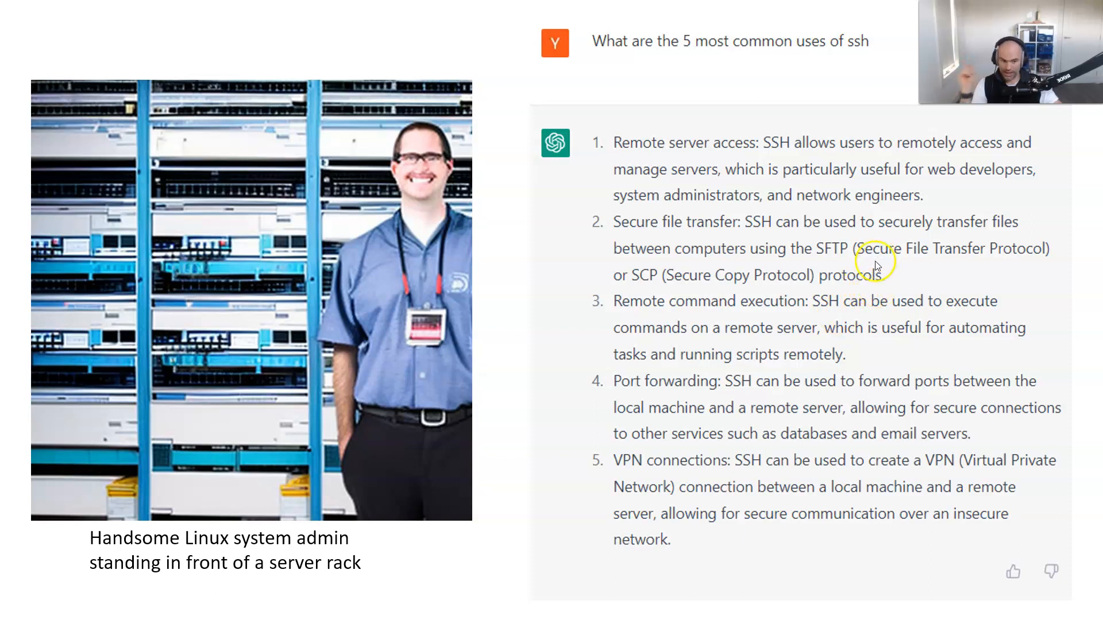
mouse_move(900, 298)
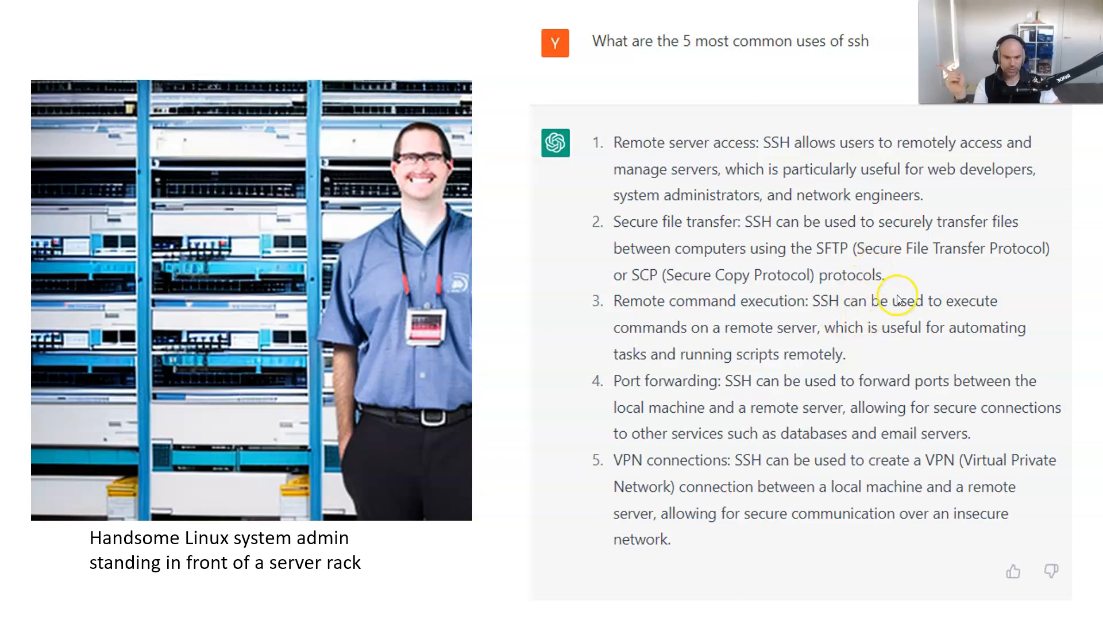
mouse_move(932, 419)
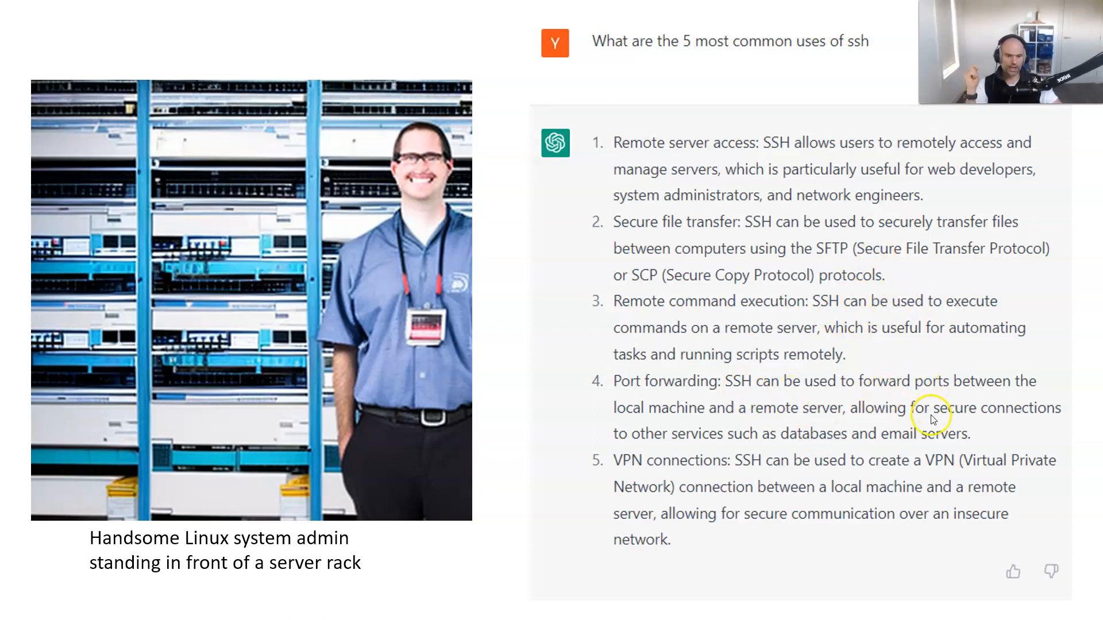
mouse_move(890, 390)
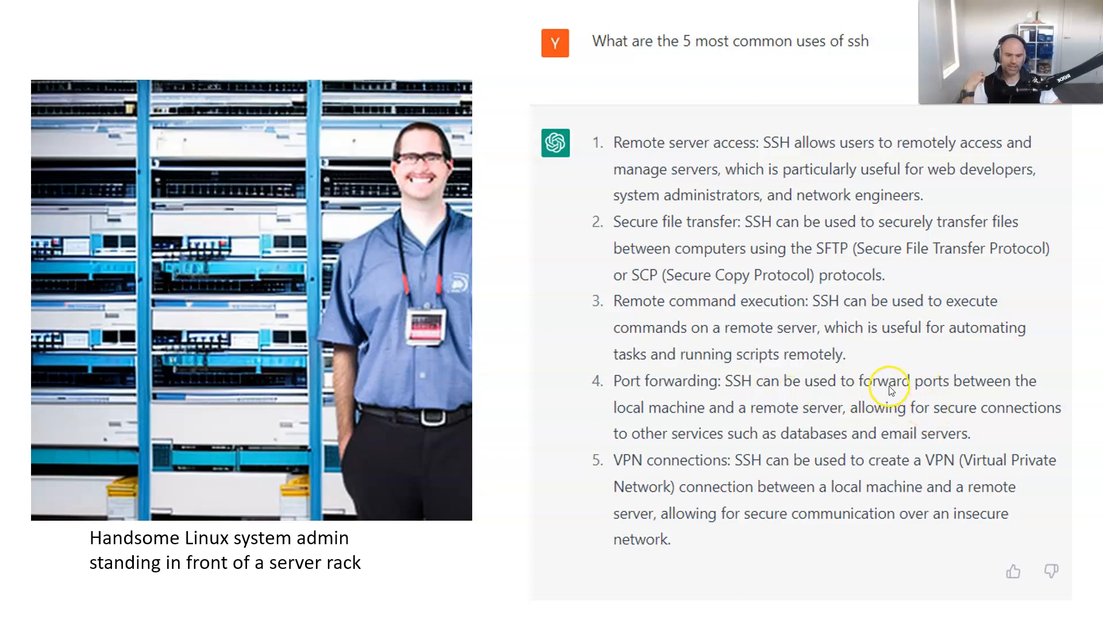
mouse_move(836, 410)
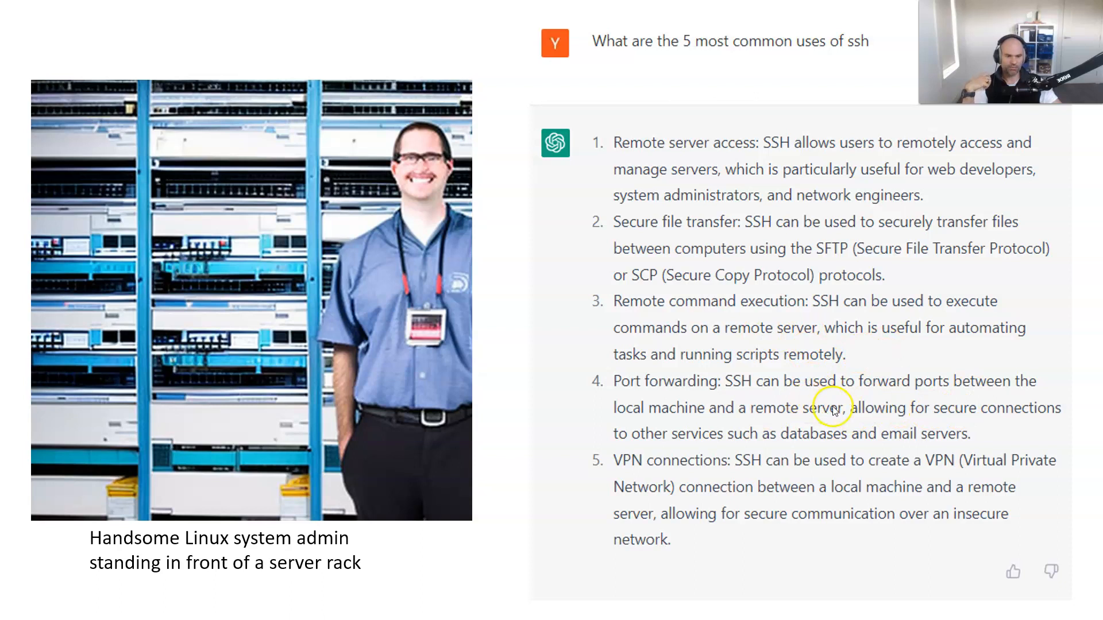
mouse_move(884, 408)
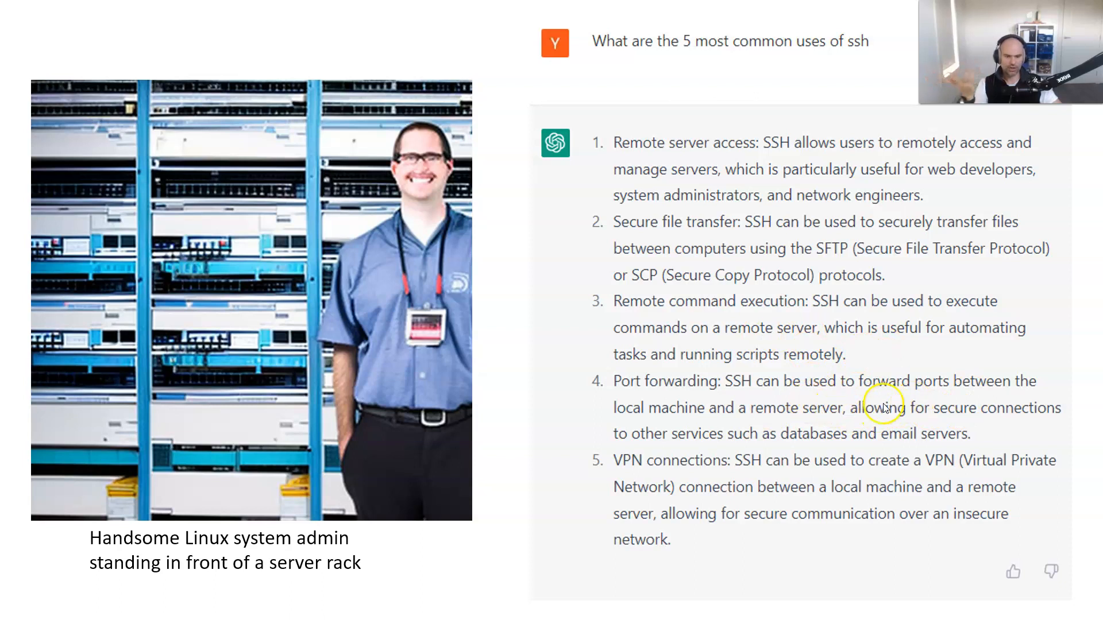
mouse_move(928, 499)
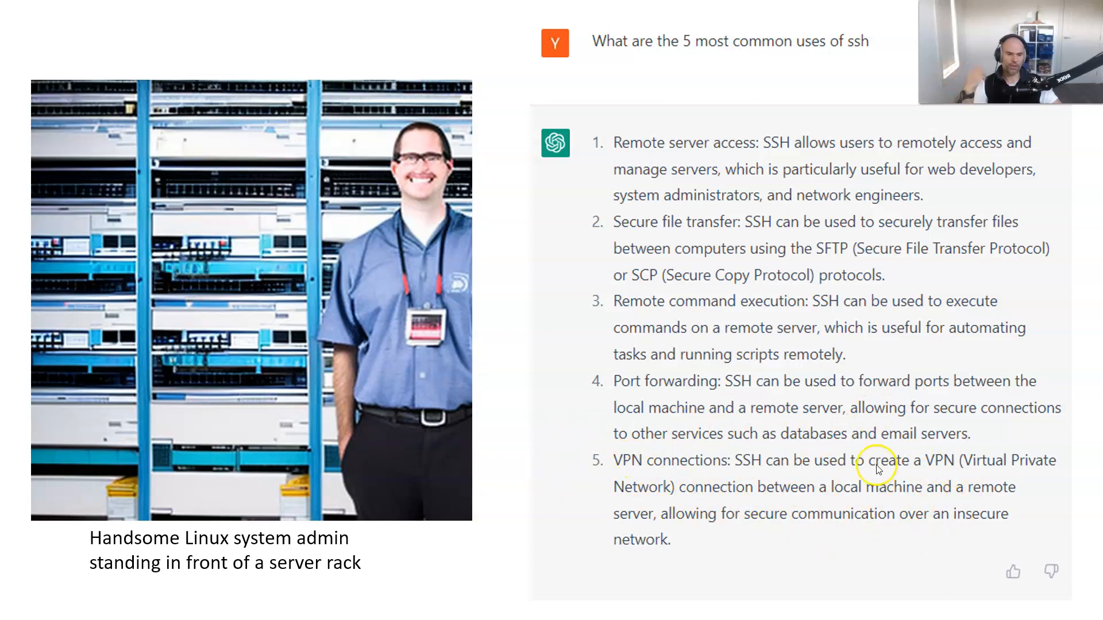
mouse_move(794, 394)
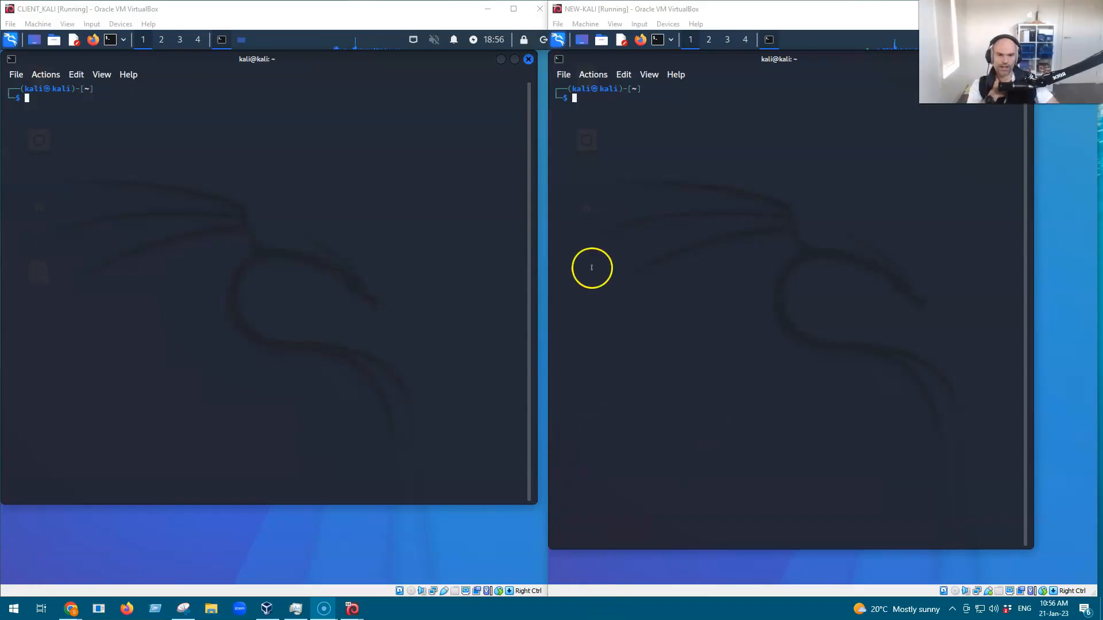
mouse_move(721, 199)
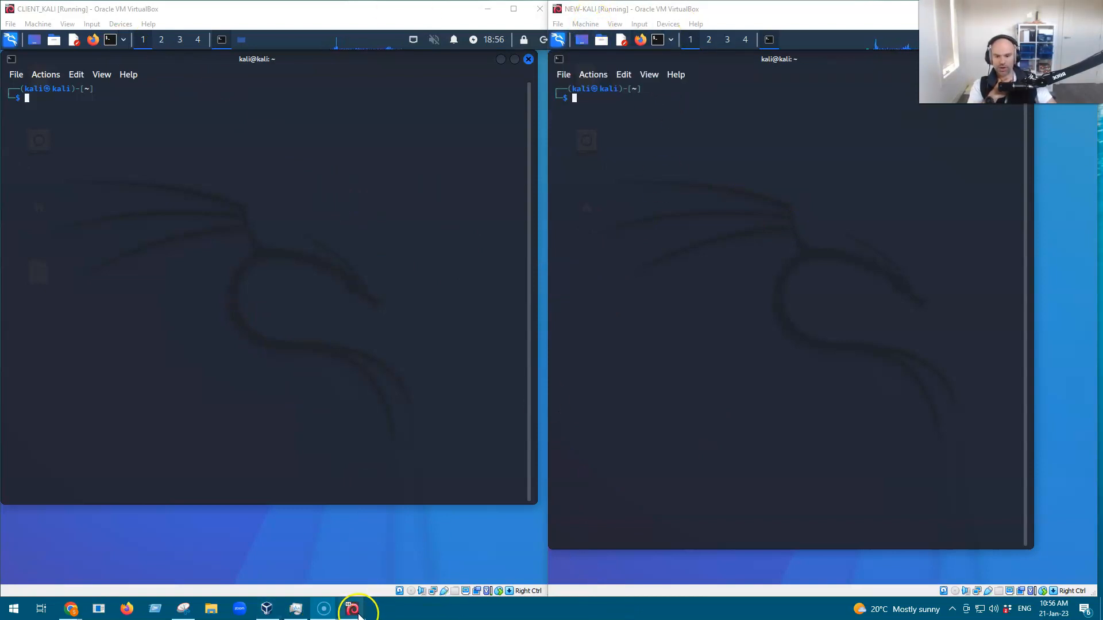
mouse_move(632, 298)
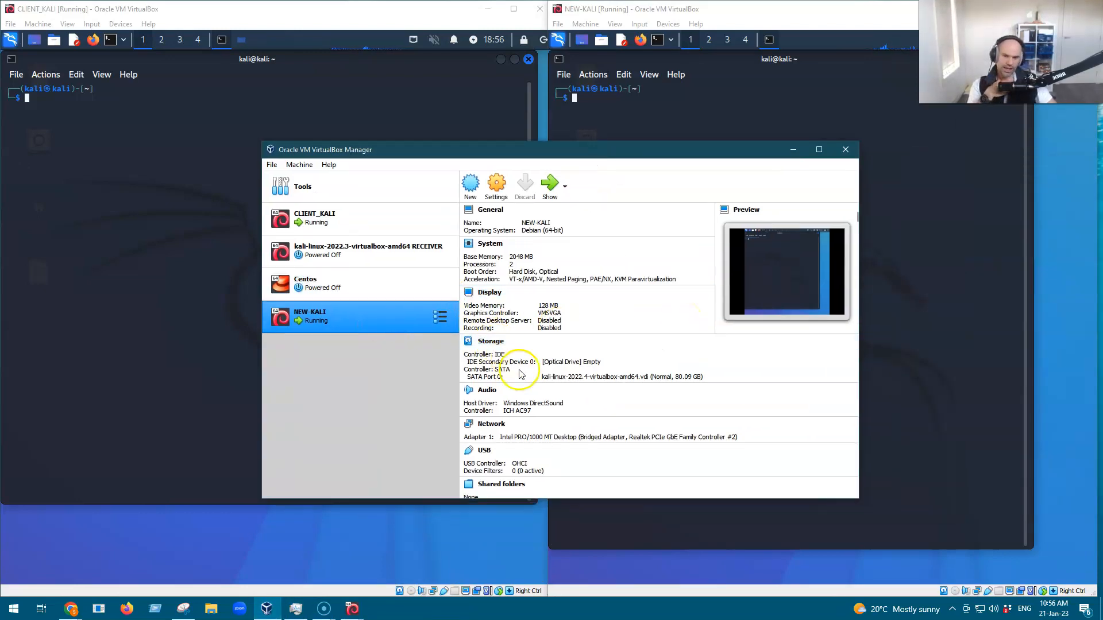
scroll("down", 3)
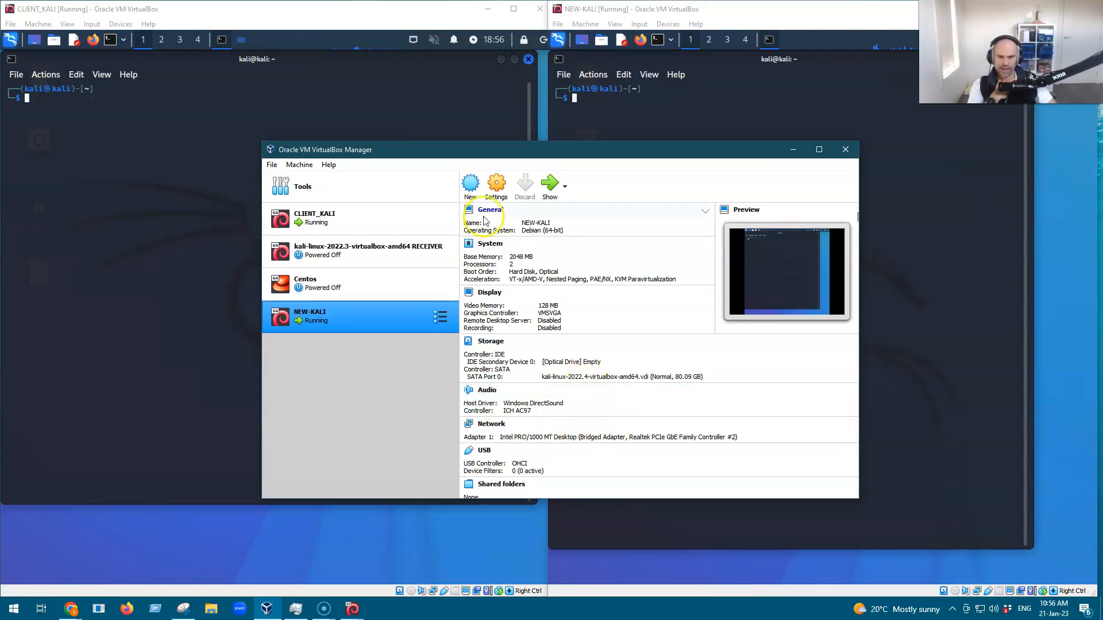
left_click(496, 186)
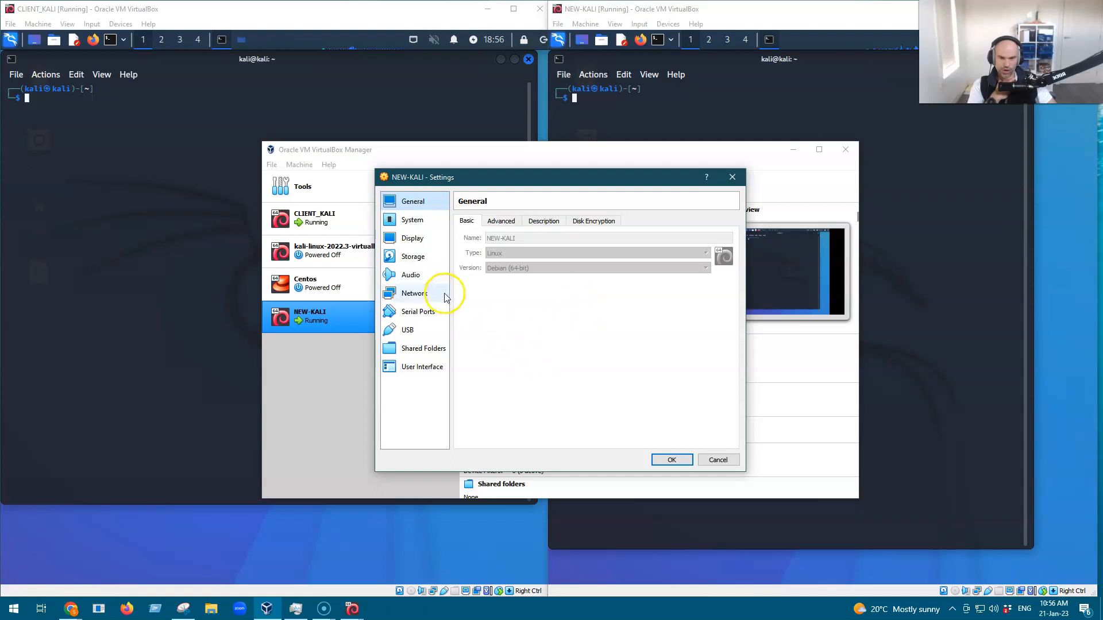
left_click(414, 294)
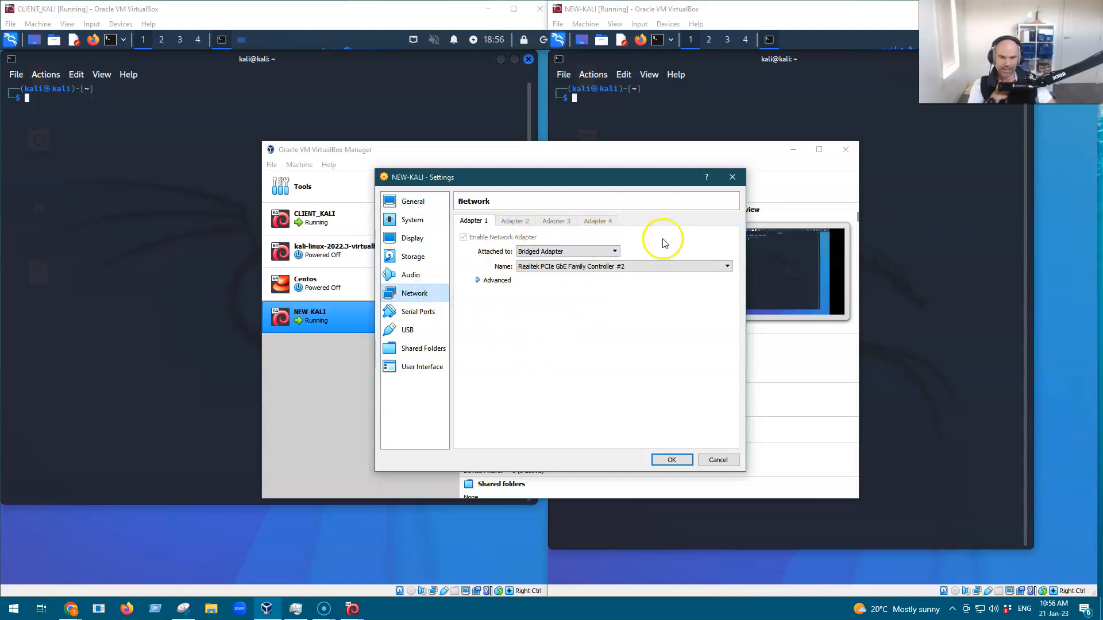
left_click(670, 460)
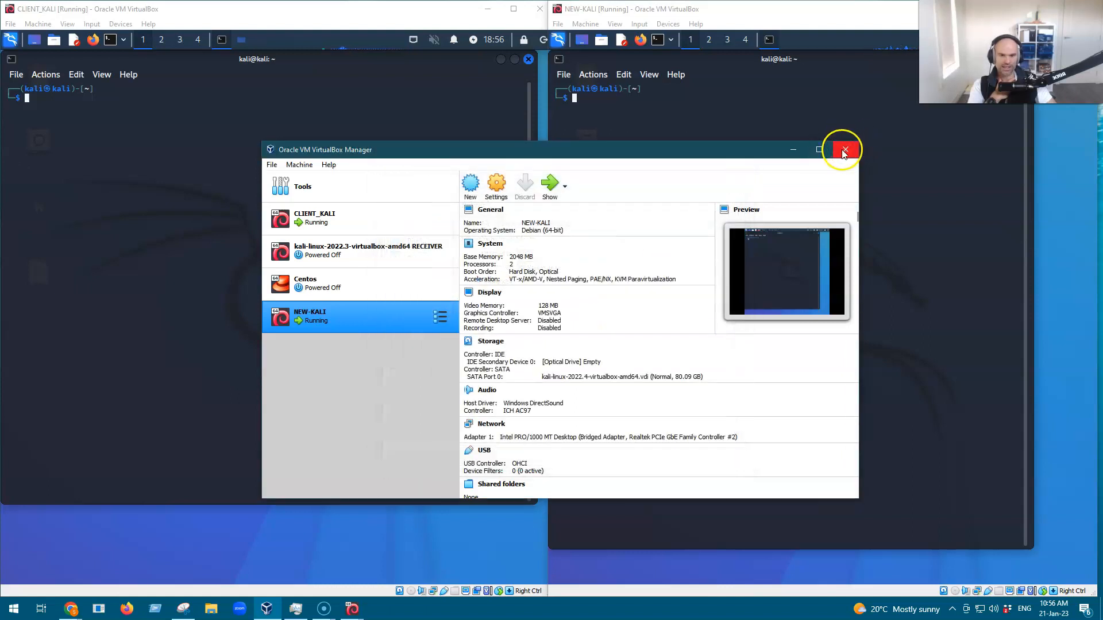
left_click(843, 150)
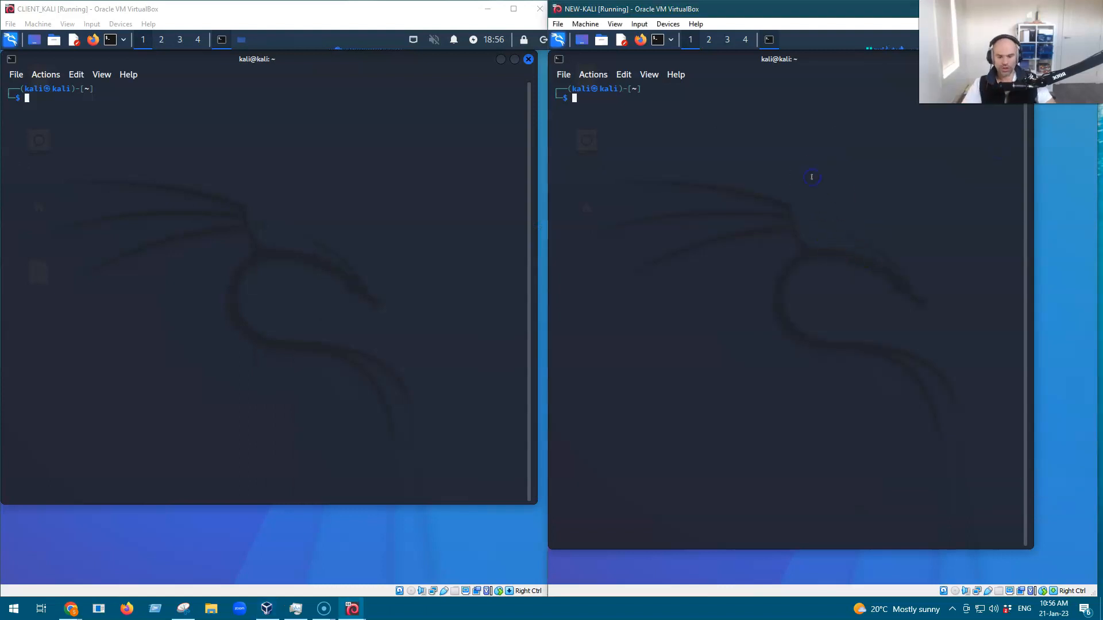
Show both machines' addresses with ifconfig and ping the server at 192.168.0.222 from the client.
type("ifconfig")
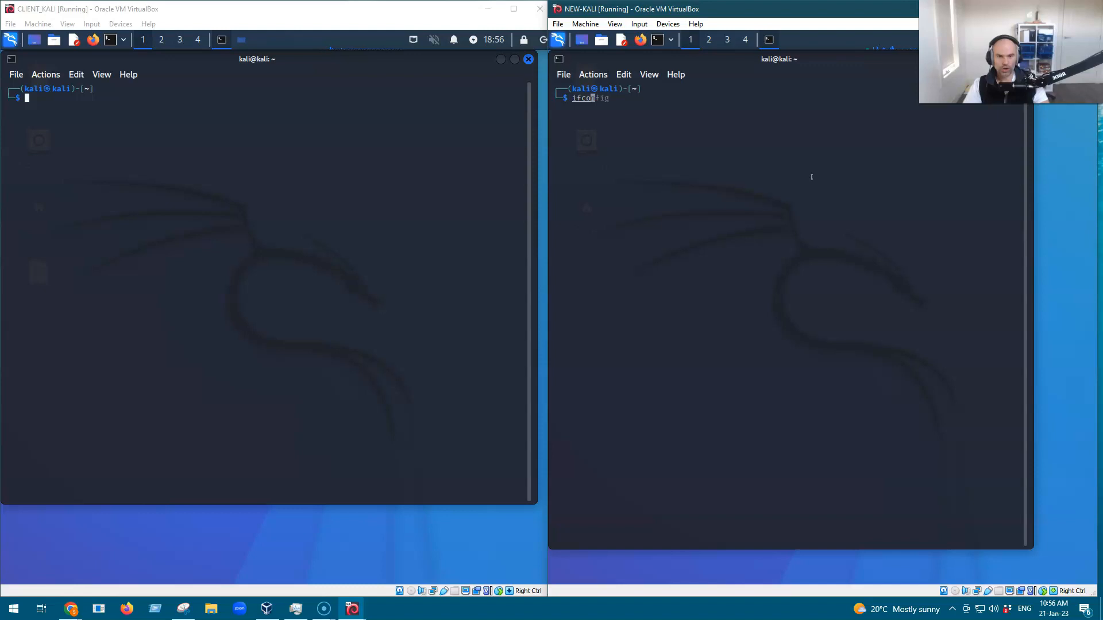
key("Return")
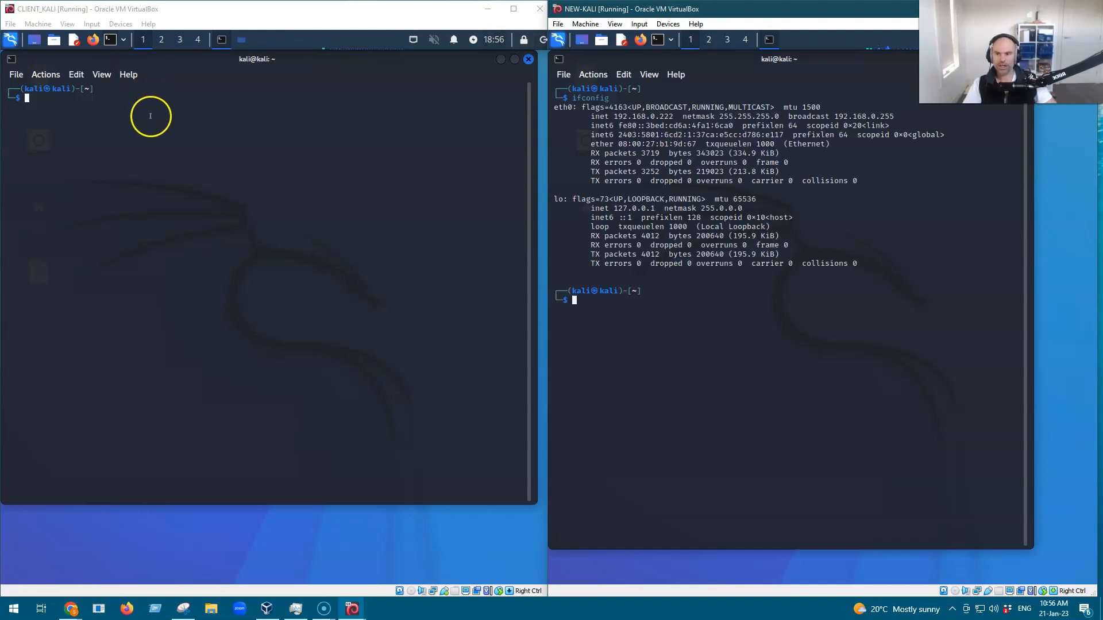
type("ifconfig")
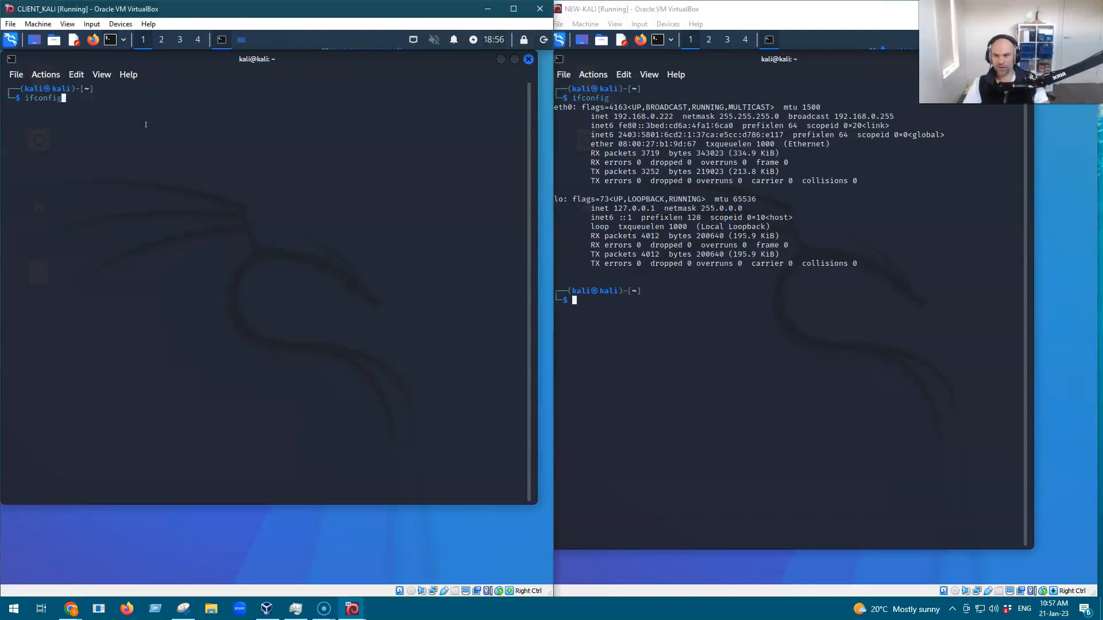
key("Return")
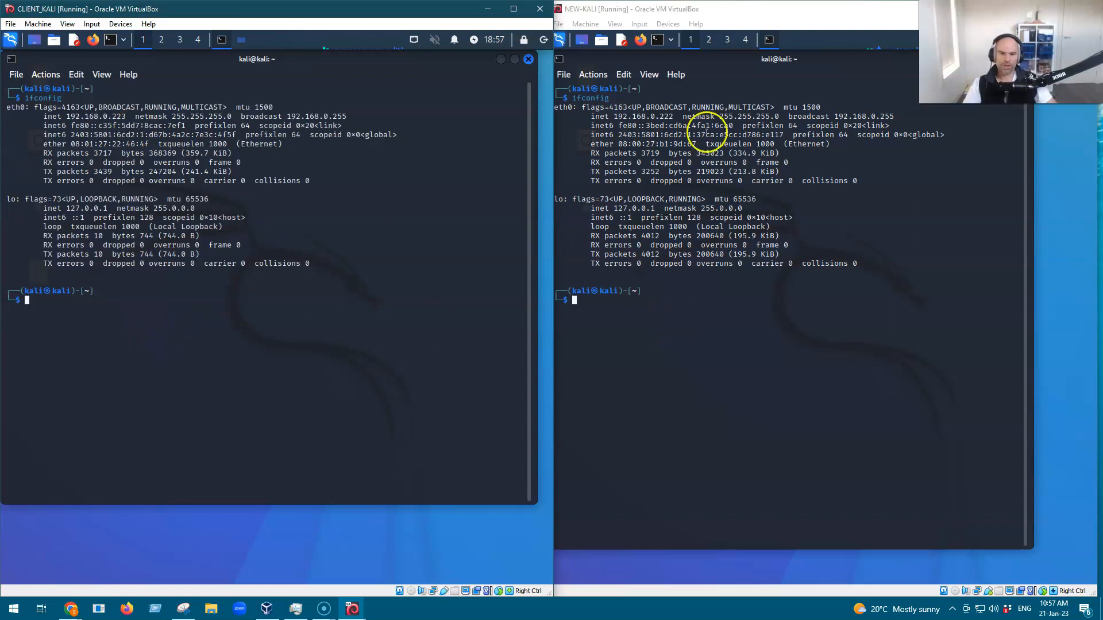
double_click(640, 116)
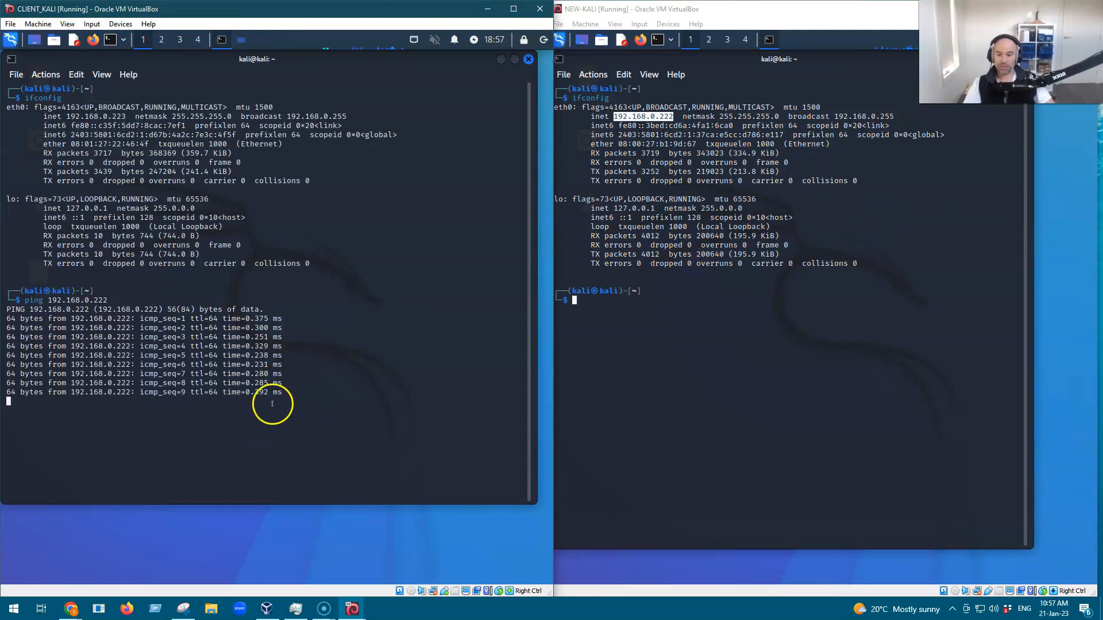
key("ctrl+c")
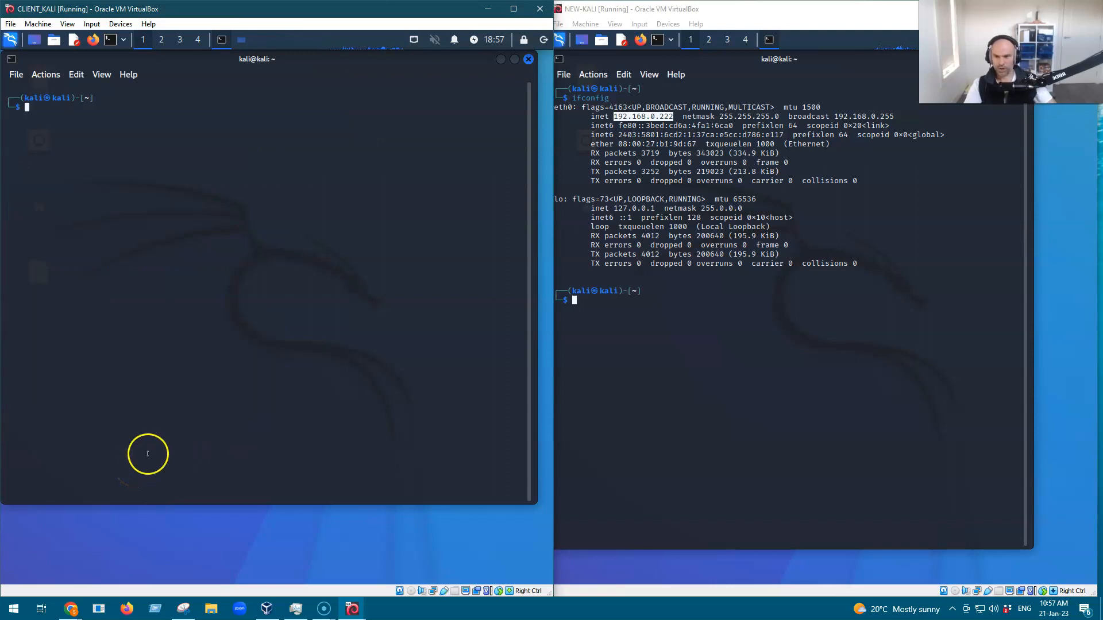
Clear the NEW-KALI terminal and recall history into 'sudo systemctl start ssh' without running it.
type("clear")
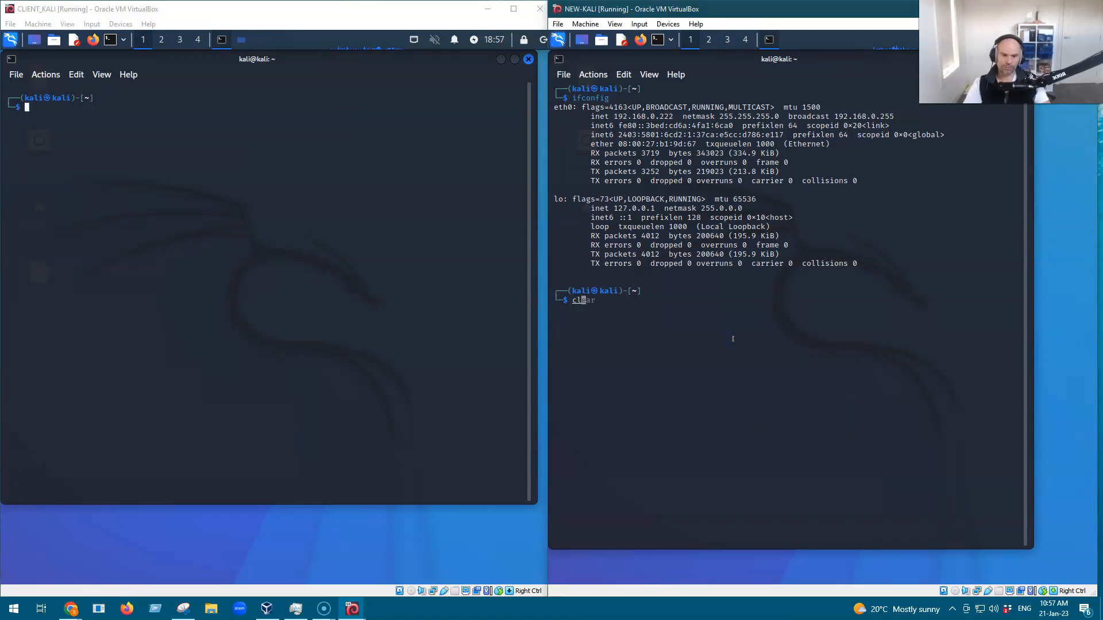
key("Return")
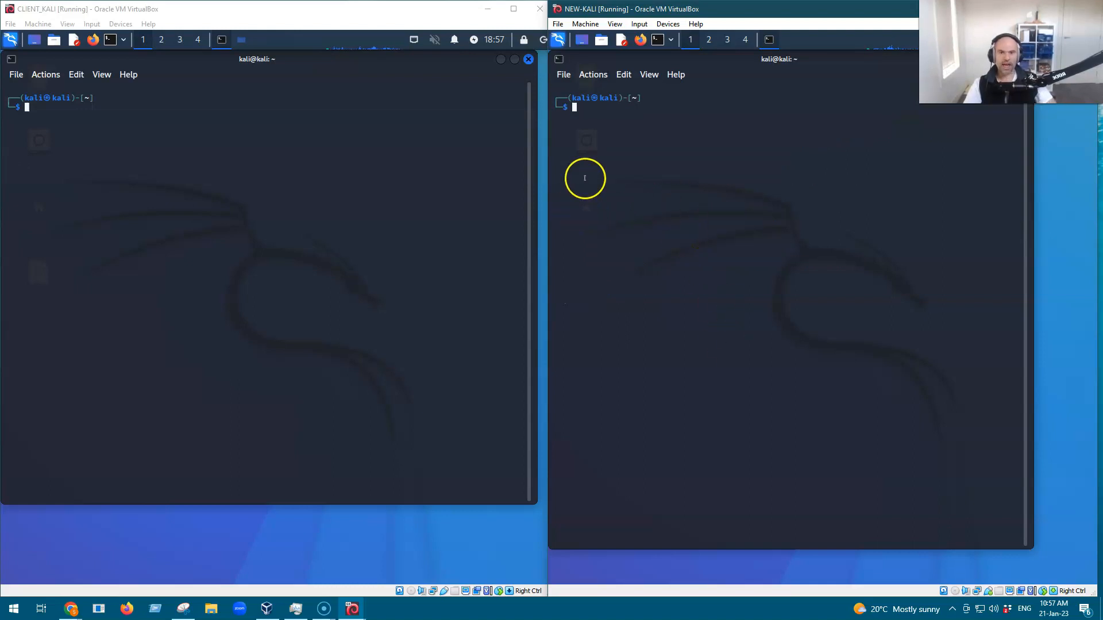
mouse_move(765, 186)
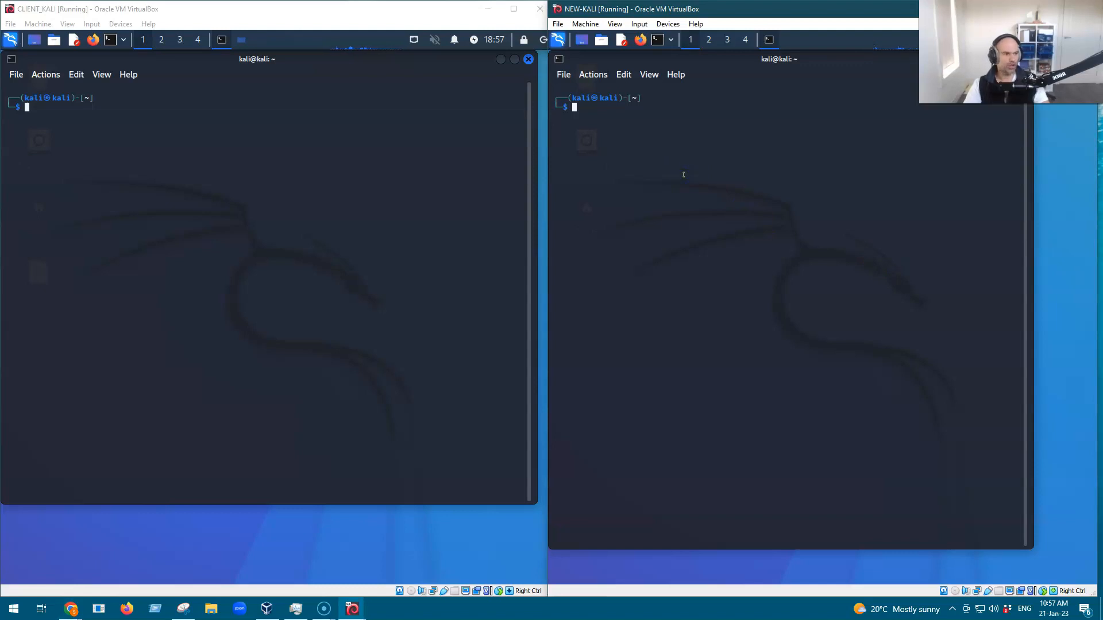
type("sudo systemctl restart ssh")
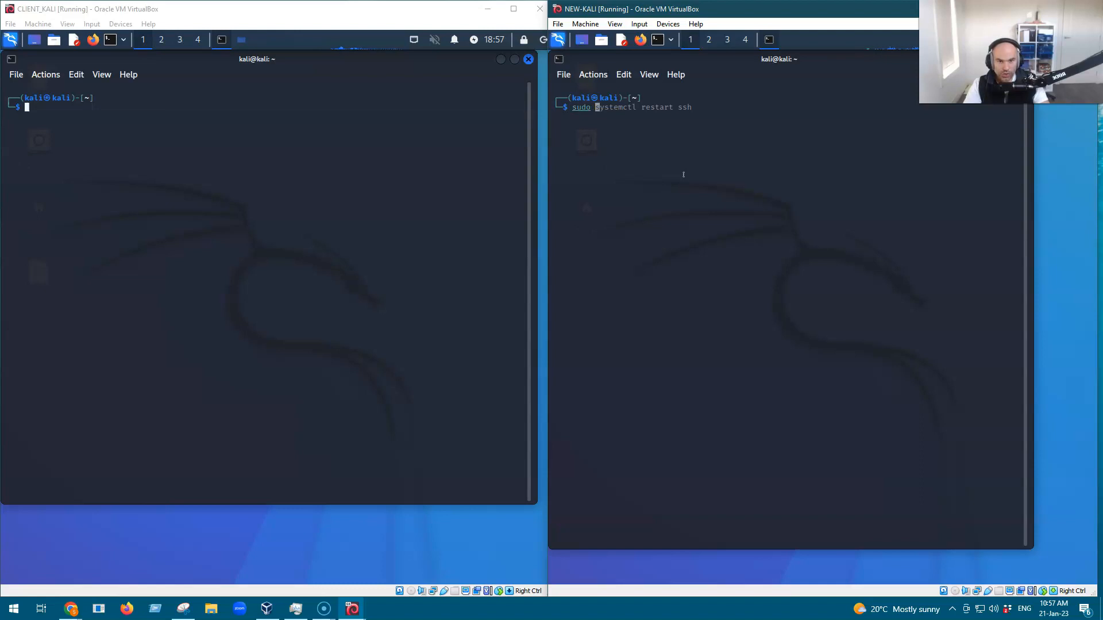
type("apt-get install openssh-server")
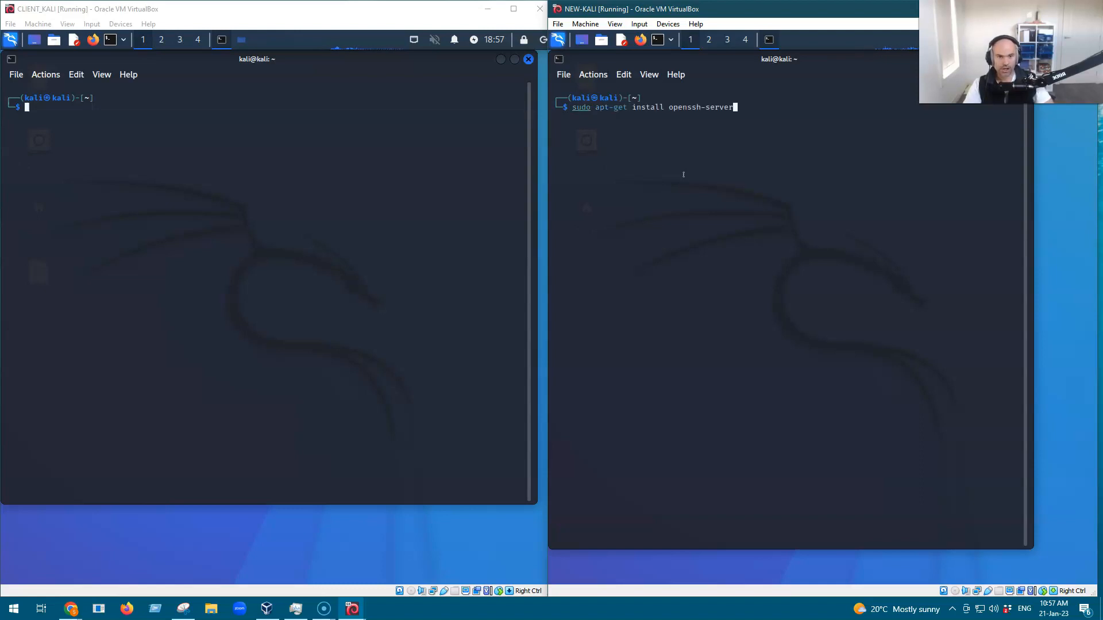
key("Return")
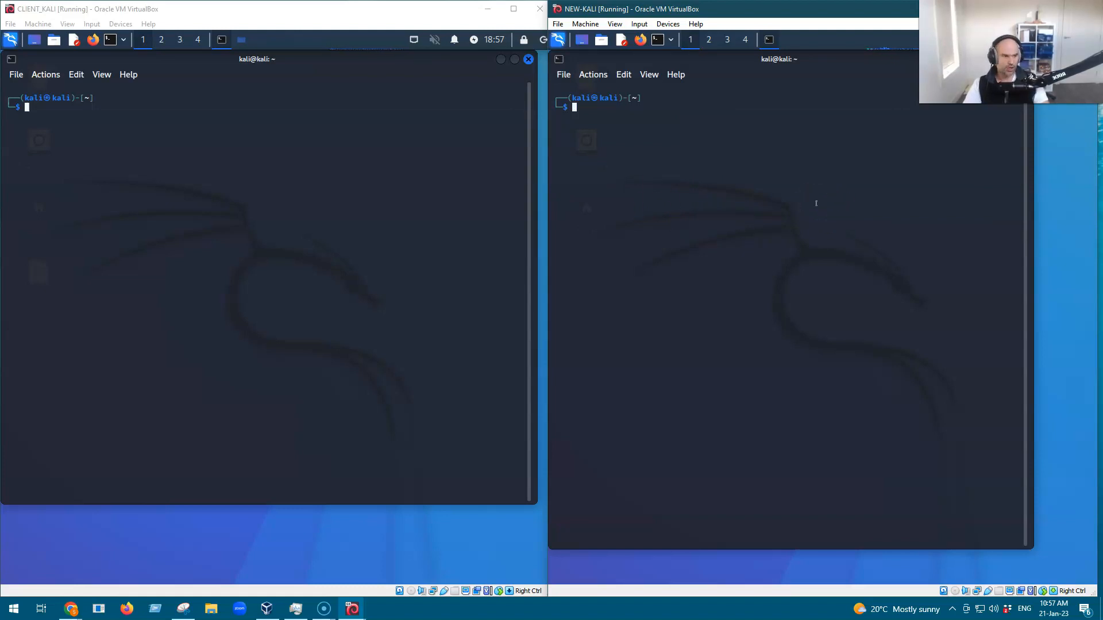
type("sudo apt-get install openssh-server")
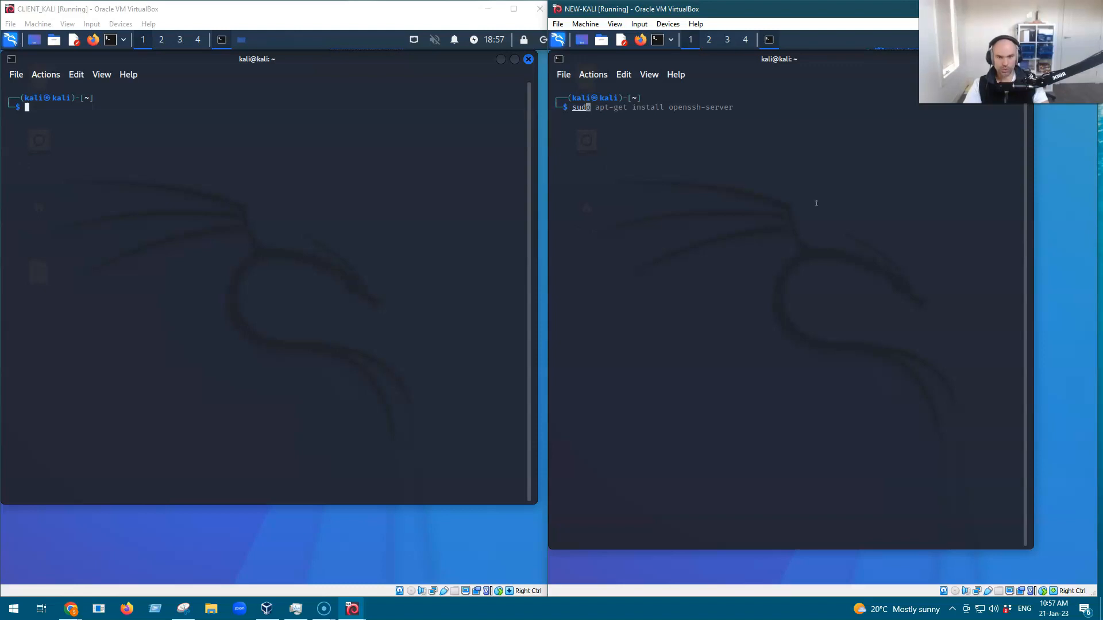
type("sudo systemctl restart ssh")
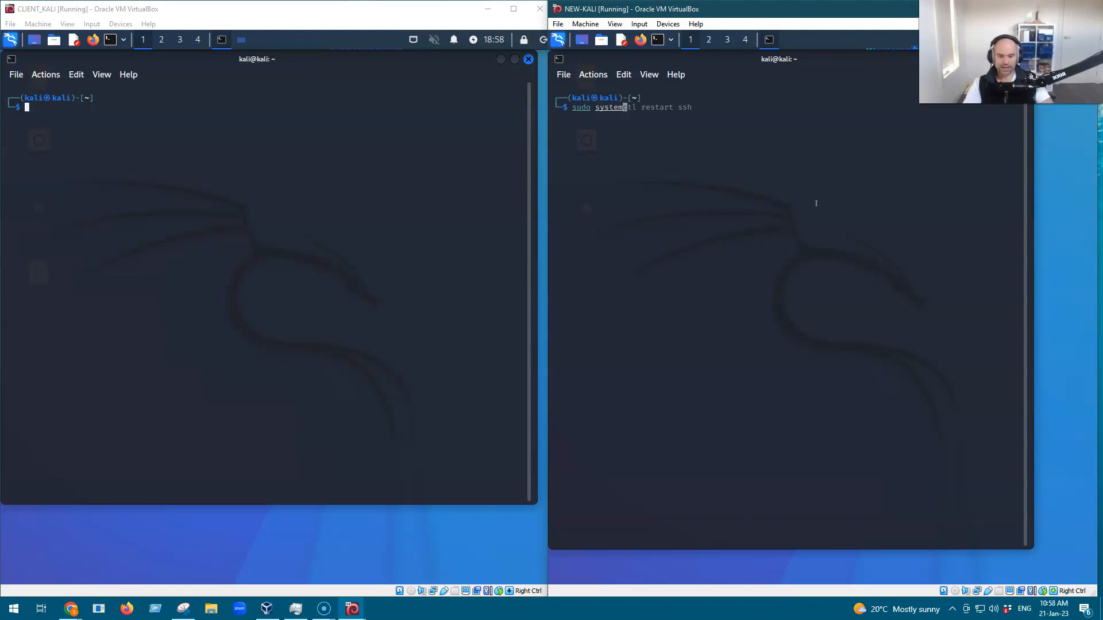
Start the SSH service on NEW-KALI and view its status report.
type("status")
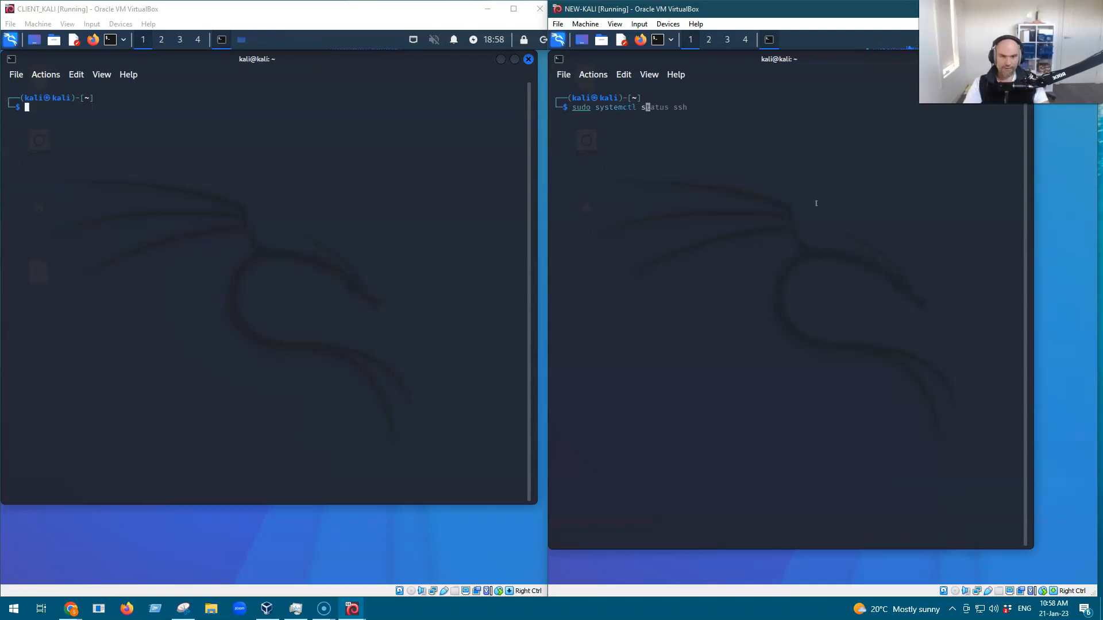
type("start ssh")
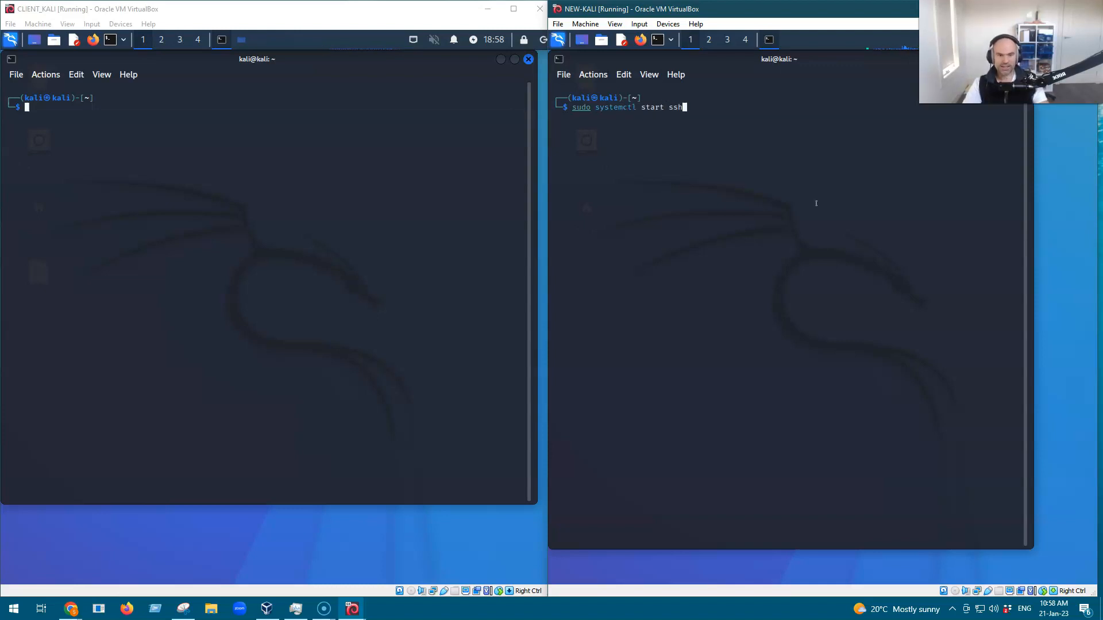
key("Return")
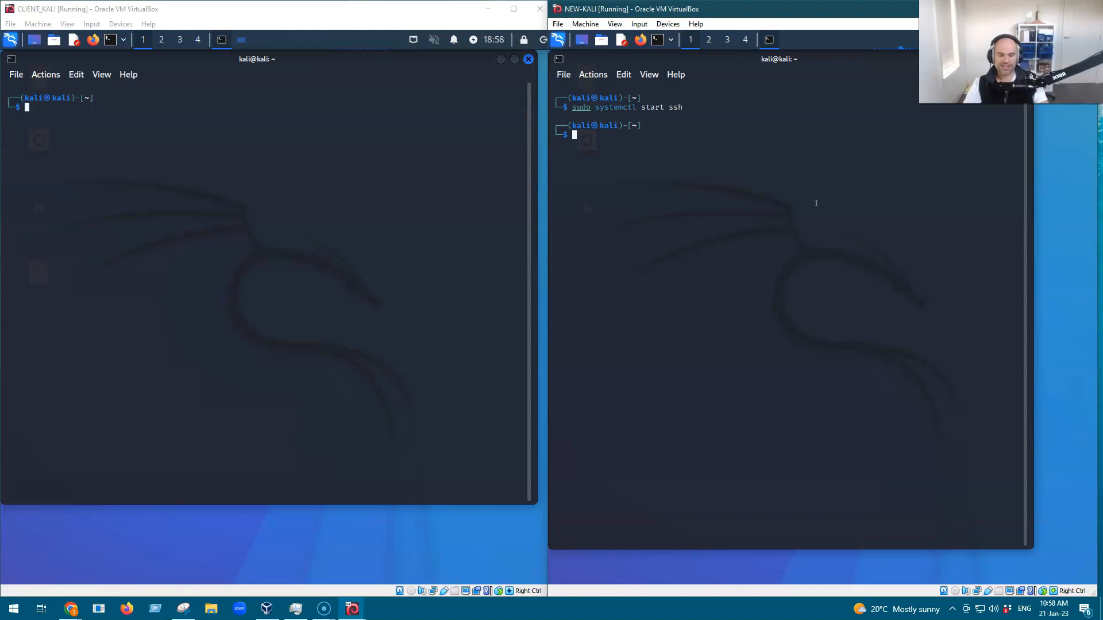
type("sudo systemctl start ssh")
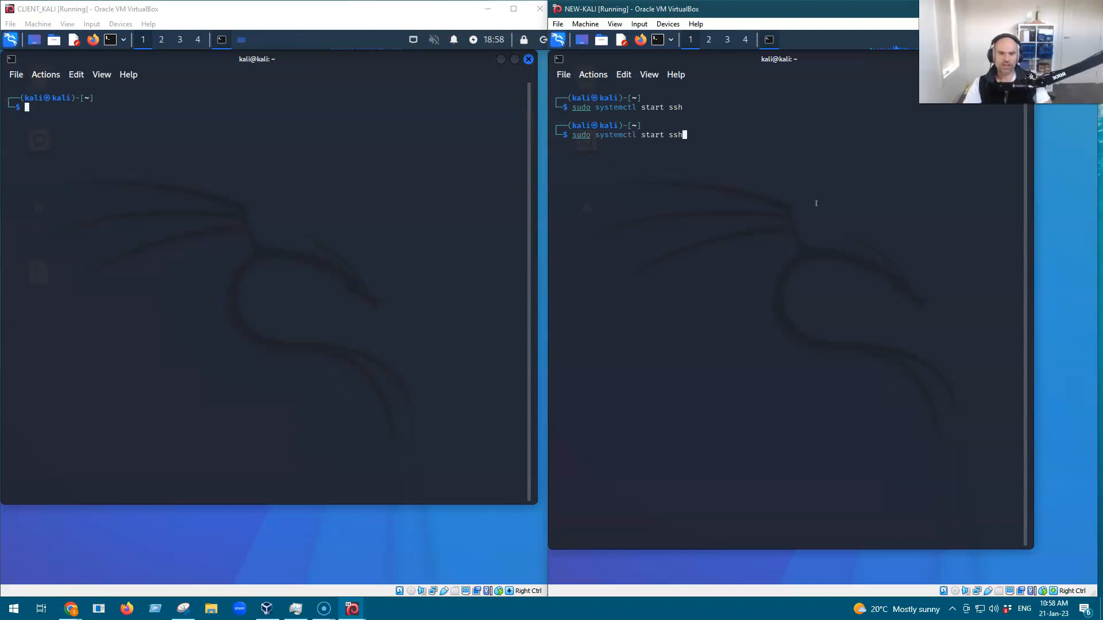
type("status")
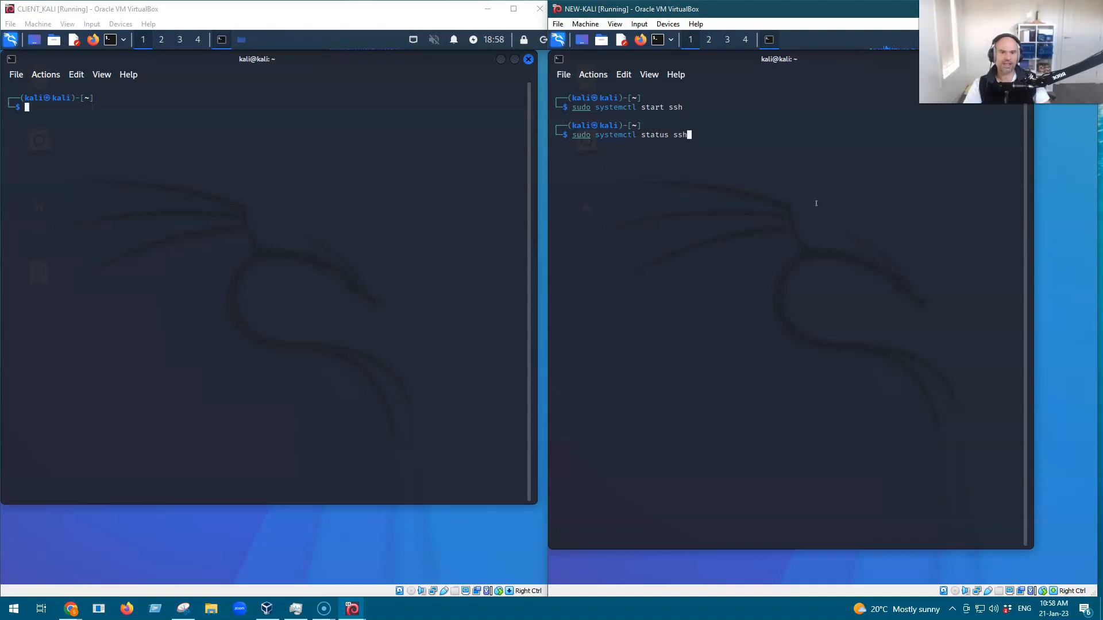
key("Return")
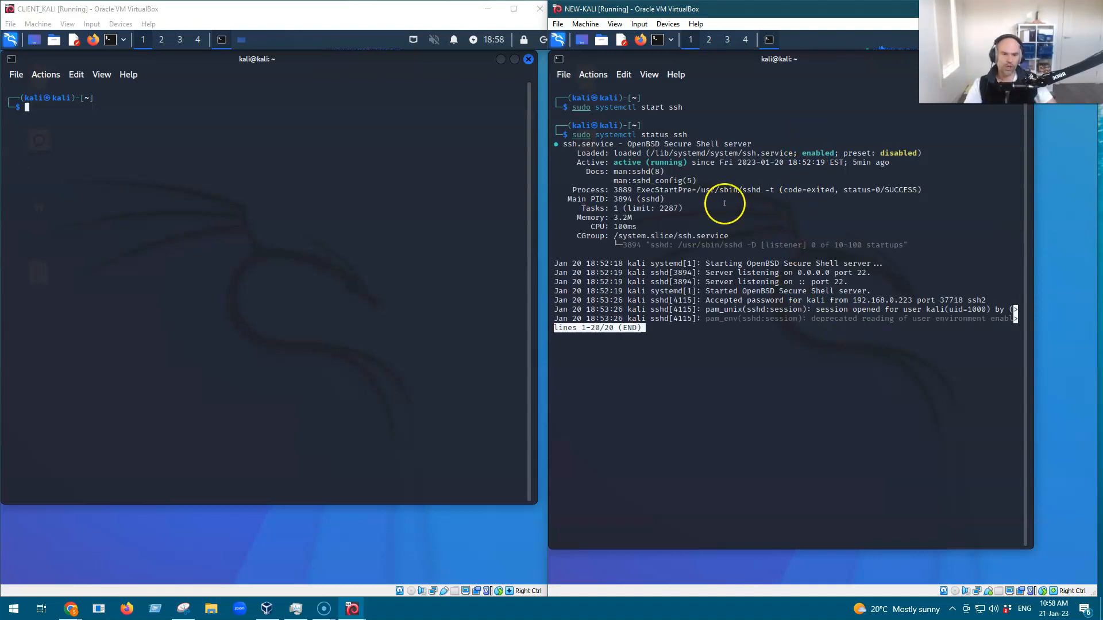
mouse_move(756, 268)
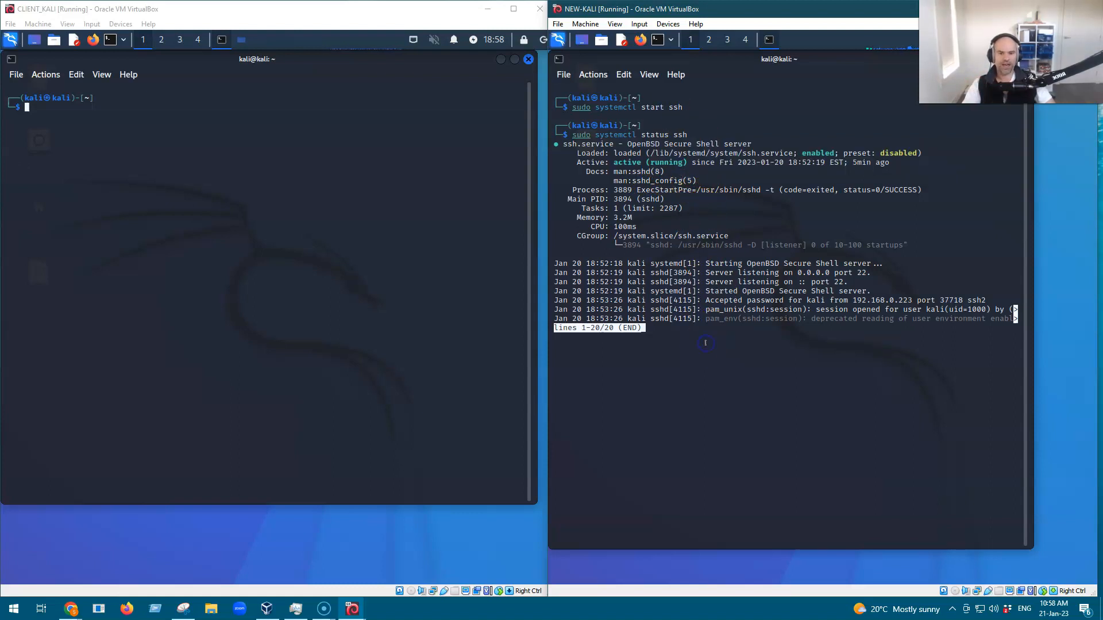
key("q")
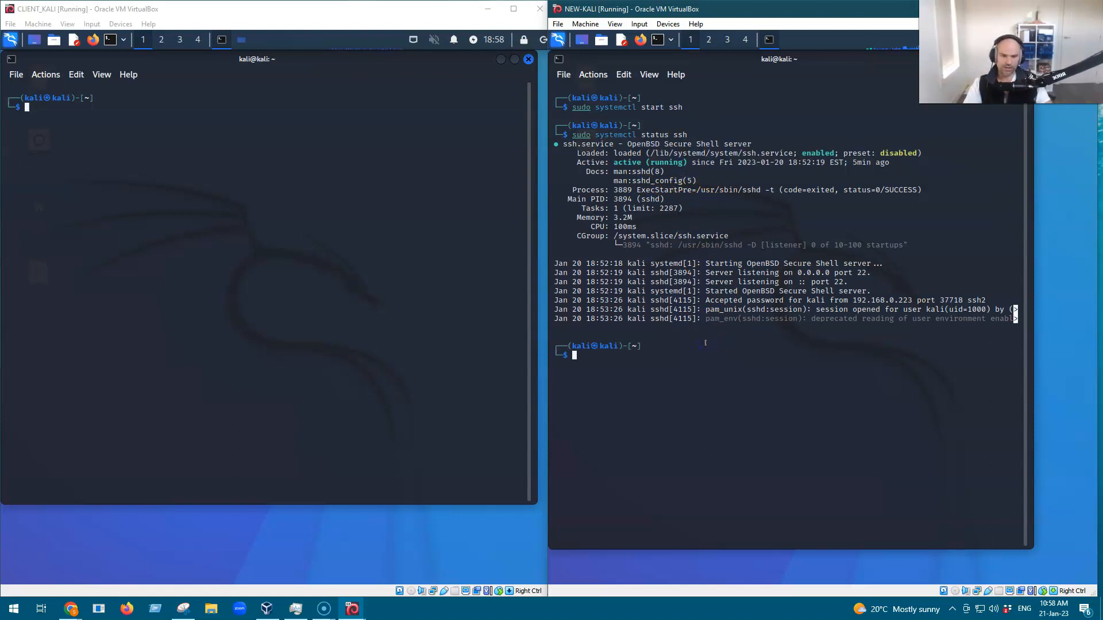
Restart SSH and confirm the status shows active (running).
type("sudo systemctl start ssh")
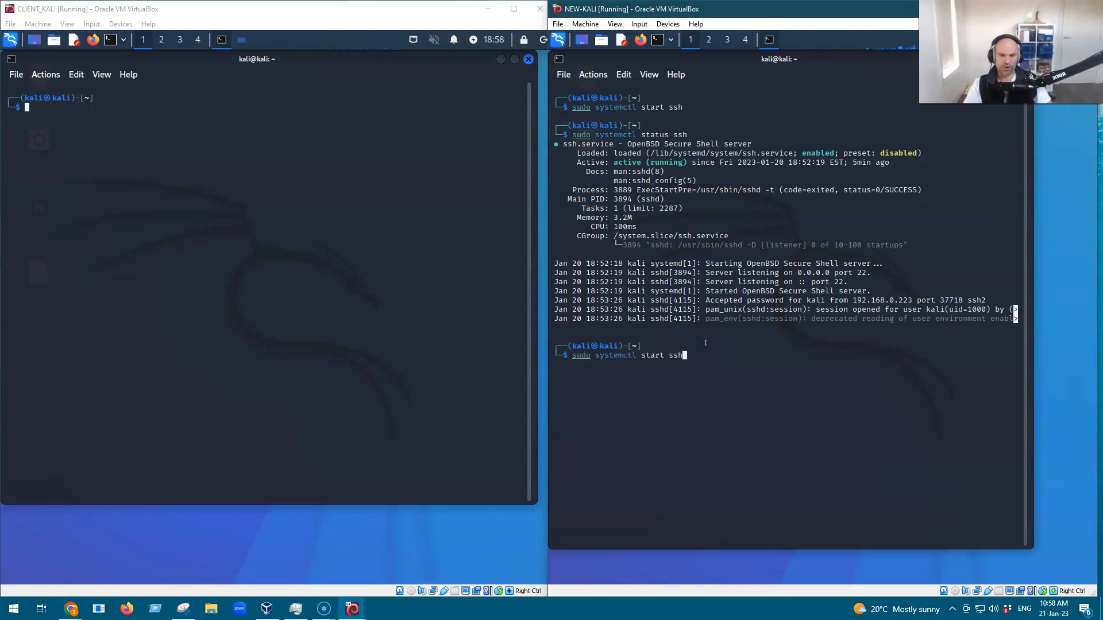
type("clear")
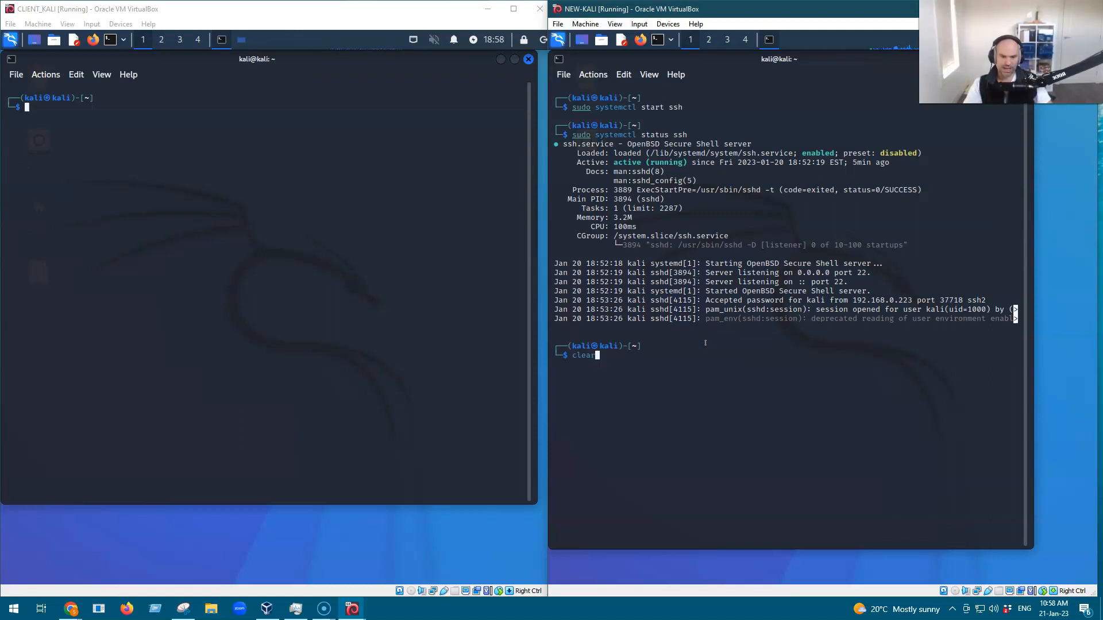
type("ls")
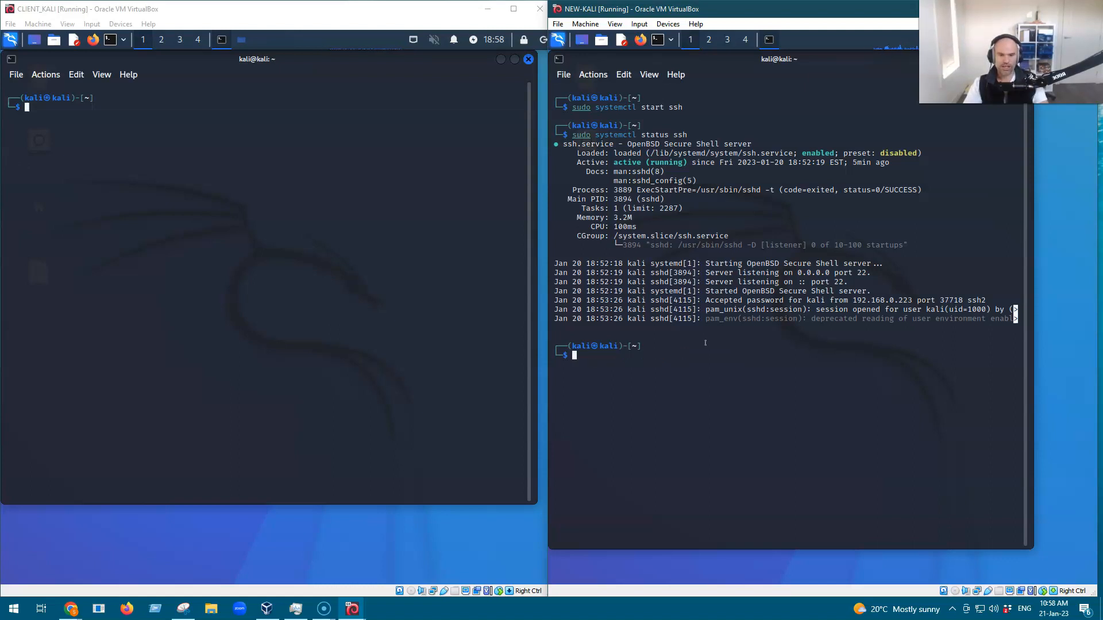
type("sudo systemctl status ssh")
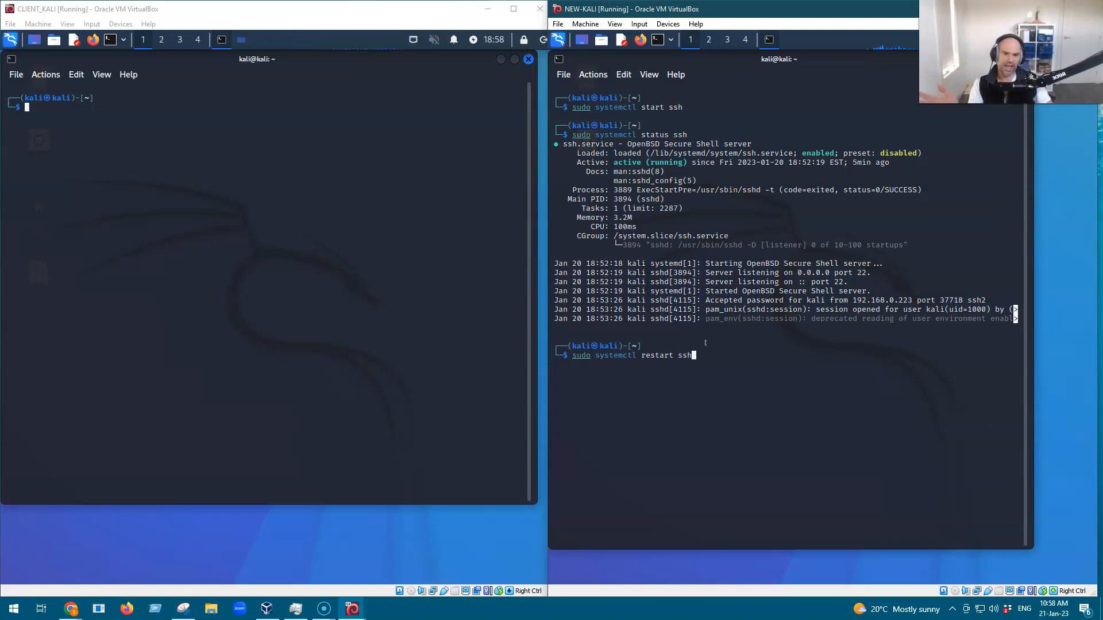
key("Return")
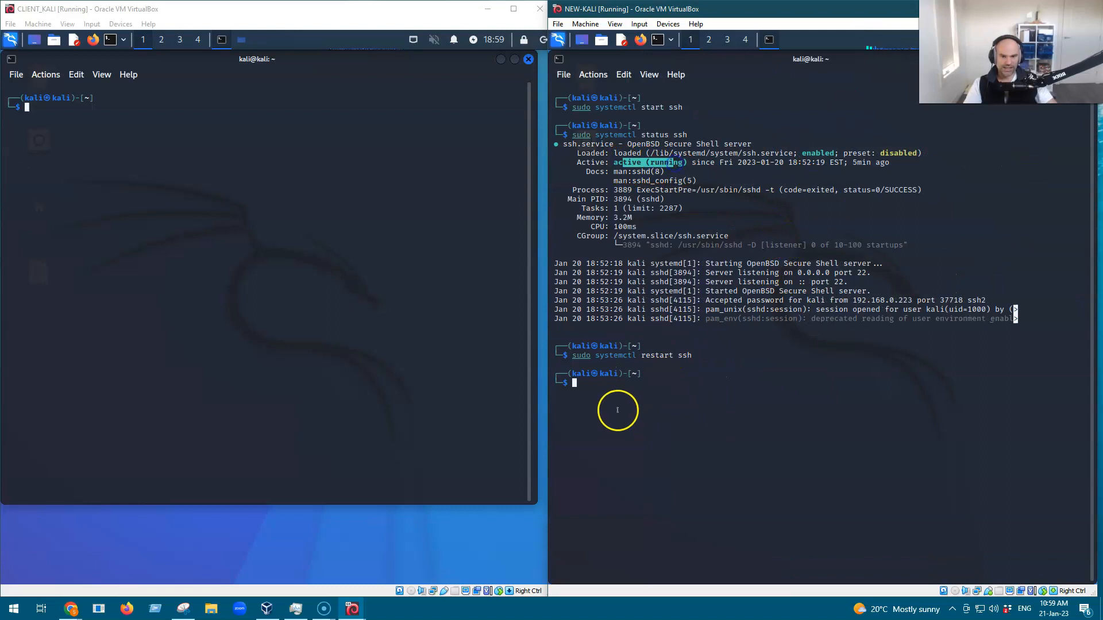
type("sudo systemctl status ssh")
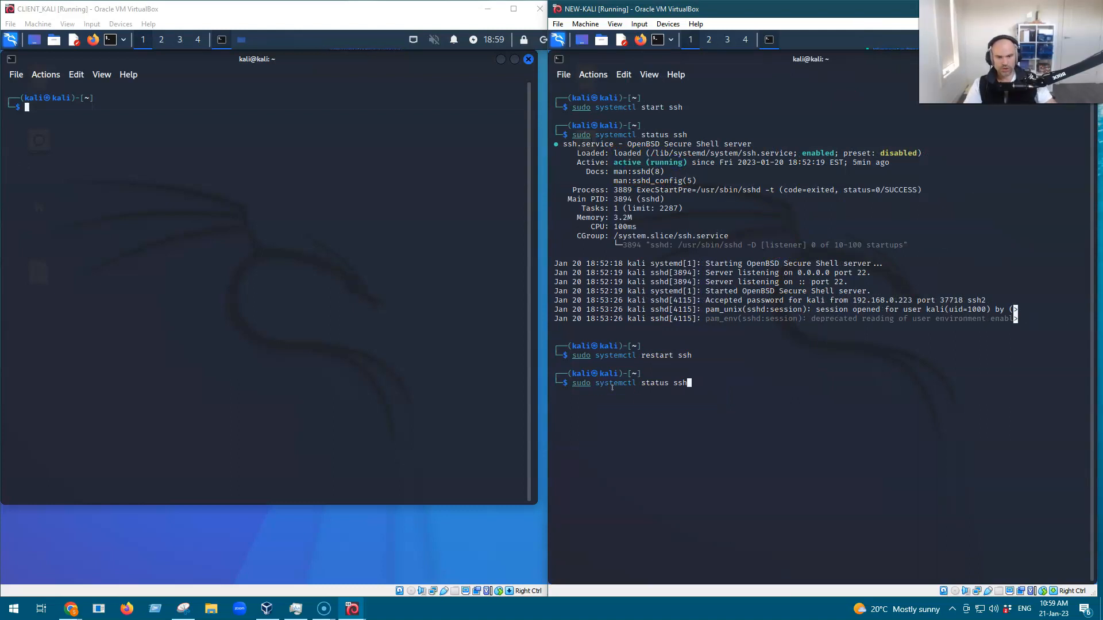
key("Return")
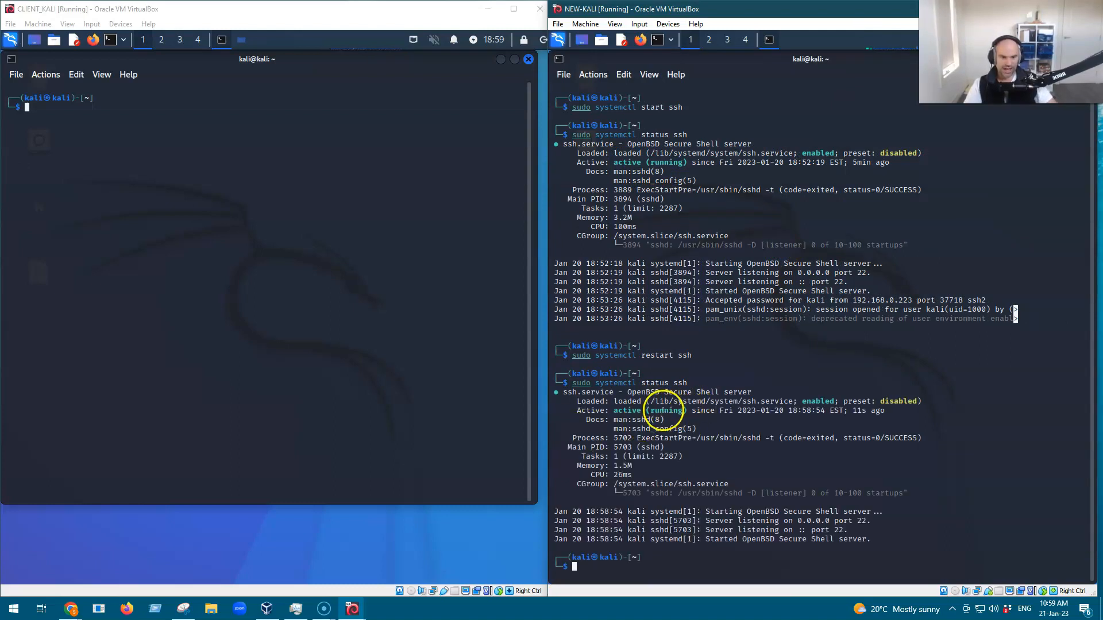
double_click(818, 401)
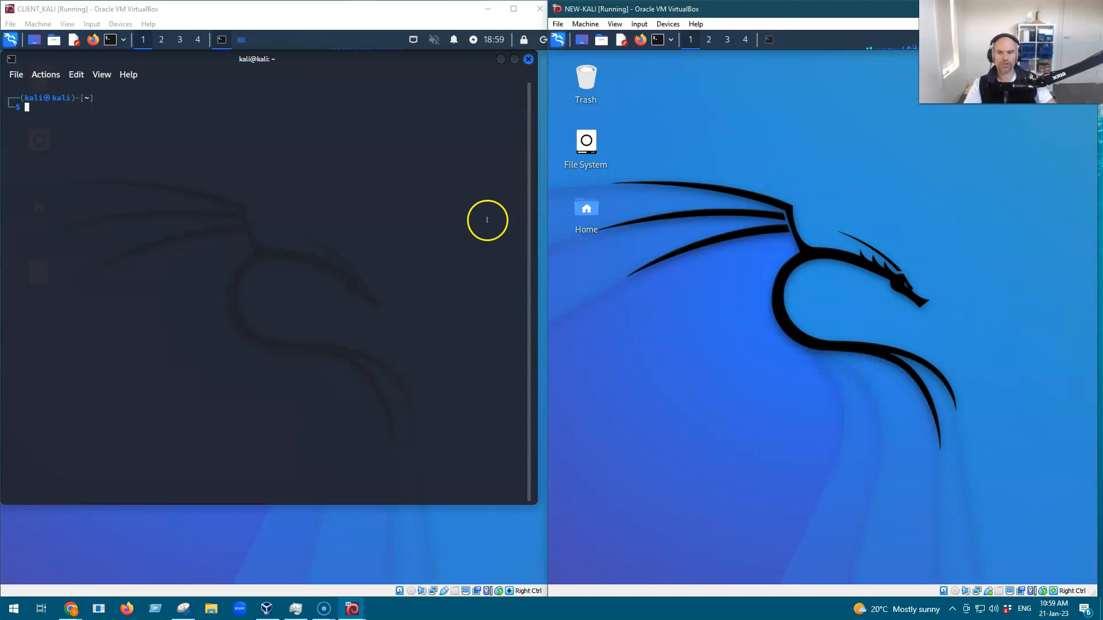
type("ssh kali@192.168.0.222")
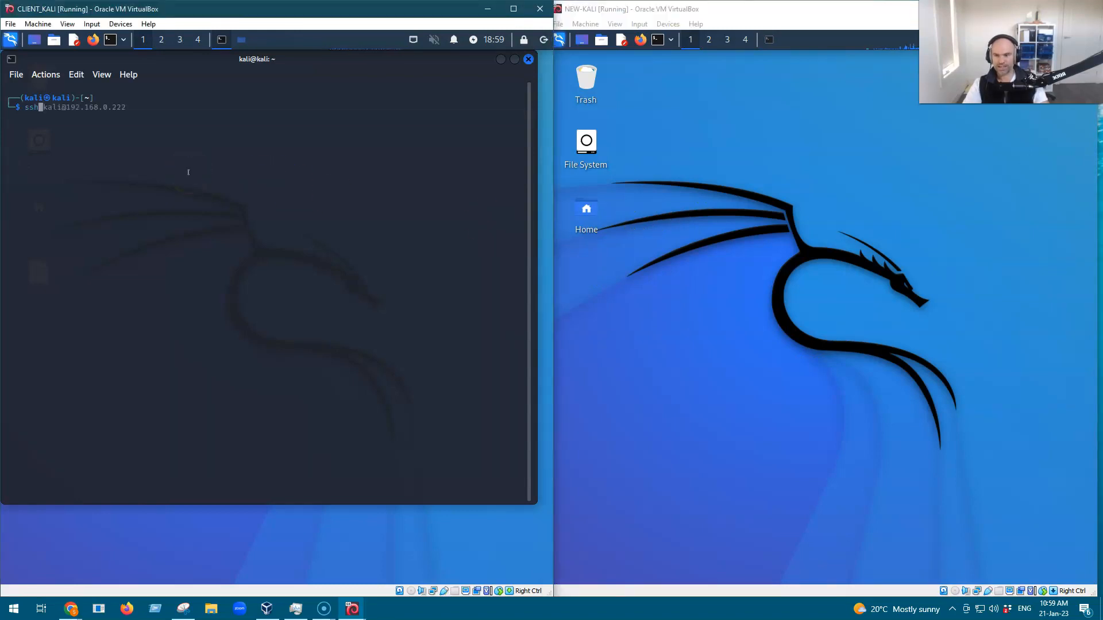
key("Return")
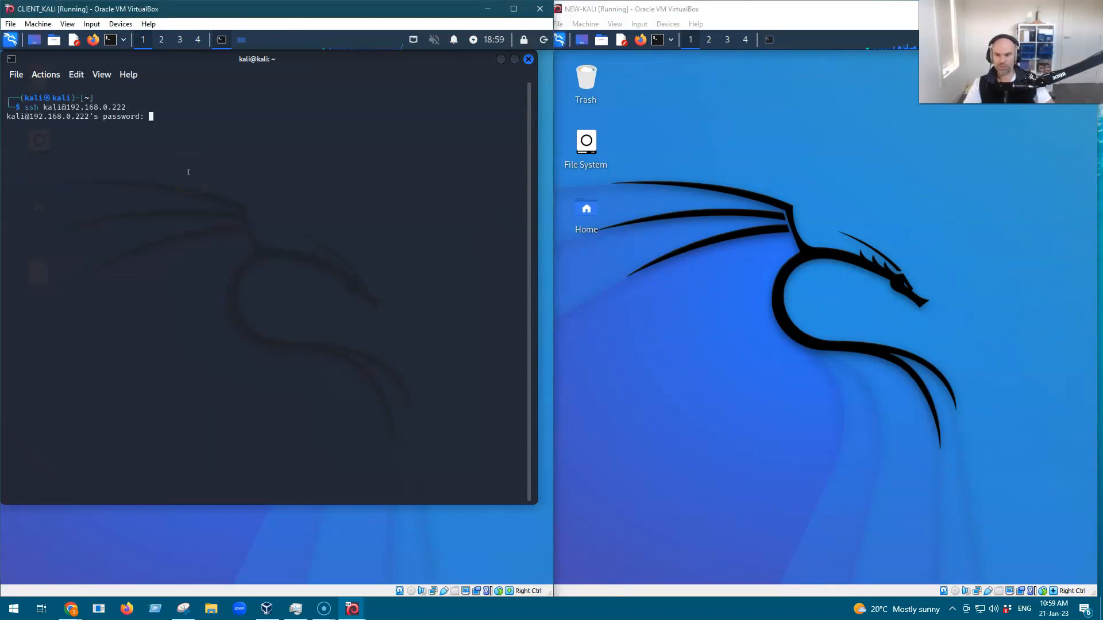
key("Return")
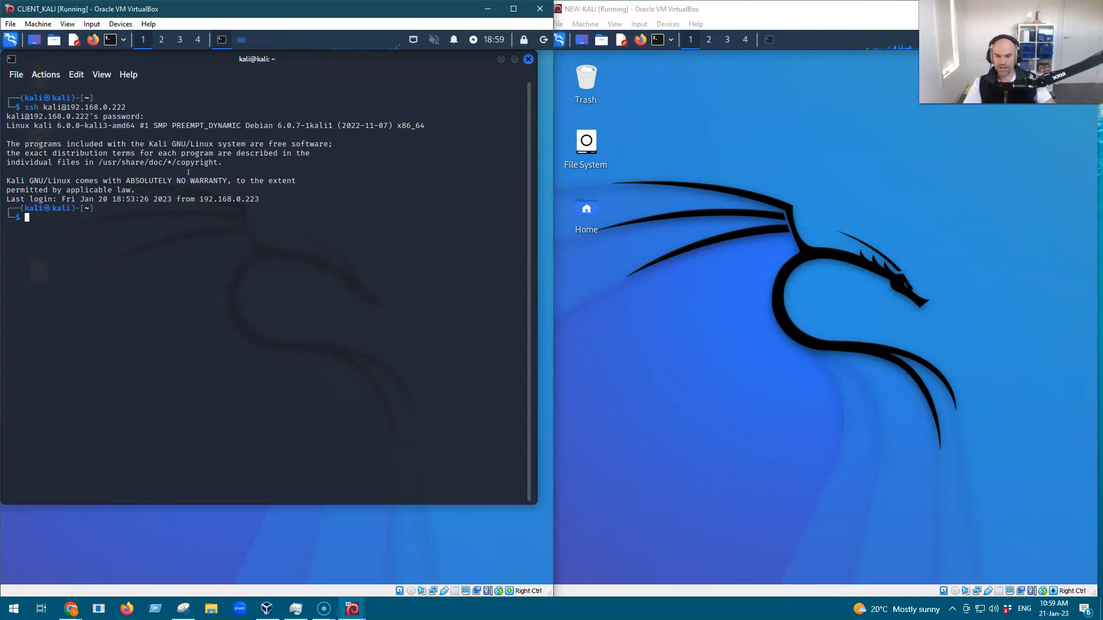
key("Return")
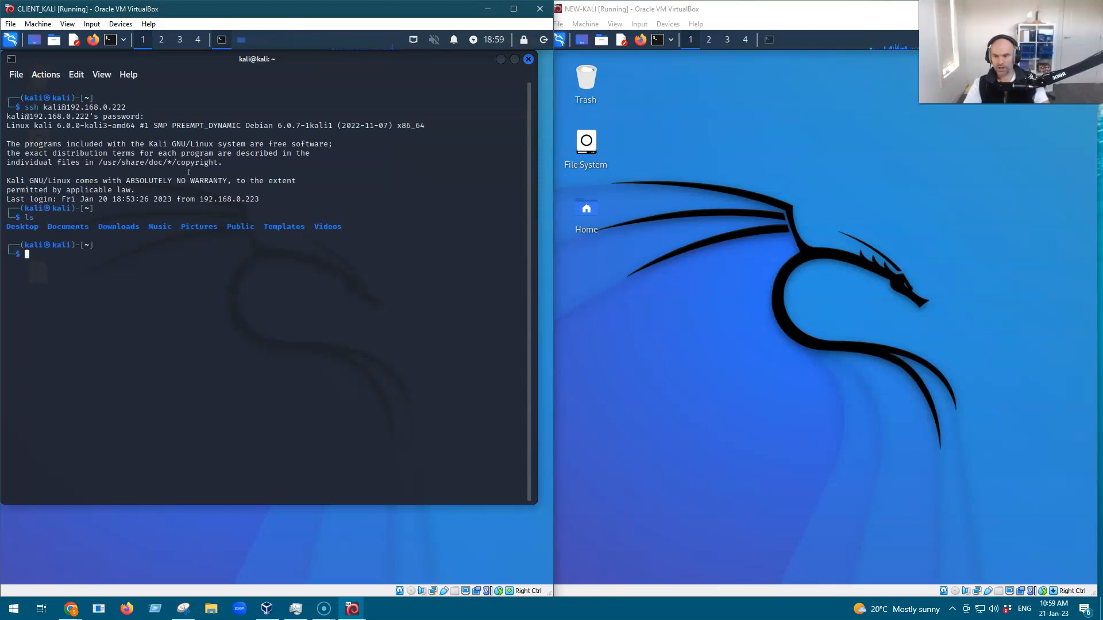
type("cd Desktop")
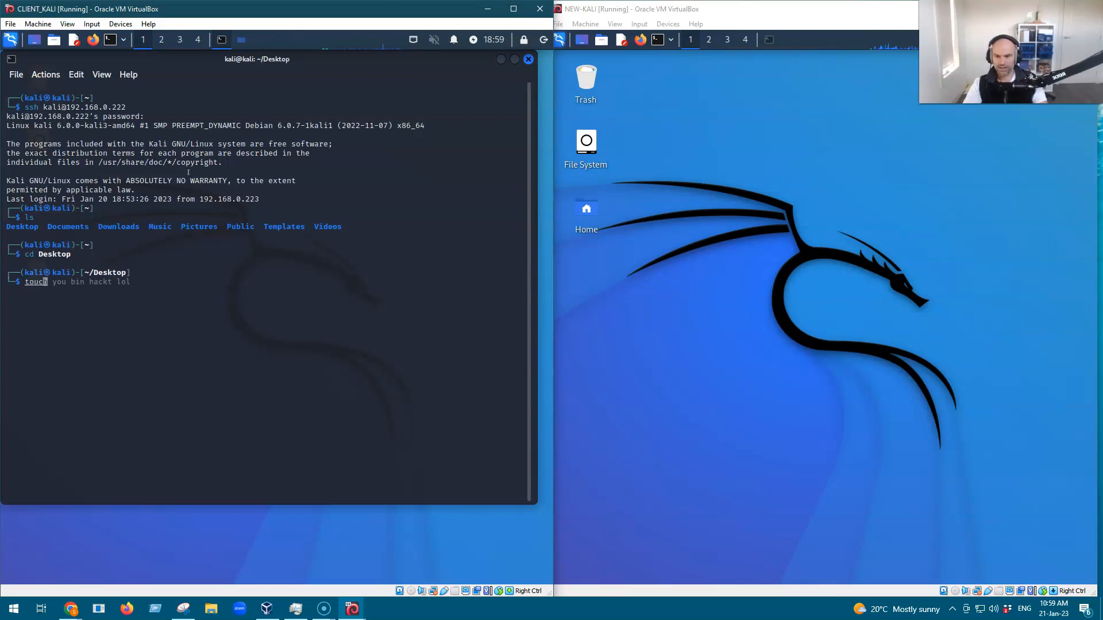
key("Return")
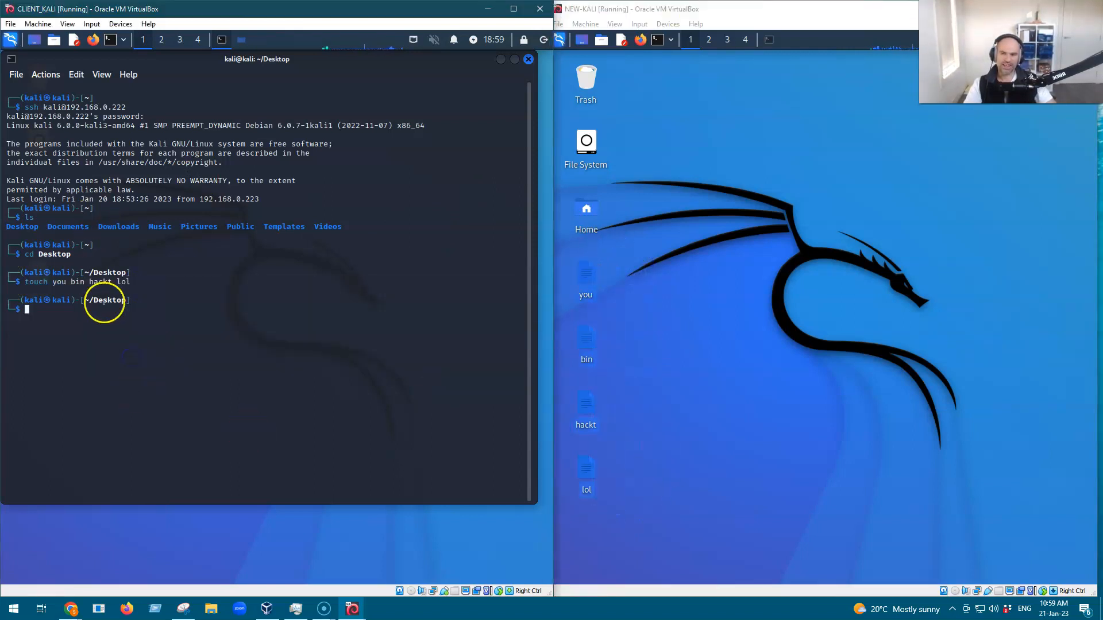
mouse_move(458, 270)
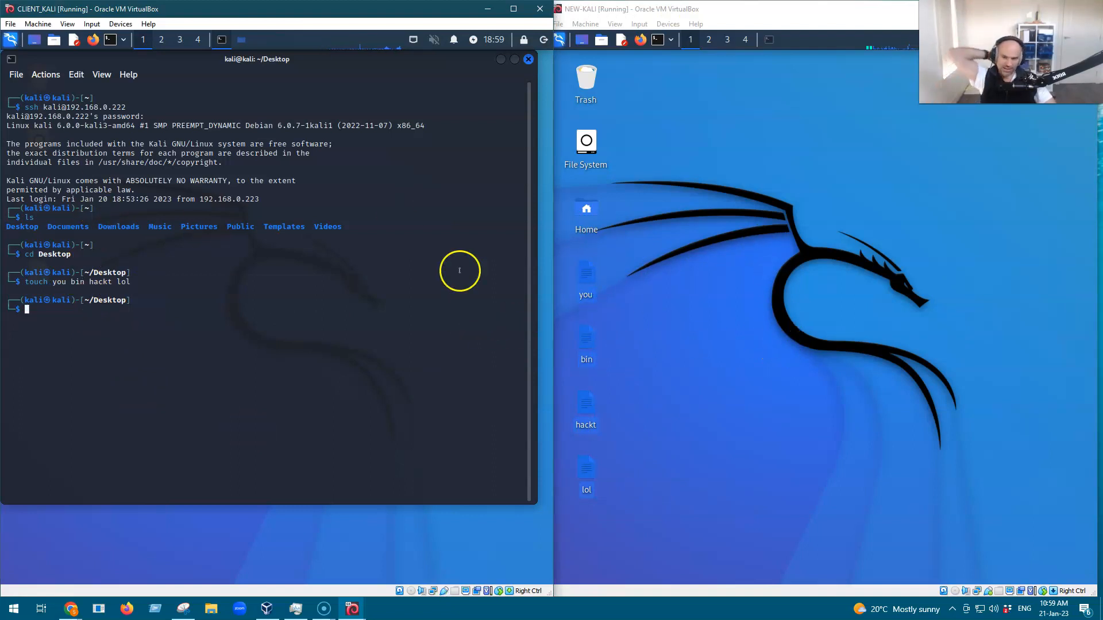
mouse_move(765, 166)
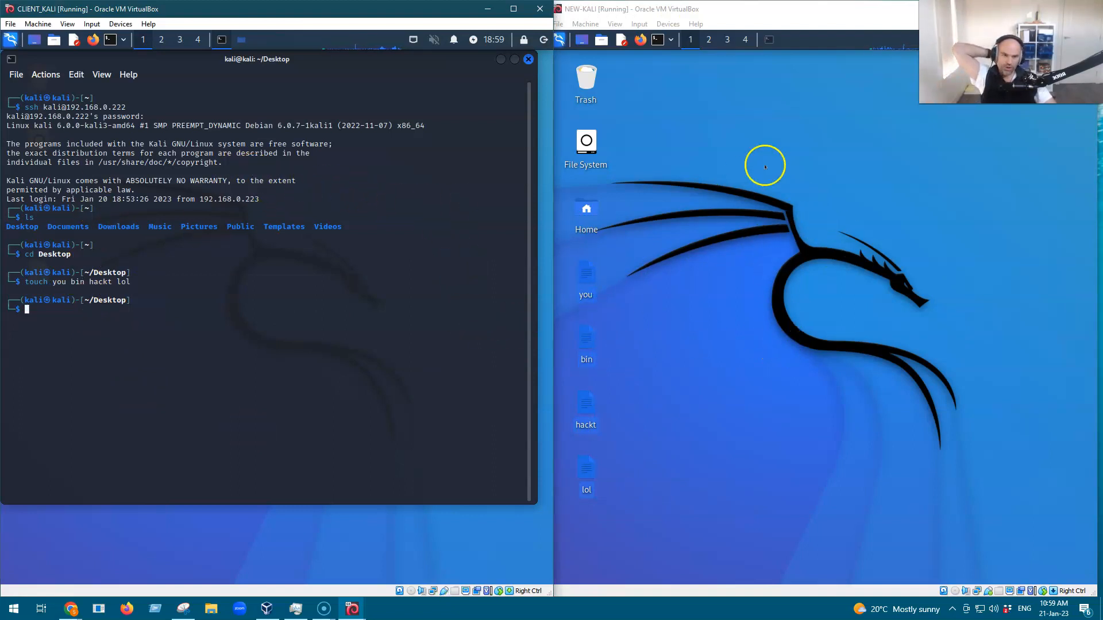
mouse_move(831, 269)
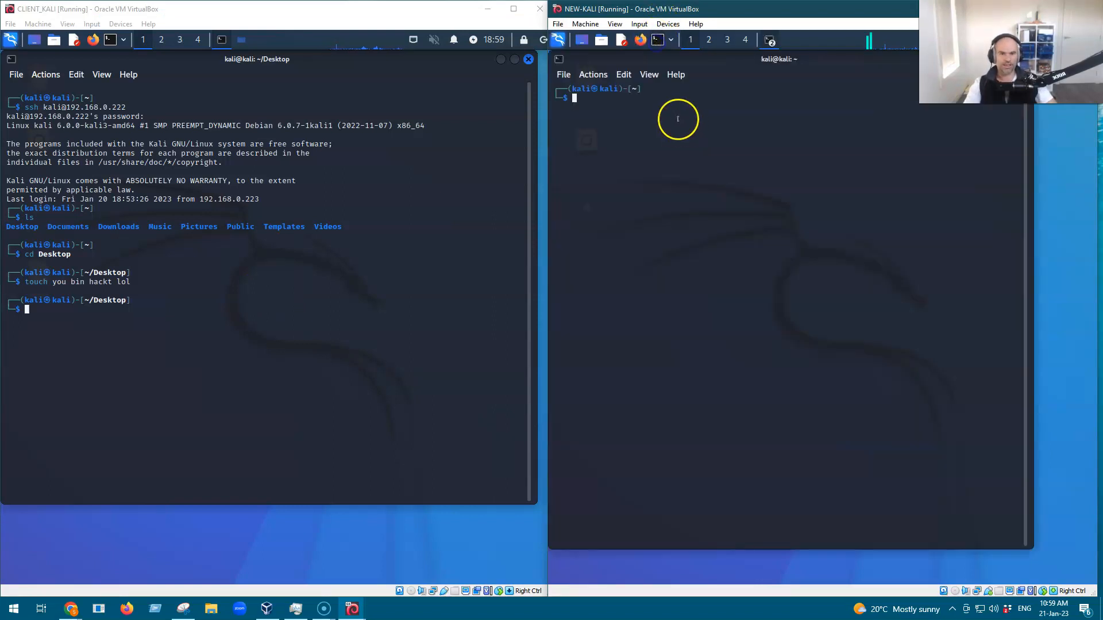
mouse_move(858, 59)
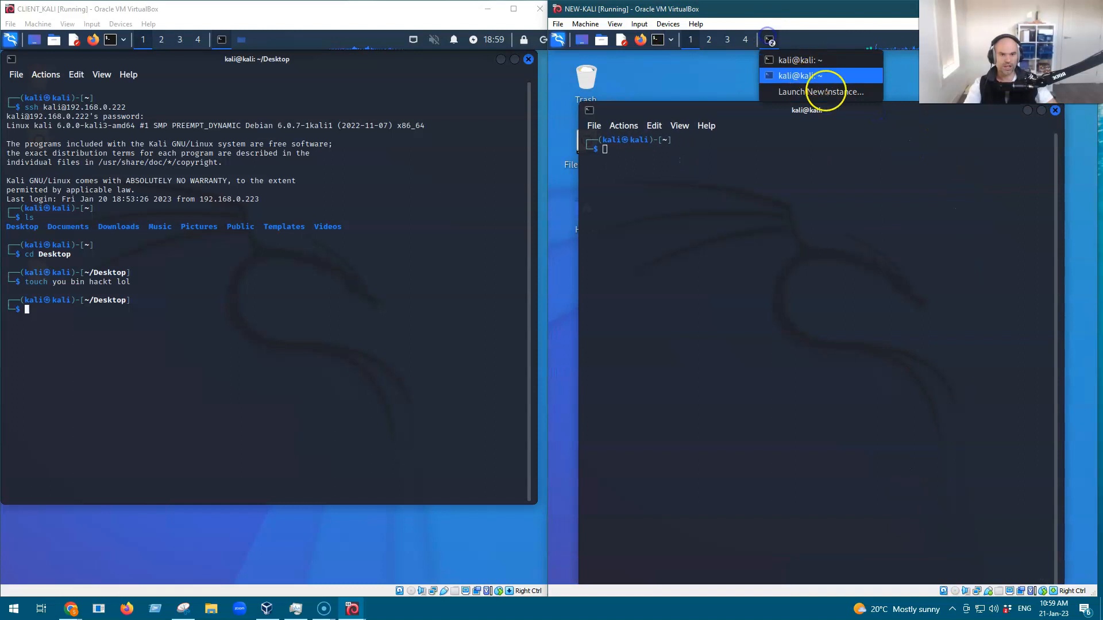
left_click(819, 75)
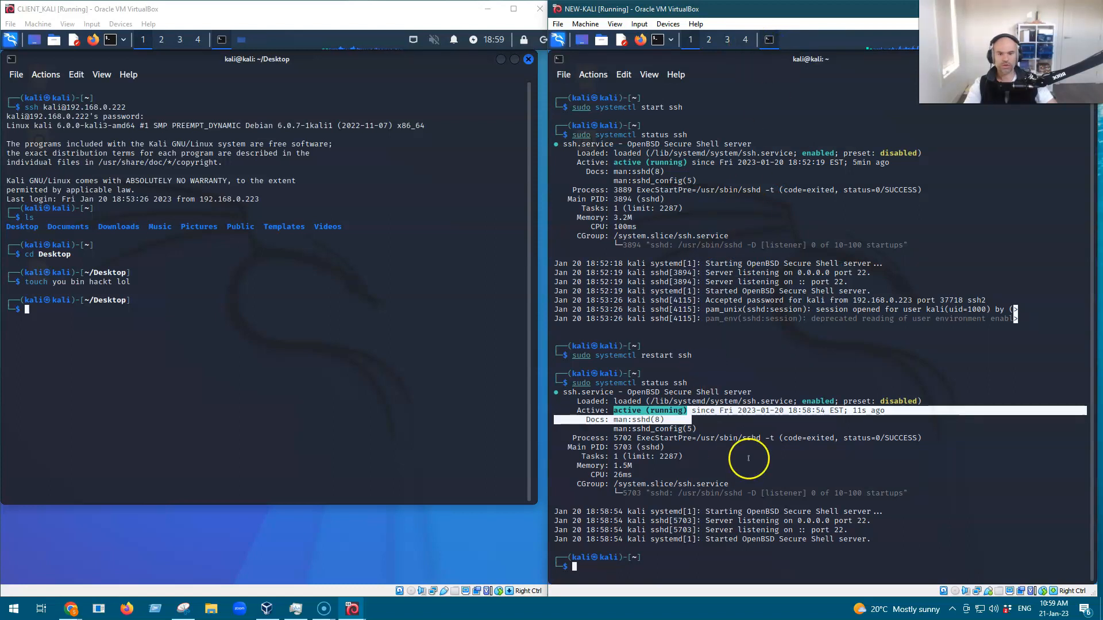
key("ctrl+l")
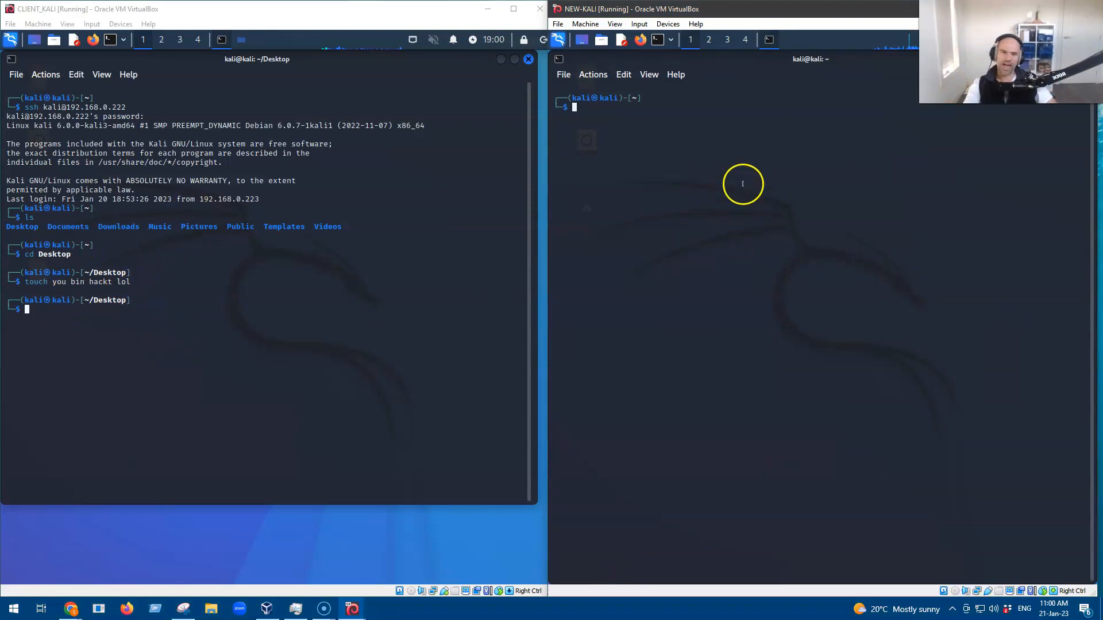
mouse_move(996, 132)
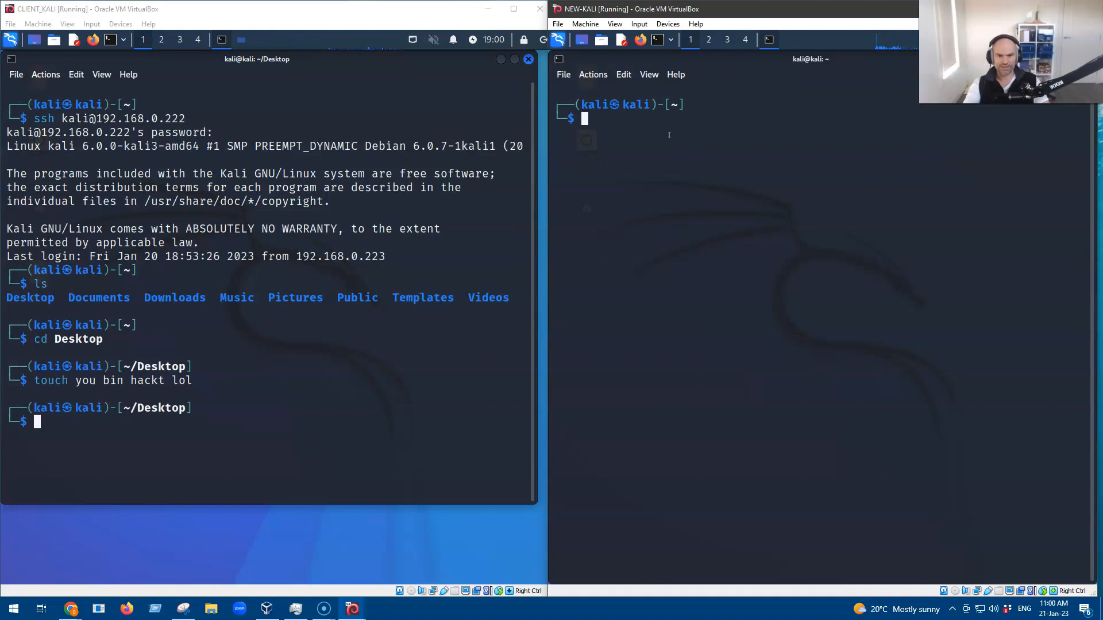
List the home folder, /etc and then /etc/ssh, highlighting the sshd_config file name.
type("ls")
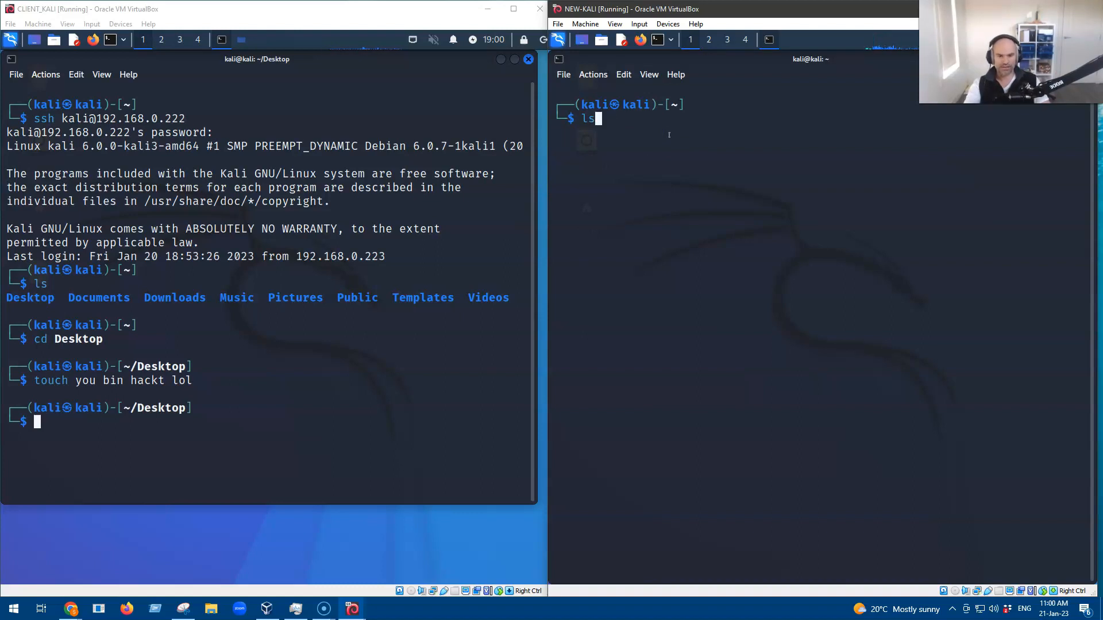
key("Return")
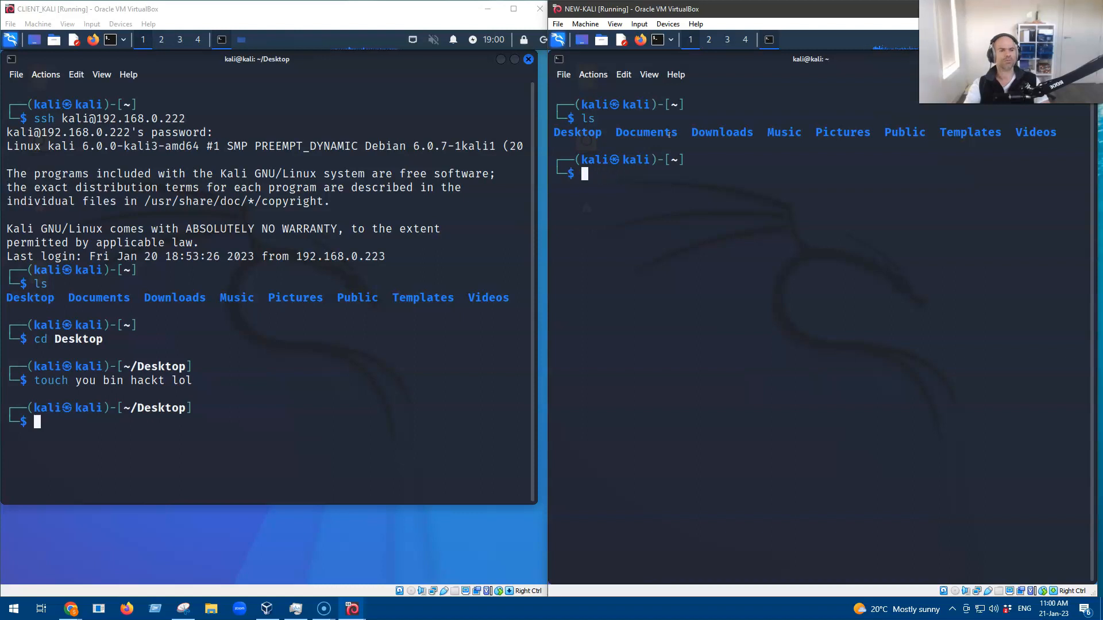
type("/etc")
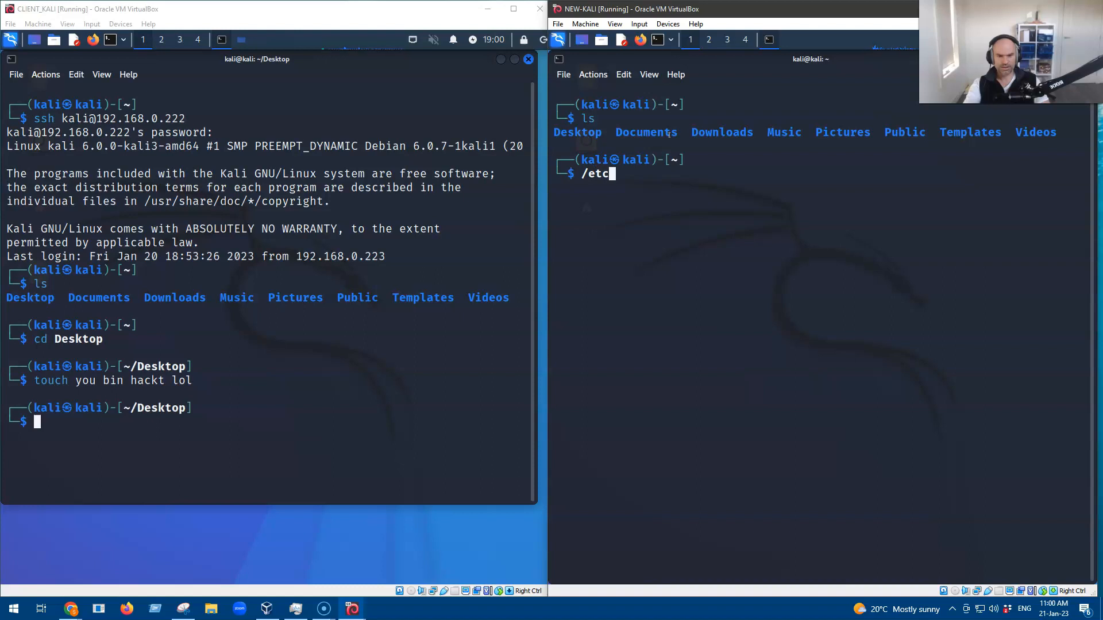
key("Return")
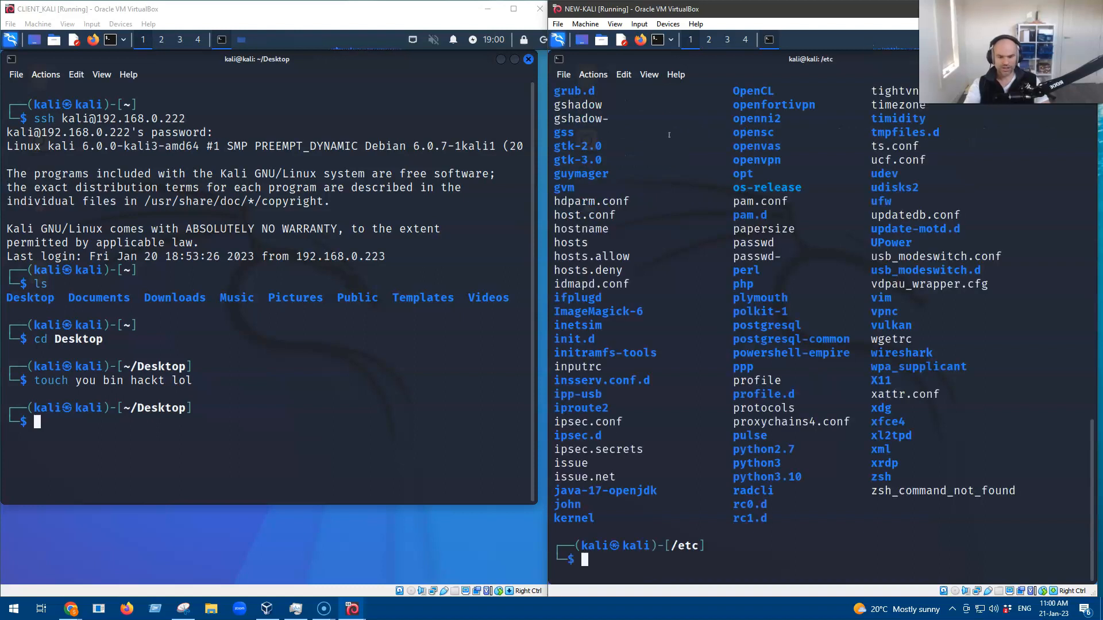
type("cd Desktop")
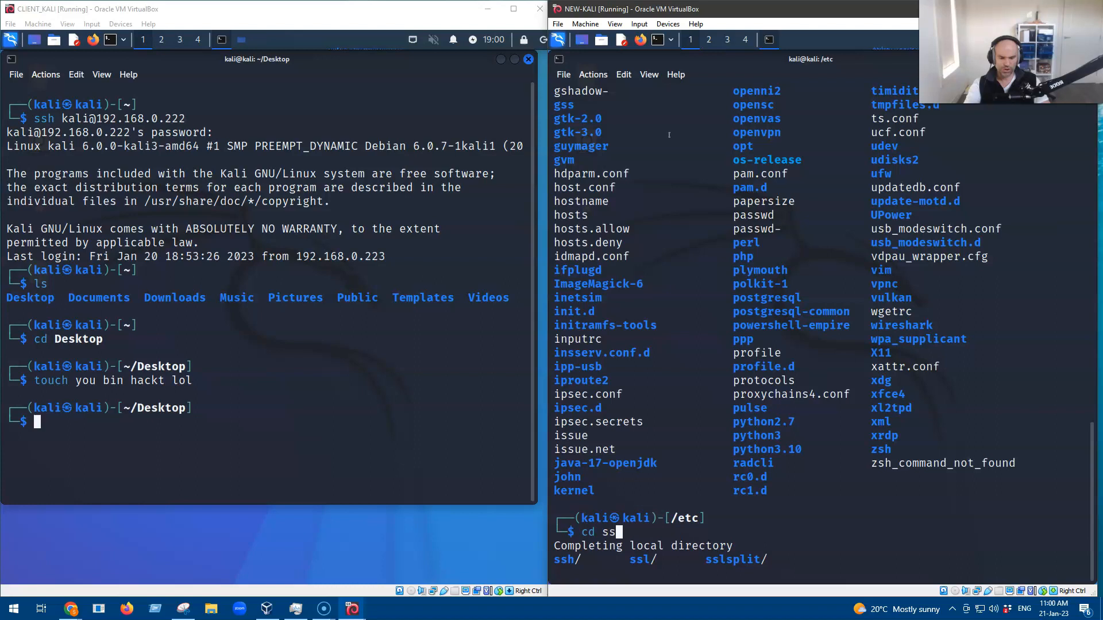
key("Return")
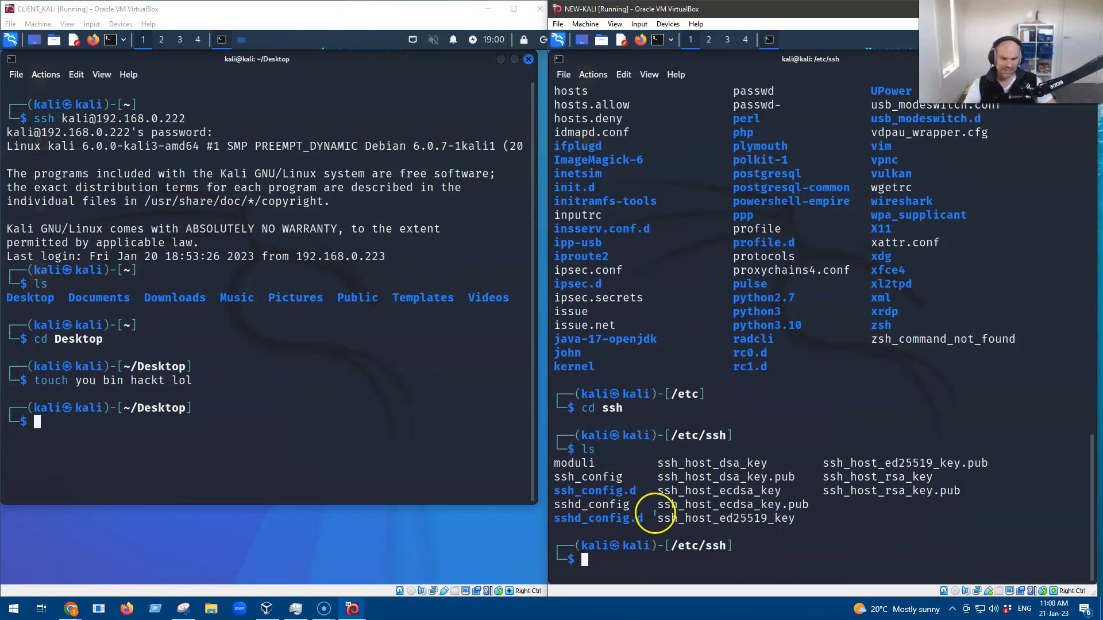
double_click(588, 476)
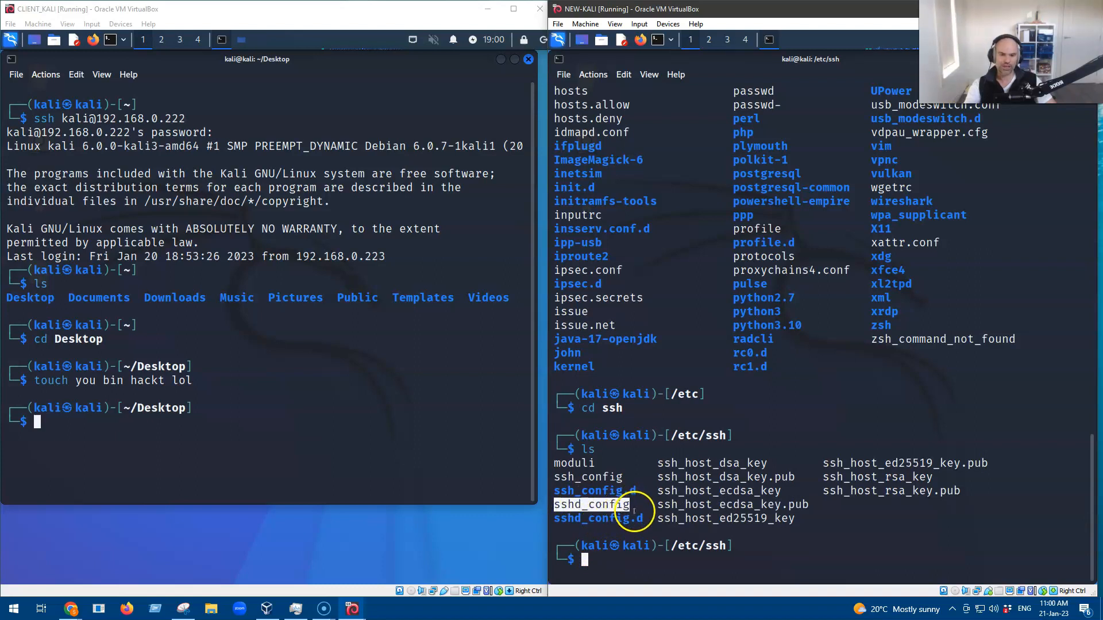
scroll("down", 3)
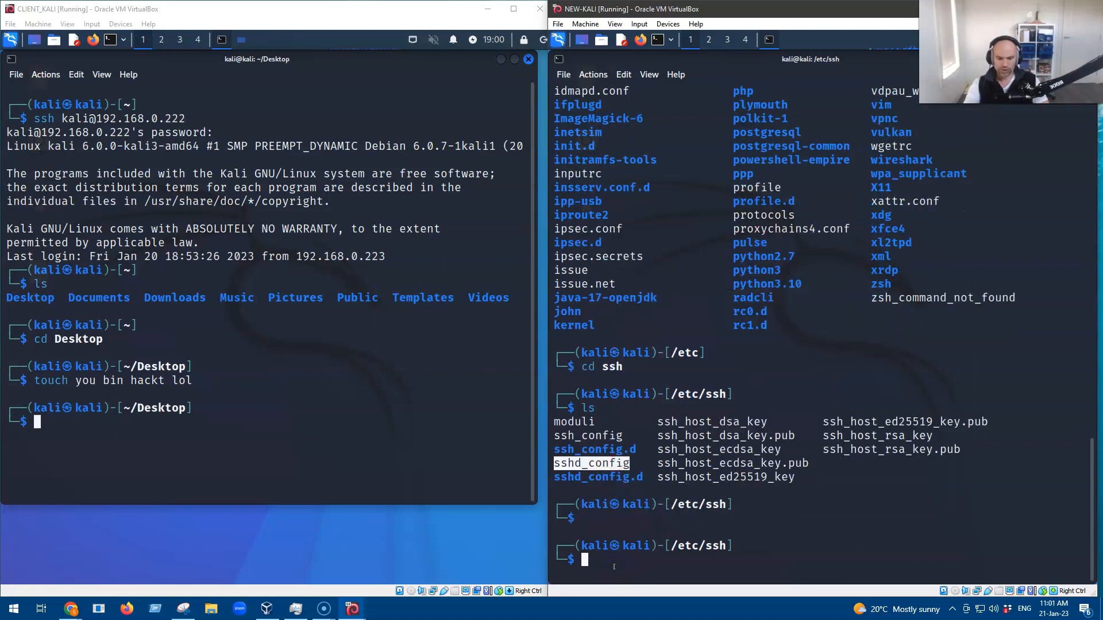
Open sshd_config in nano, correcting the mistyped name, and scroll to the end.
type("nano sshd_coingf")
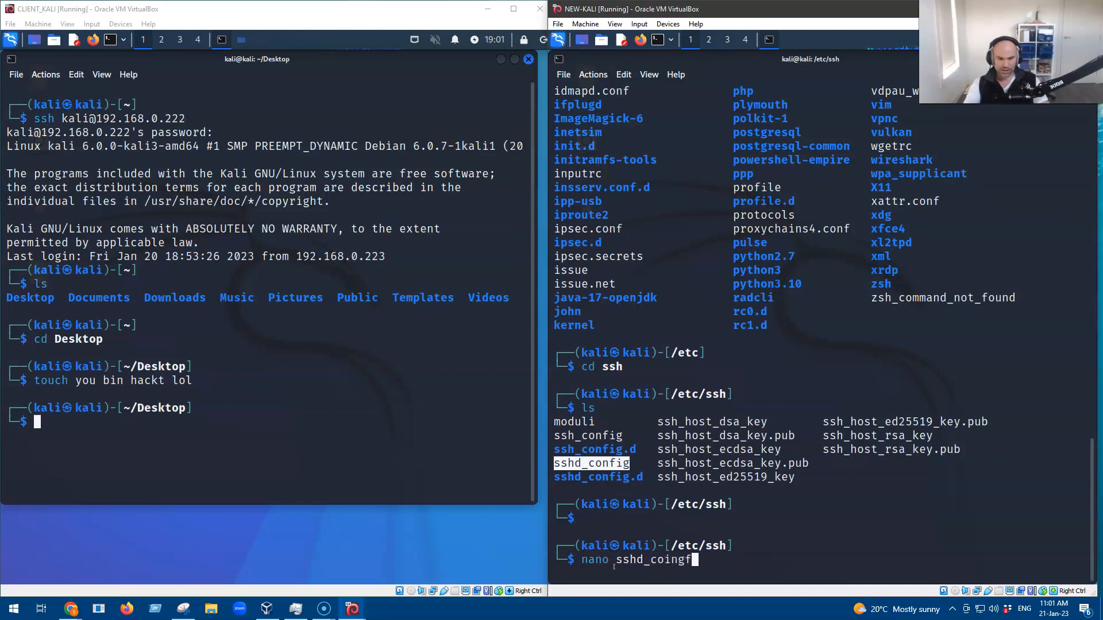
key("BackSpace")
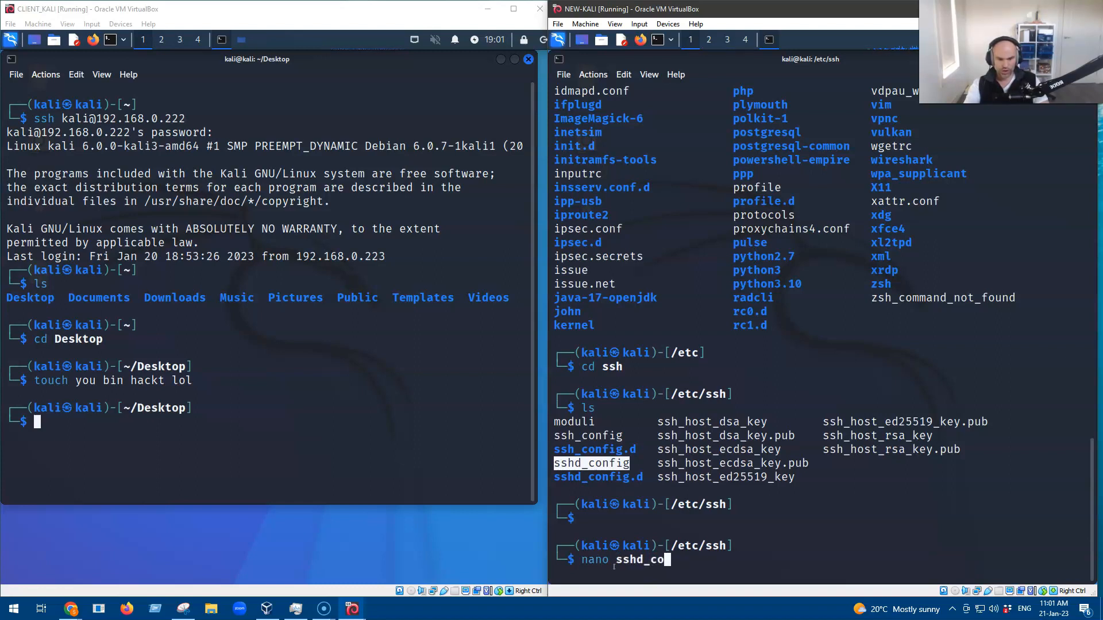
type("nfig")
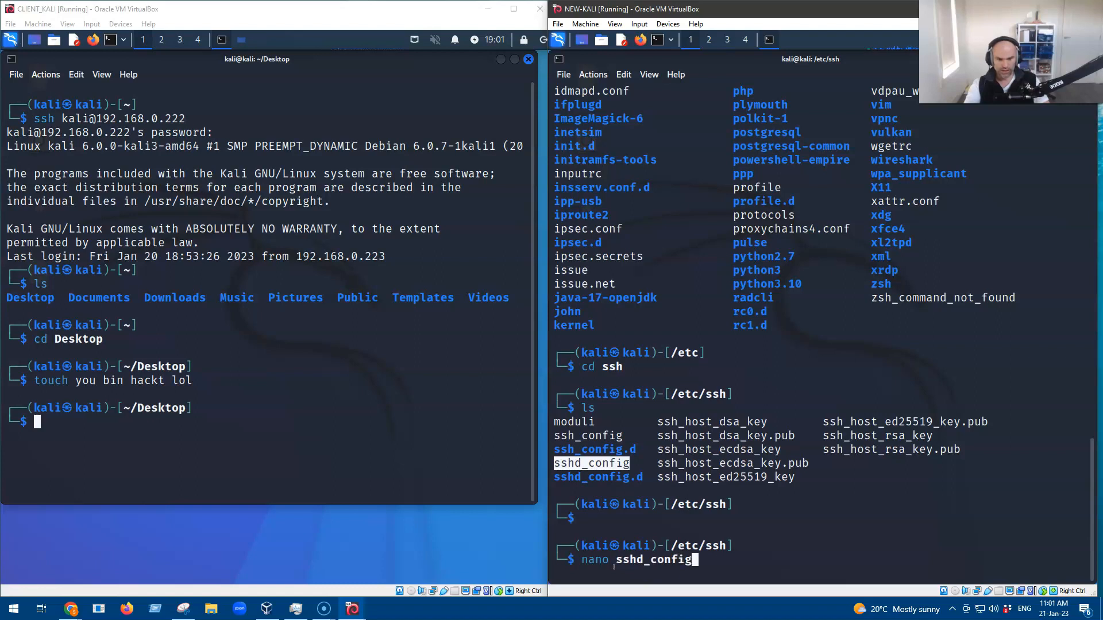
key("Return")
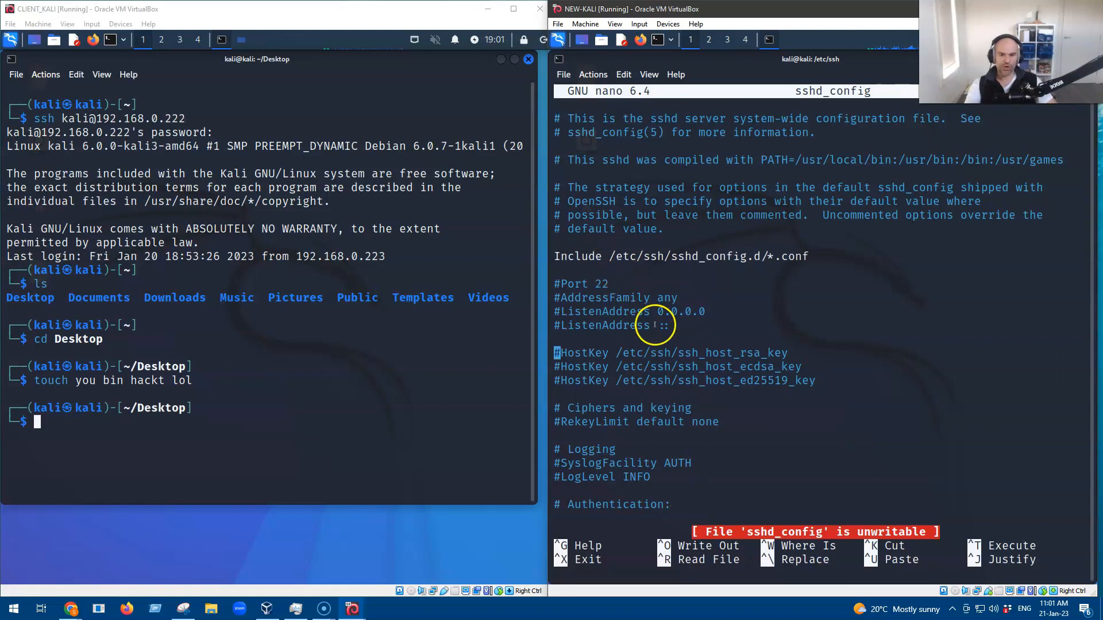
scroll("down", 3)
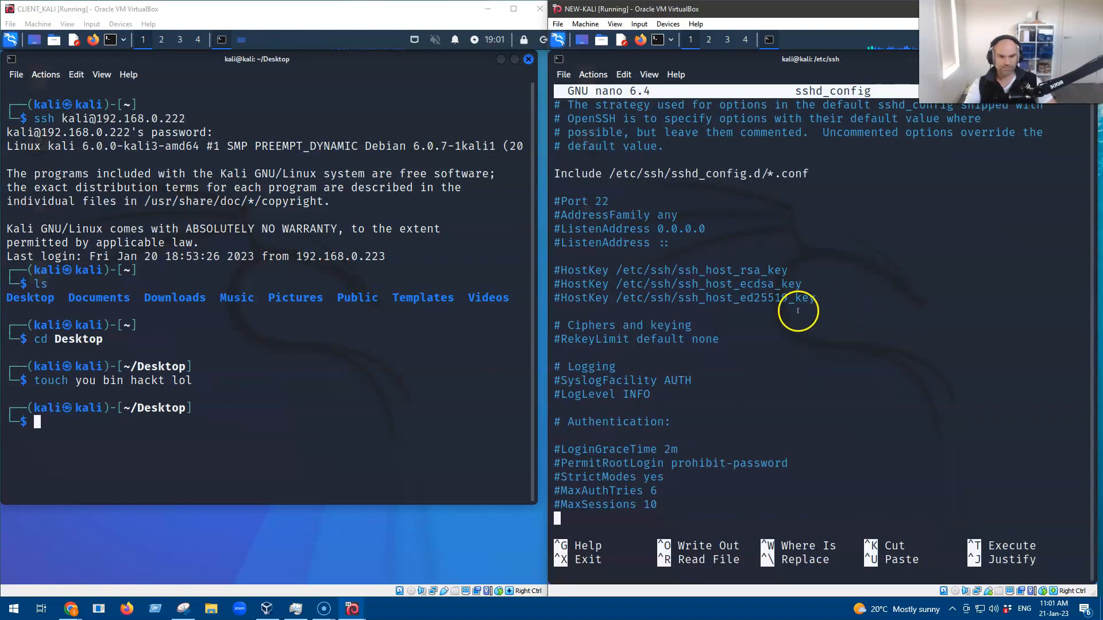
scroll("down", 3)
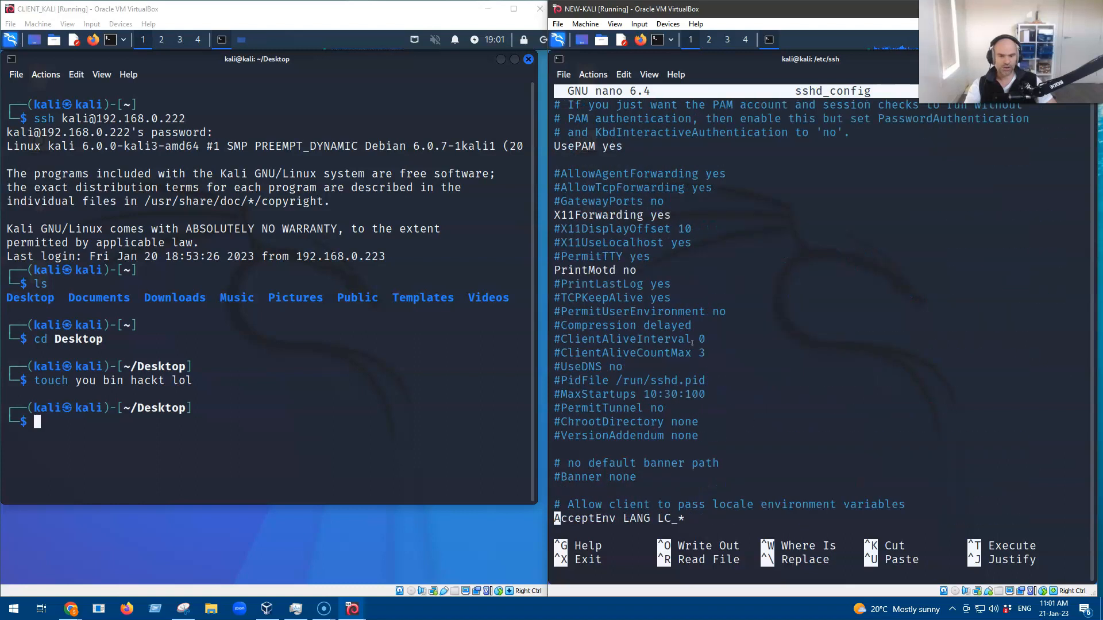
scroll("down", 3)
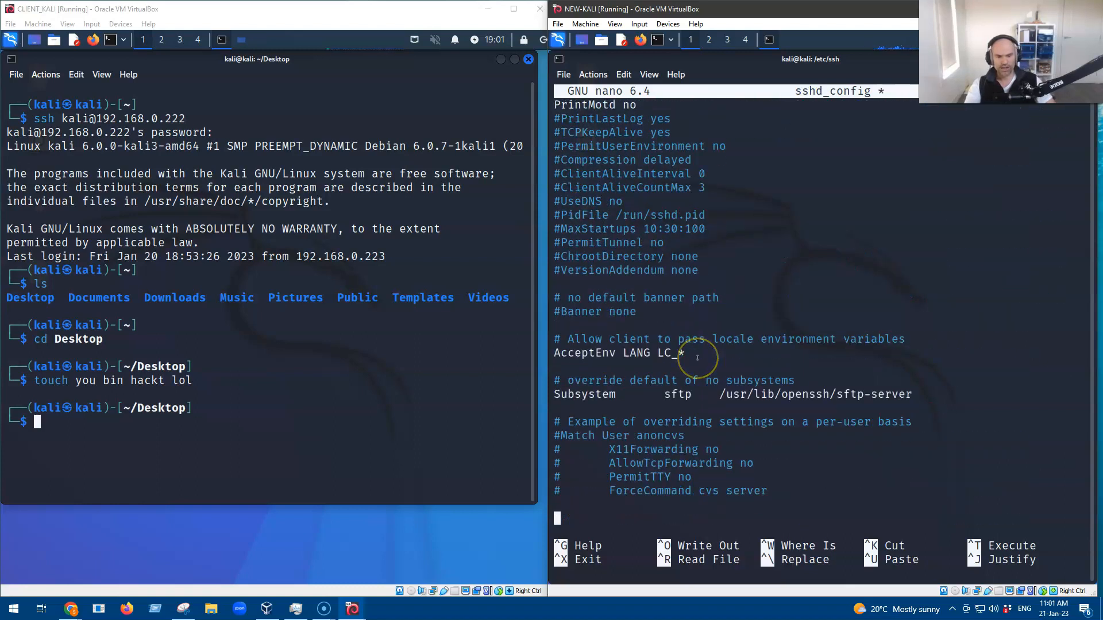
mouse_move(621, 490)
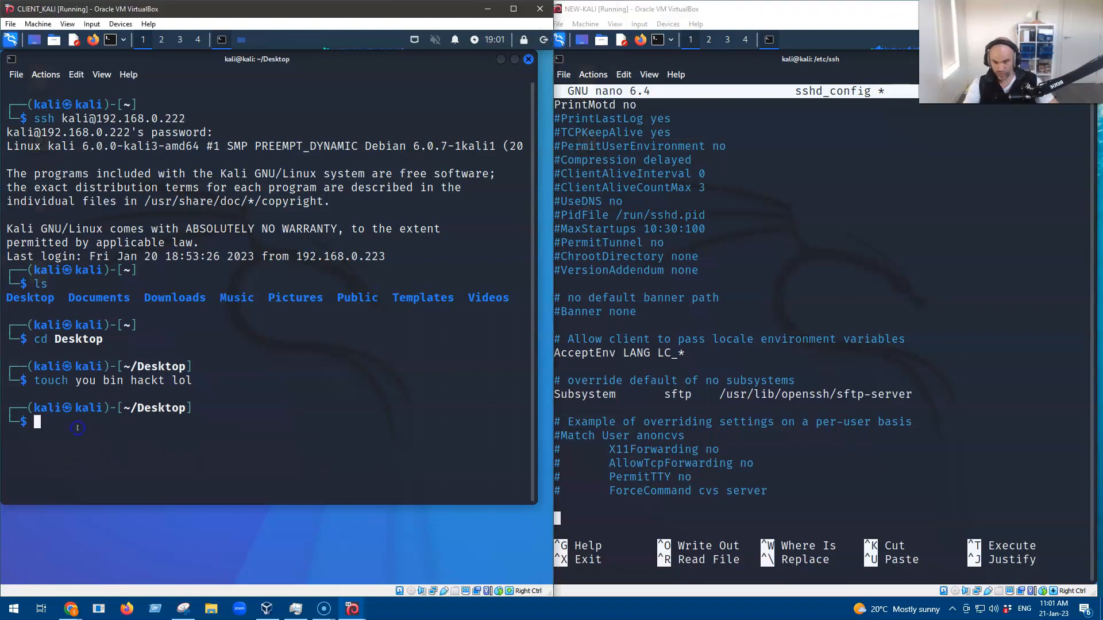
Print /etc/ssh/sshd_config on the client and type 'Match user kali' in nano.
type("cat /etc/ssh/sshd_config")
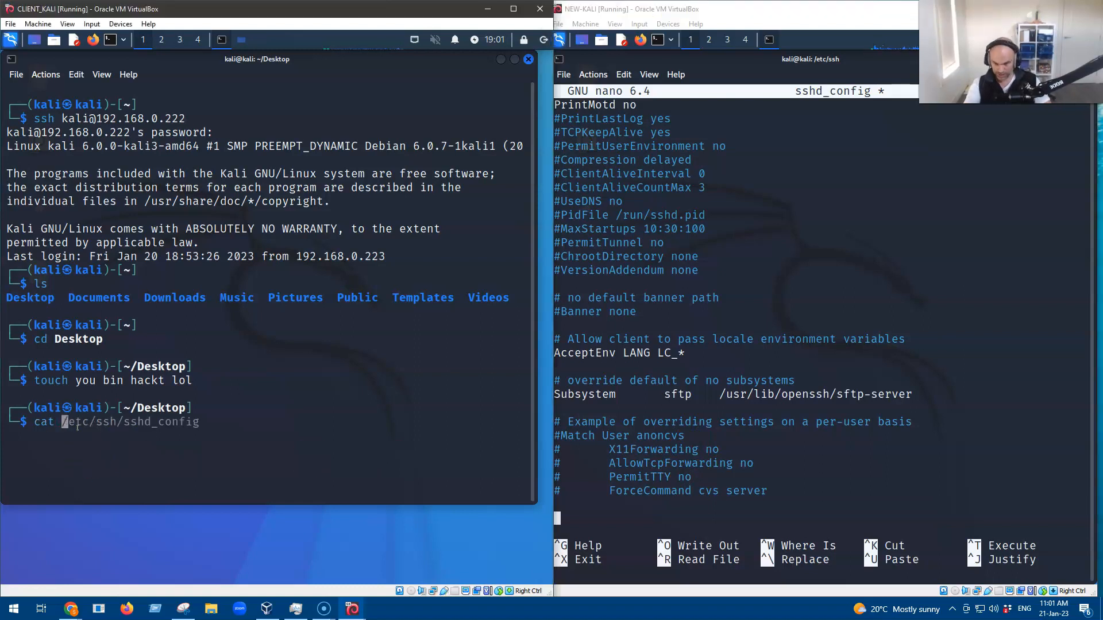
key("Return")
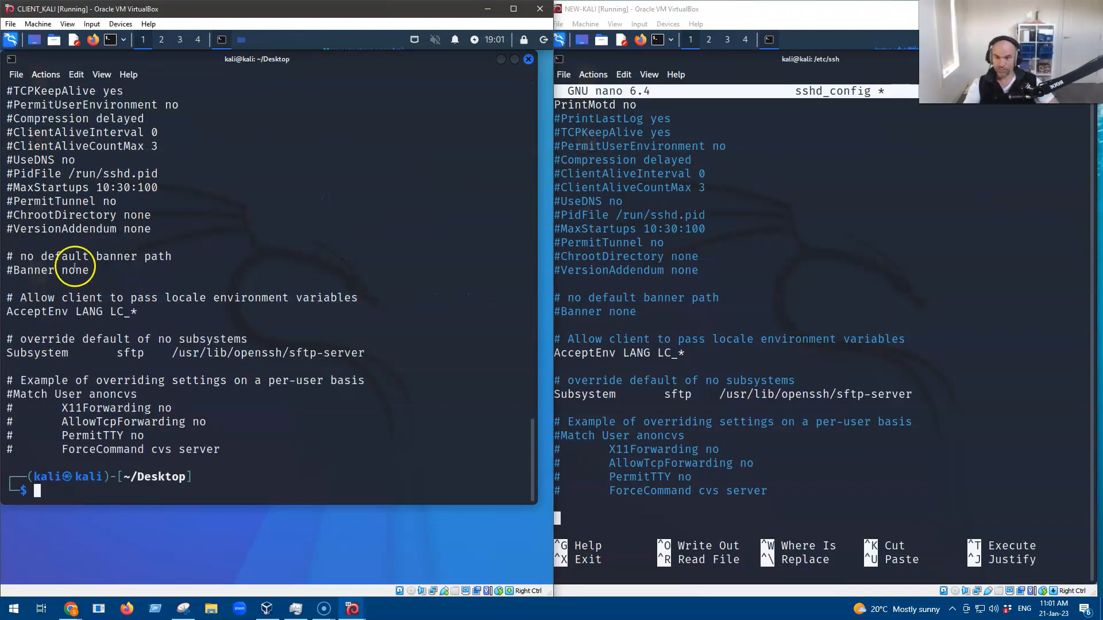
mouse_move(211, 413)
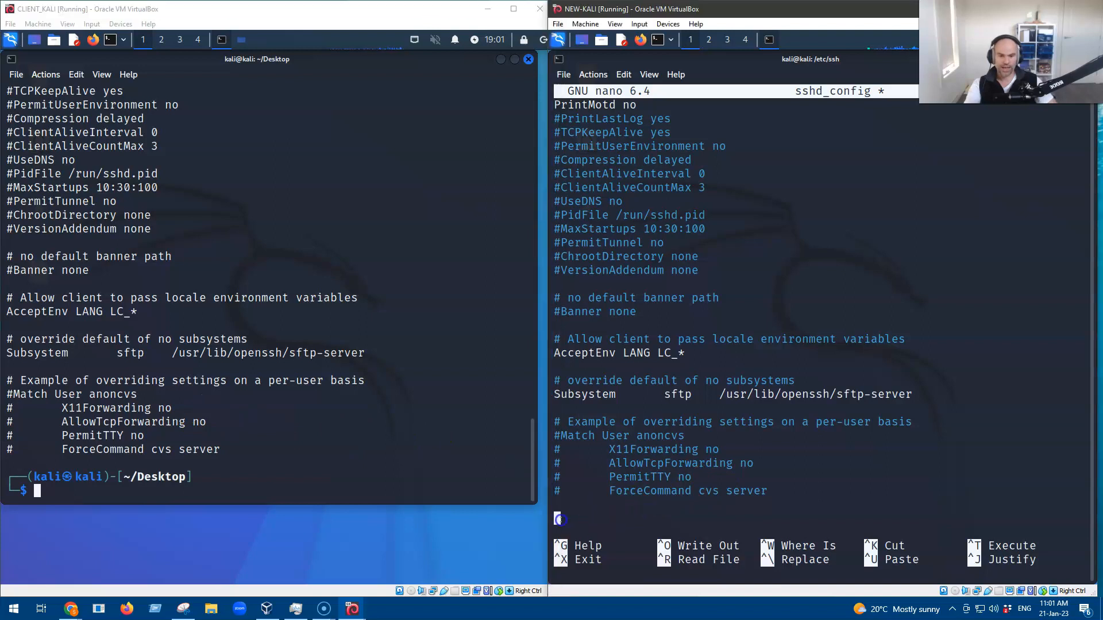
type("Match u")
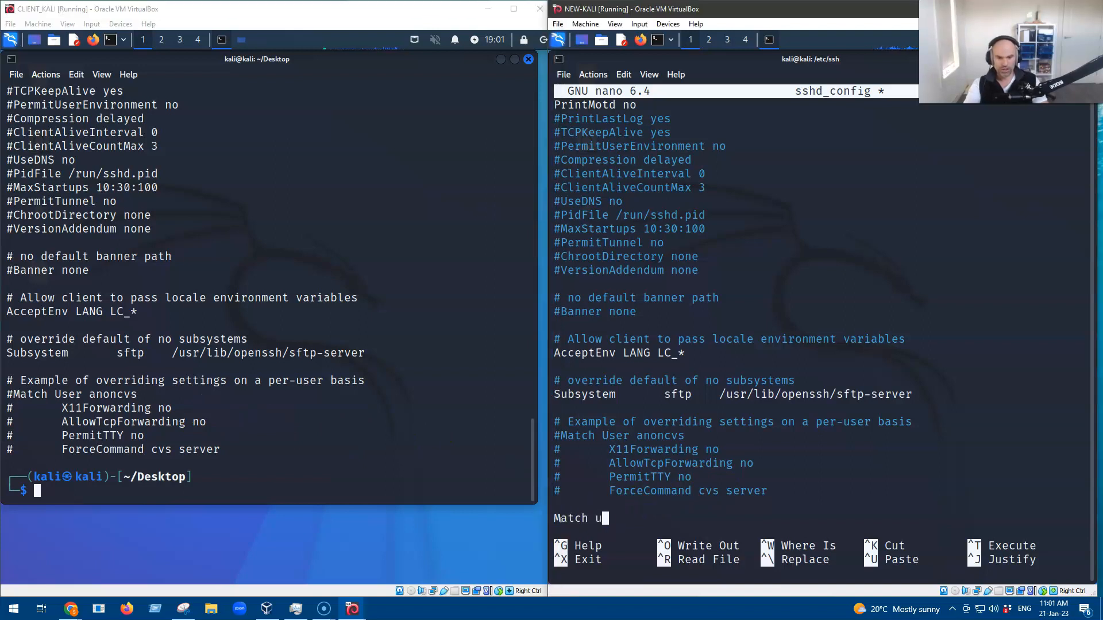
type("ser")
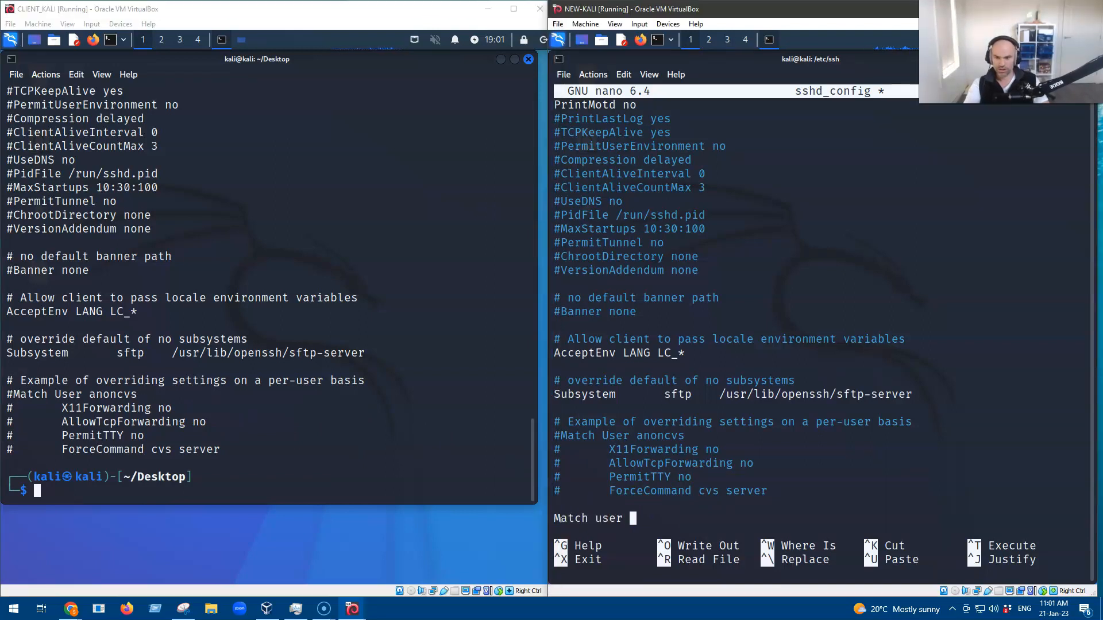
type("kali")
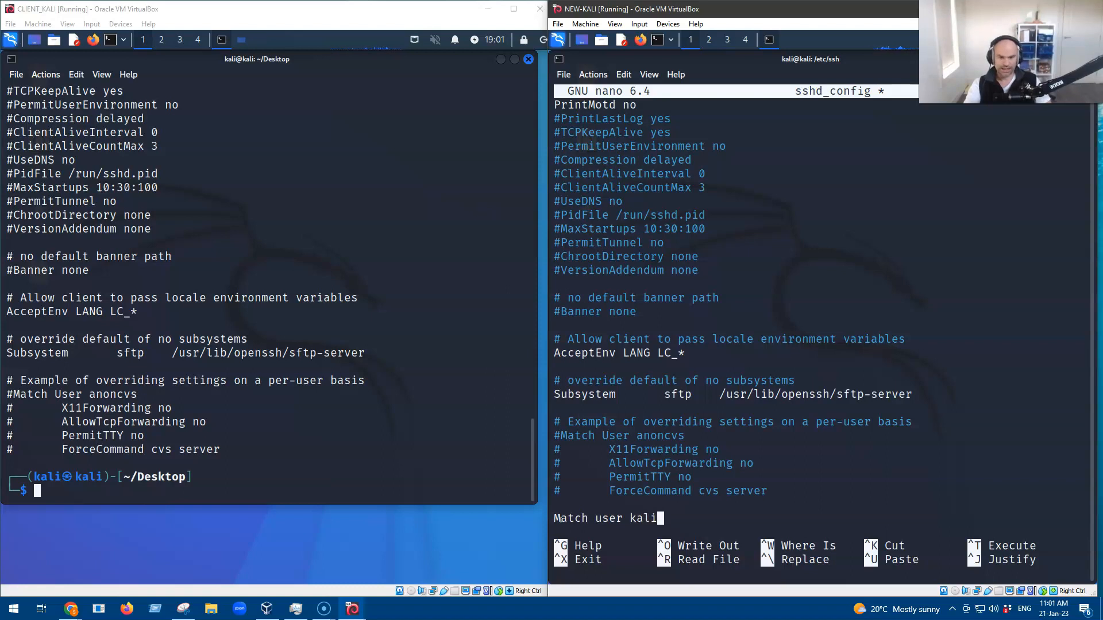
Add the line /home/kali/goaway.py under the Match user kali block.
key("Return")
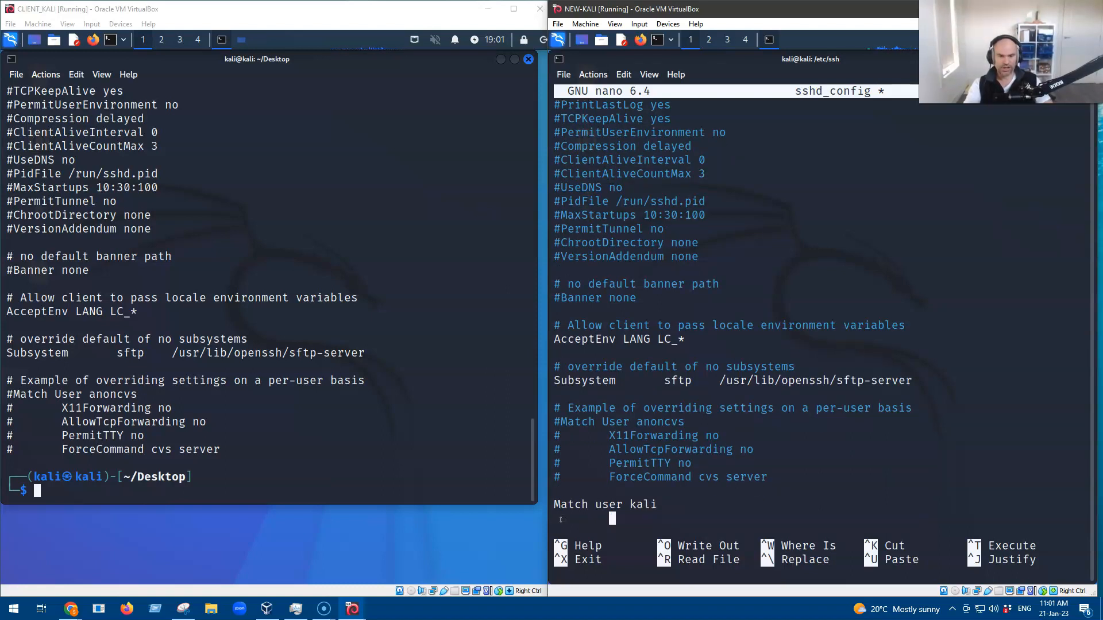
type("/")
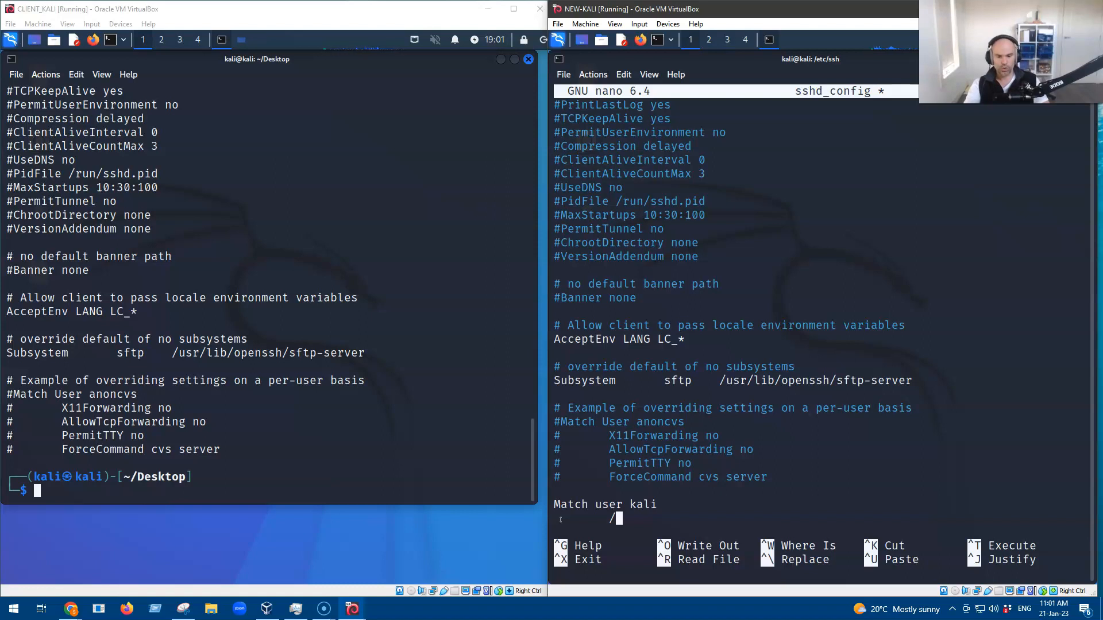
type("home")
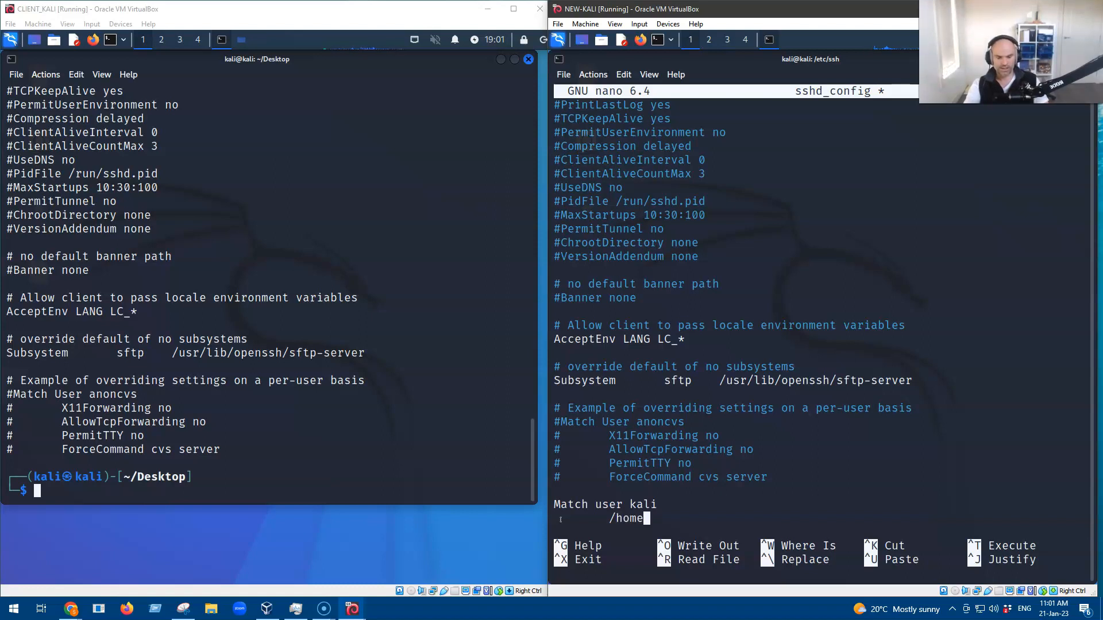
type("kali")
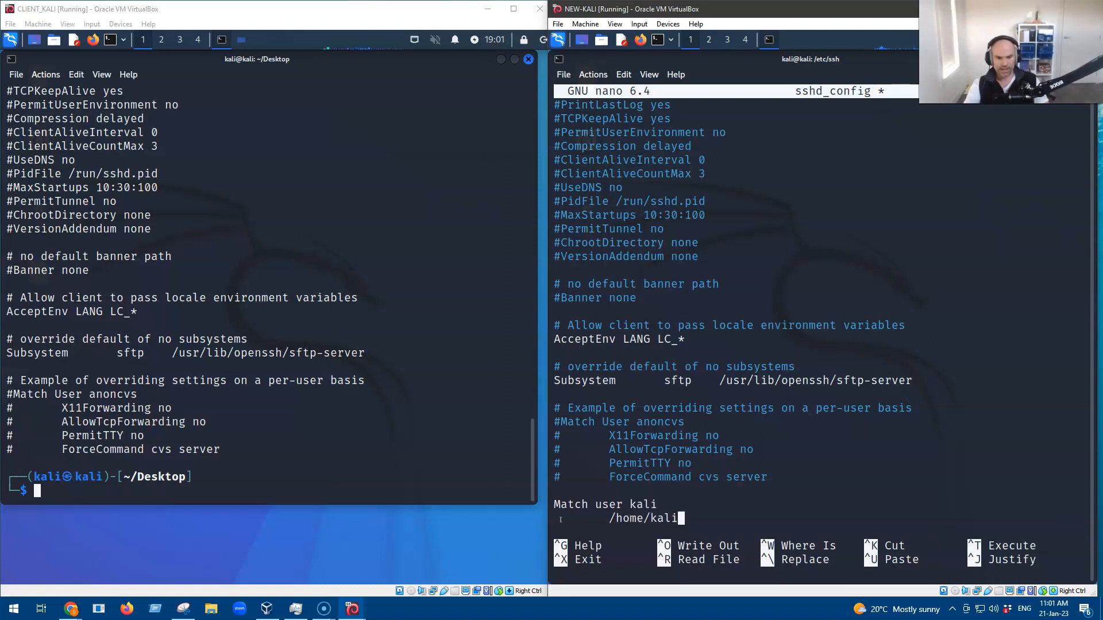
type("/")
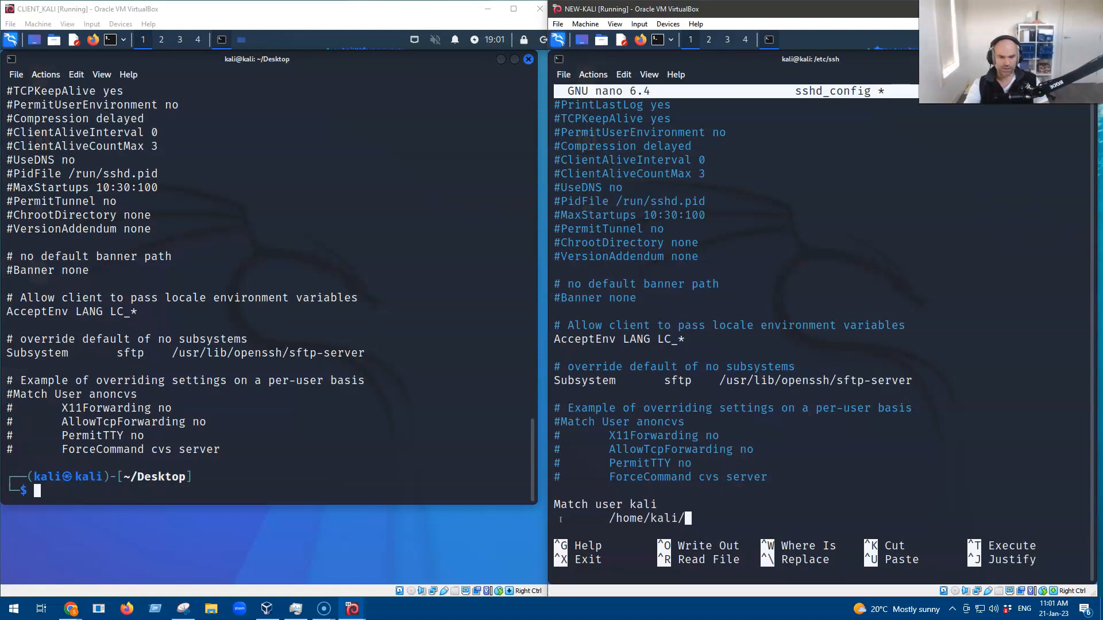
type("goawa")
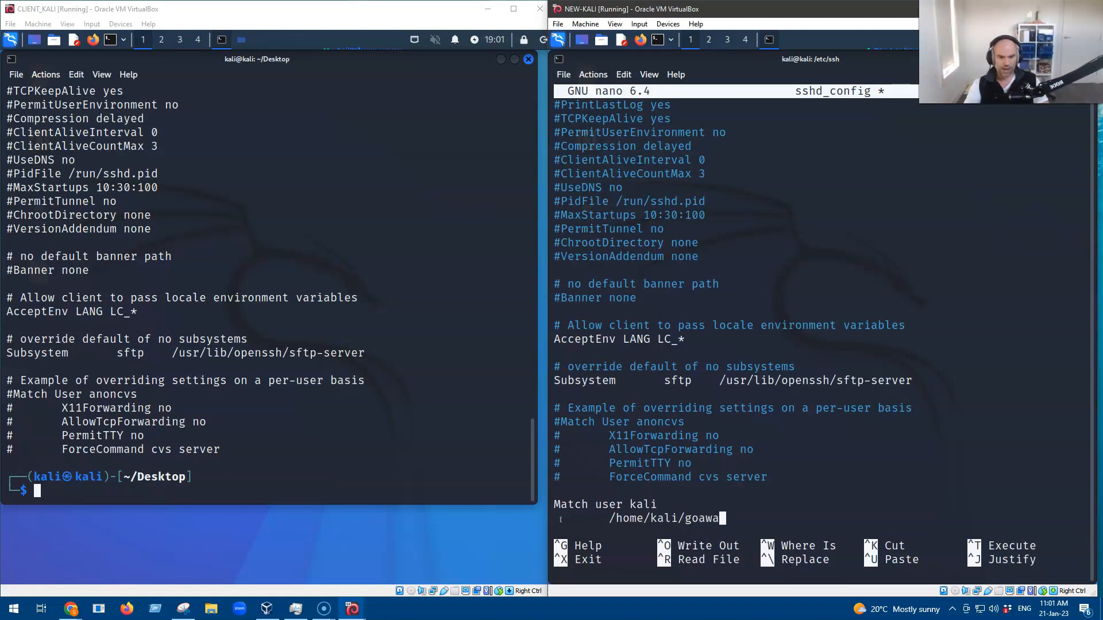
type(".py")
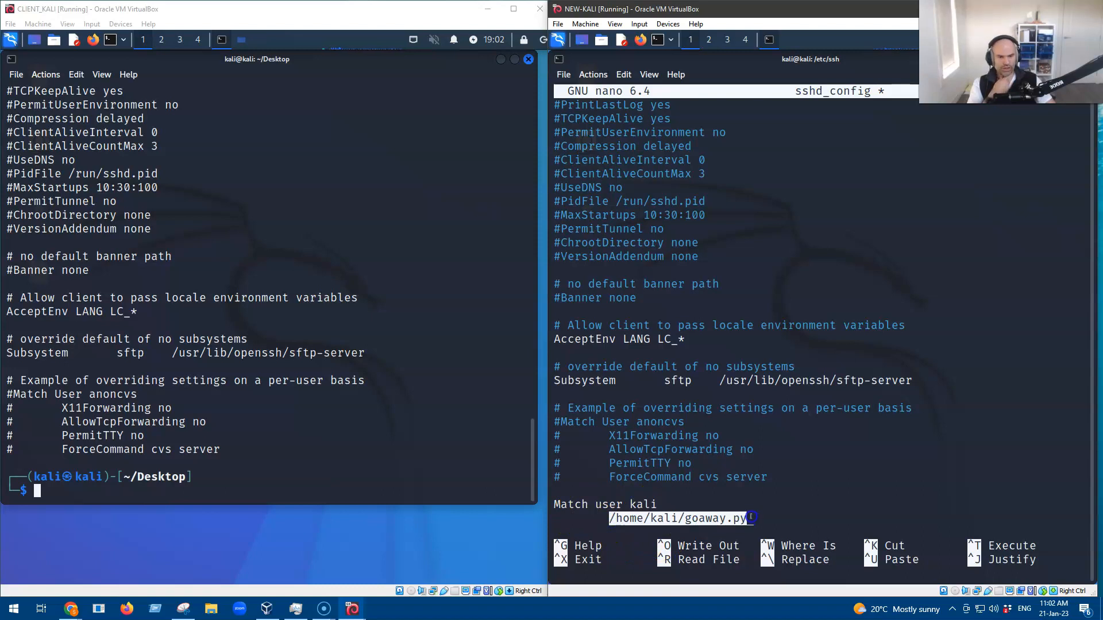
Save and exit the open file, then reopen sshd_config in nano with sudo.
key("ctrl+x")
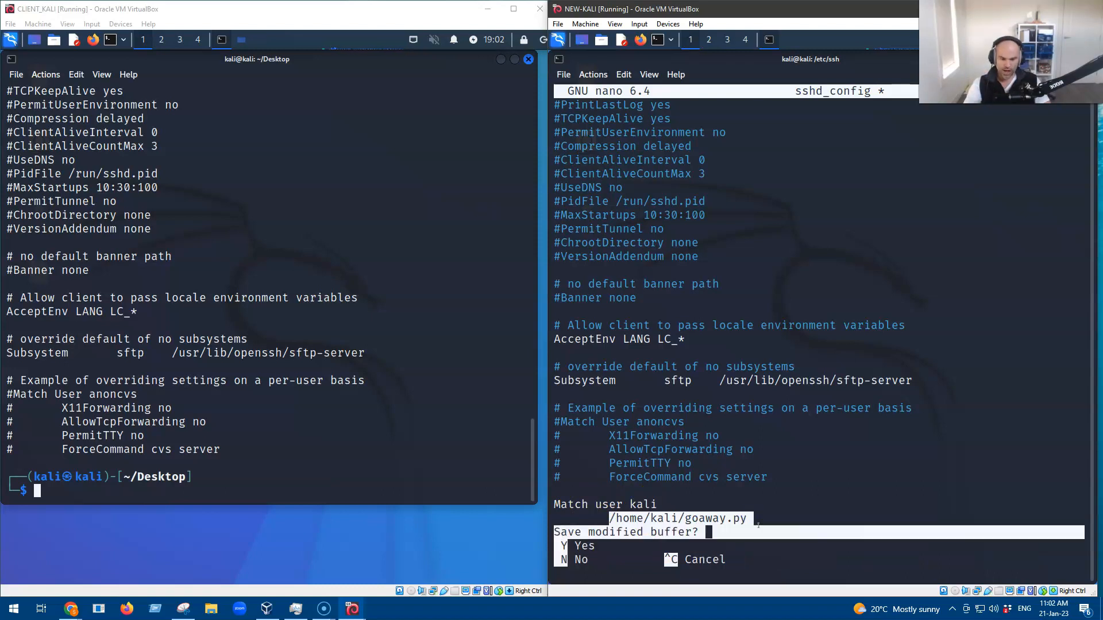
key("y")
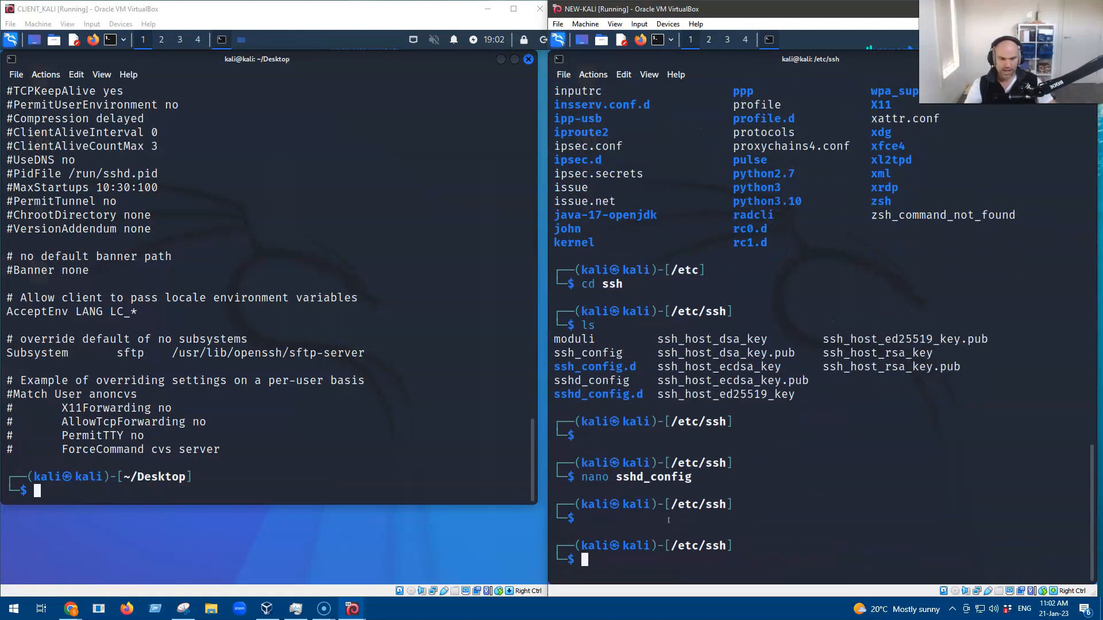
type("sudo systemctl status ssh")
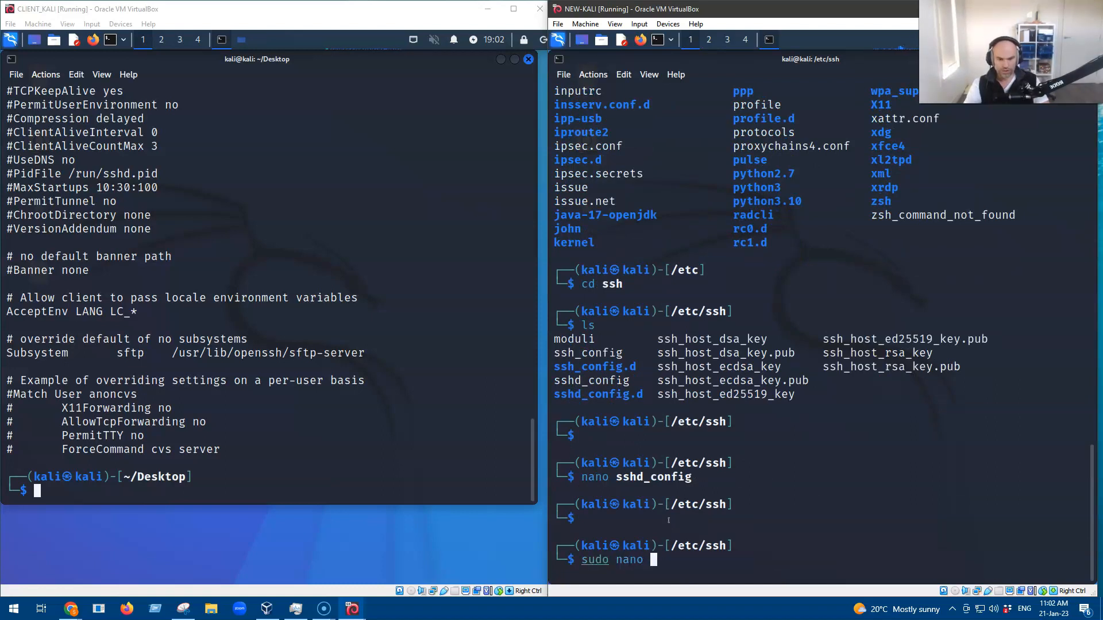
type("sshd")
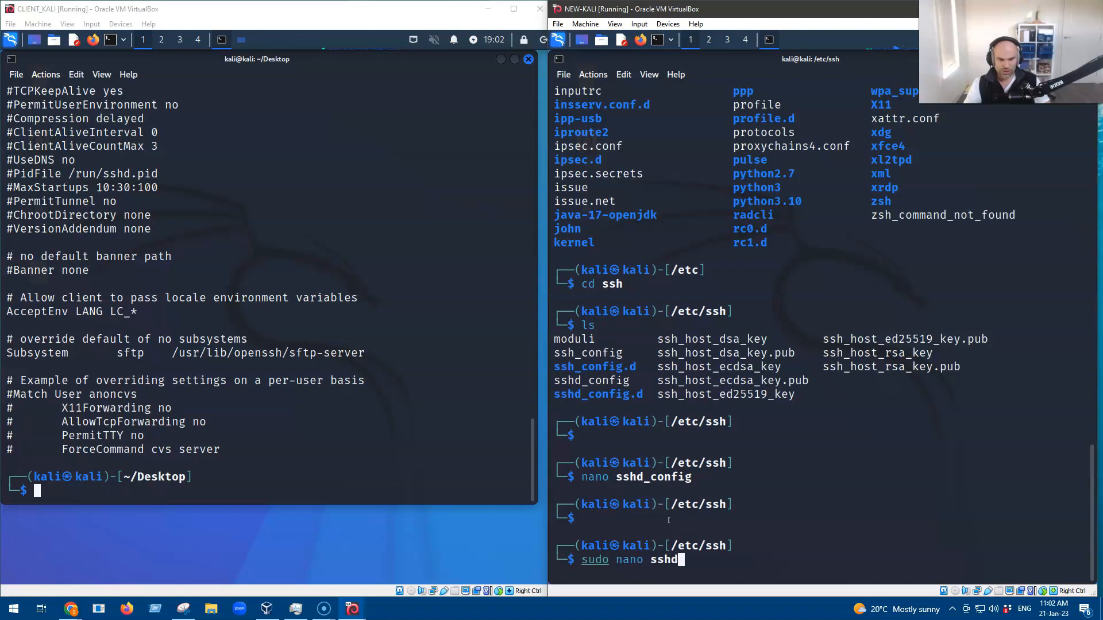
key("Return")
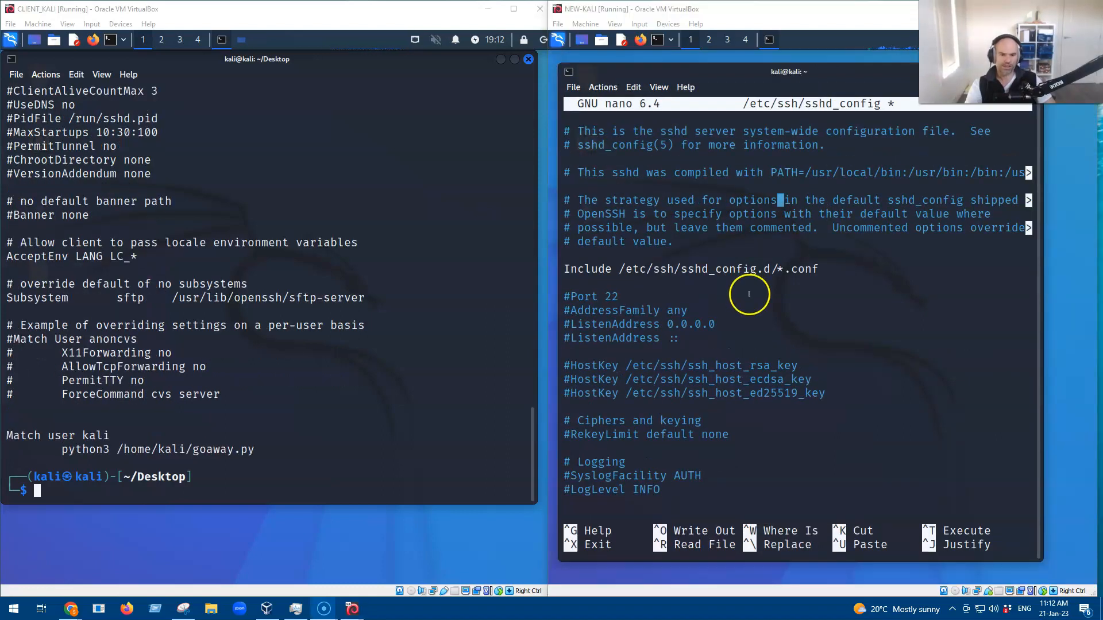
Add a 'Match user kali' line near the end of sshd_config.
scroll("down", 3)
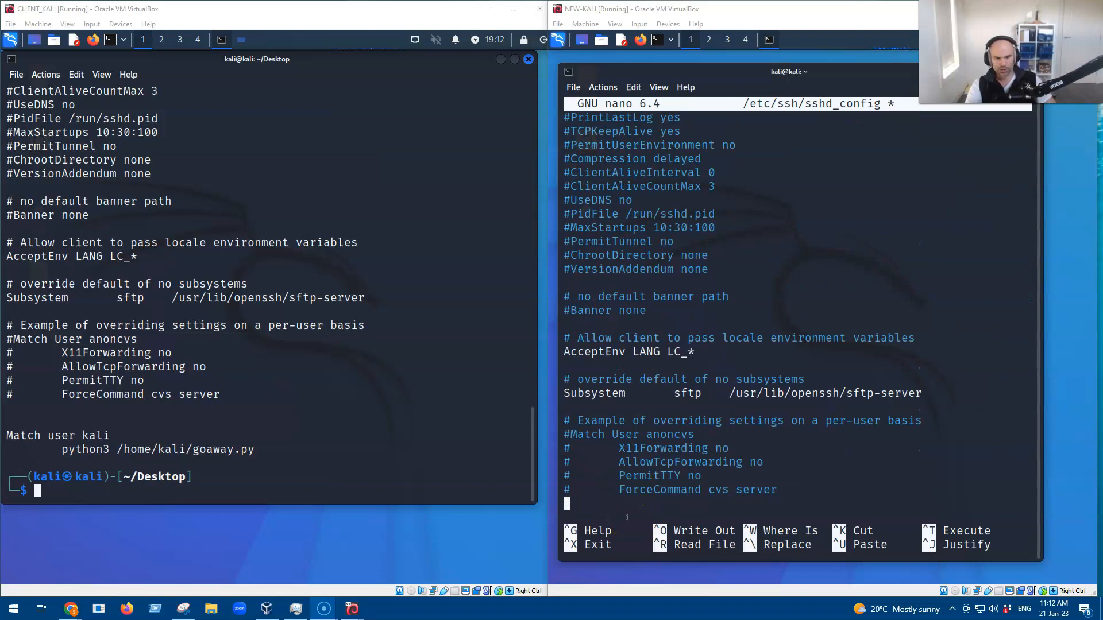
double_click(653, 490)
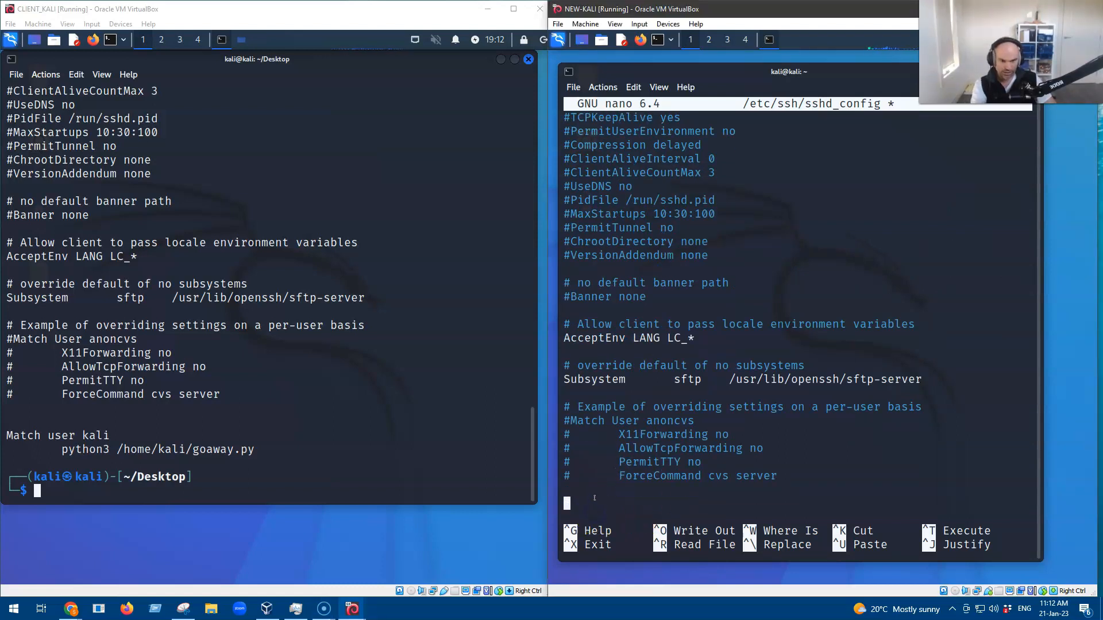
type("Match")
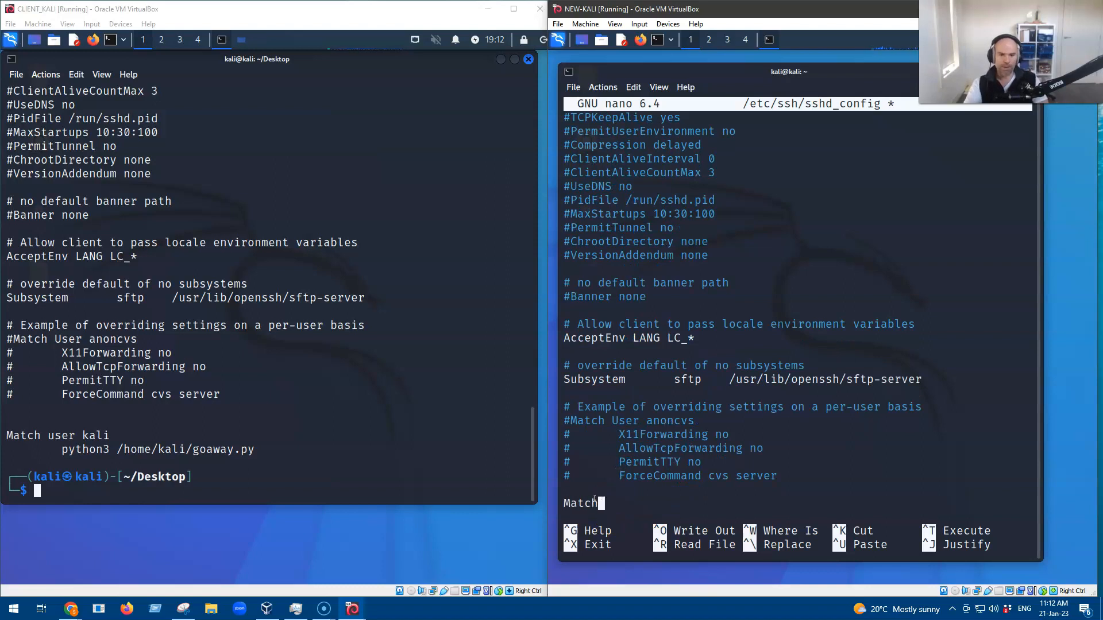
type("user kali")
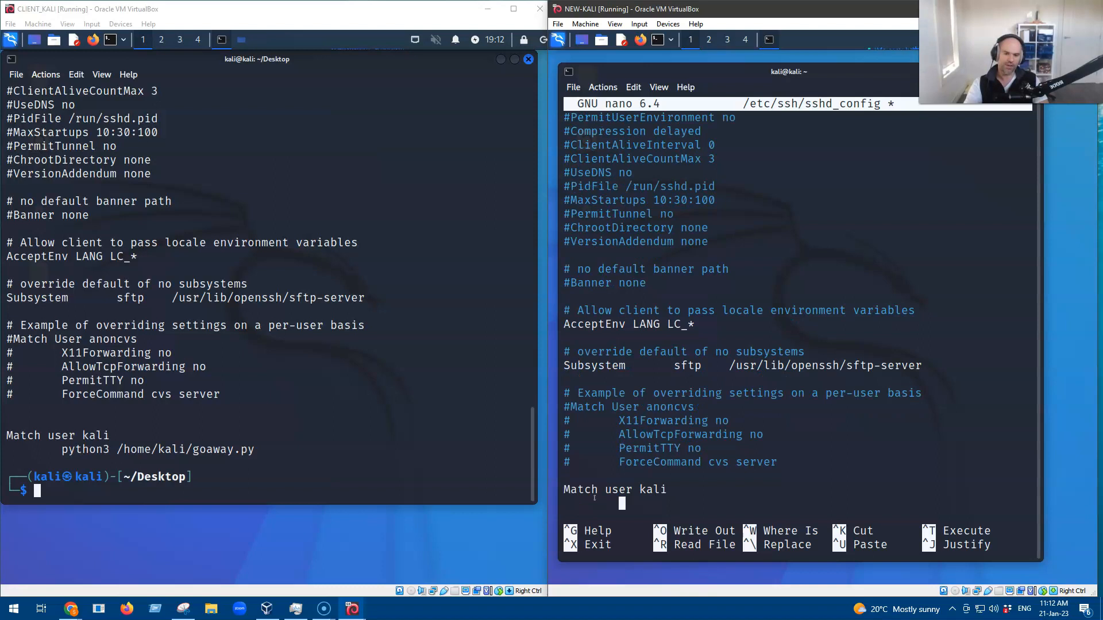
Under it, add 'ForceCommand python3 /home/kali/goaway.py'.
type("Fore")
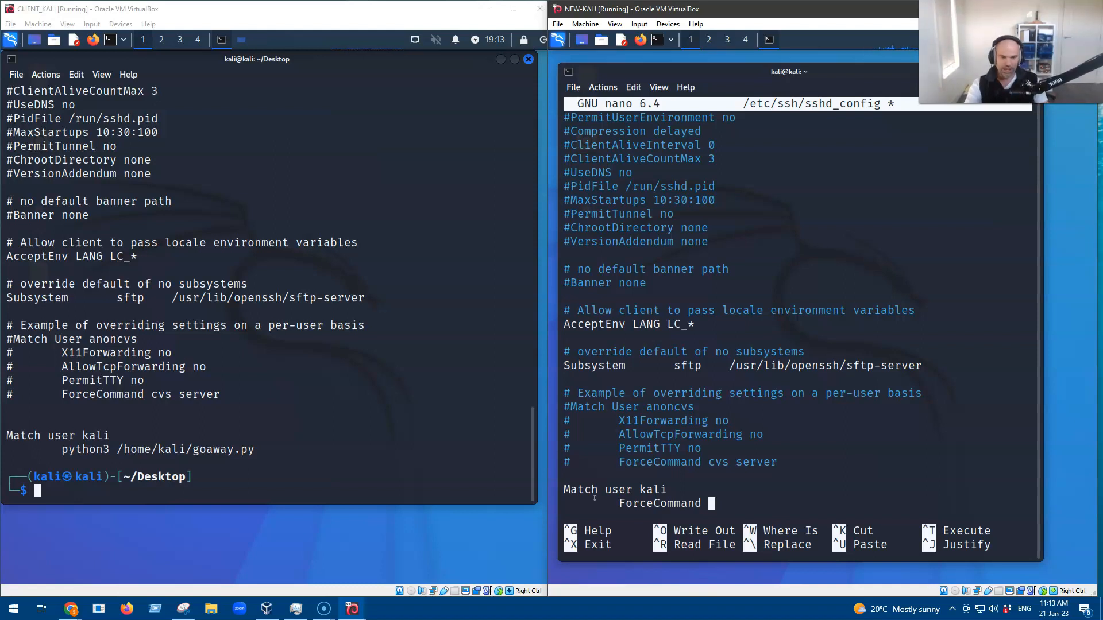
type("py")
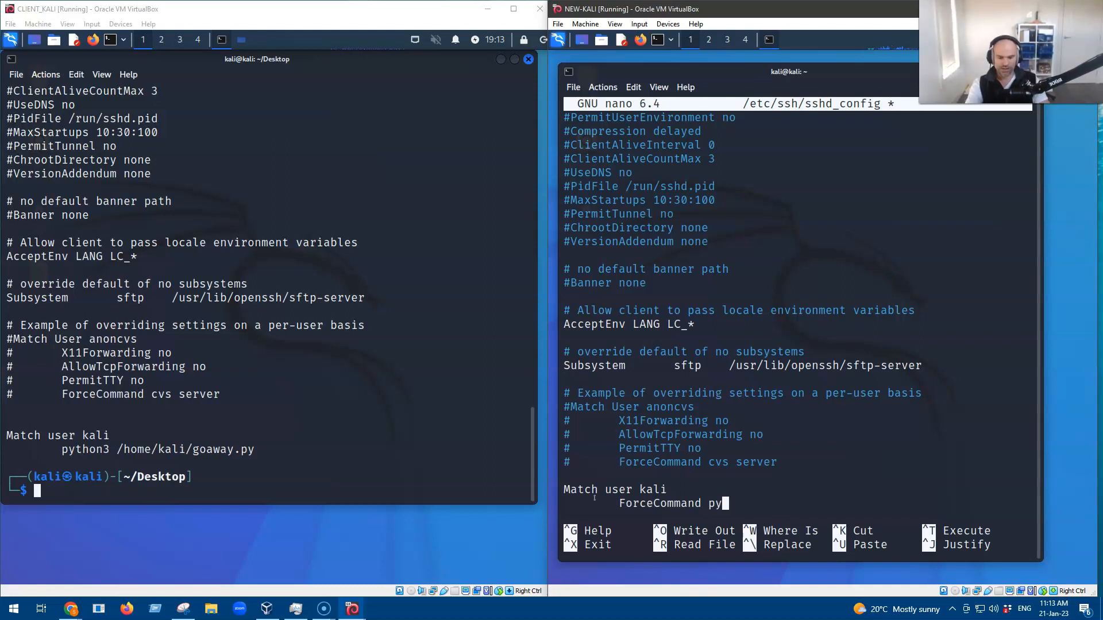
type("thon")
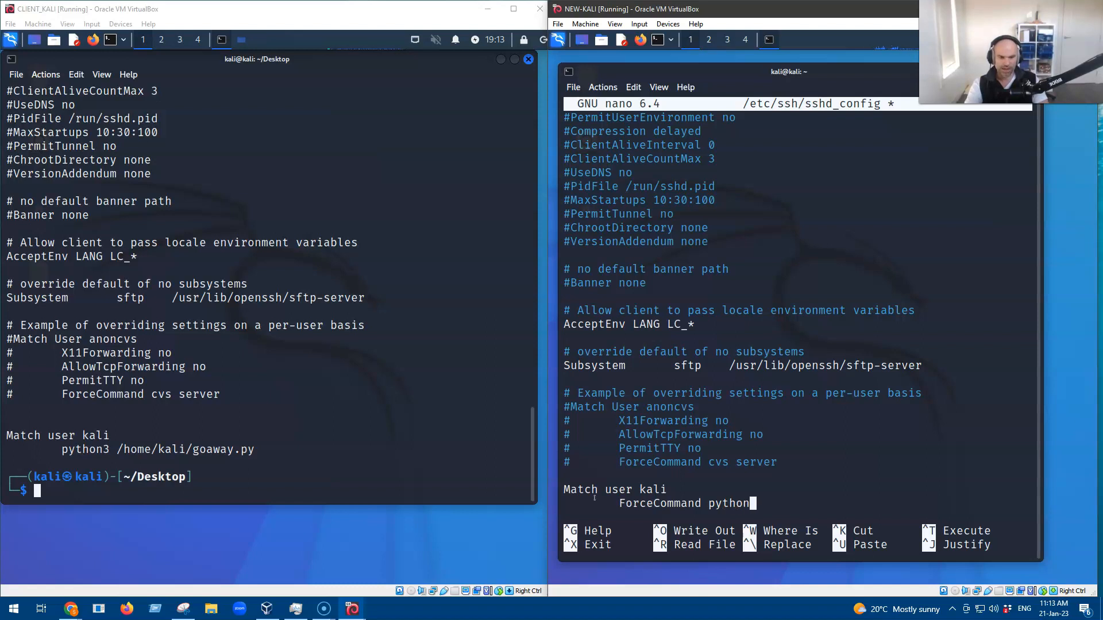
type("3")
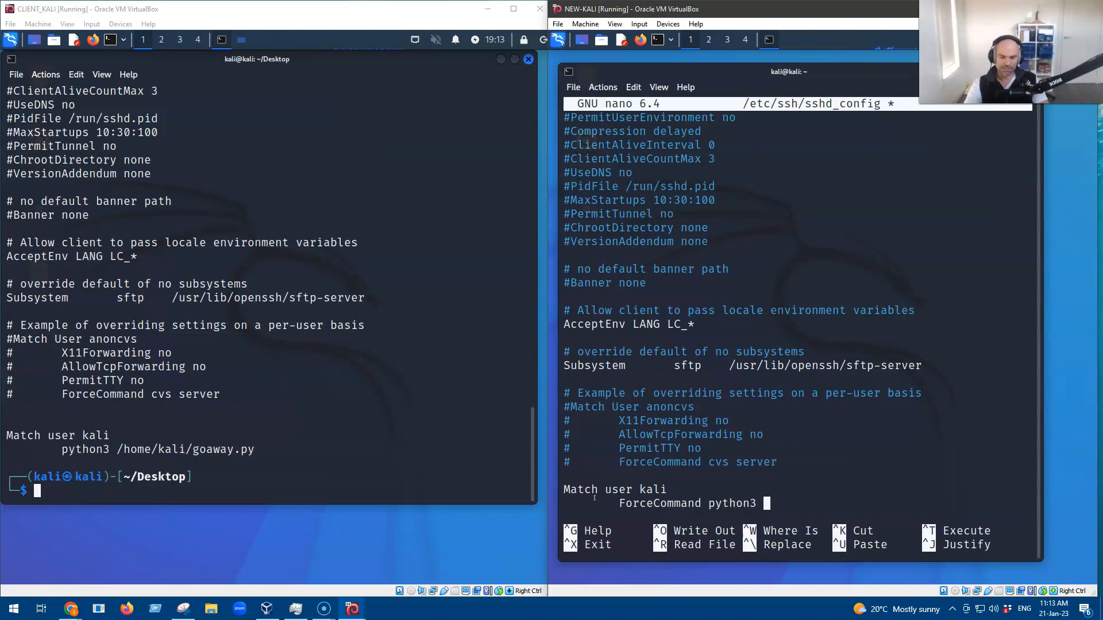
type("/home")
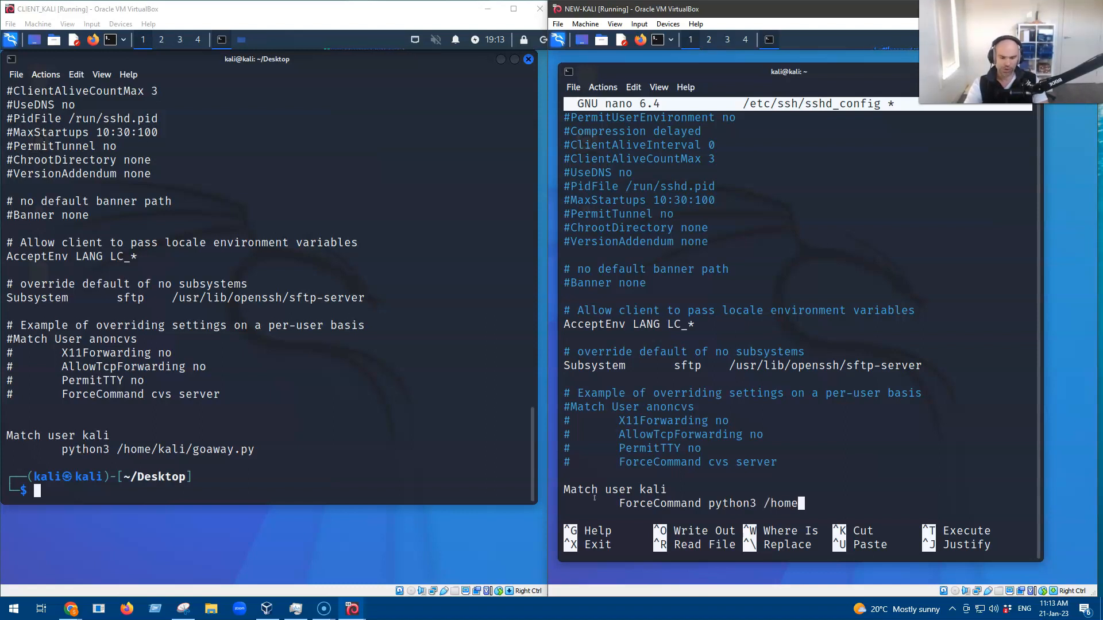
type("/kali/")
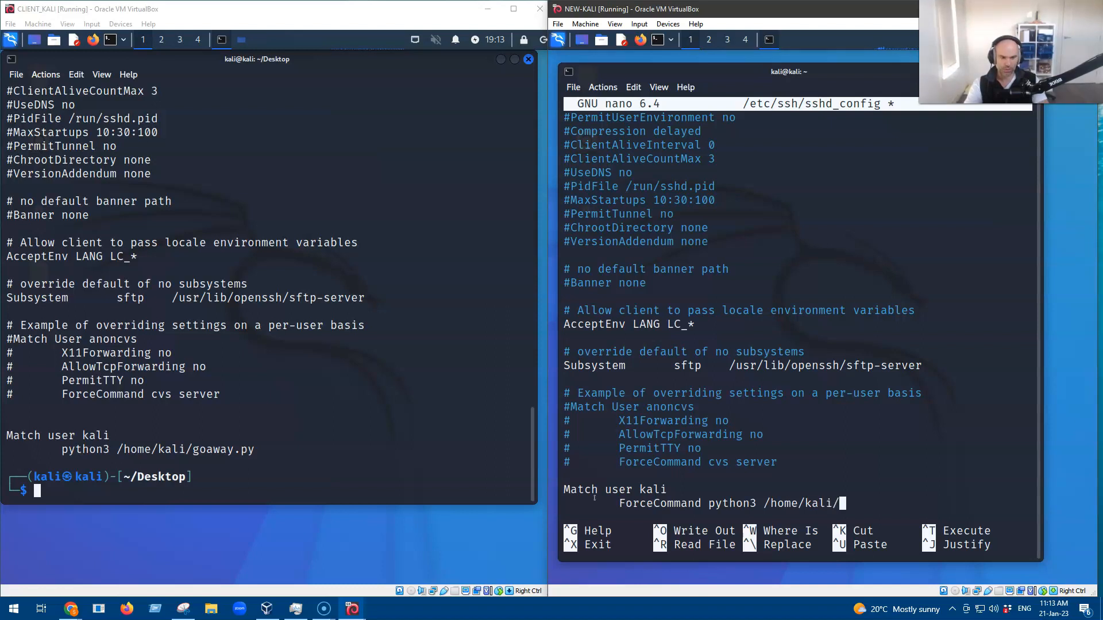
type("goaway")
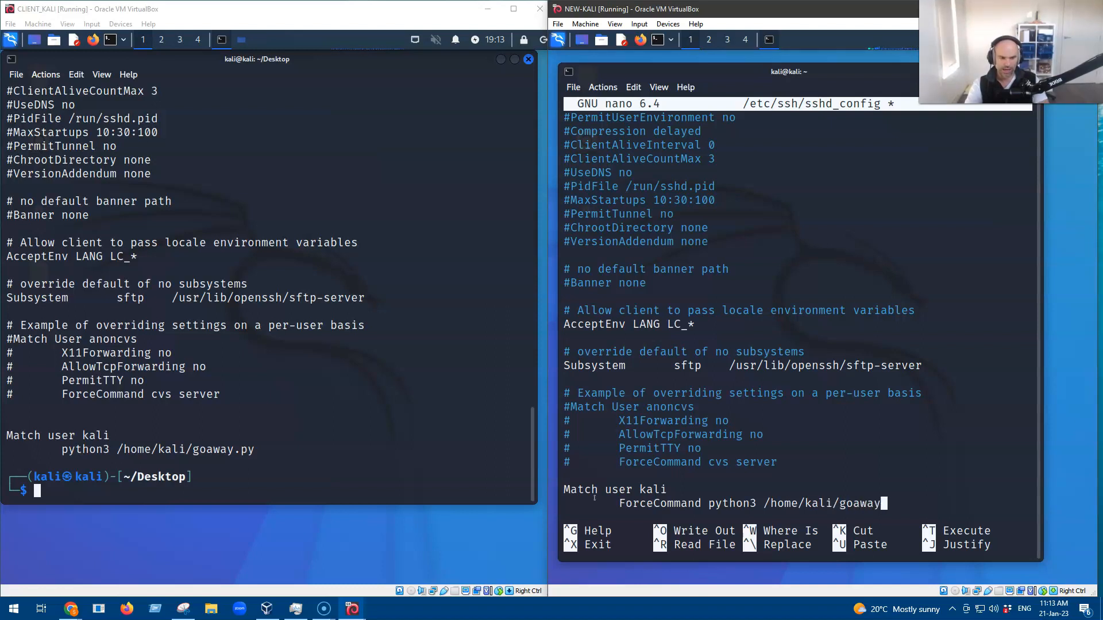
type(".py")
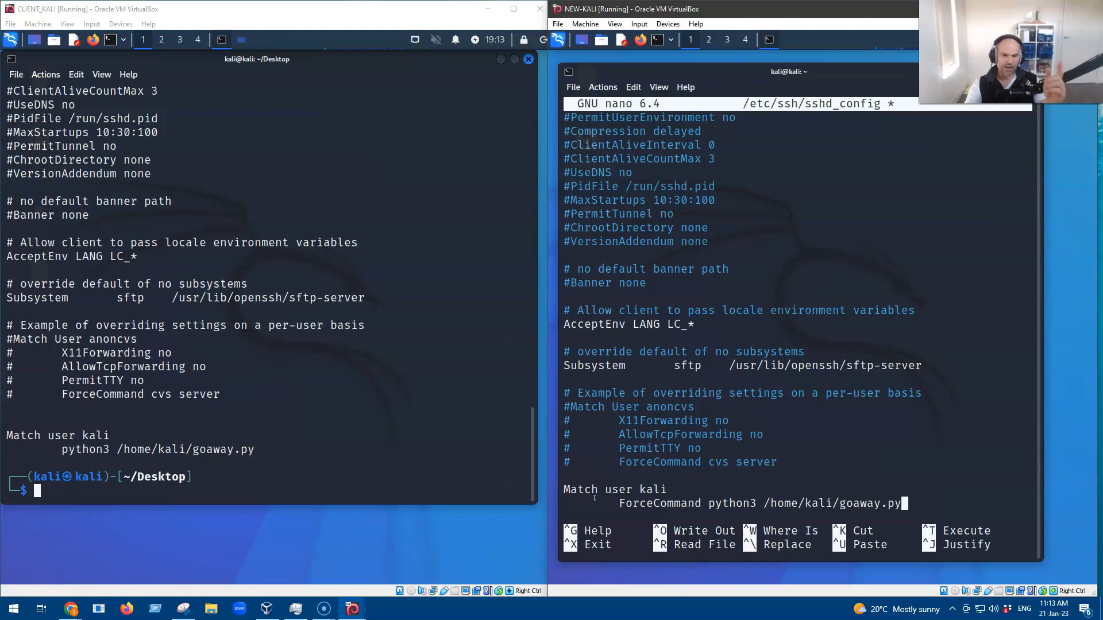
Save and close sshd_config, then stop the SSH service and start it again.
key("ctrl+x")
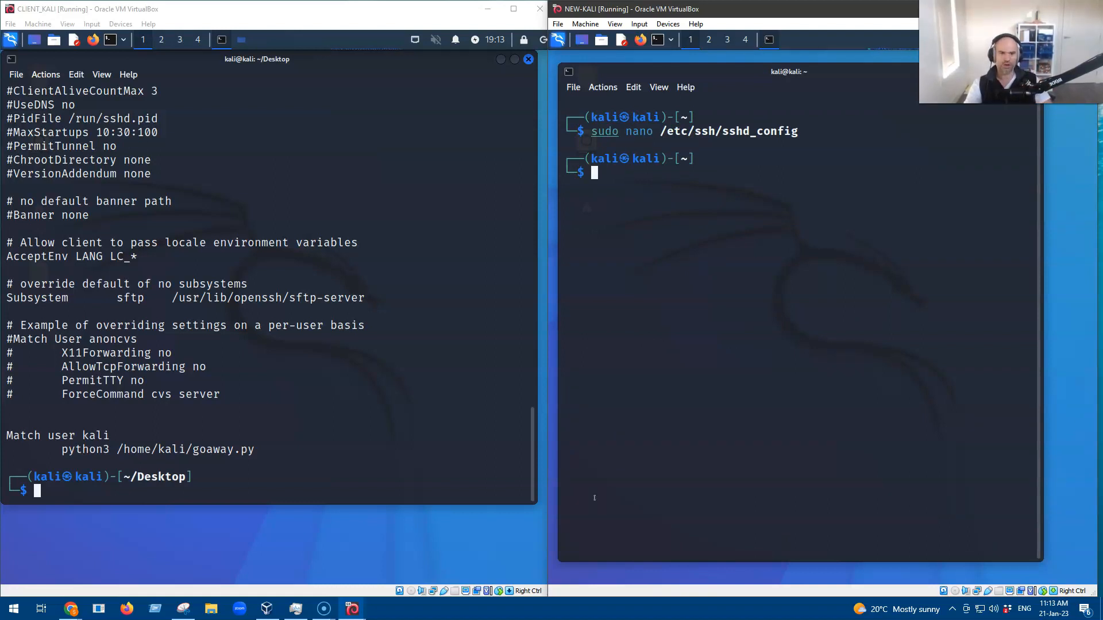
type("clear")
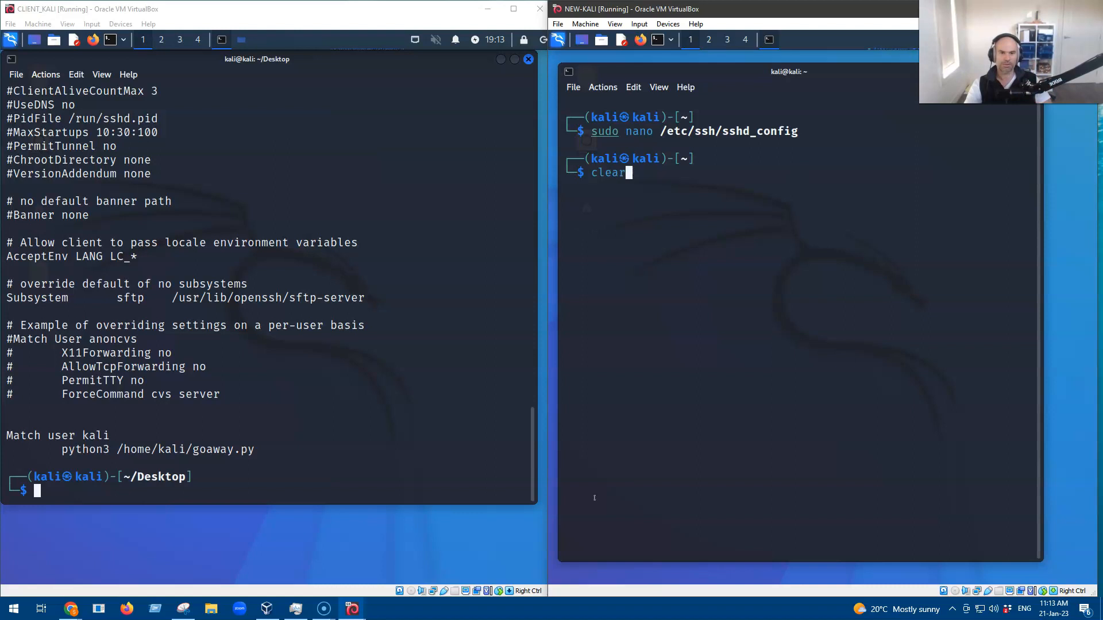
key("Up")
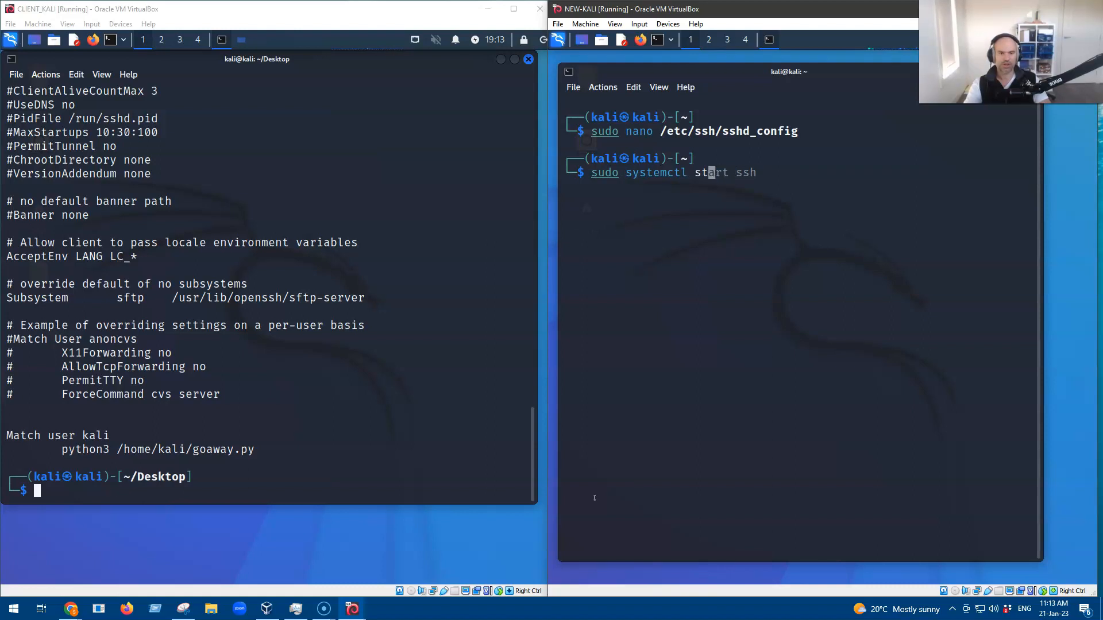
type("stop")
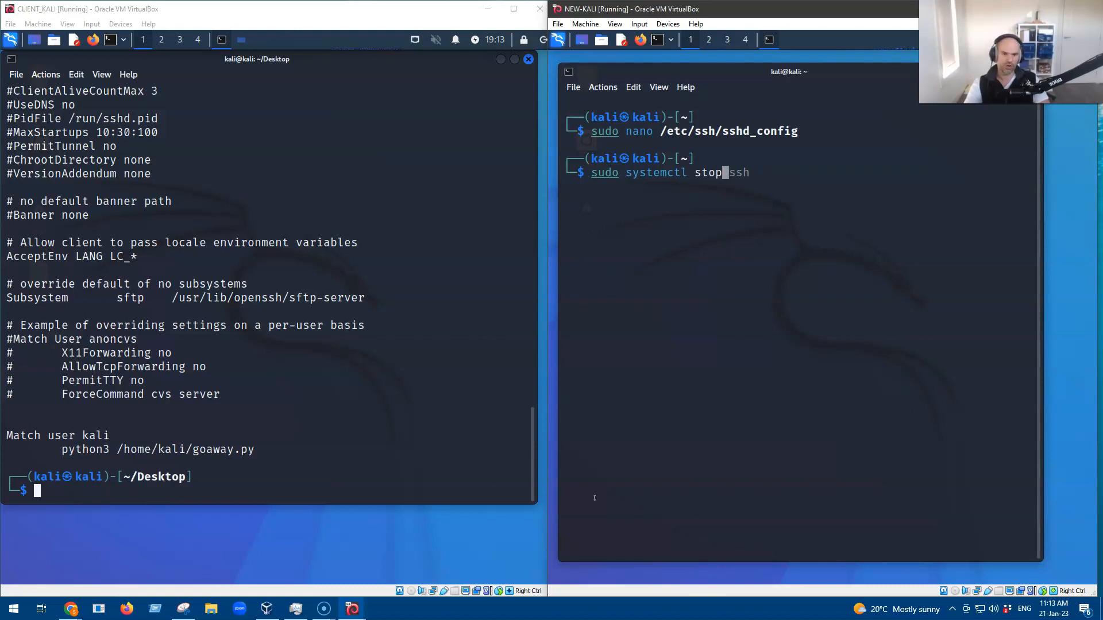
key("Return")
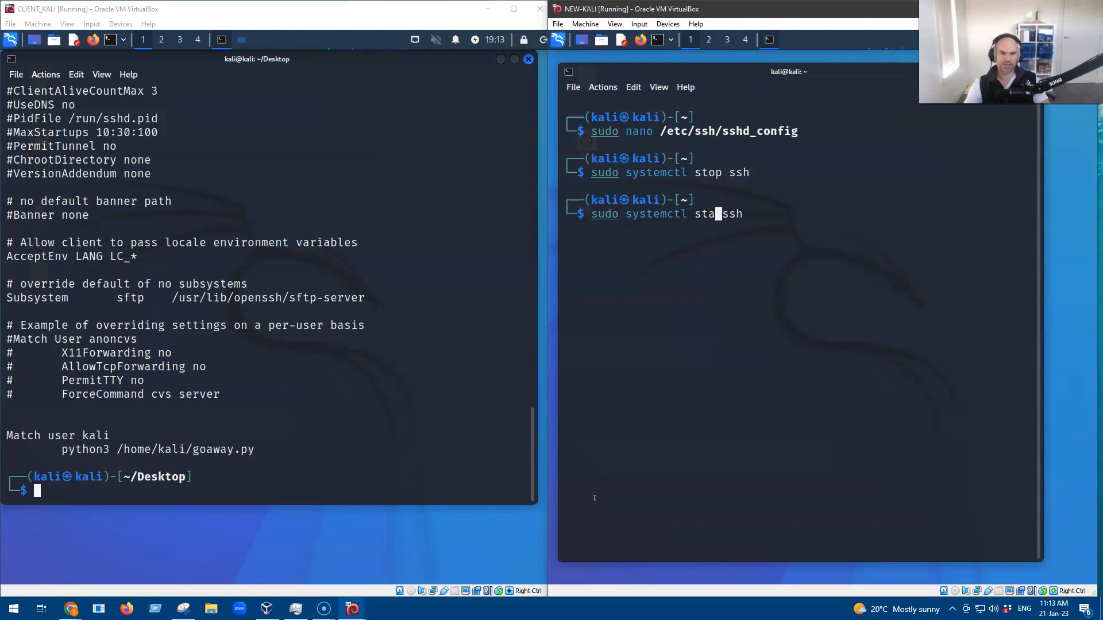
key("Return")
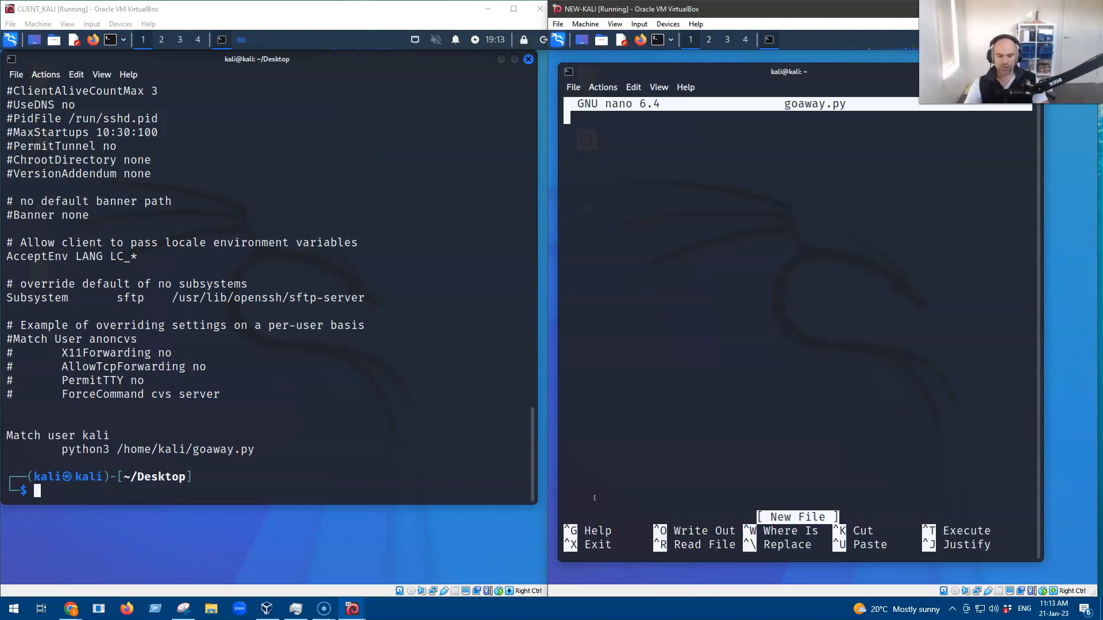
Write goaway.py importing time, looping ten prints of 'Go away and stop abusing admin privileges'.
type("import")
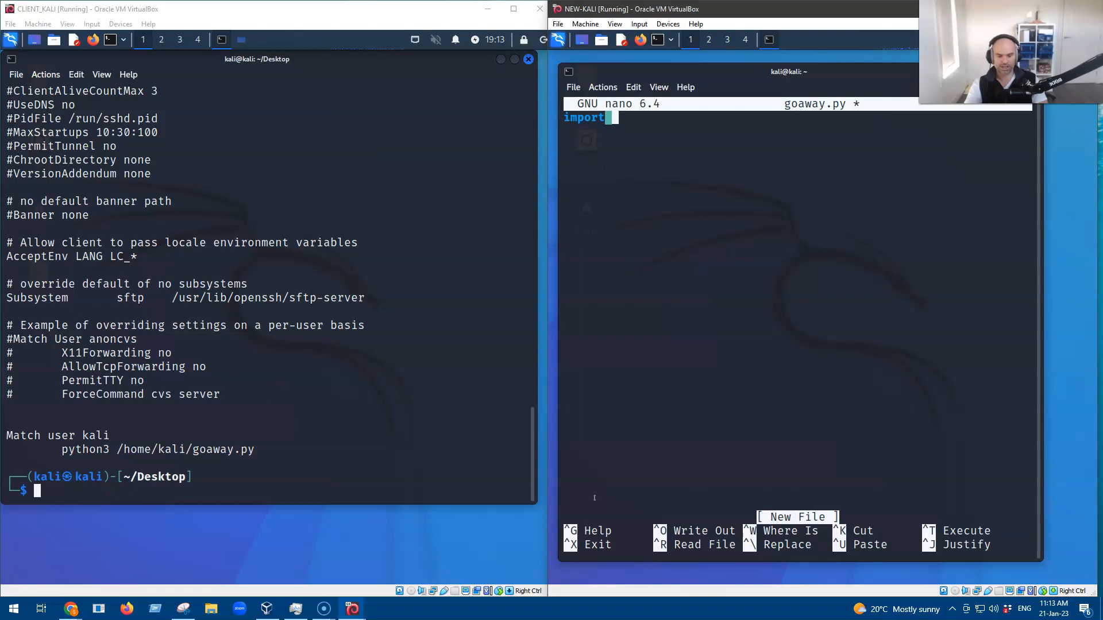
type("t")
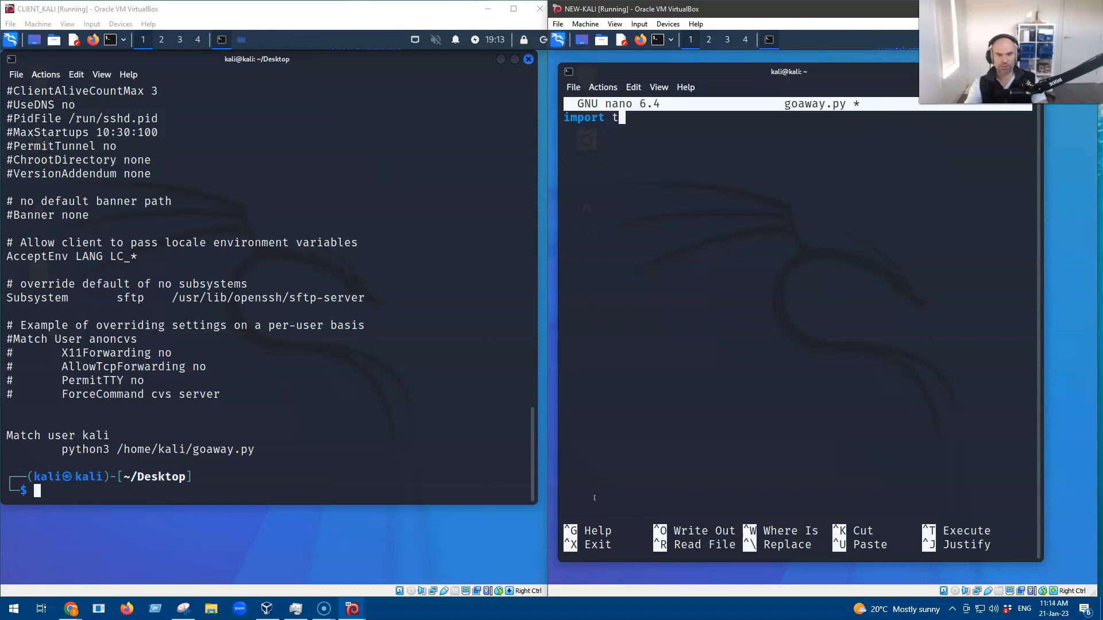
type("ime\\nfor i")
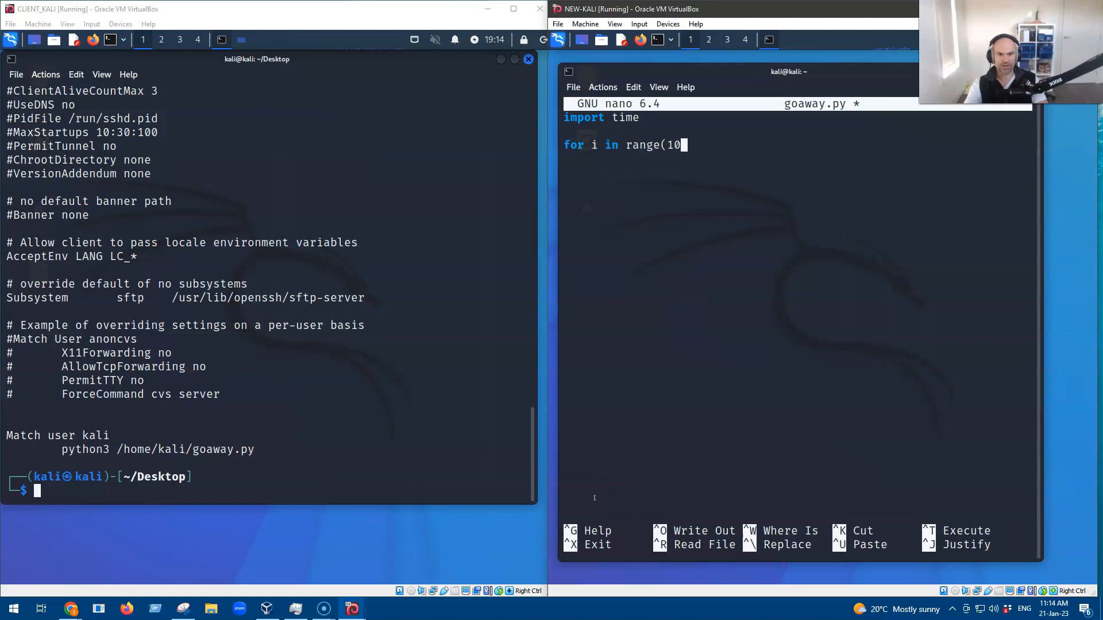
type("):")
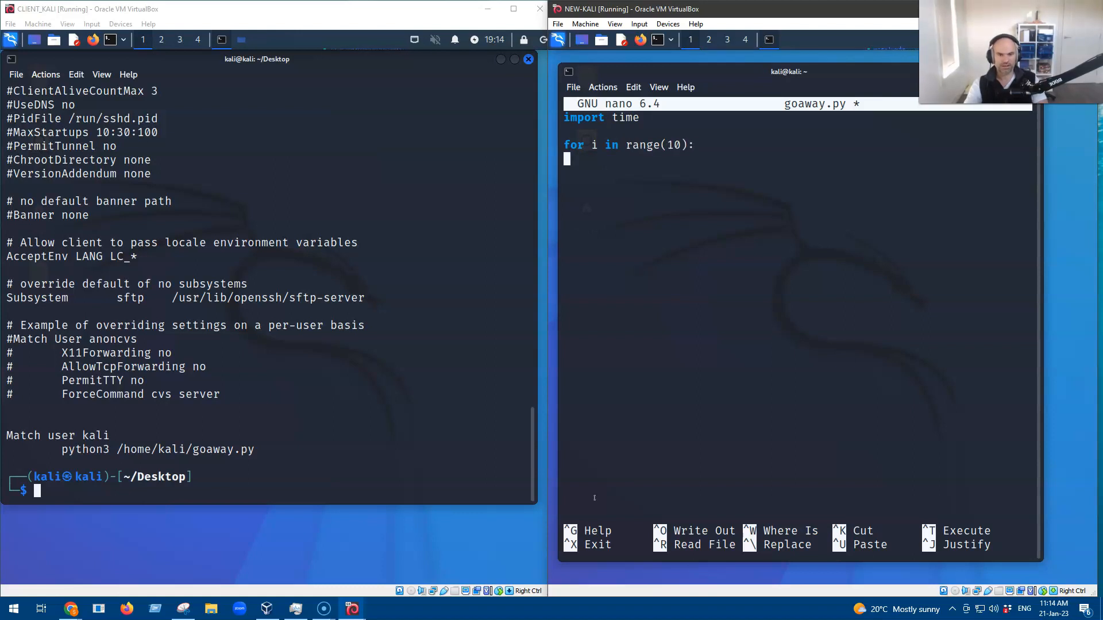
type("print(")
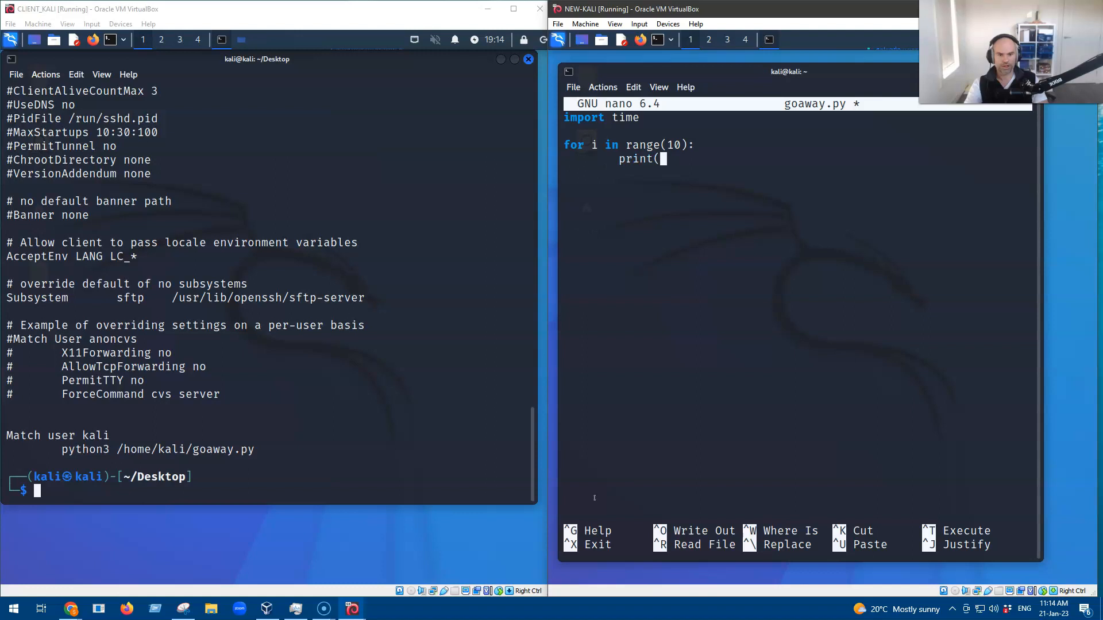
type("'Go a")
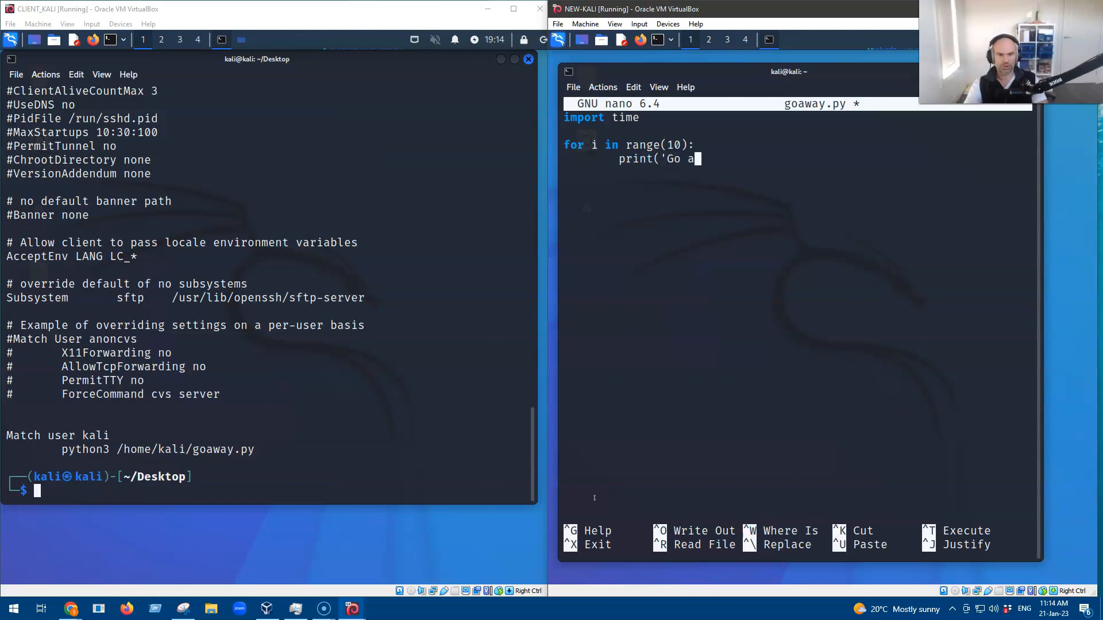
type("way and")
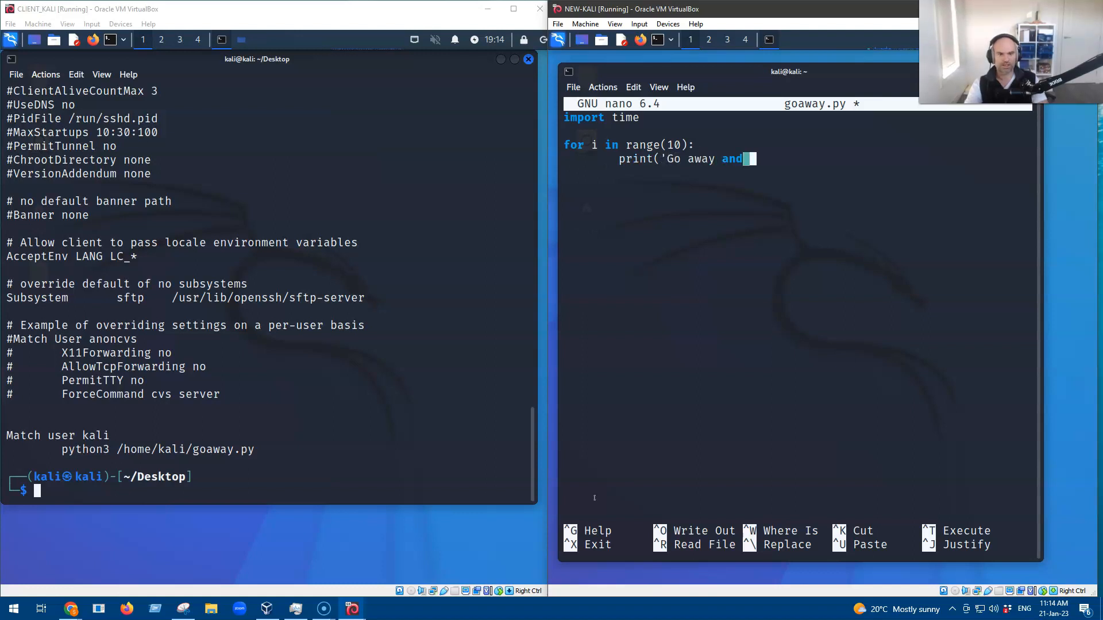
type("st")
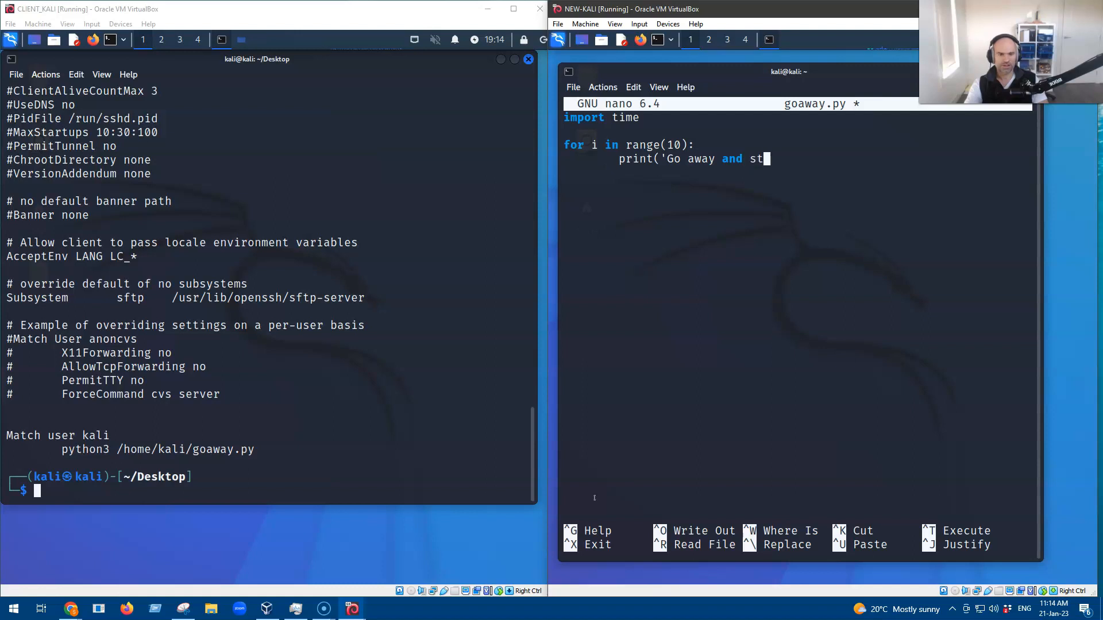
type("op abusing")
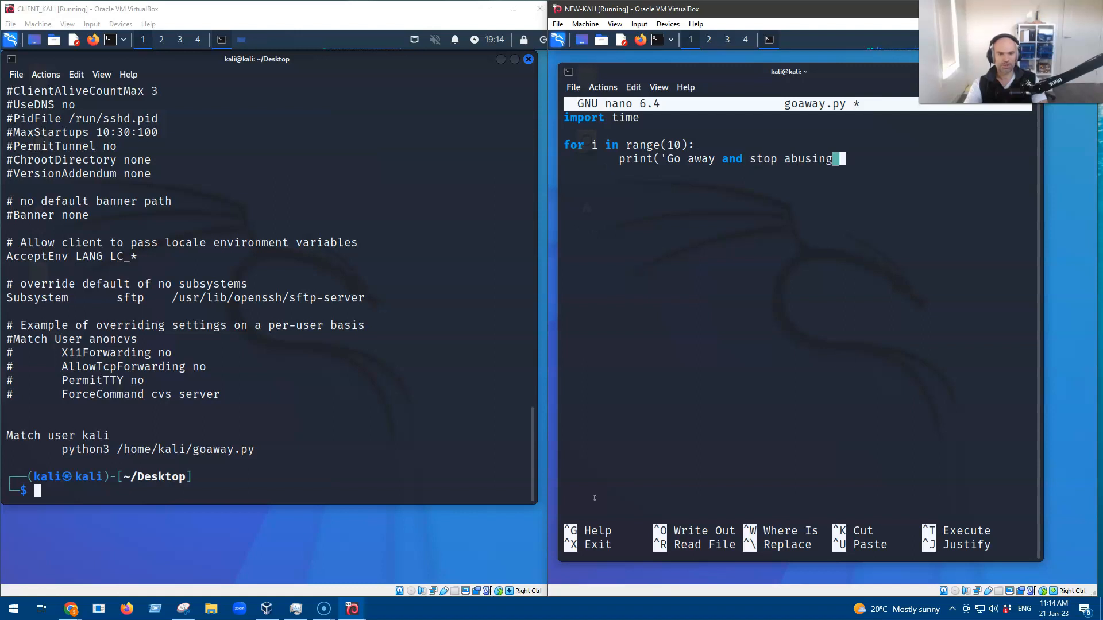
type("admin prive")
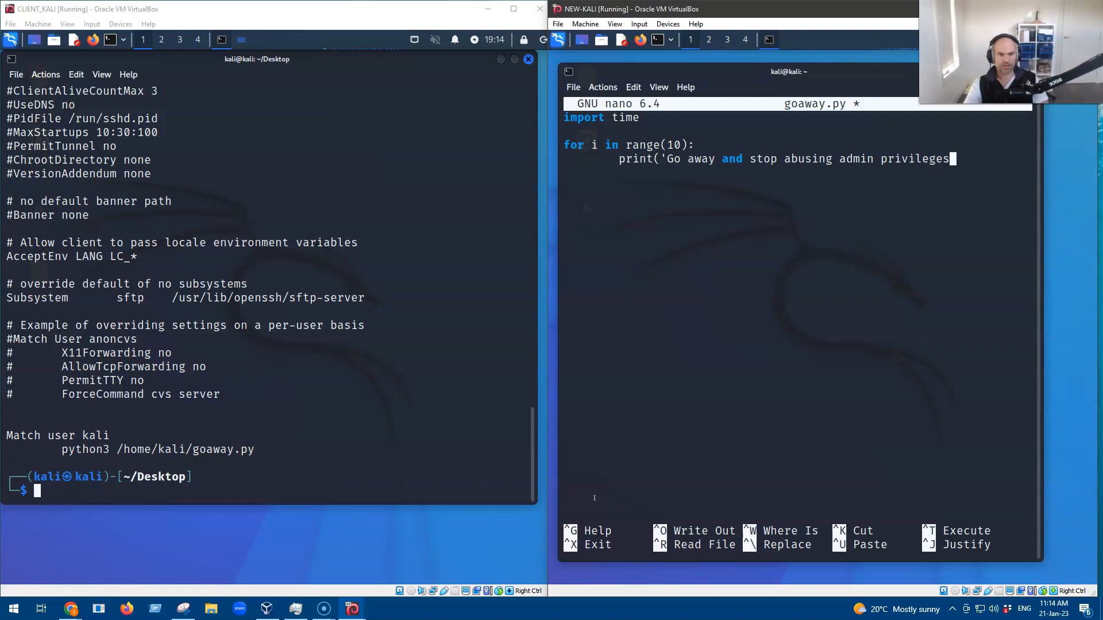
type("')")
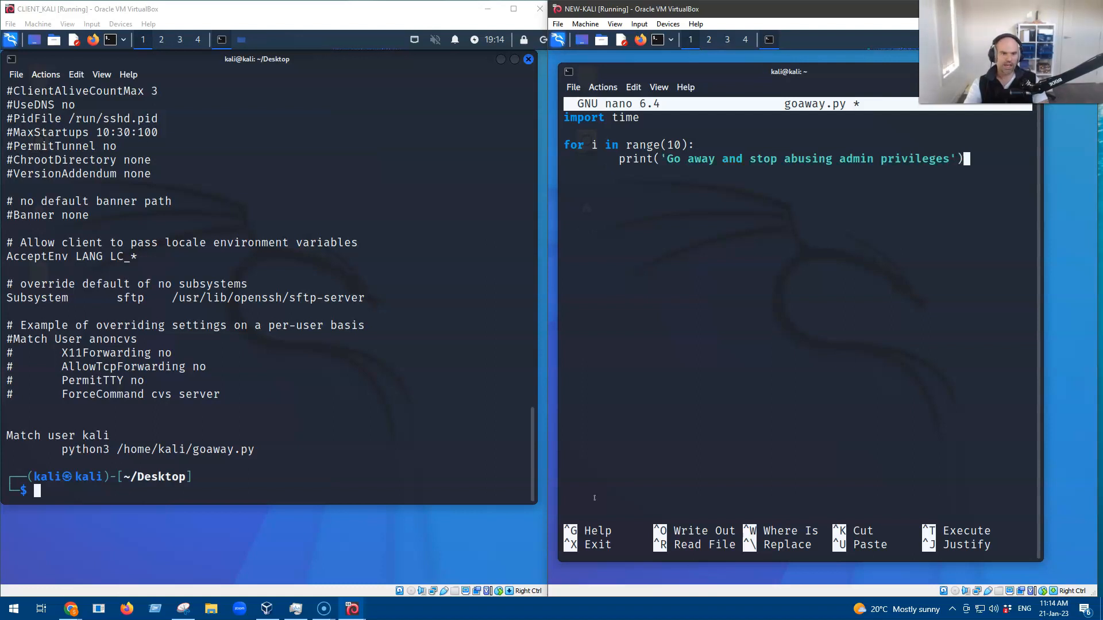
Add time.sleep(1) under the print, then save and close the script.
key("Return")
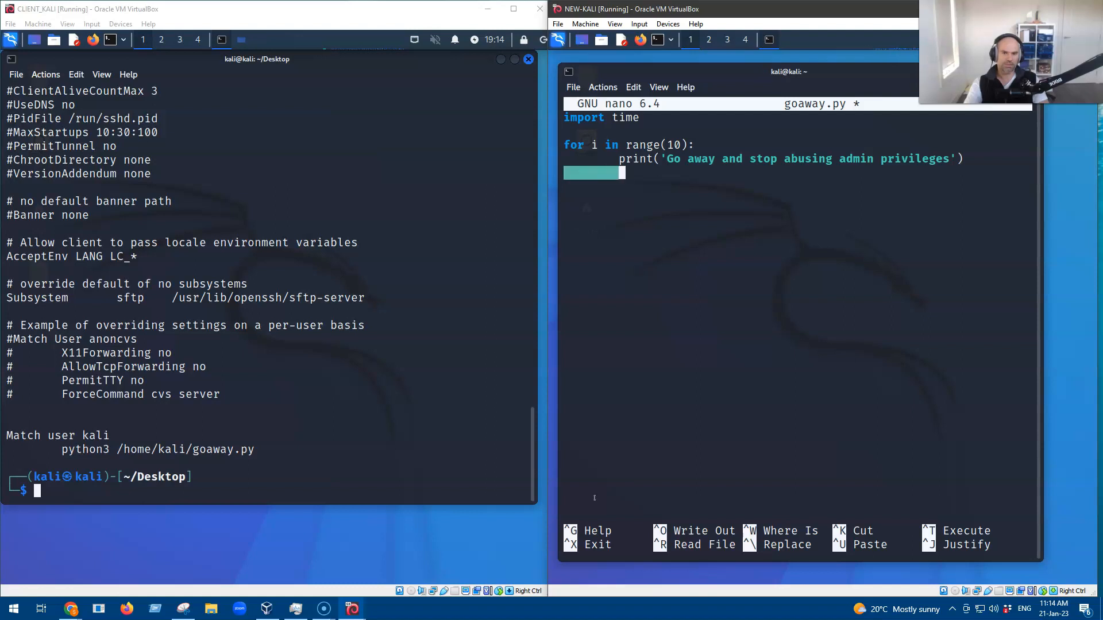
type("t")
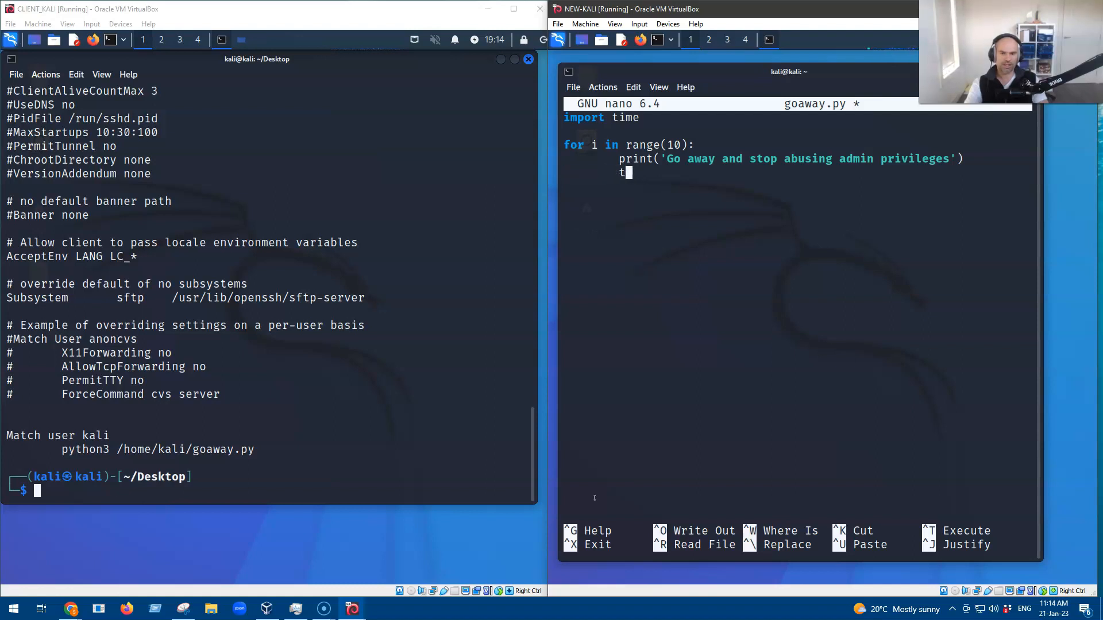
type("ime.")
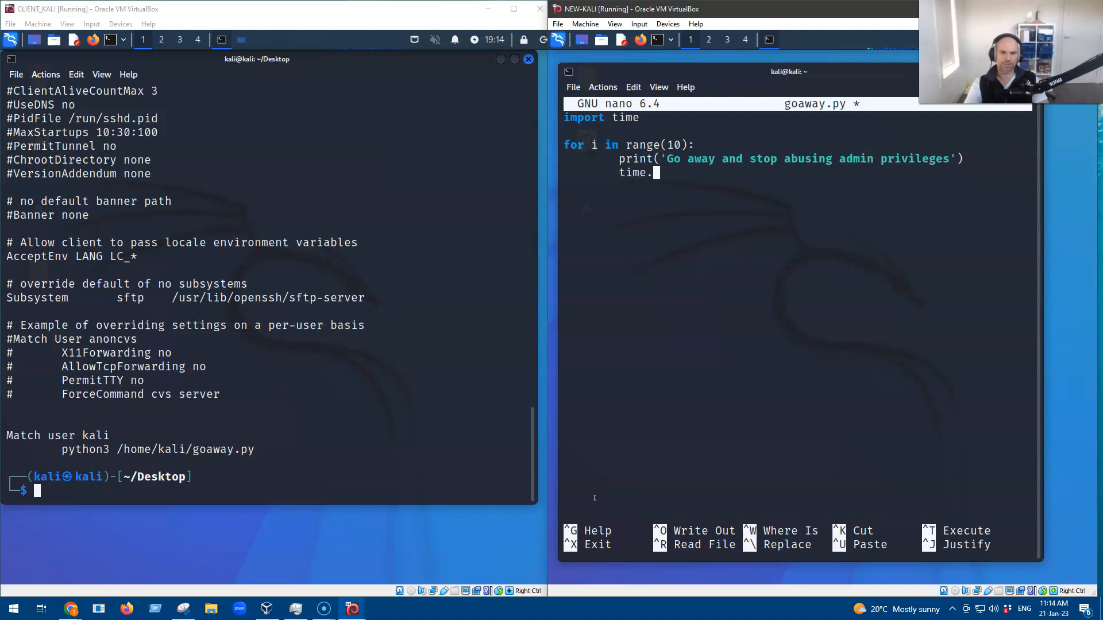
type("sleep")
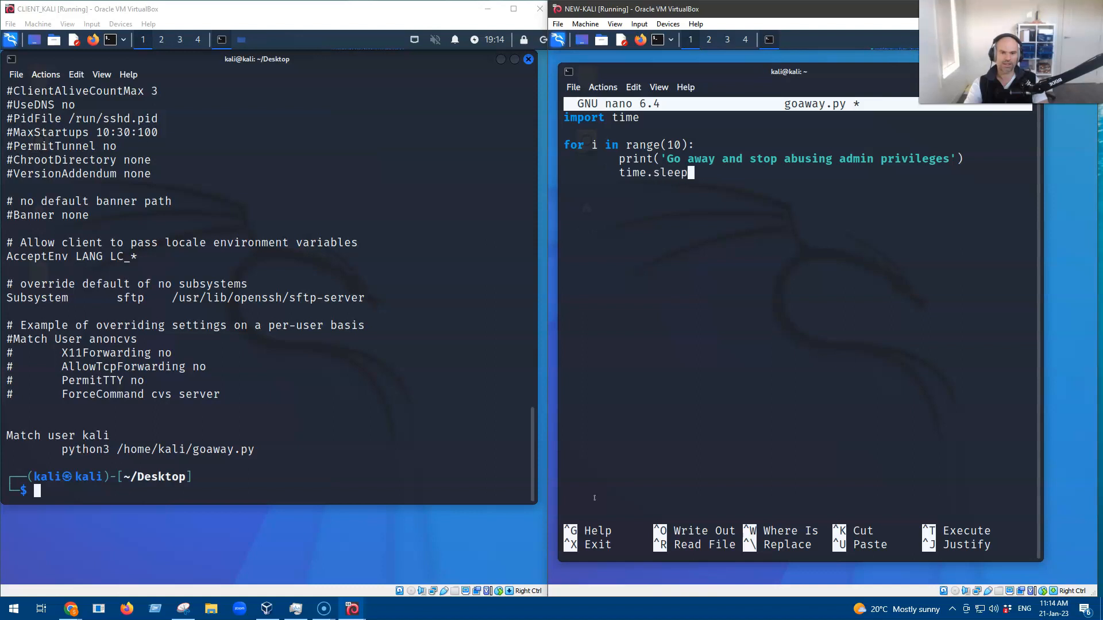
type("(1)")
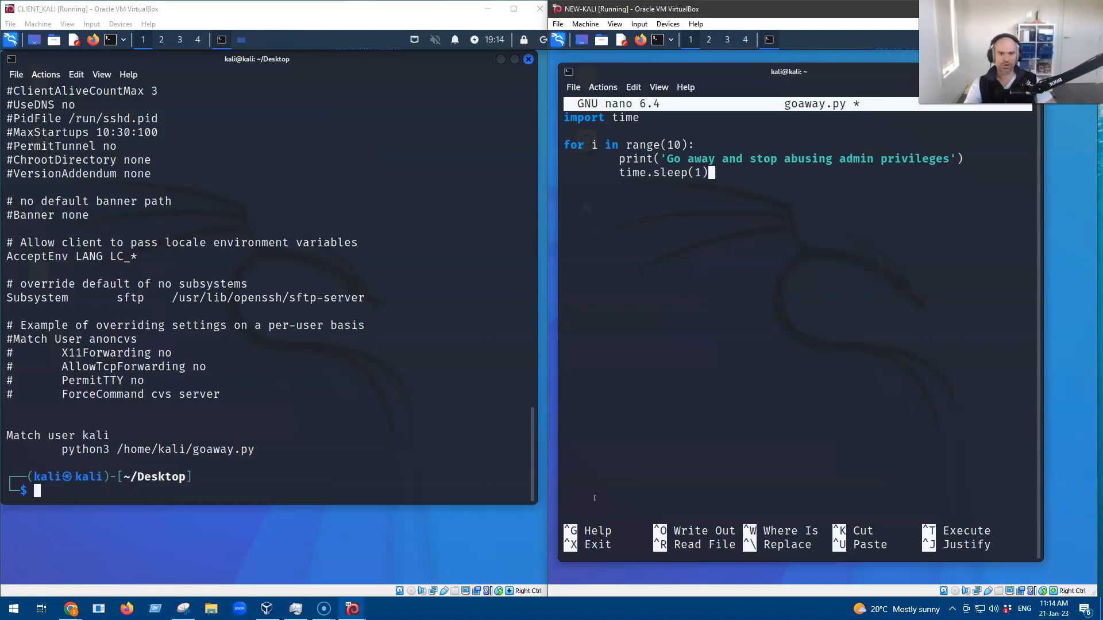
key("ctrl+x")
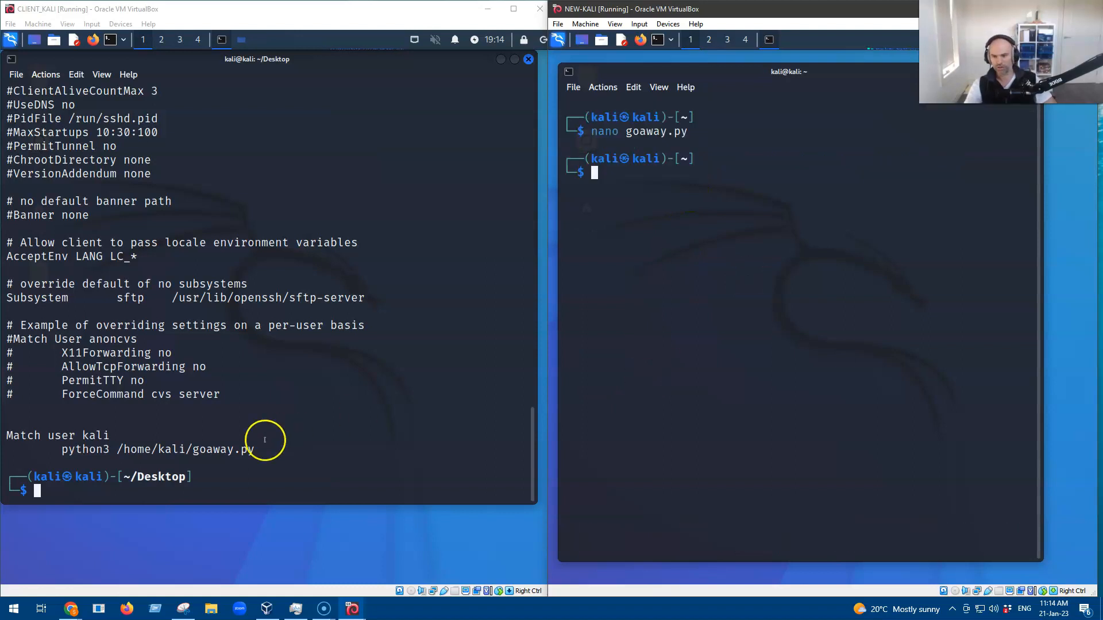
SSH into 192.168.0.222 as kali and watch the warning print ten times before disconnect.
type("clear")
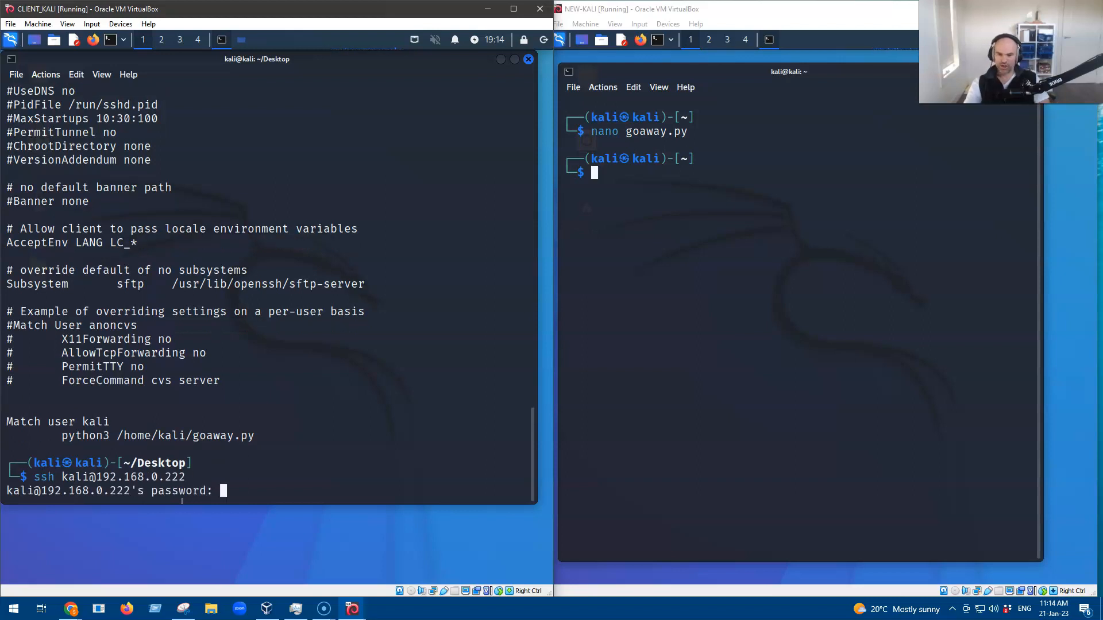
key("Return")
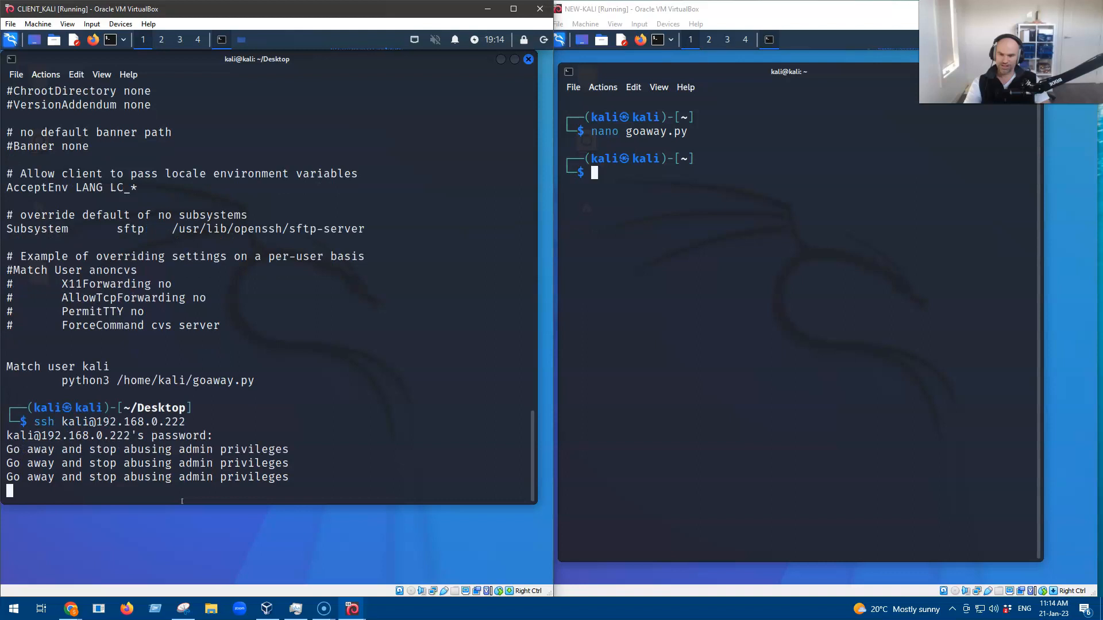
scroll("down", 3)
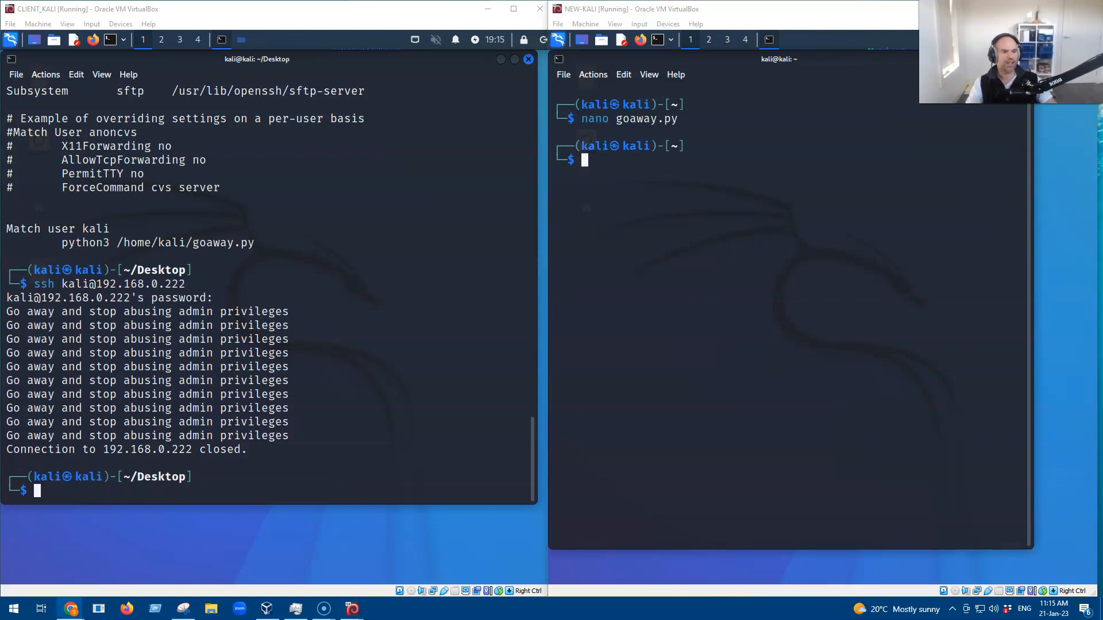
Create user bob with sudo adduser, setting his password after a mismatch retry.
type("a")
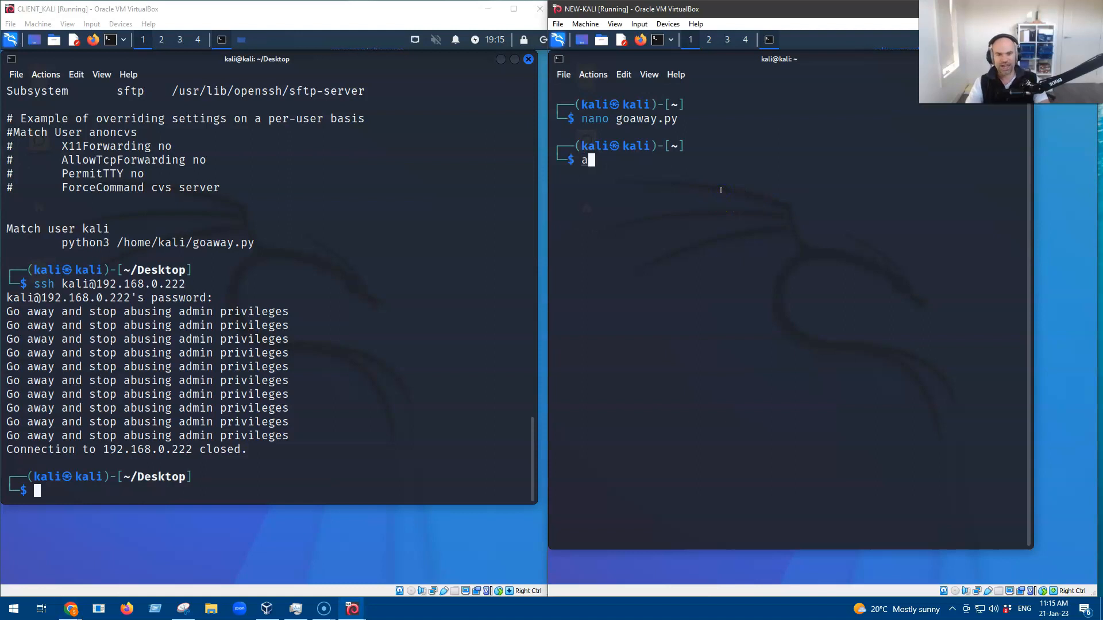
type("dduser")
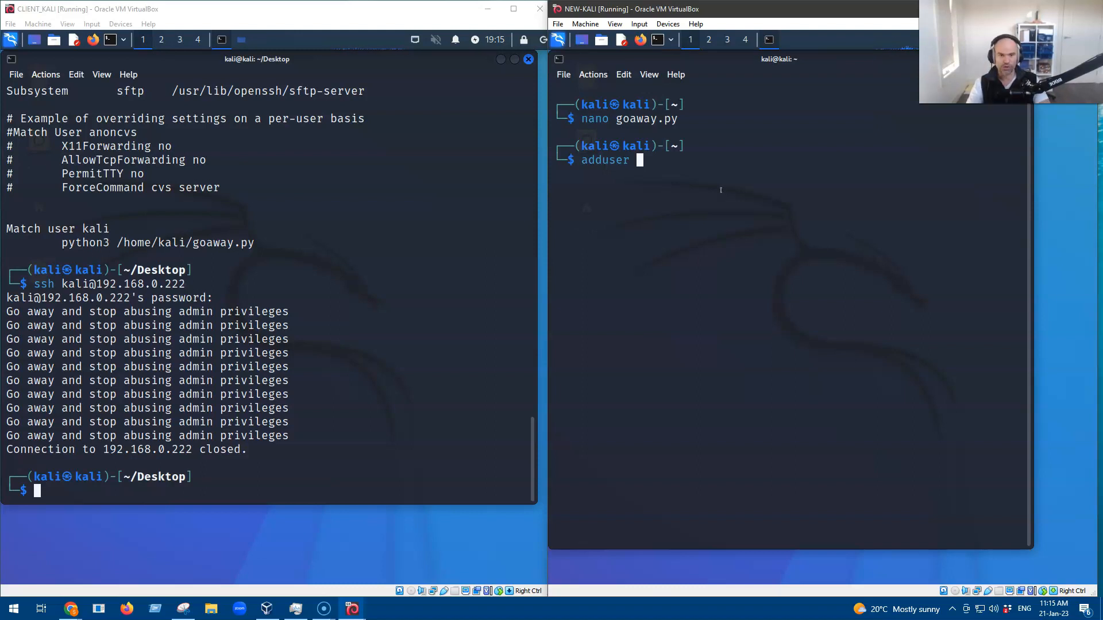
type("bob")
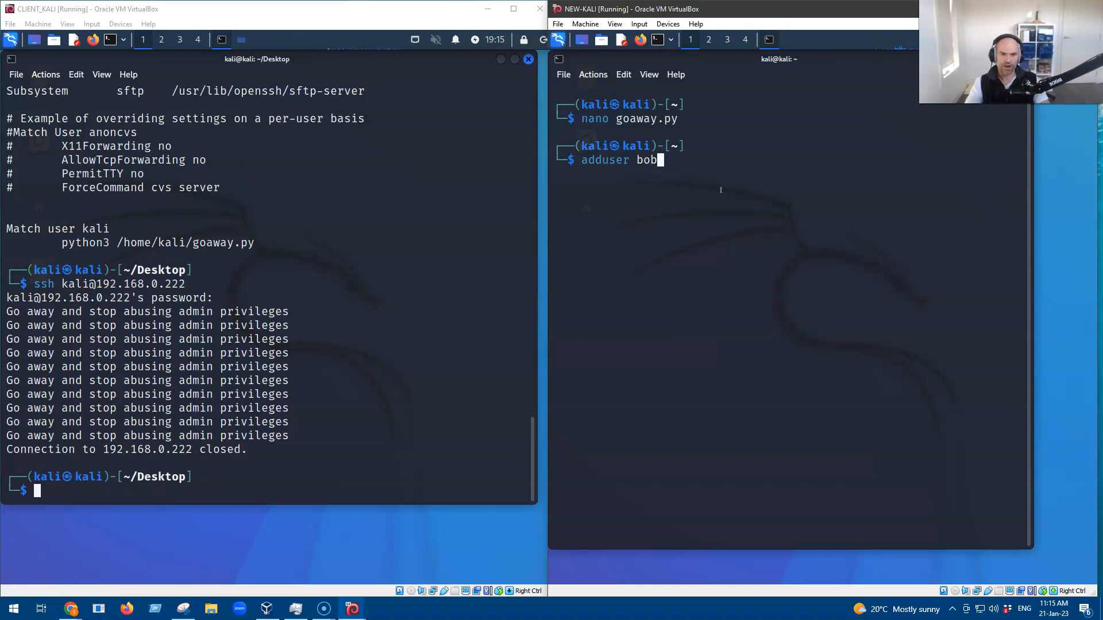
key("Return")
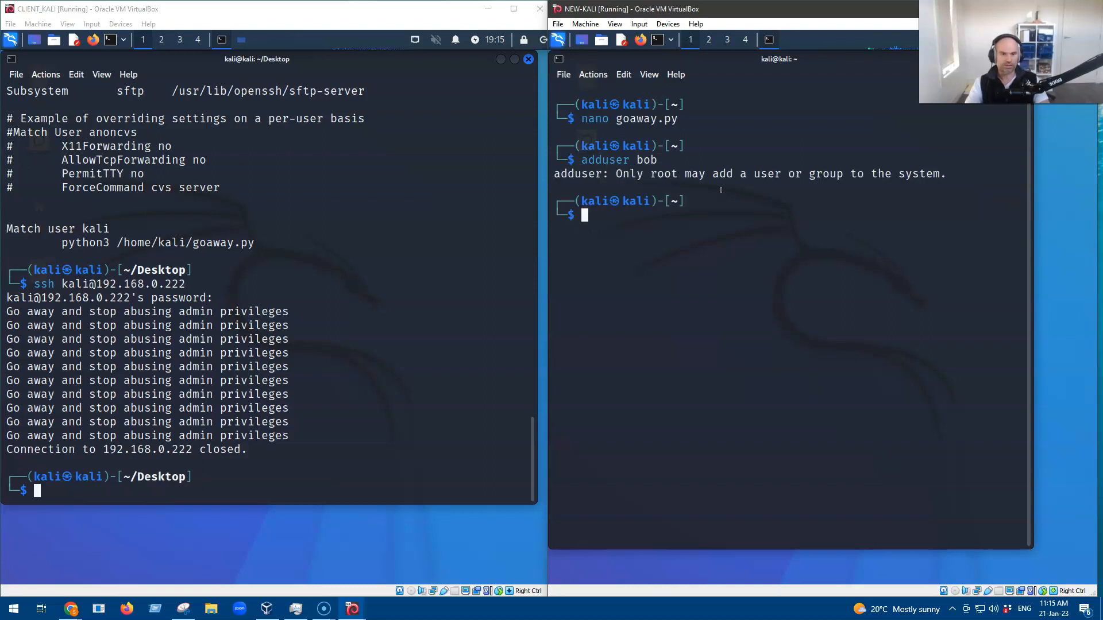
type("sudo addu")
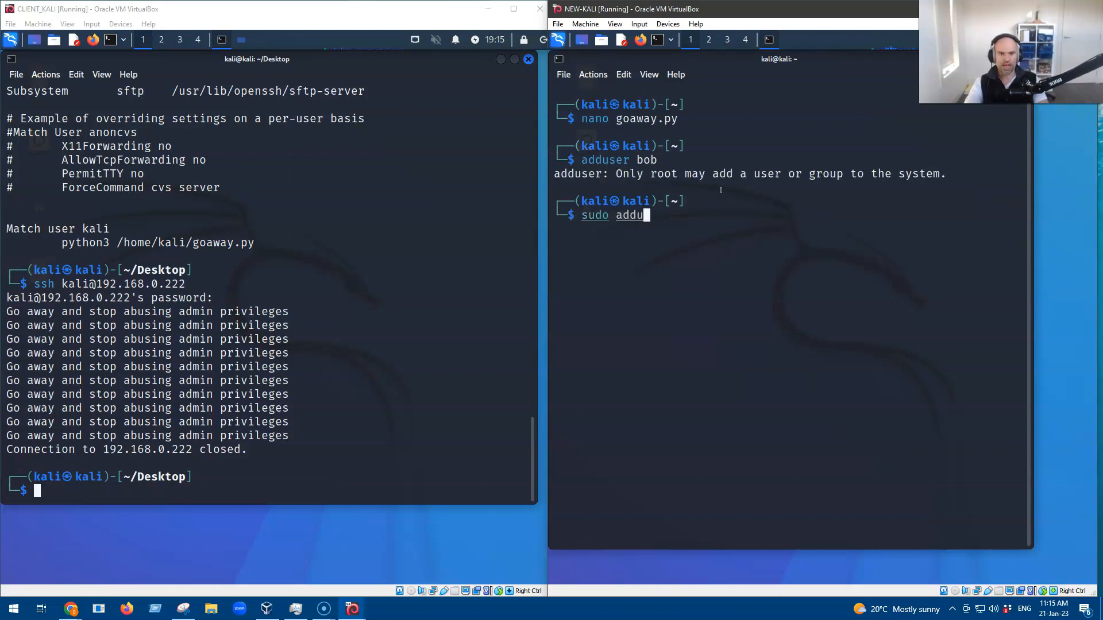
key("Return")
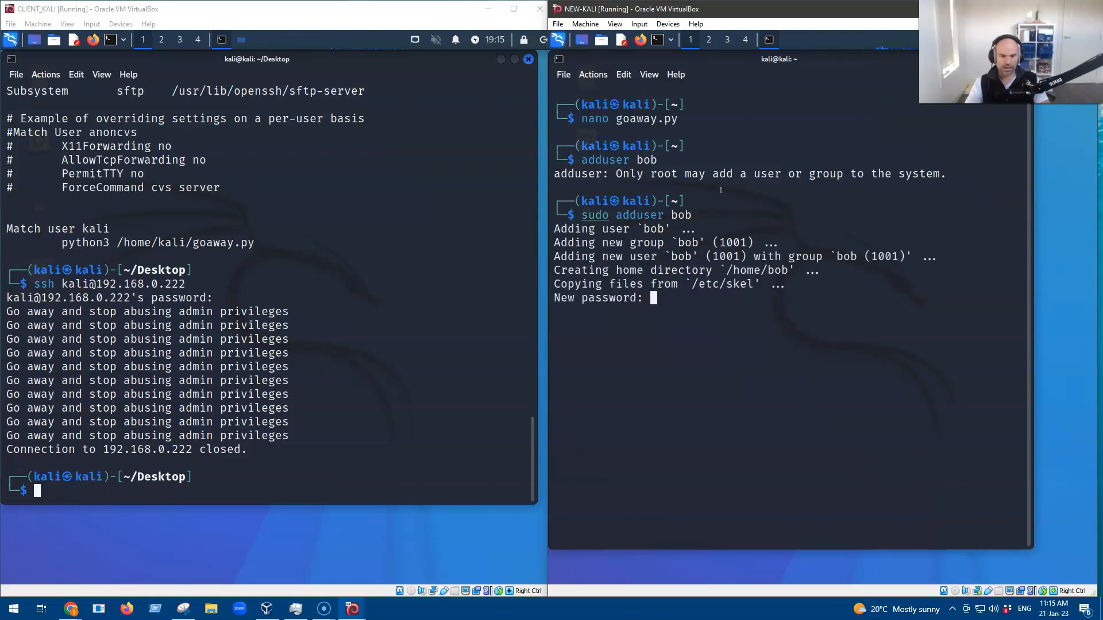
key("Return")
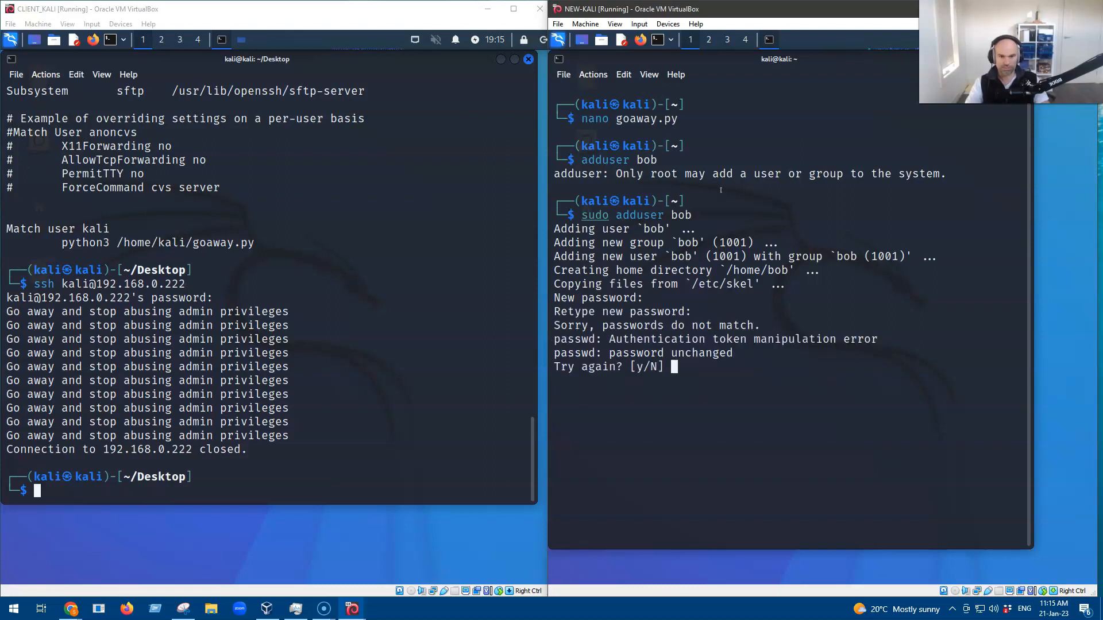
type("y")
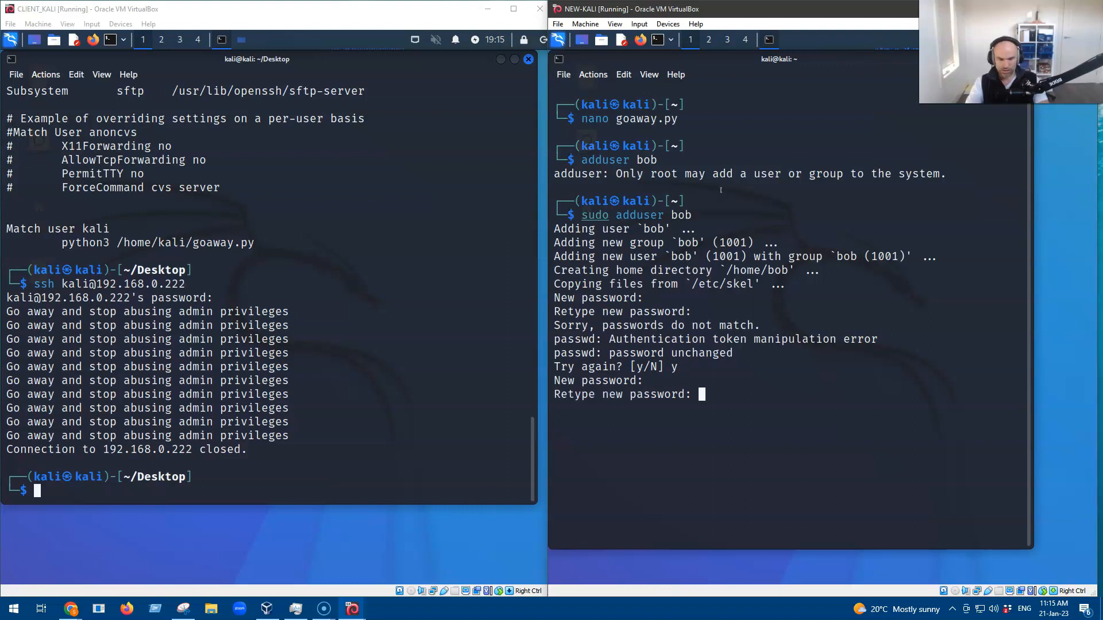
key("Return")
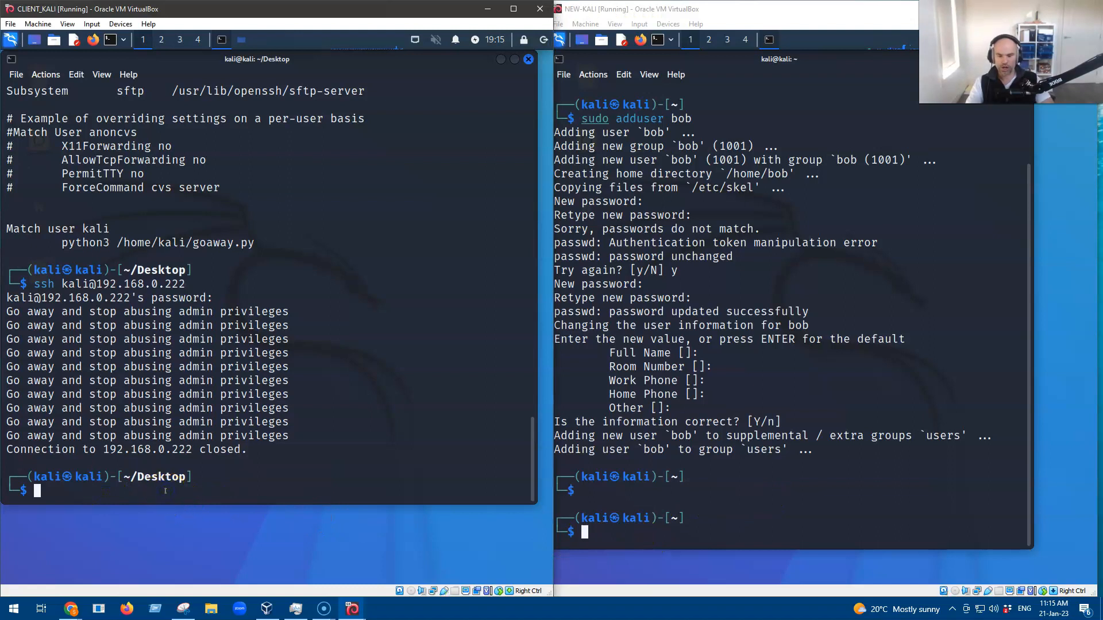
SSH into 192.168.0.222 as bob and log in with his password.
type("bob")
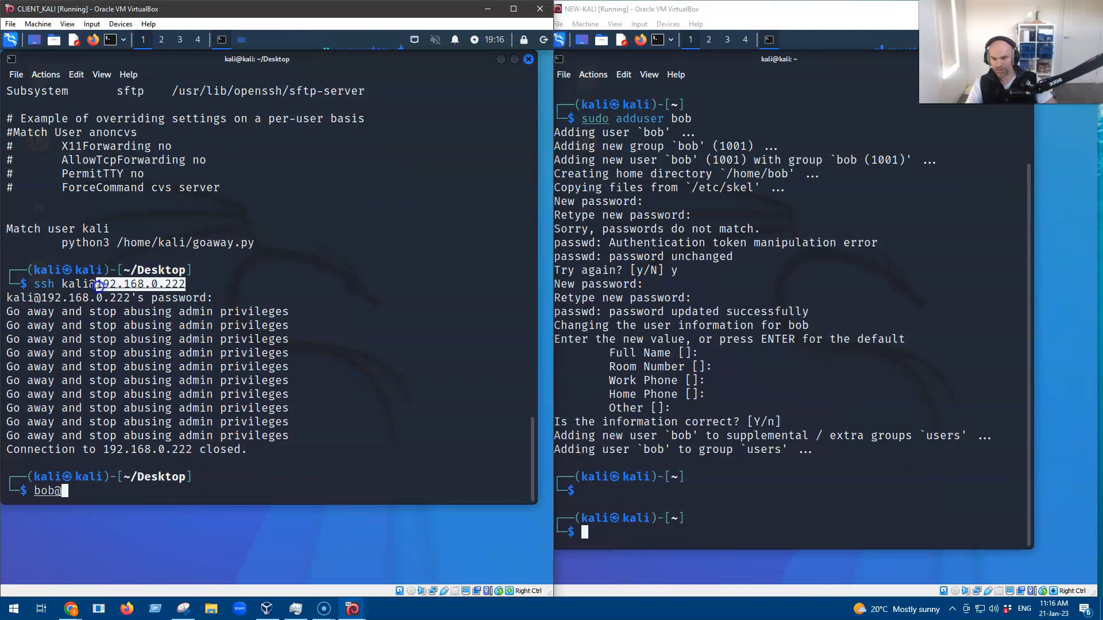
type("@192.168.0.222")
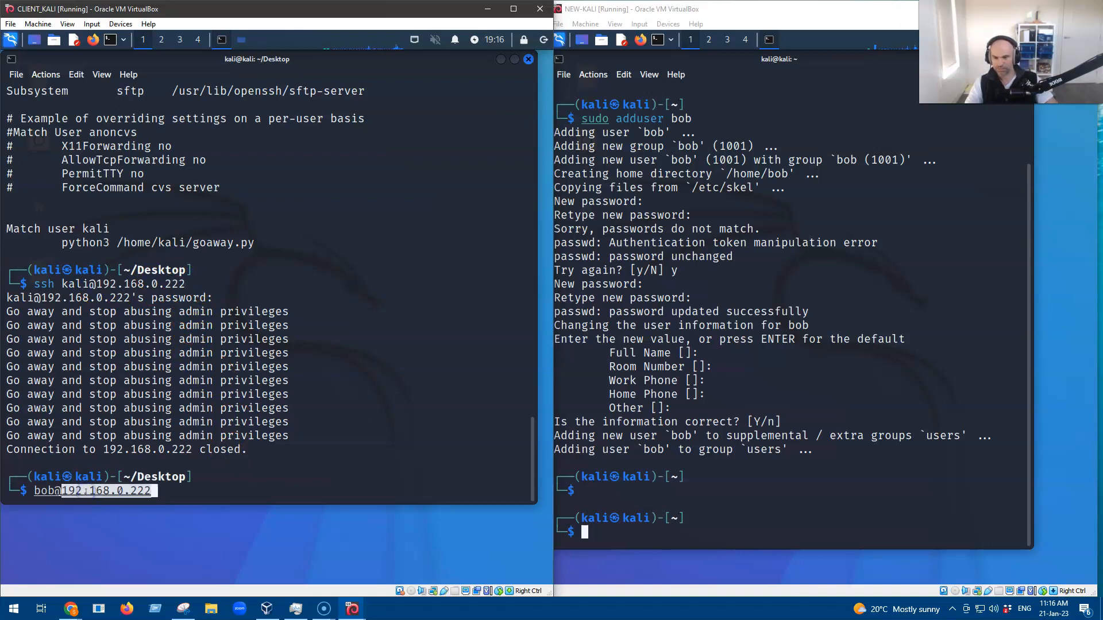
key("Return")
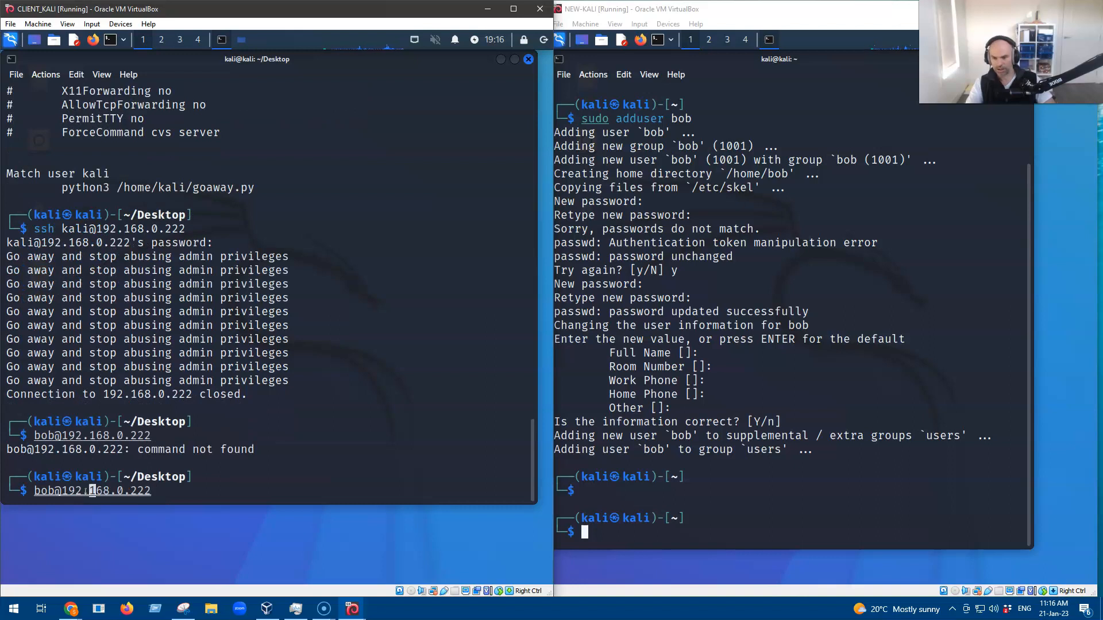
type("ssh")
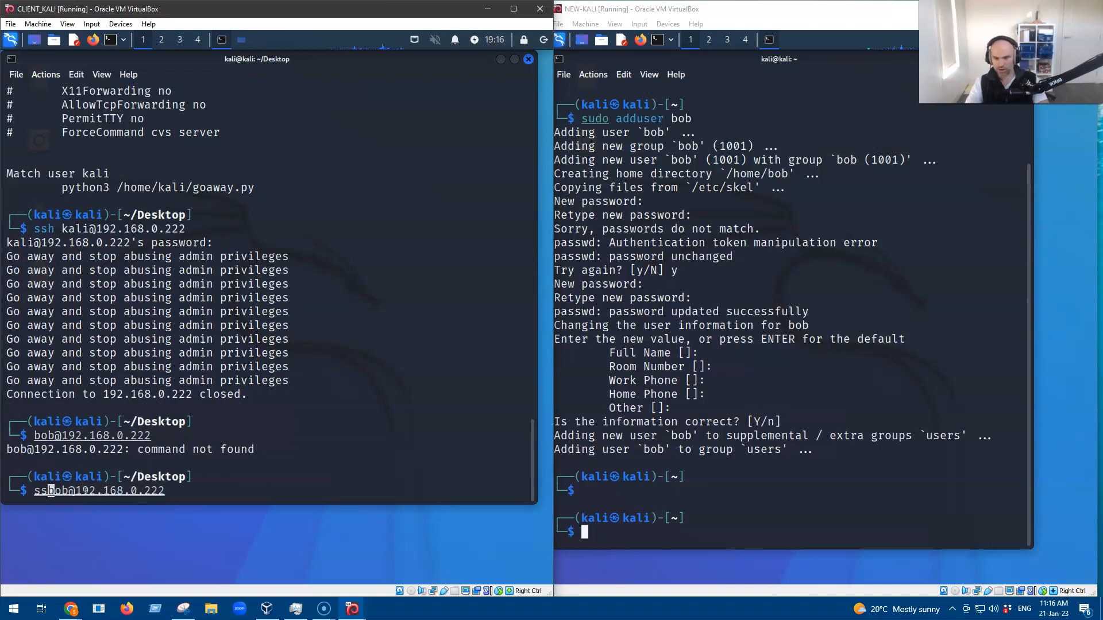
key("Return")
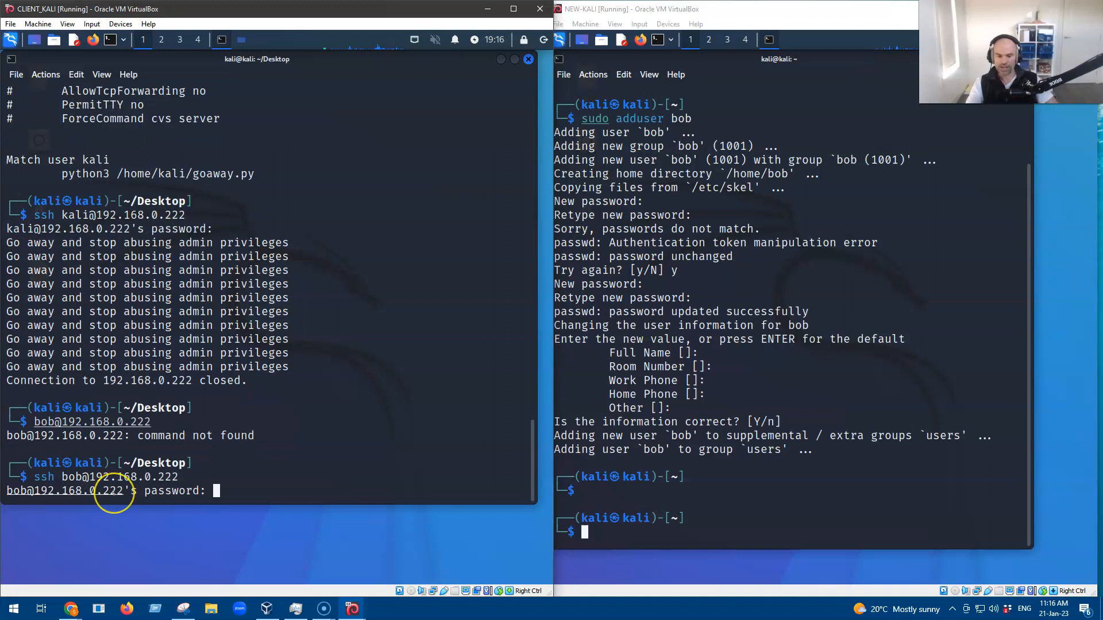
key("Return")
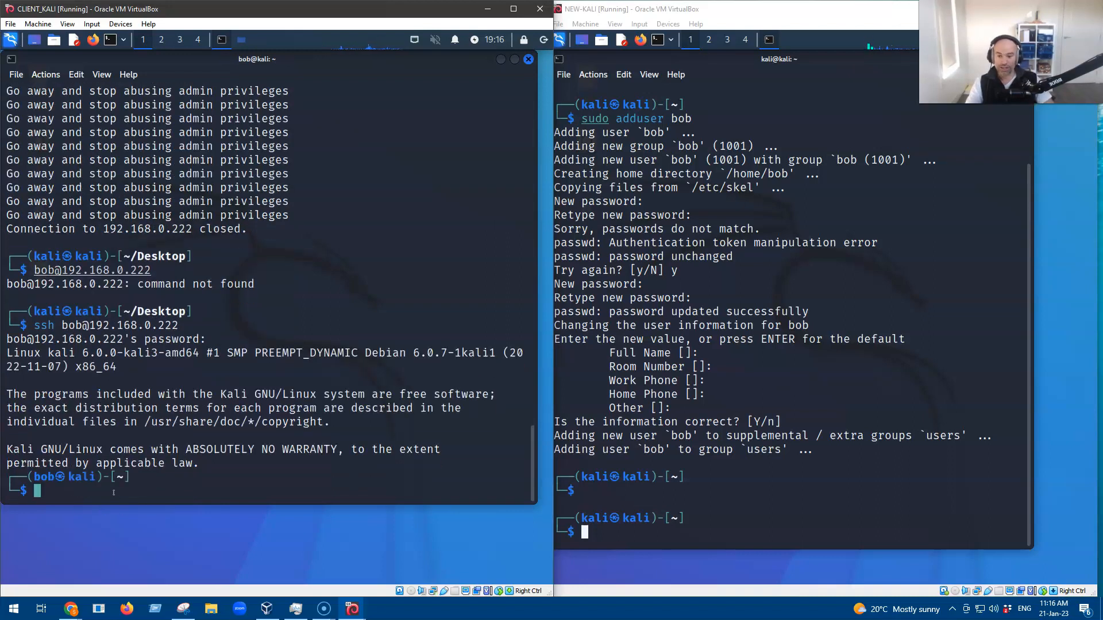
List files, move to /home, and try entering kali's folder, getting Permission denied.
type("ls")
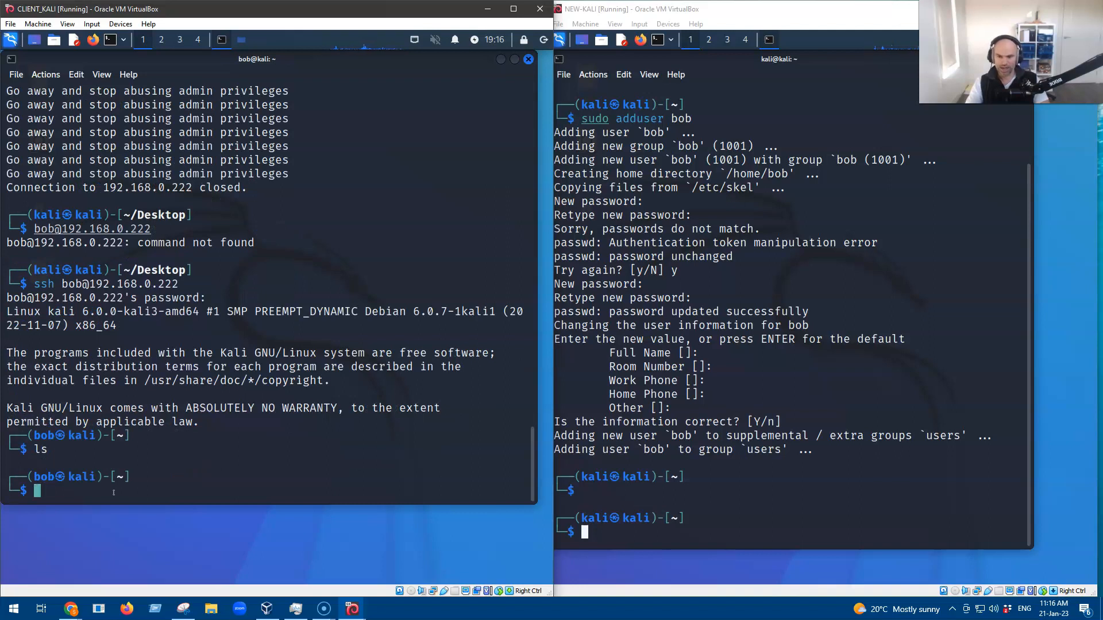
type("cd")
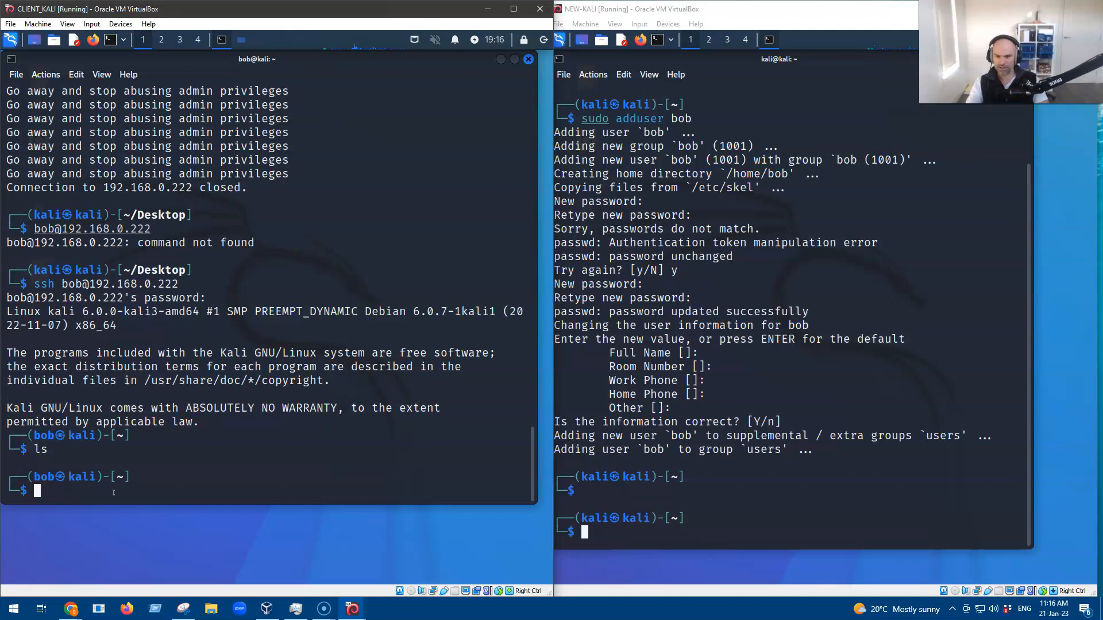
type("c")
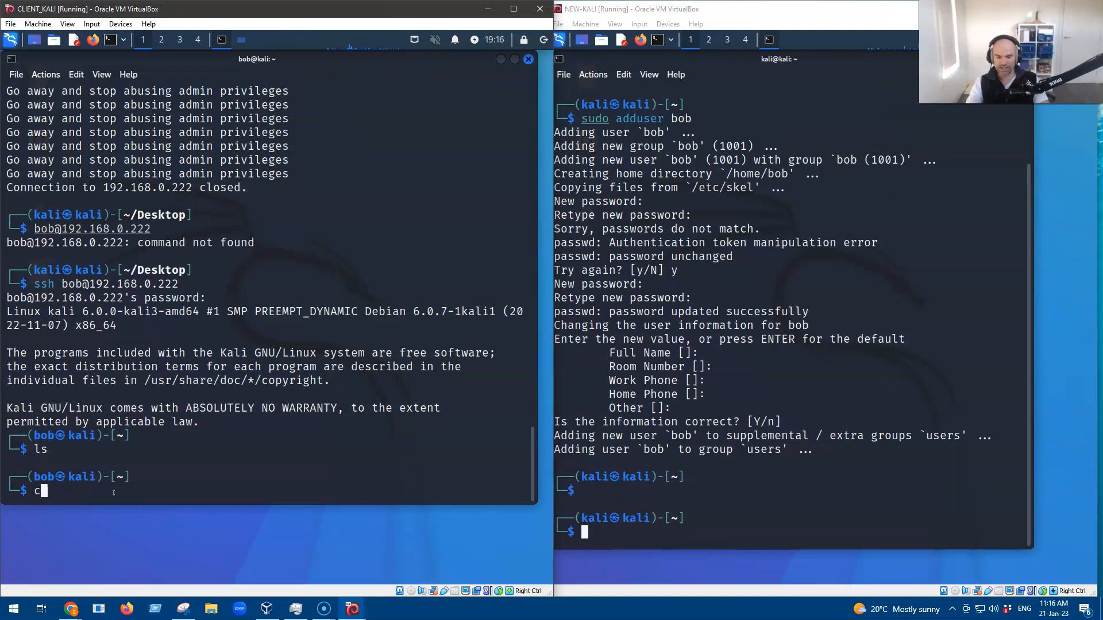
type("d /home")
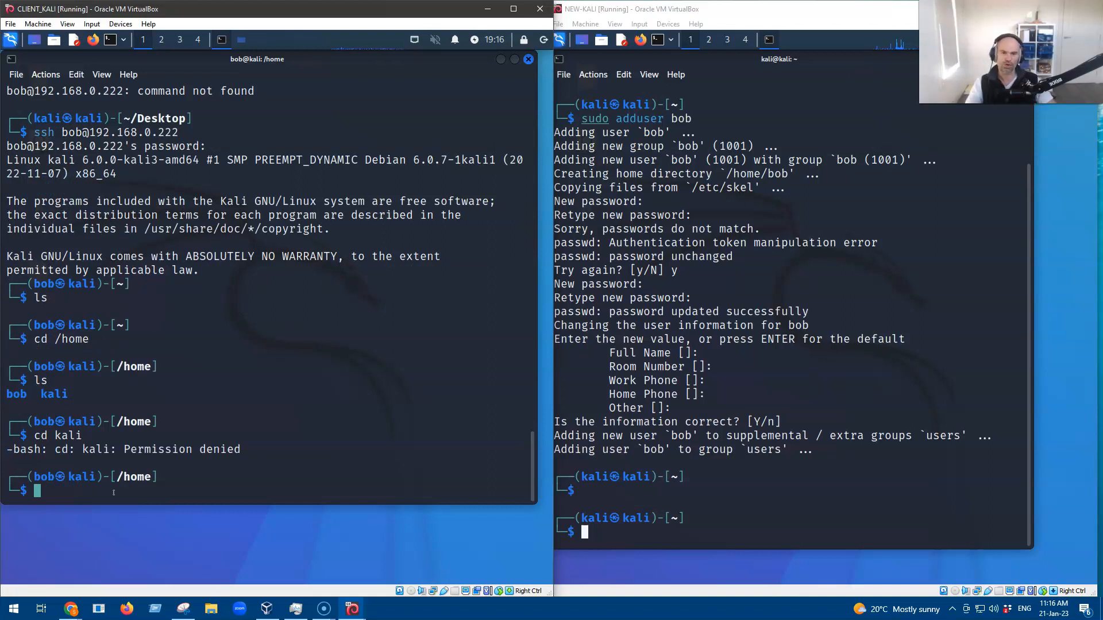
mouse_move(232, 499)
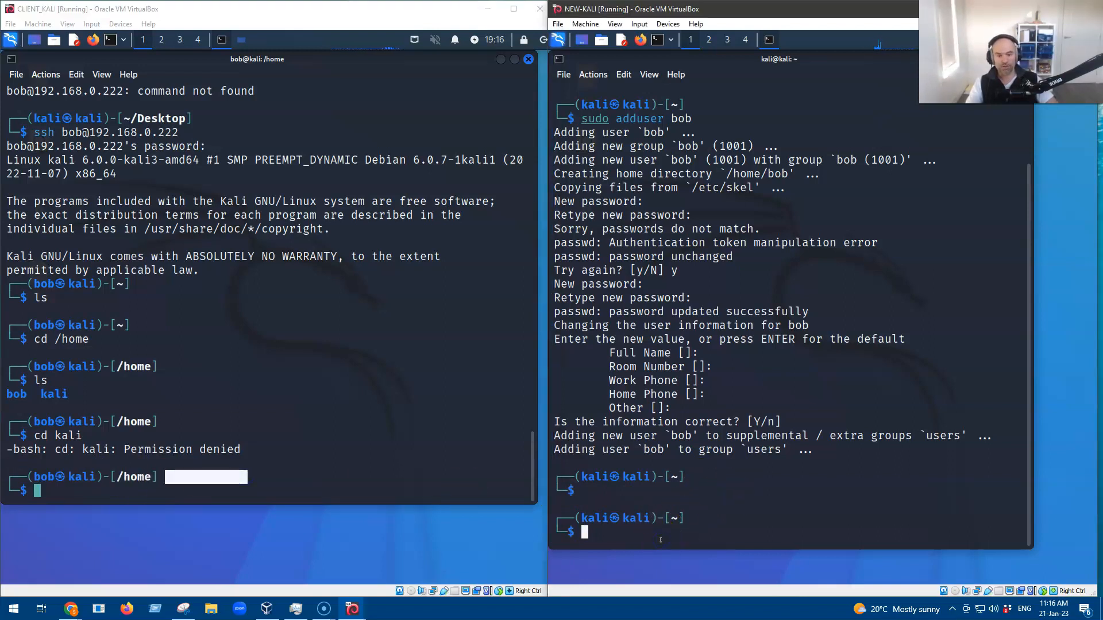
Add a Match user bob block forcing python3 /home/bob/goaway.py, then close nano.
type("nano goaway.py")
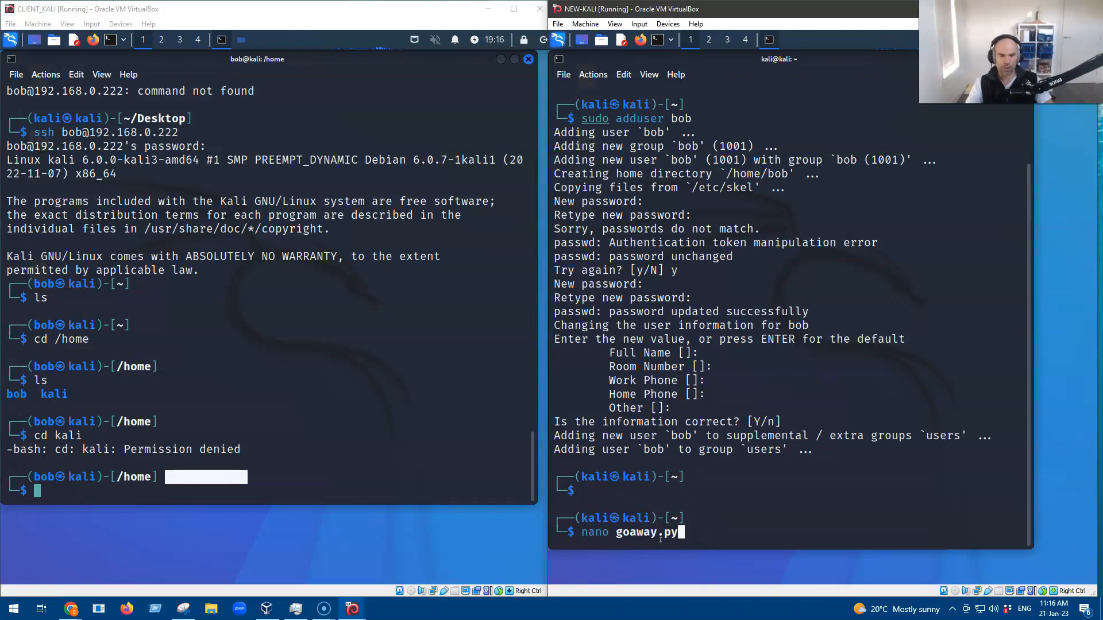
type("sudo systemctl start ssh")
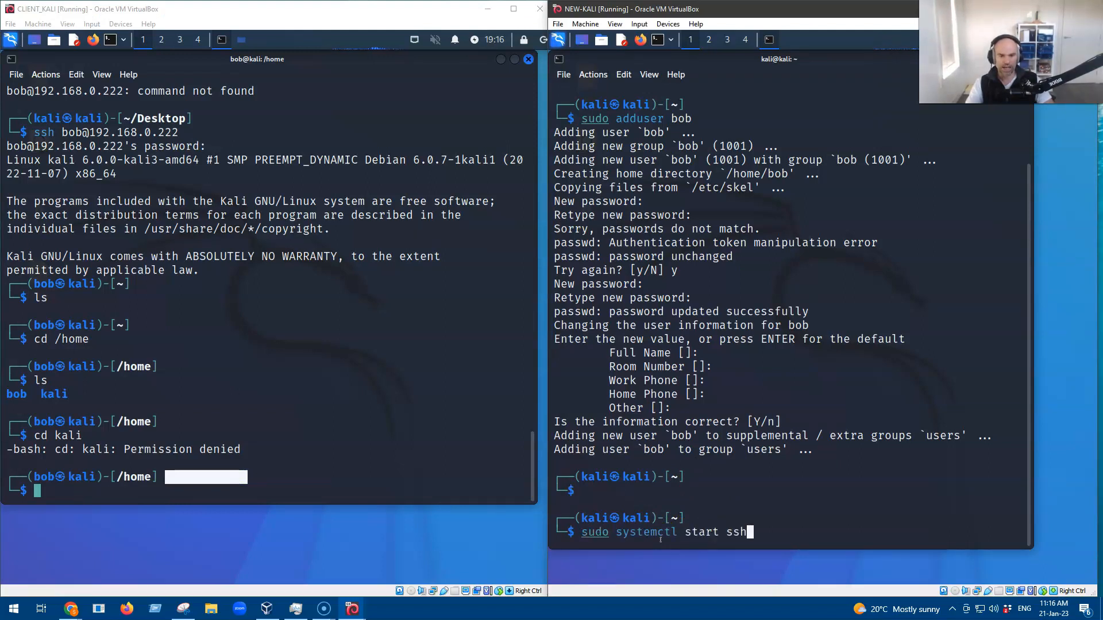
key("Return")
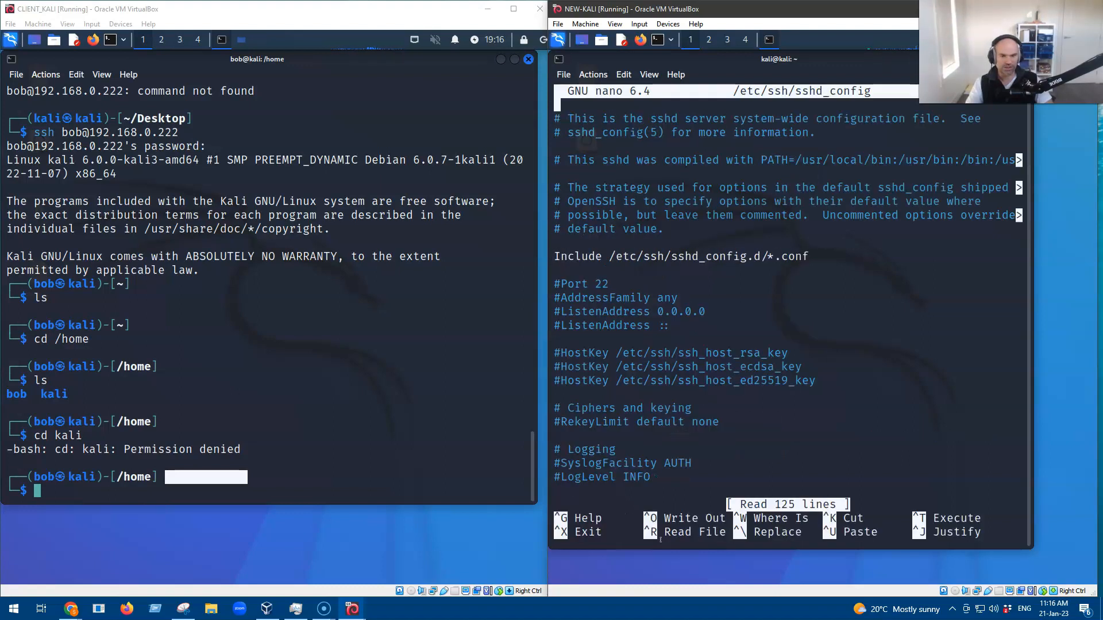
scroll("down", 3)
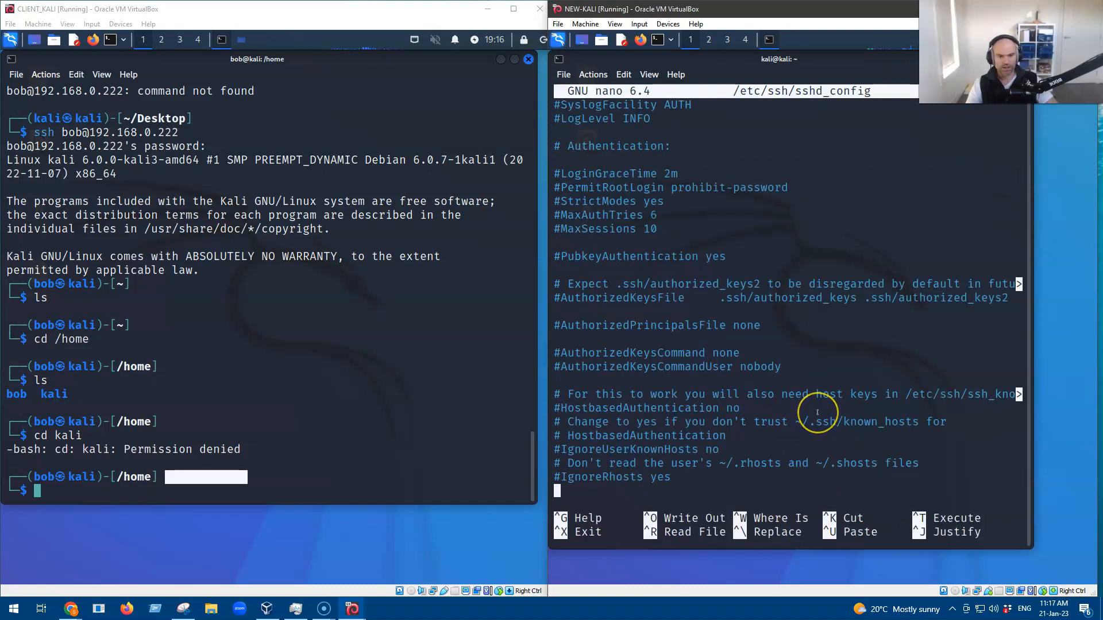
scroll("down", 3)
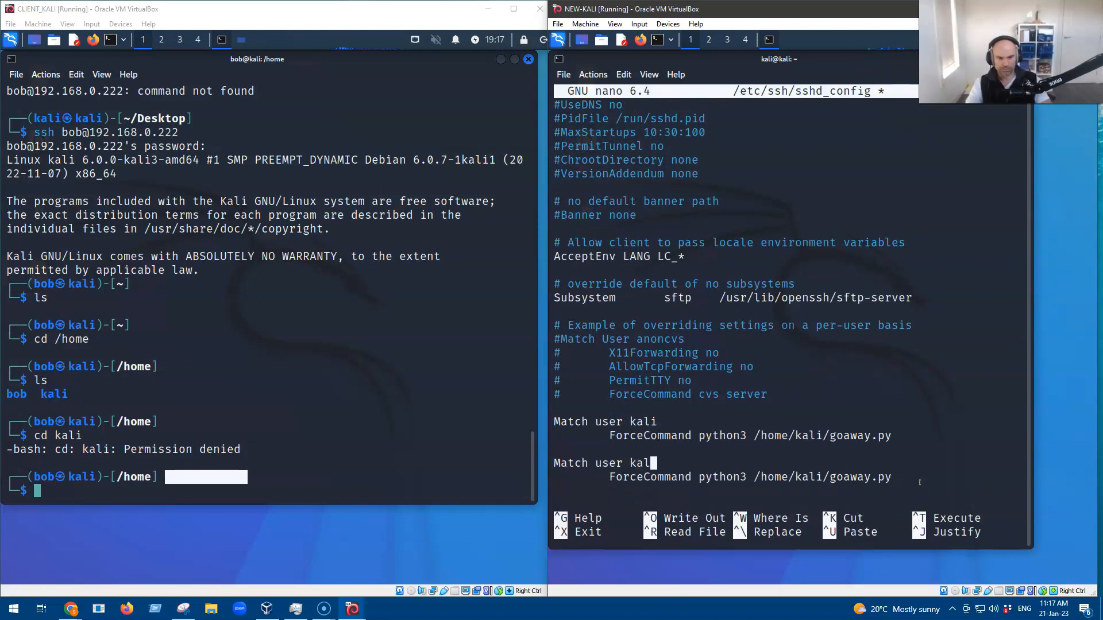
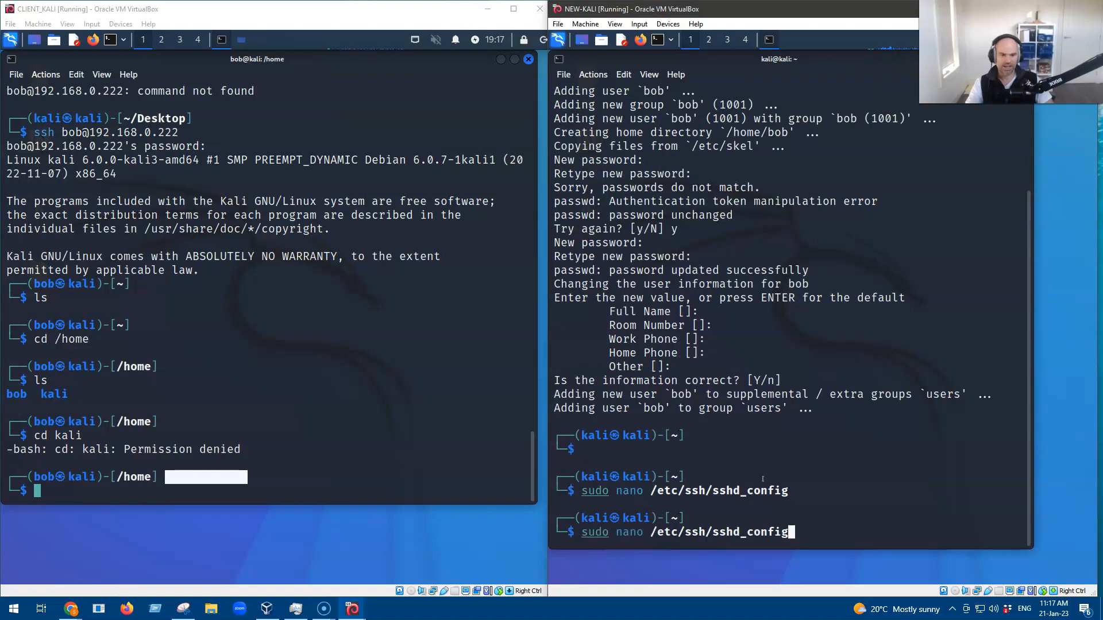
key("ctrl+c")
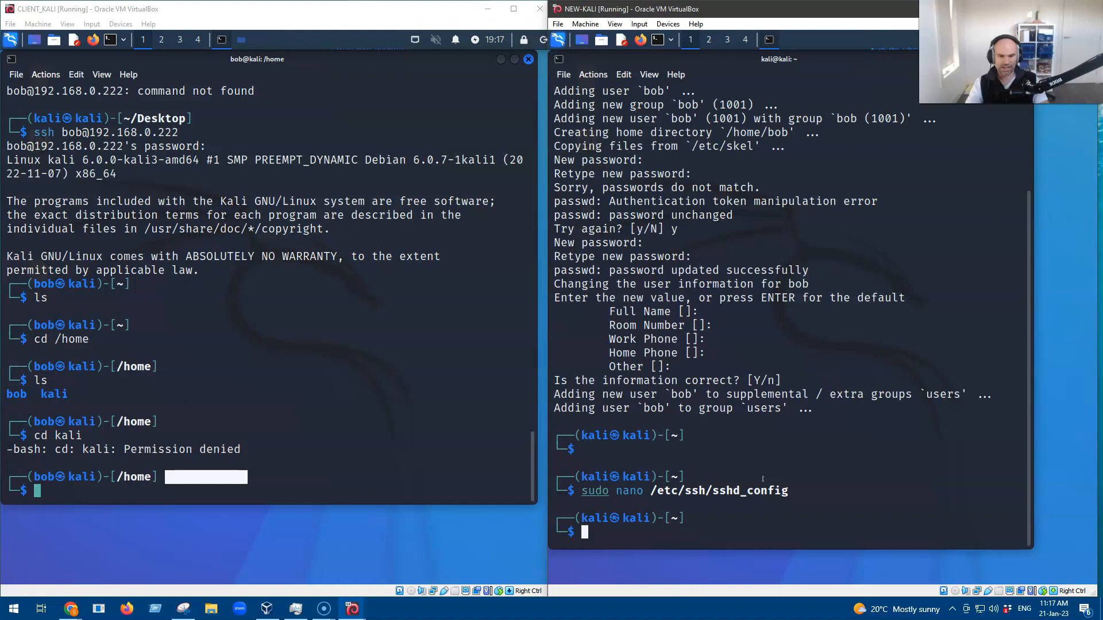
Move to /home, switch to a root shell, and enter bob's home folder.
type("cd /home/kali")
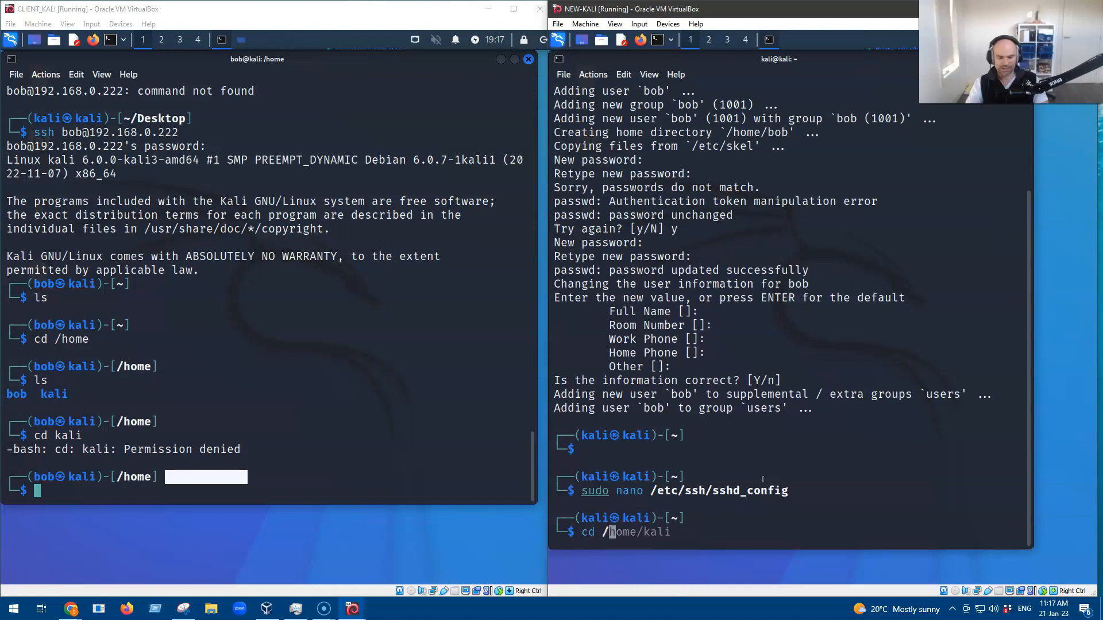
key("Return")
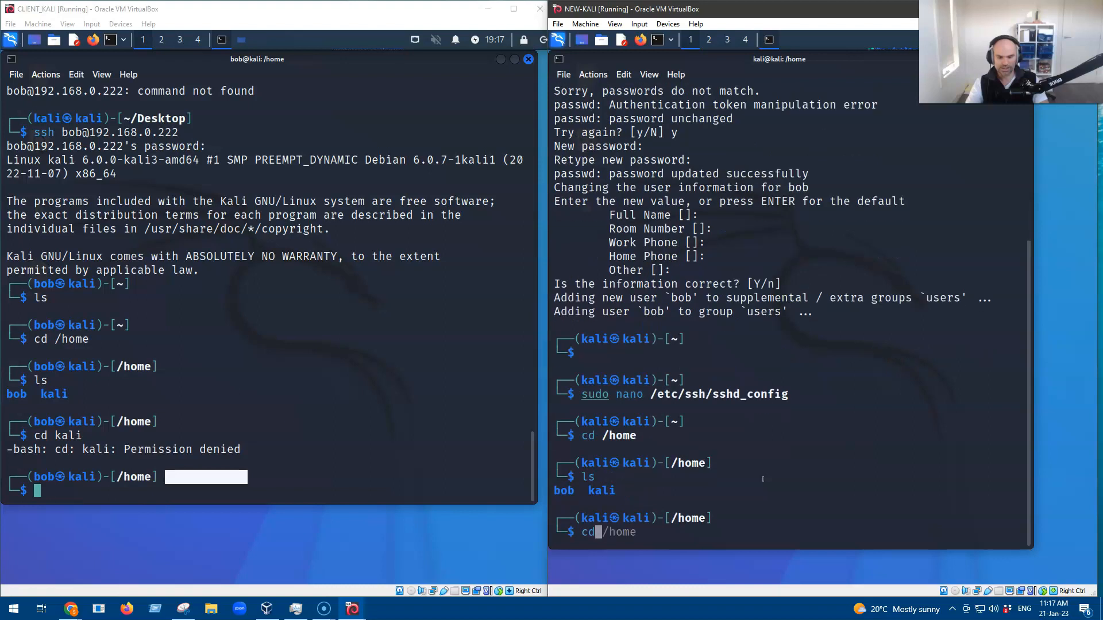
key("Return")
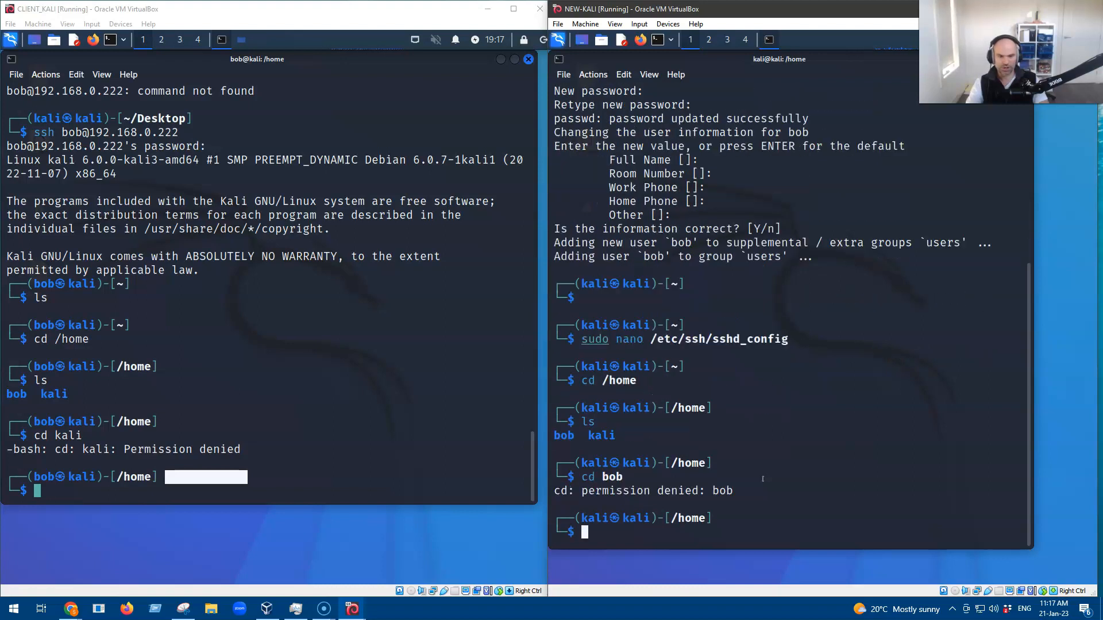
type("sudo systemctl start ssh")
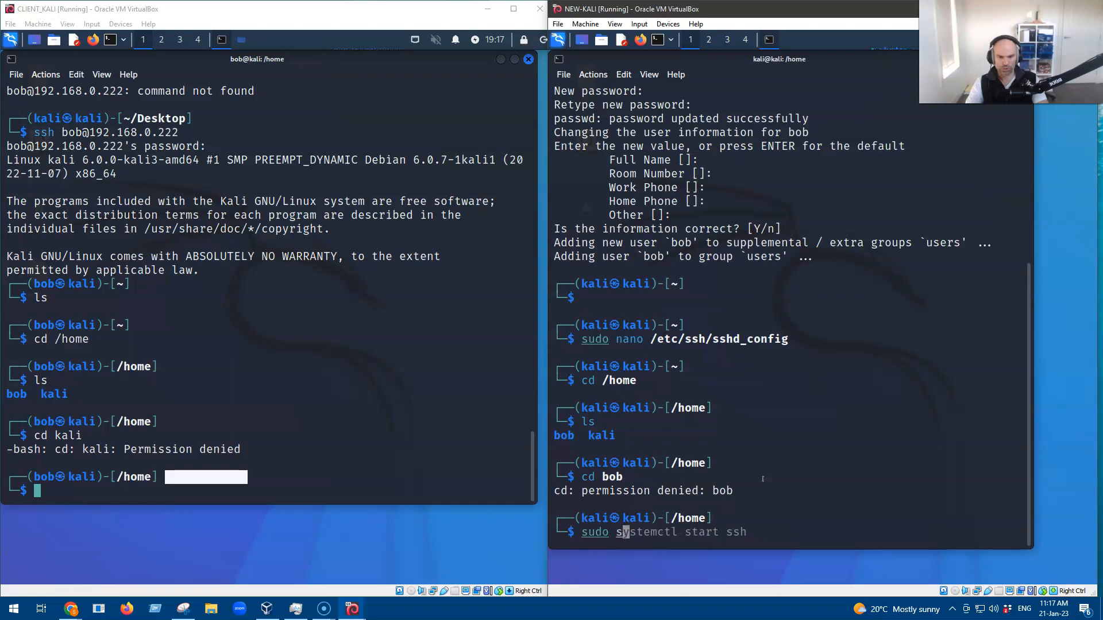
key("Return")
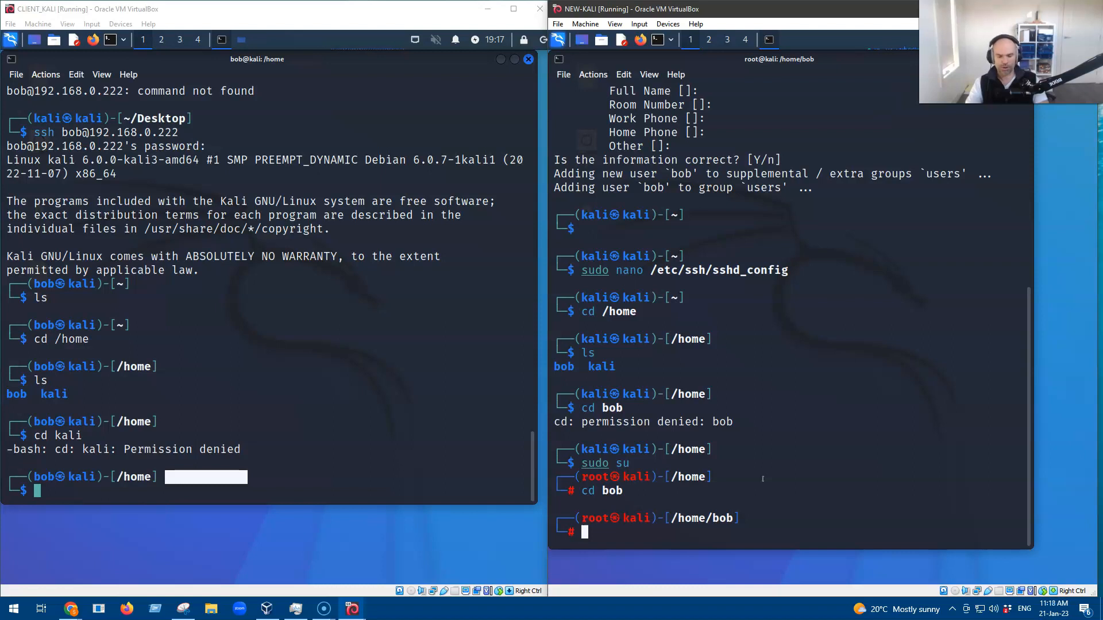
Create goawaybob.py containing print('Go away Bob'), then save and close it.
type("nano goa")
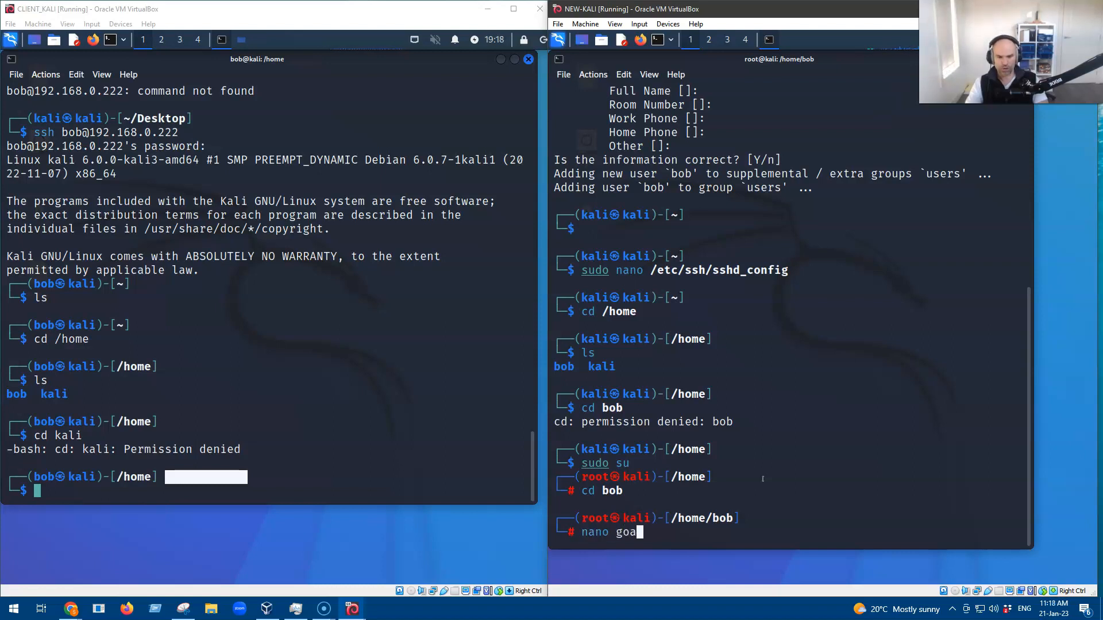
type("waybob.p")
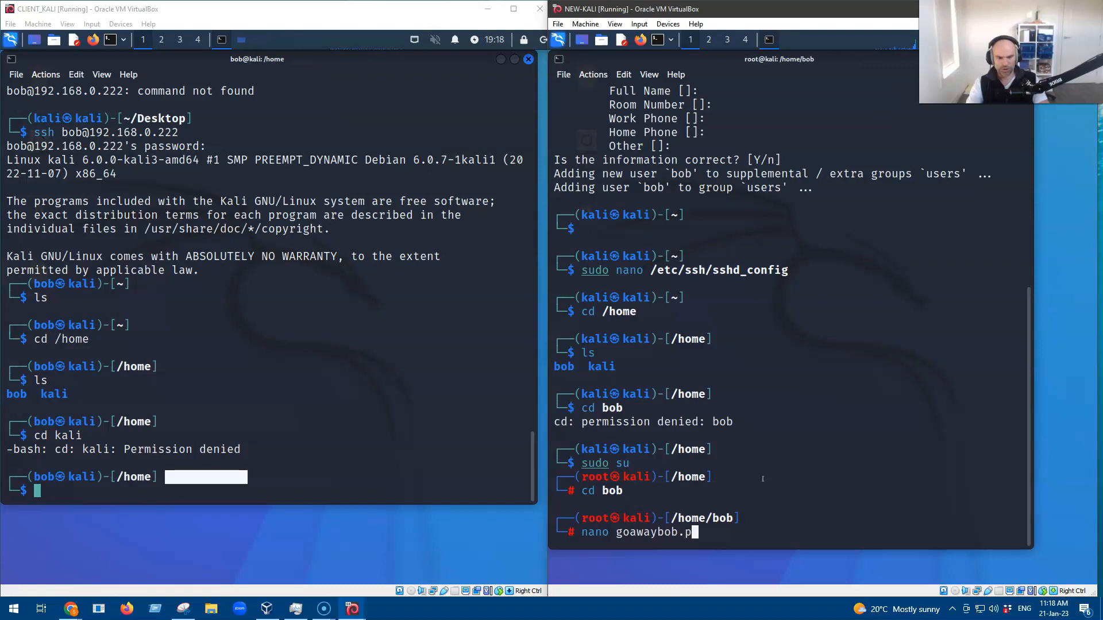
key("Return")
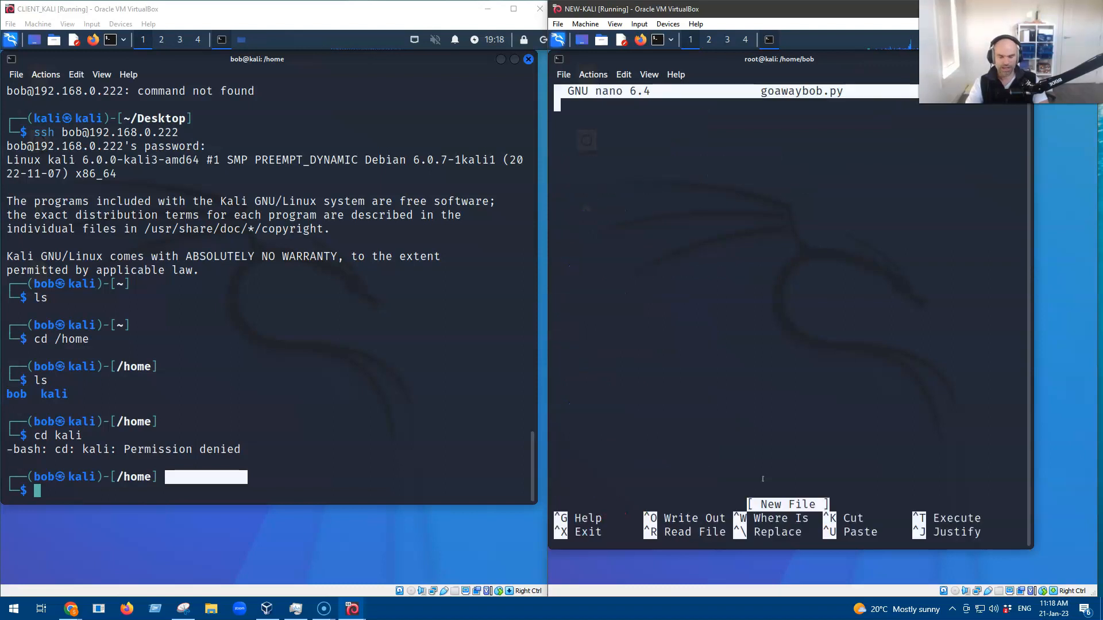
type("print(")
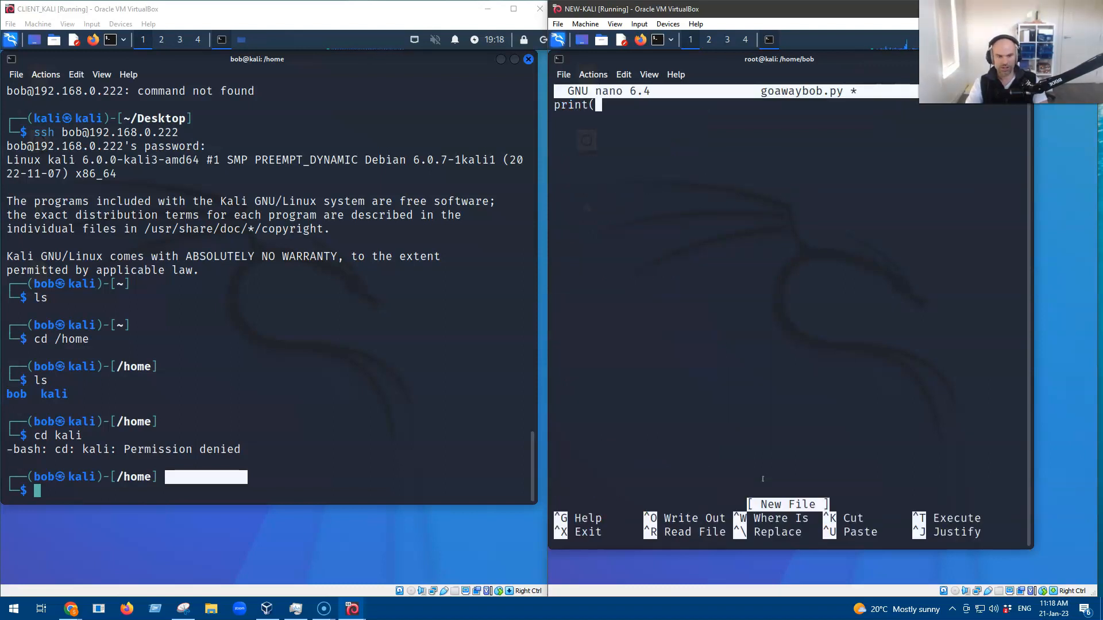
type("Go a")
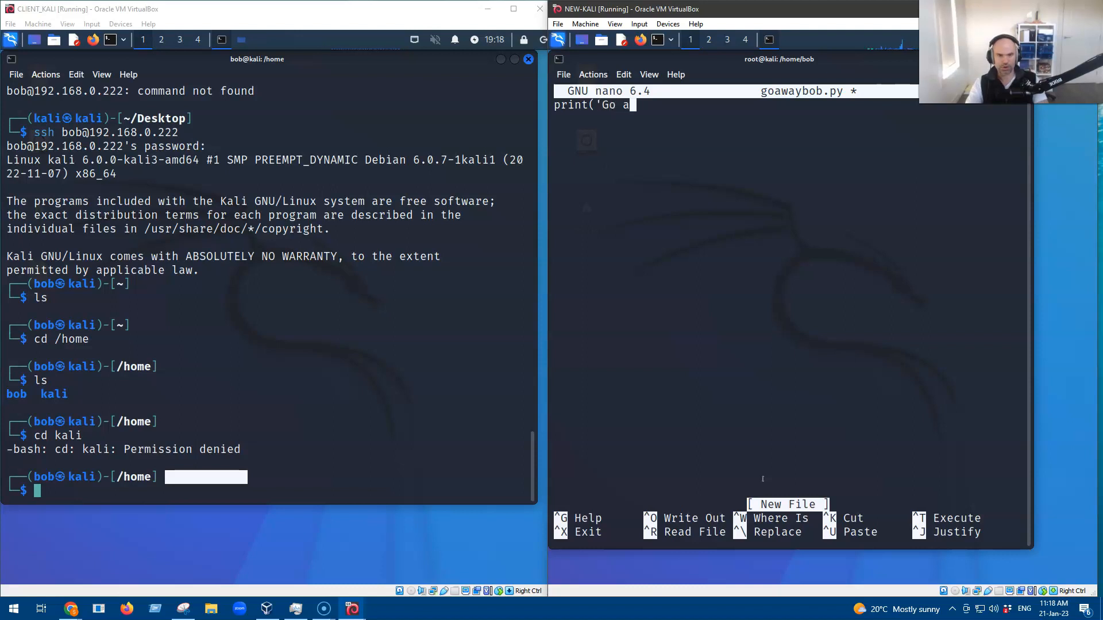
type("way")
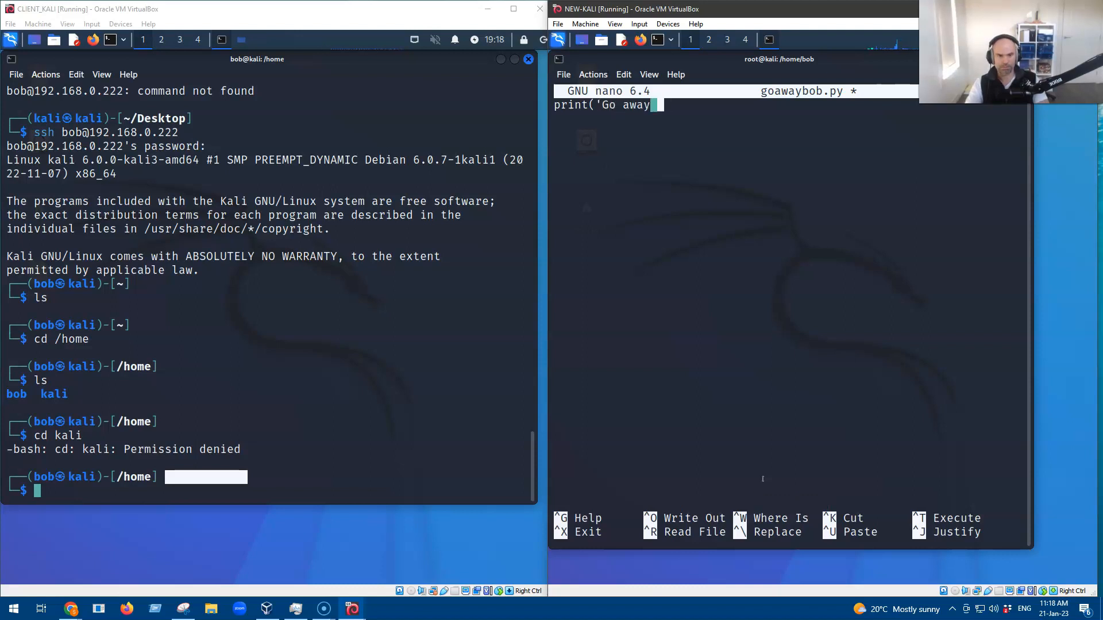
type("Bob/")
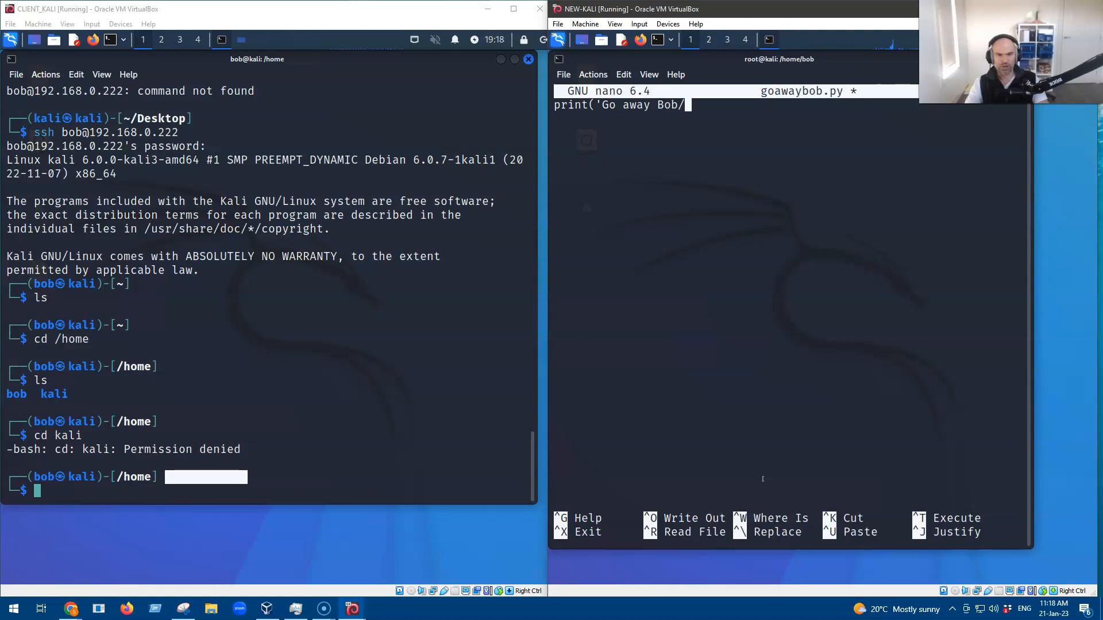
type("')")
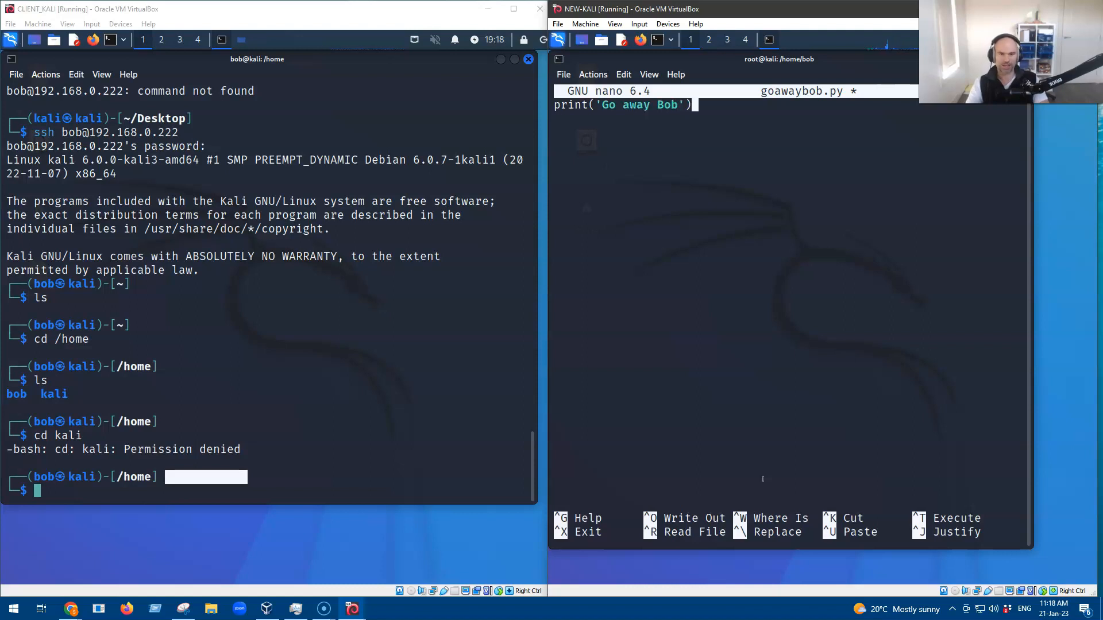
key("ctrl+x")
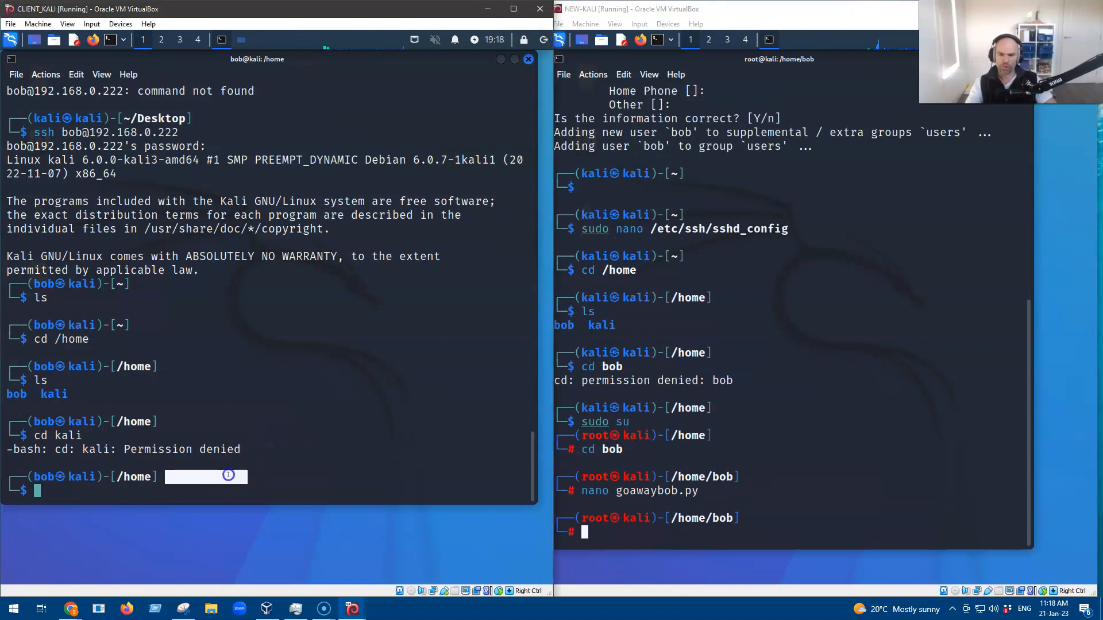
SSH in as bob, list his home to confirm goawaybob.py, then log out.
type("cd /home")
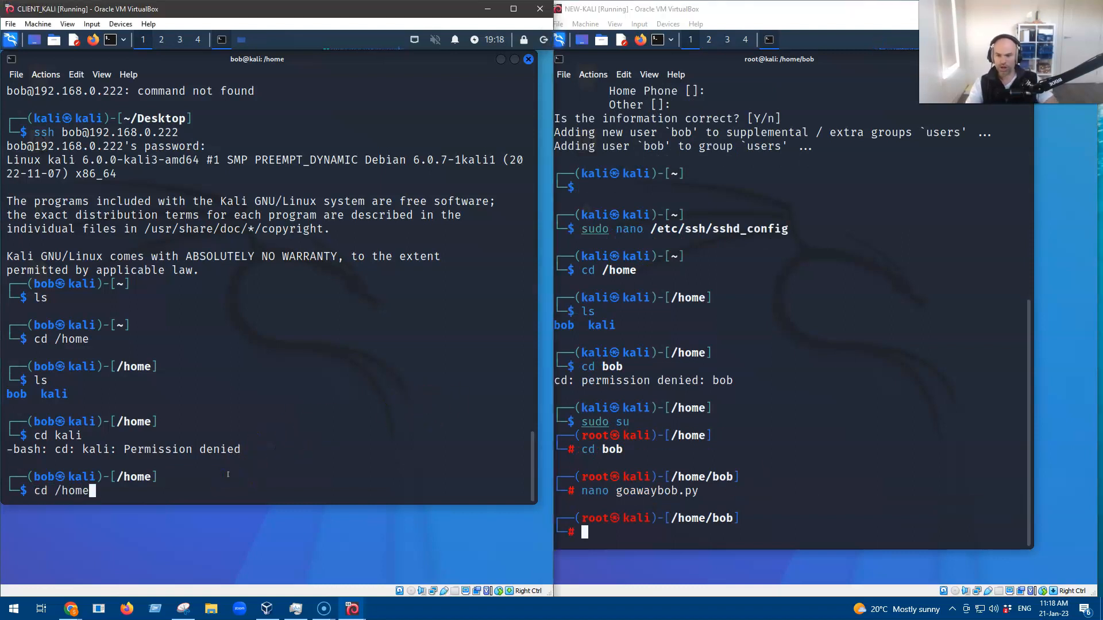
type("ls")
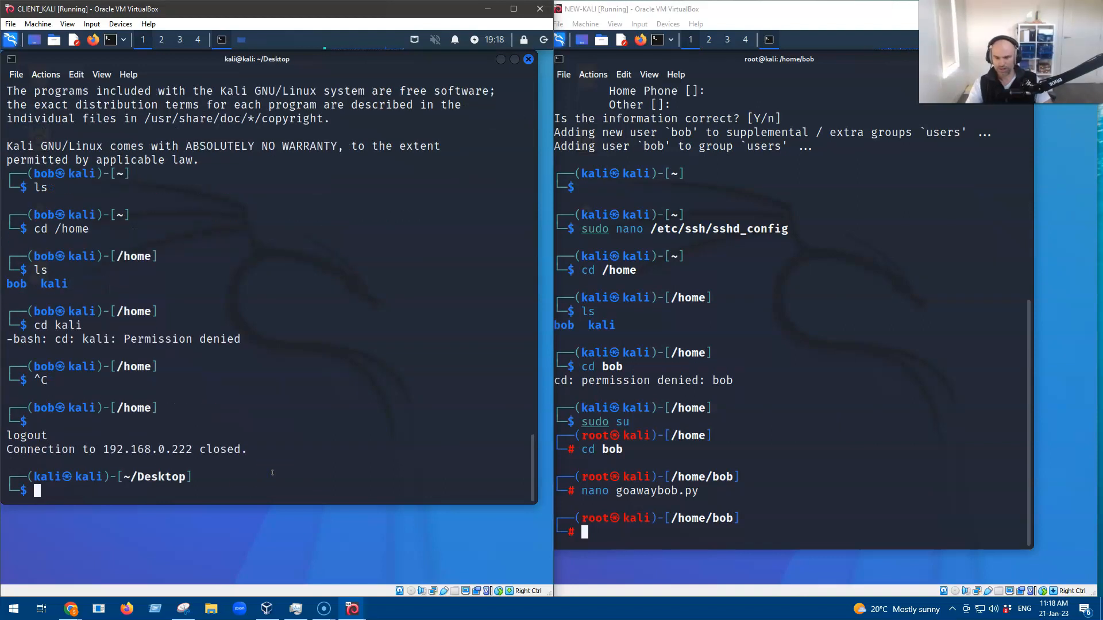
type("ssh bob@192.168.0.222")
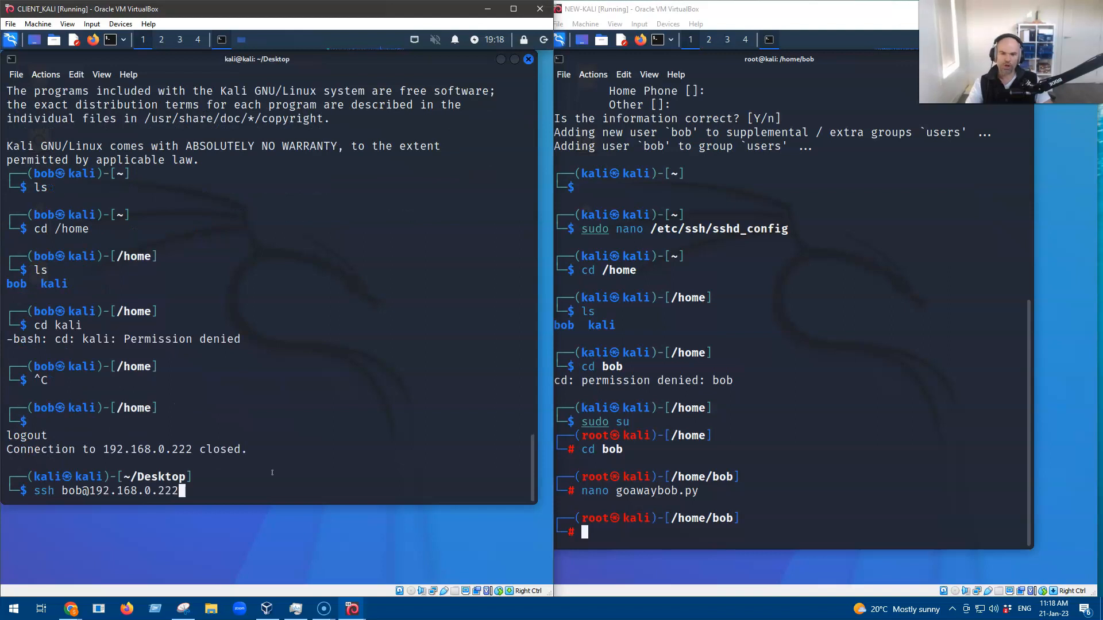
key("Return")
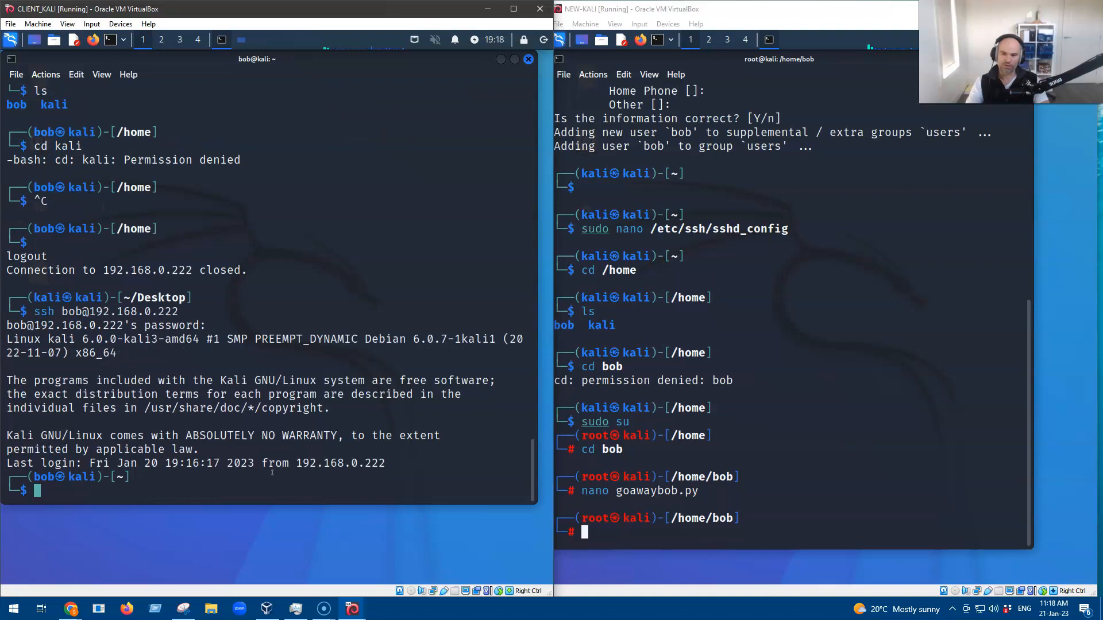
type("l")
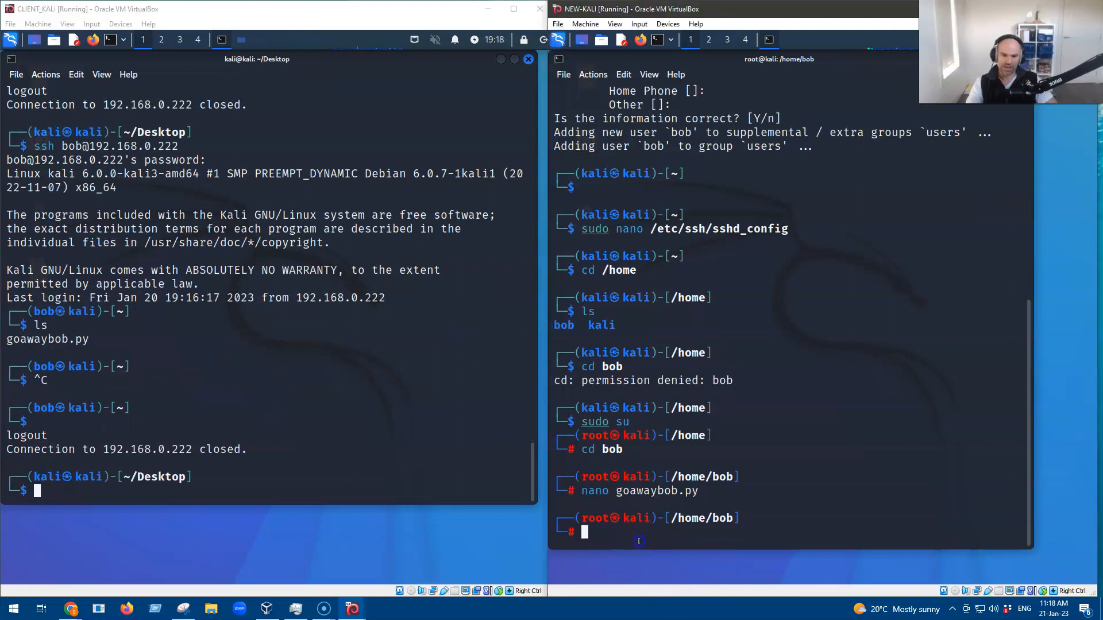
type("sudo systemctl restart")
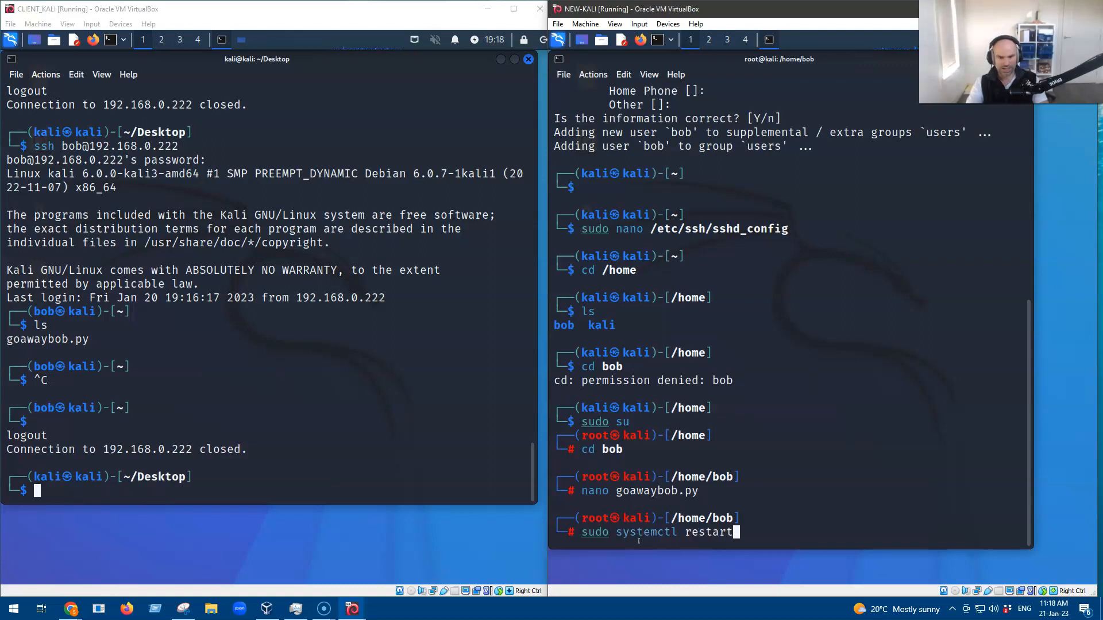
key("Return")
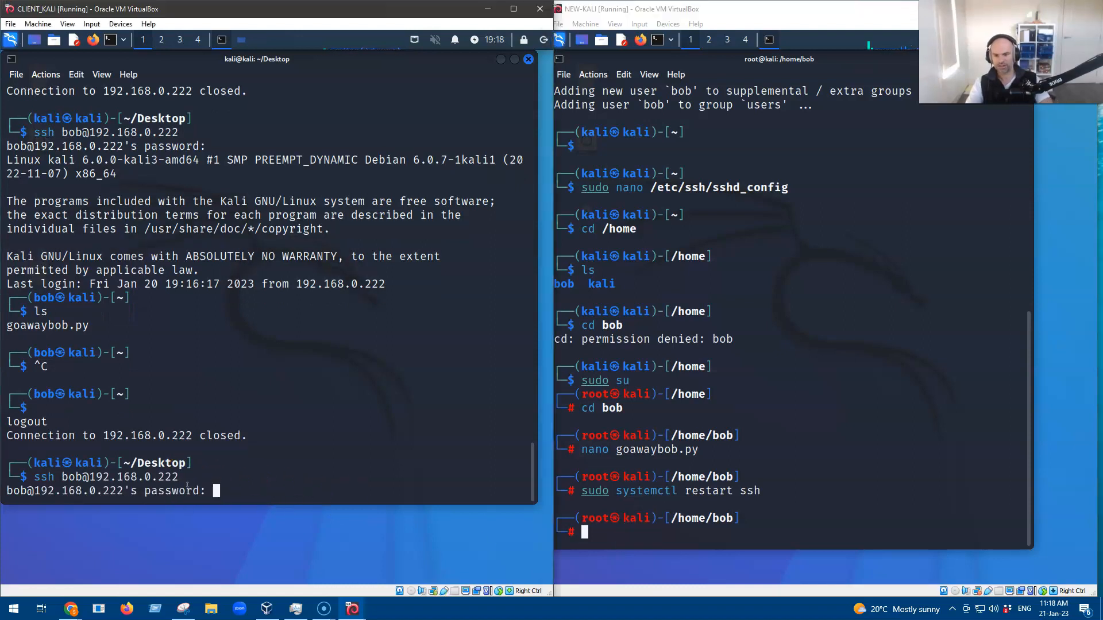
key("Return")
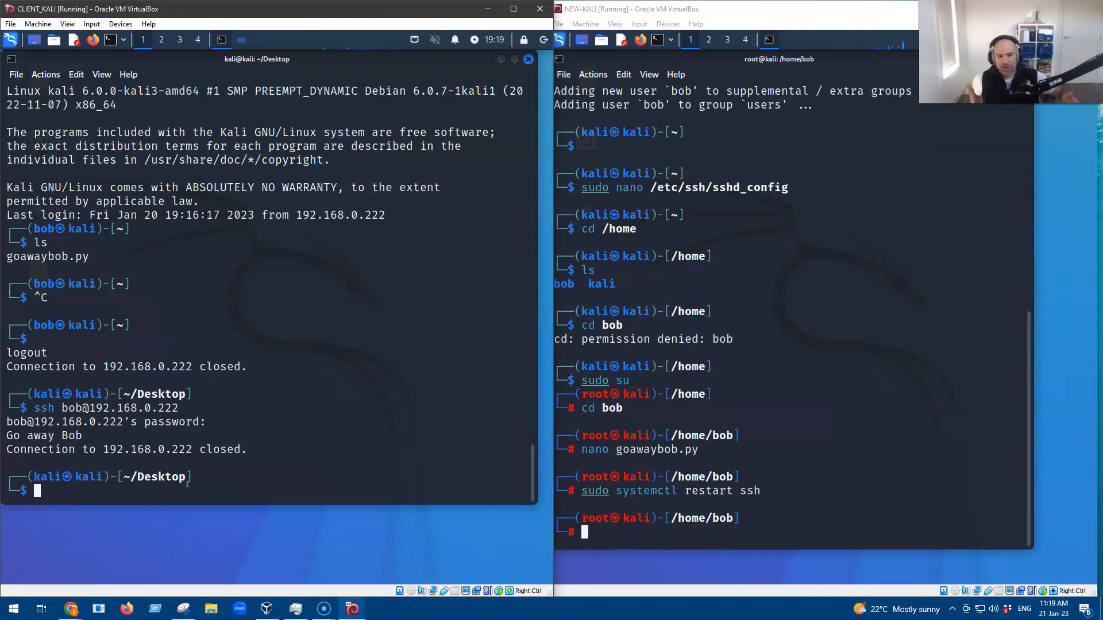
mouse_move(460, 386)
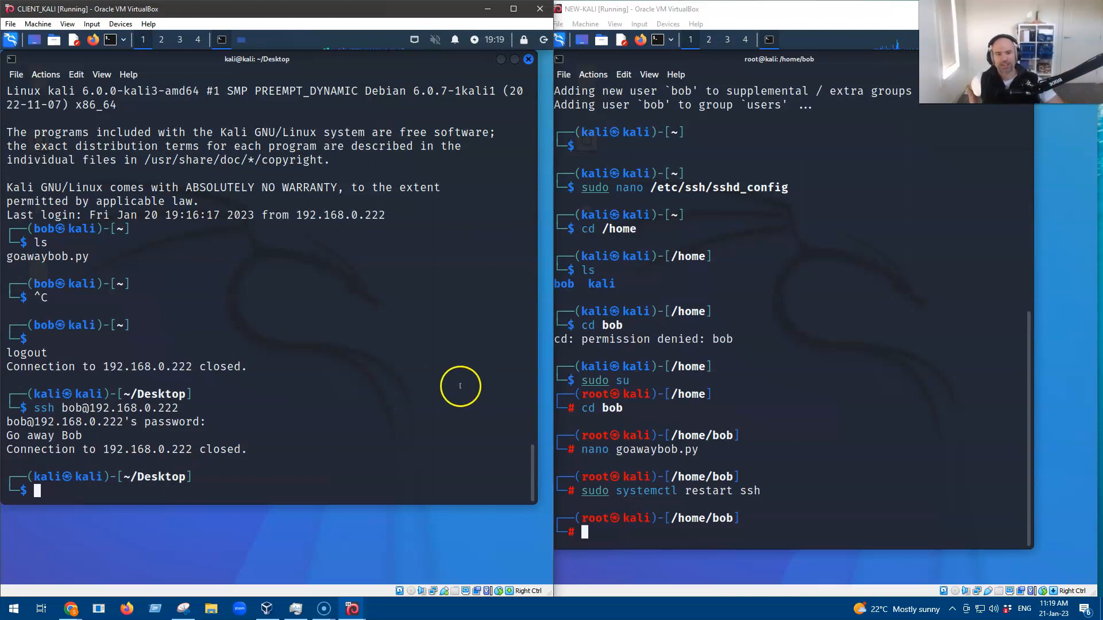
mouse_move(520, 414)
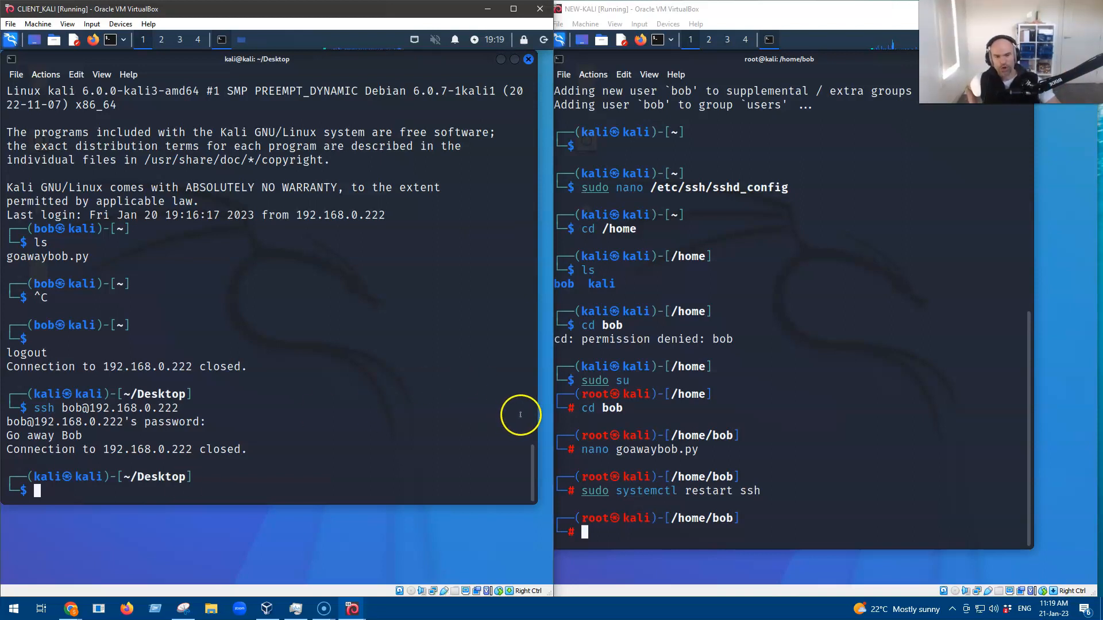